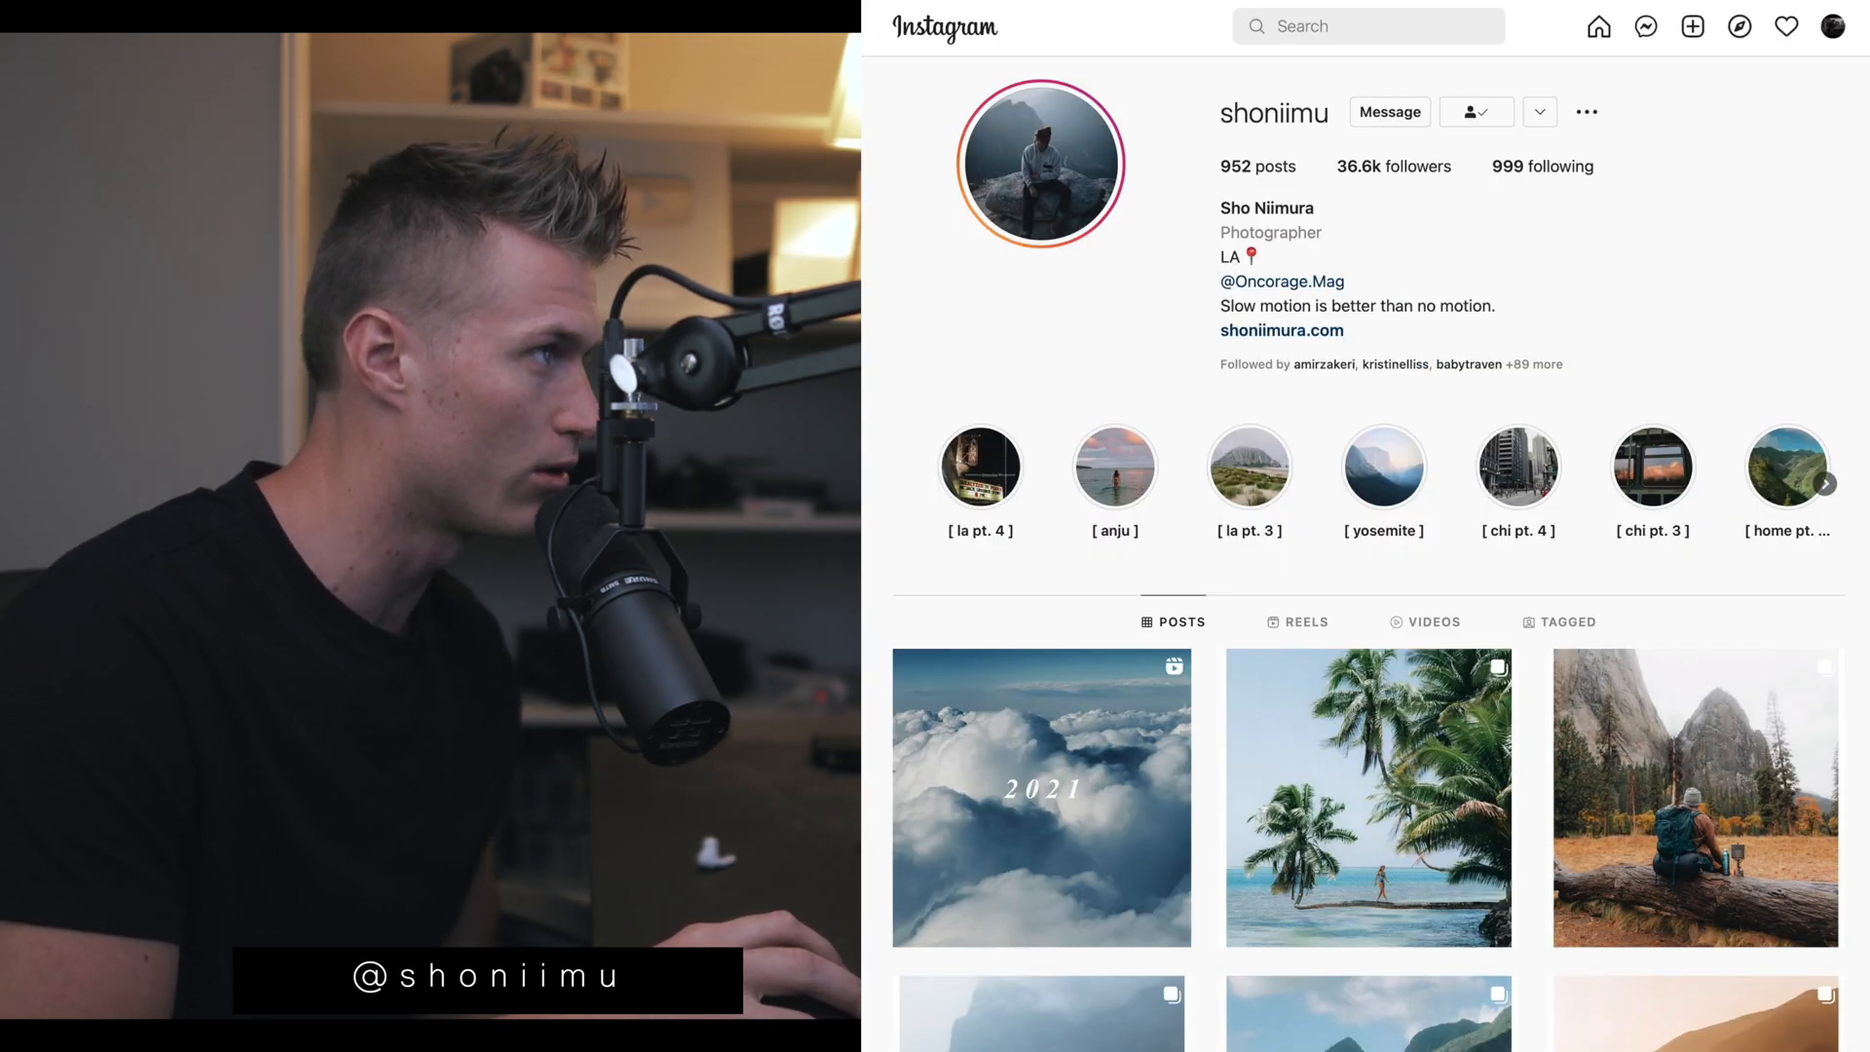
Step: Review the surfboard balcony and Yosemite hiker reference posts
scroll("down", 3)
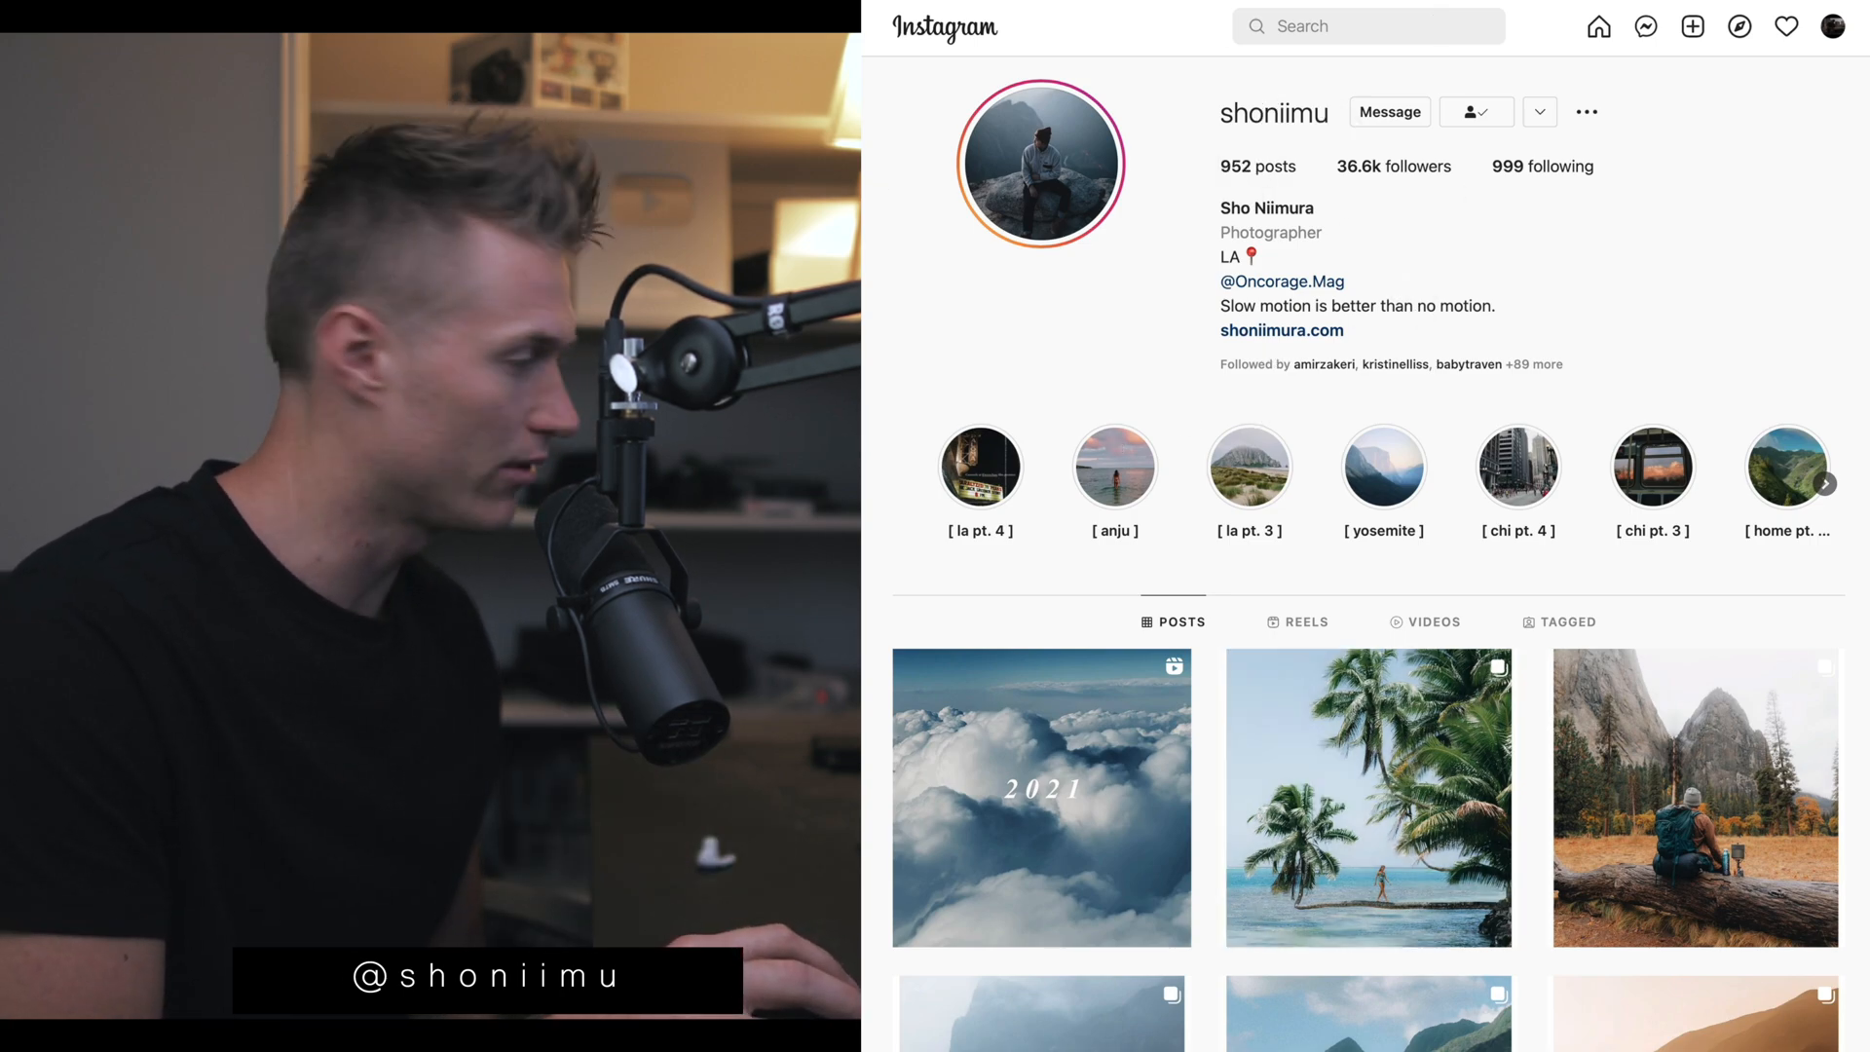
scroll("down", 3)
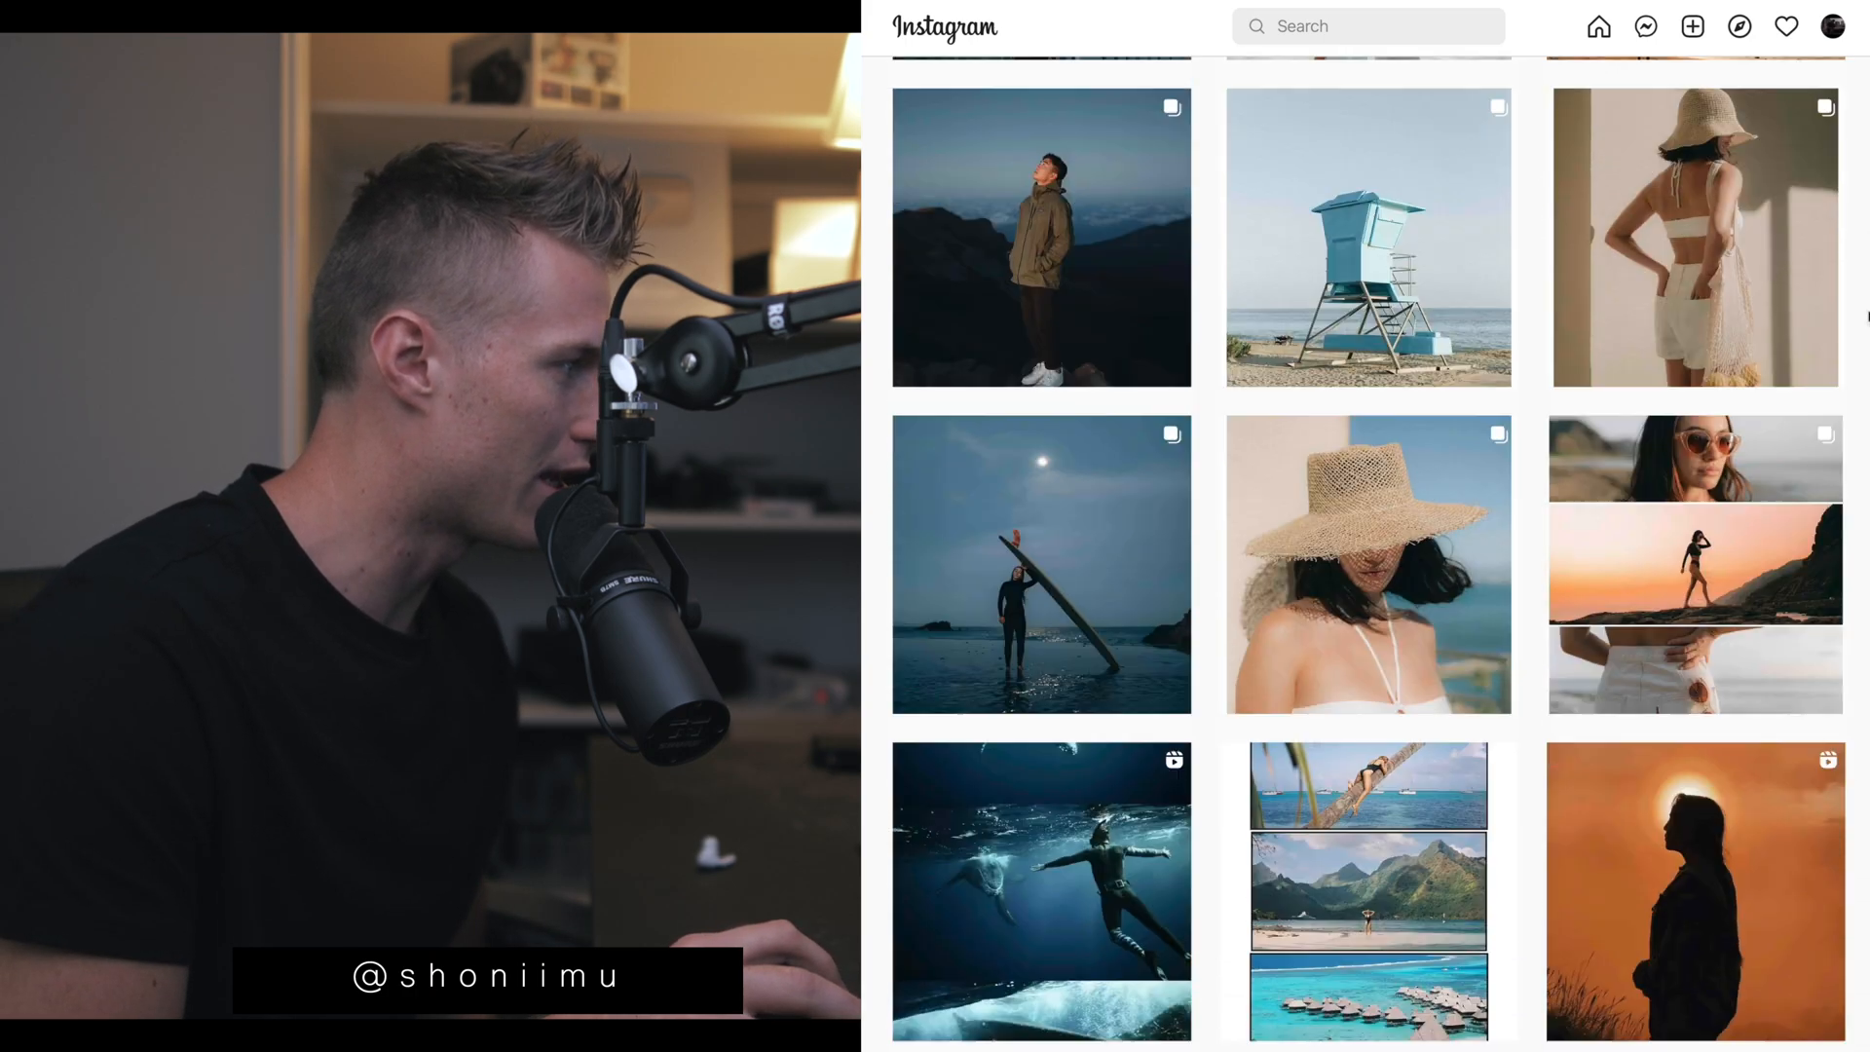
scroll("down", 3)
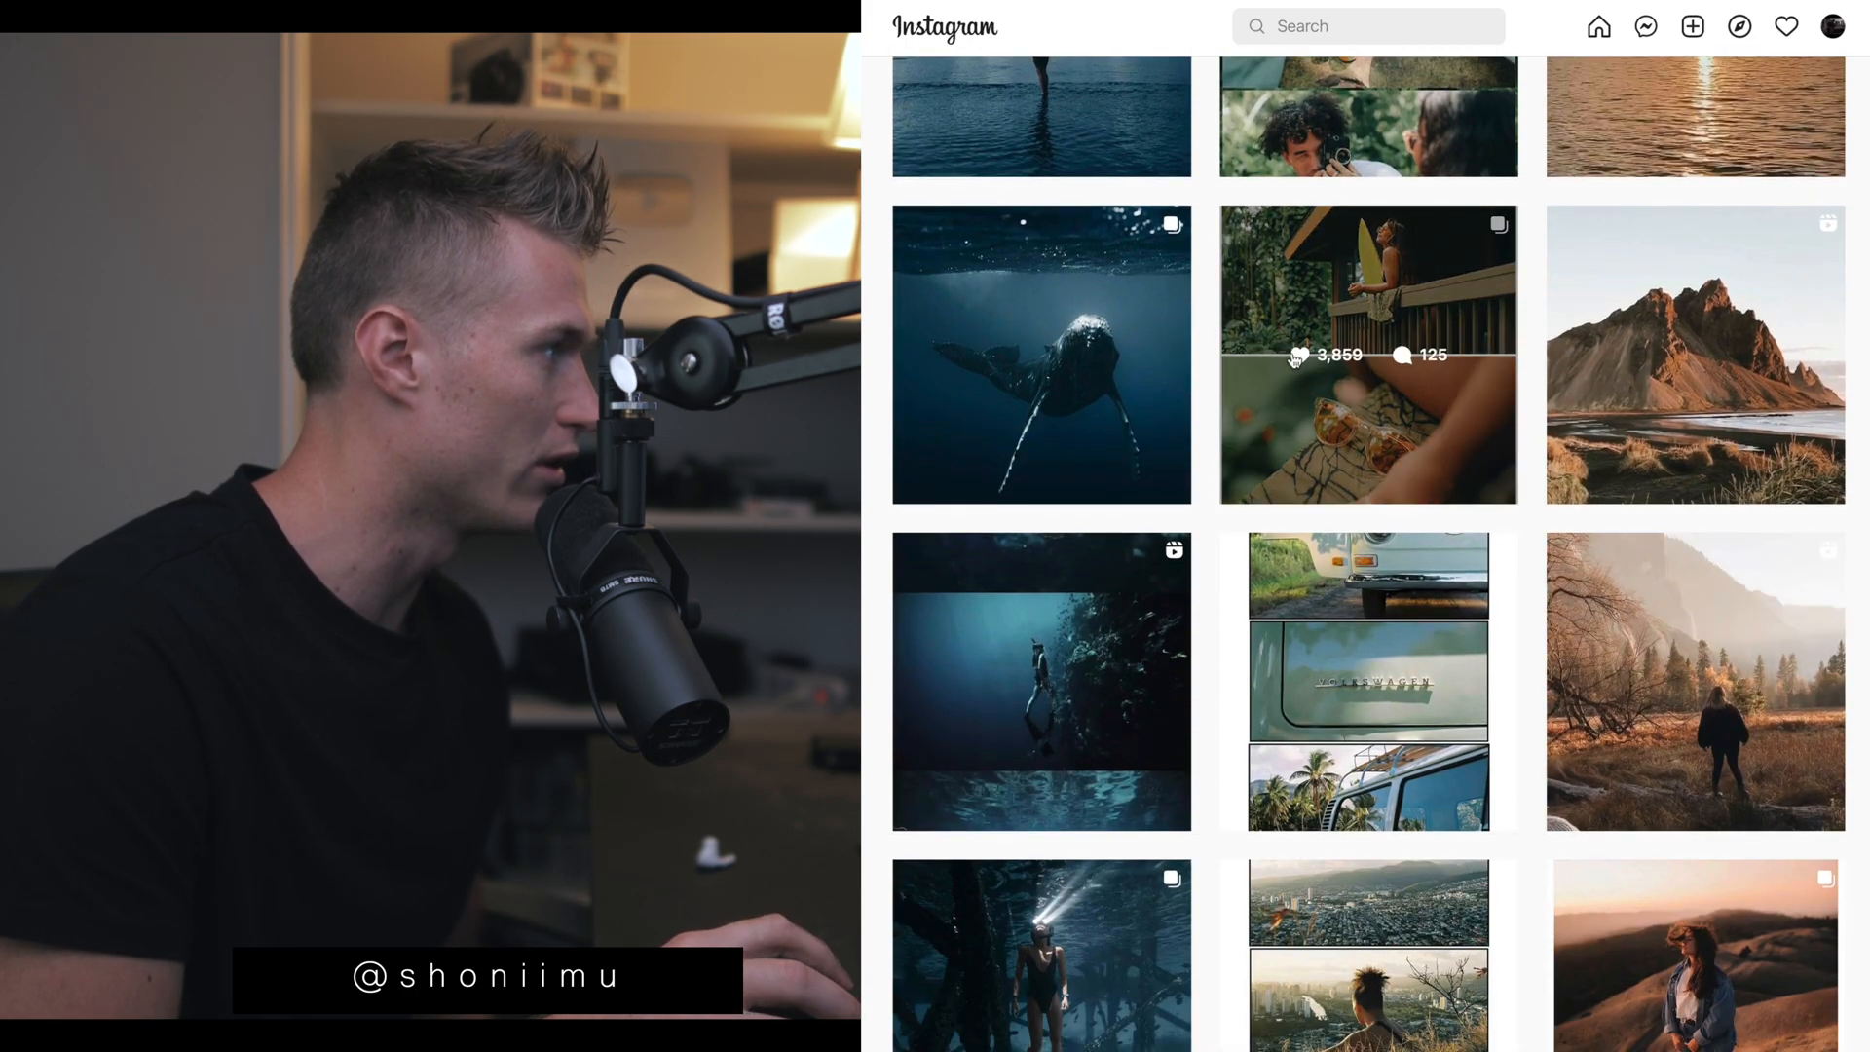
left_click(1367, 355)
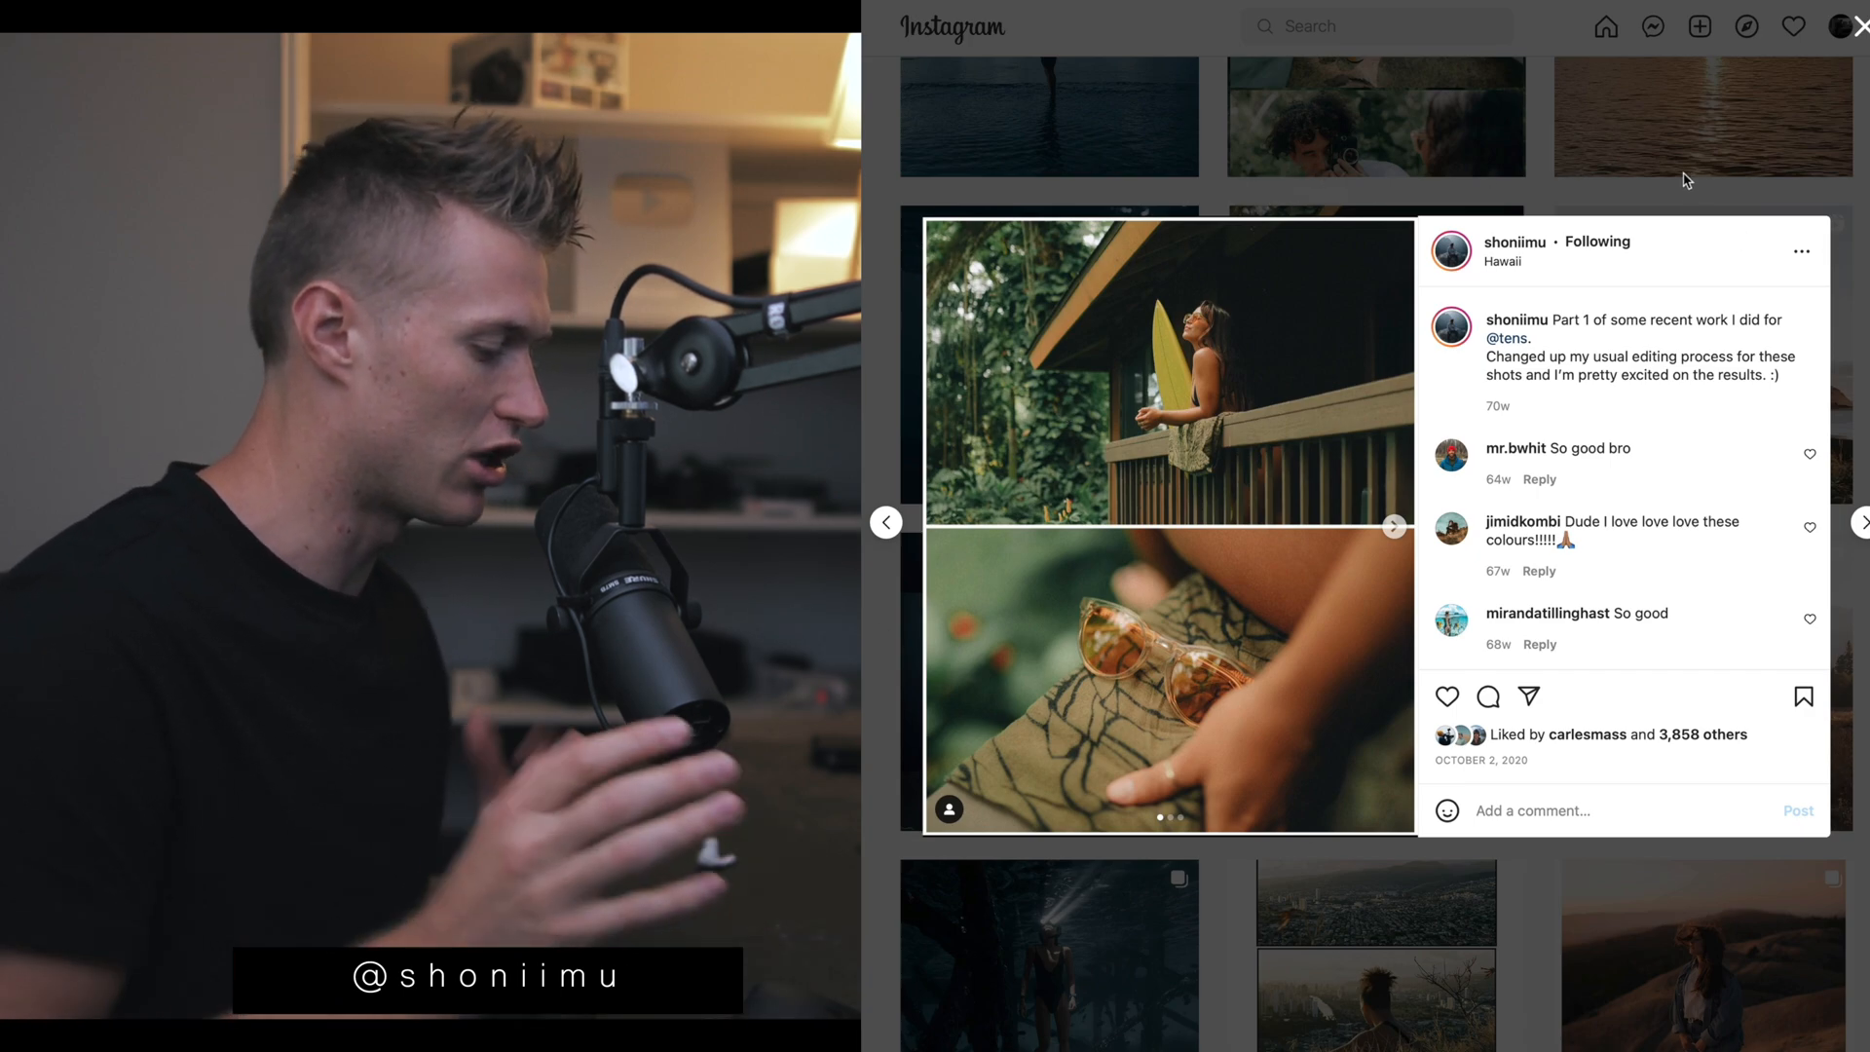
left_click(1856, 26)
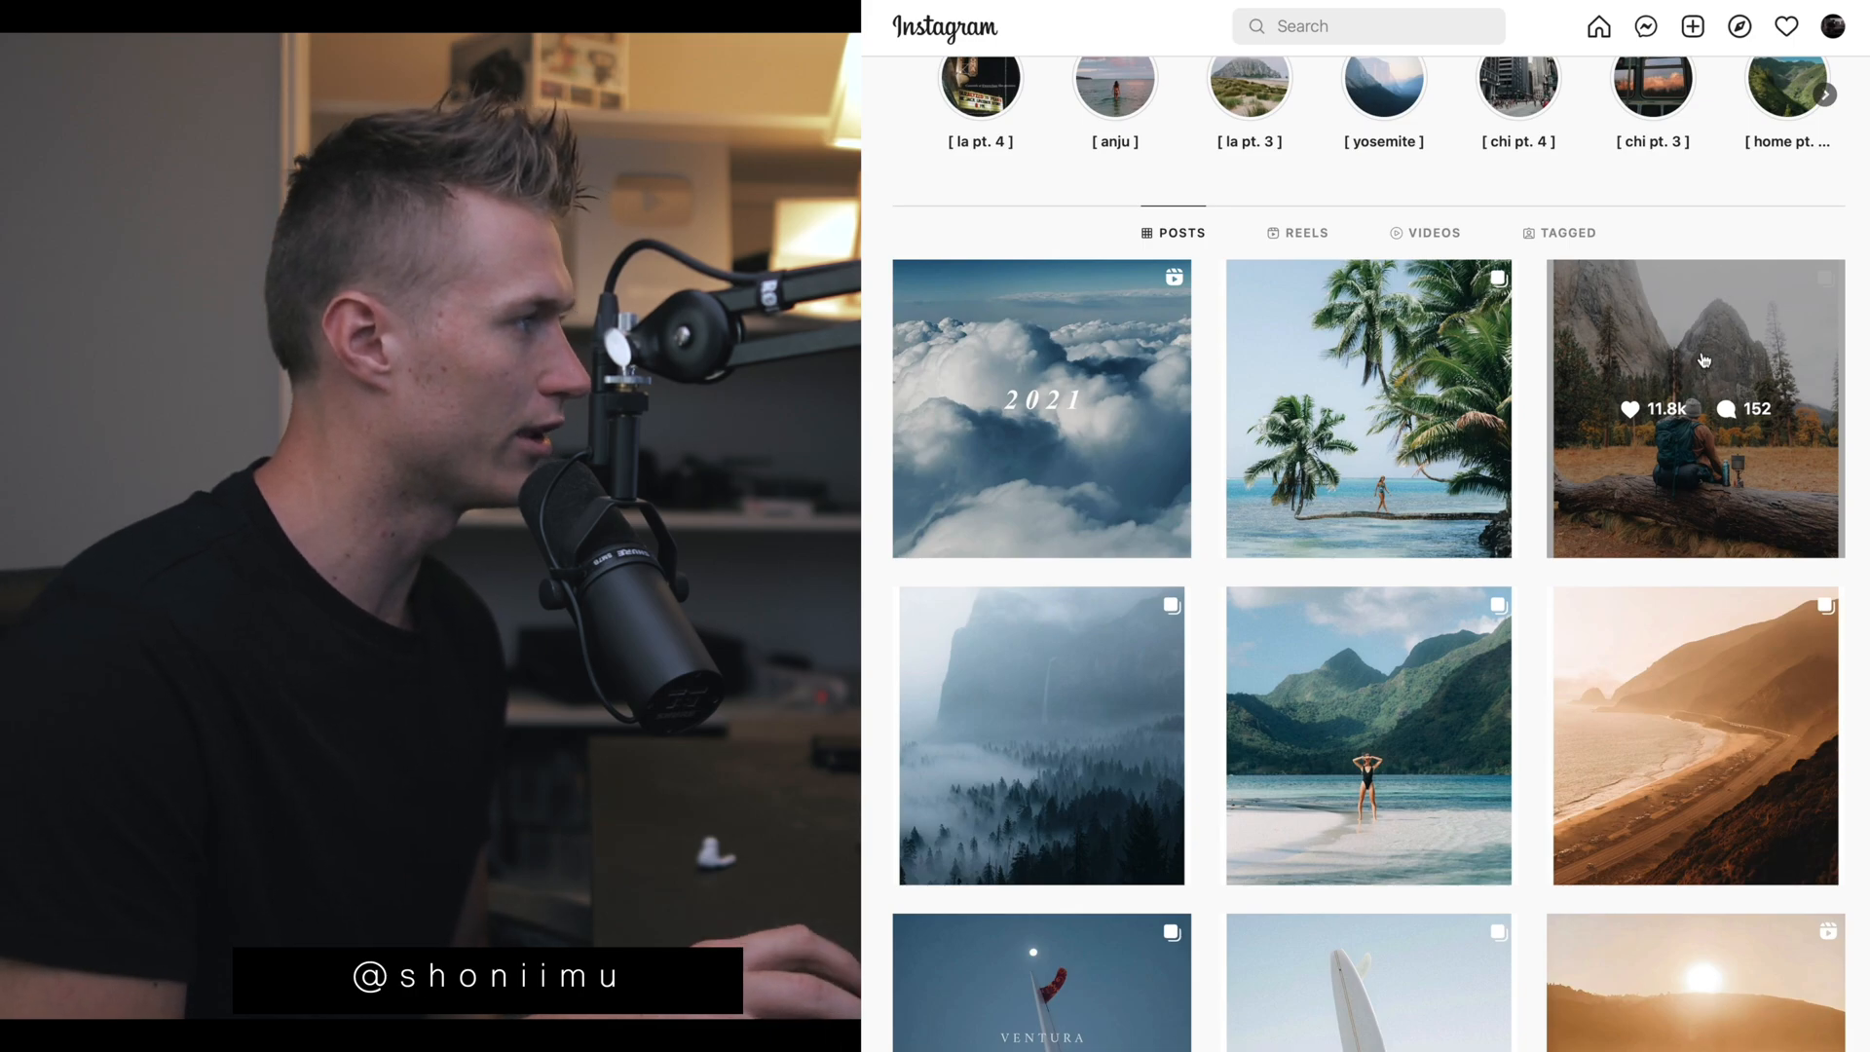
left_click(1693, 409)
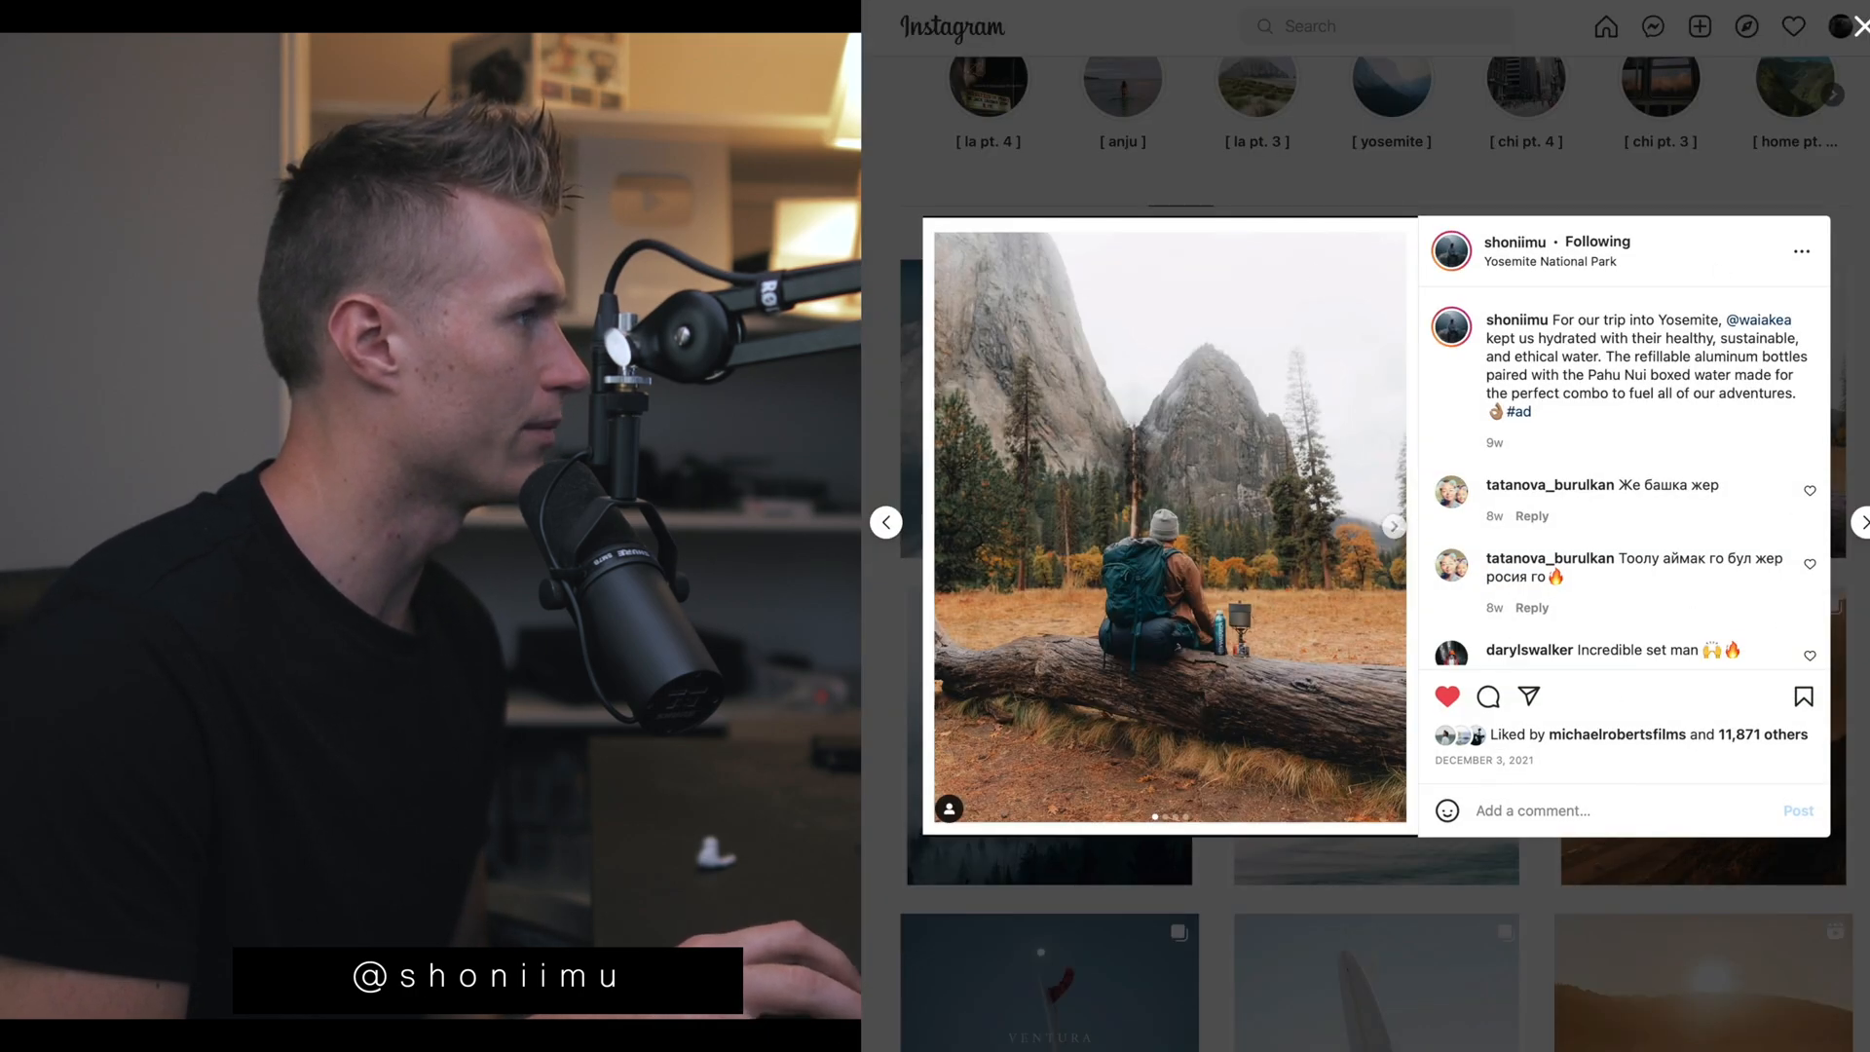
left_click(1855, 26)
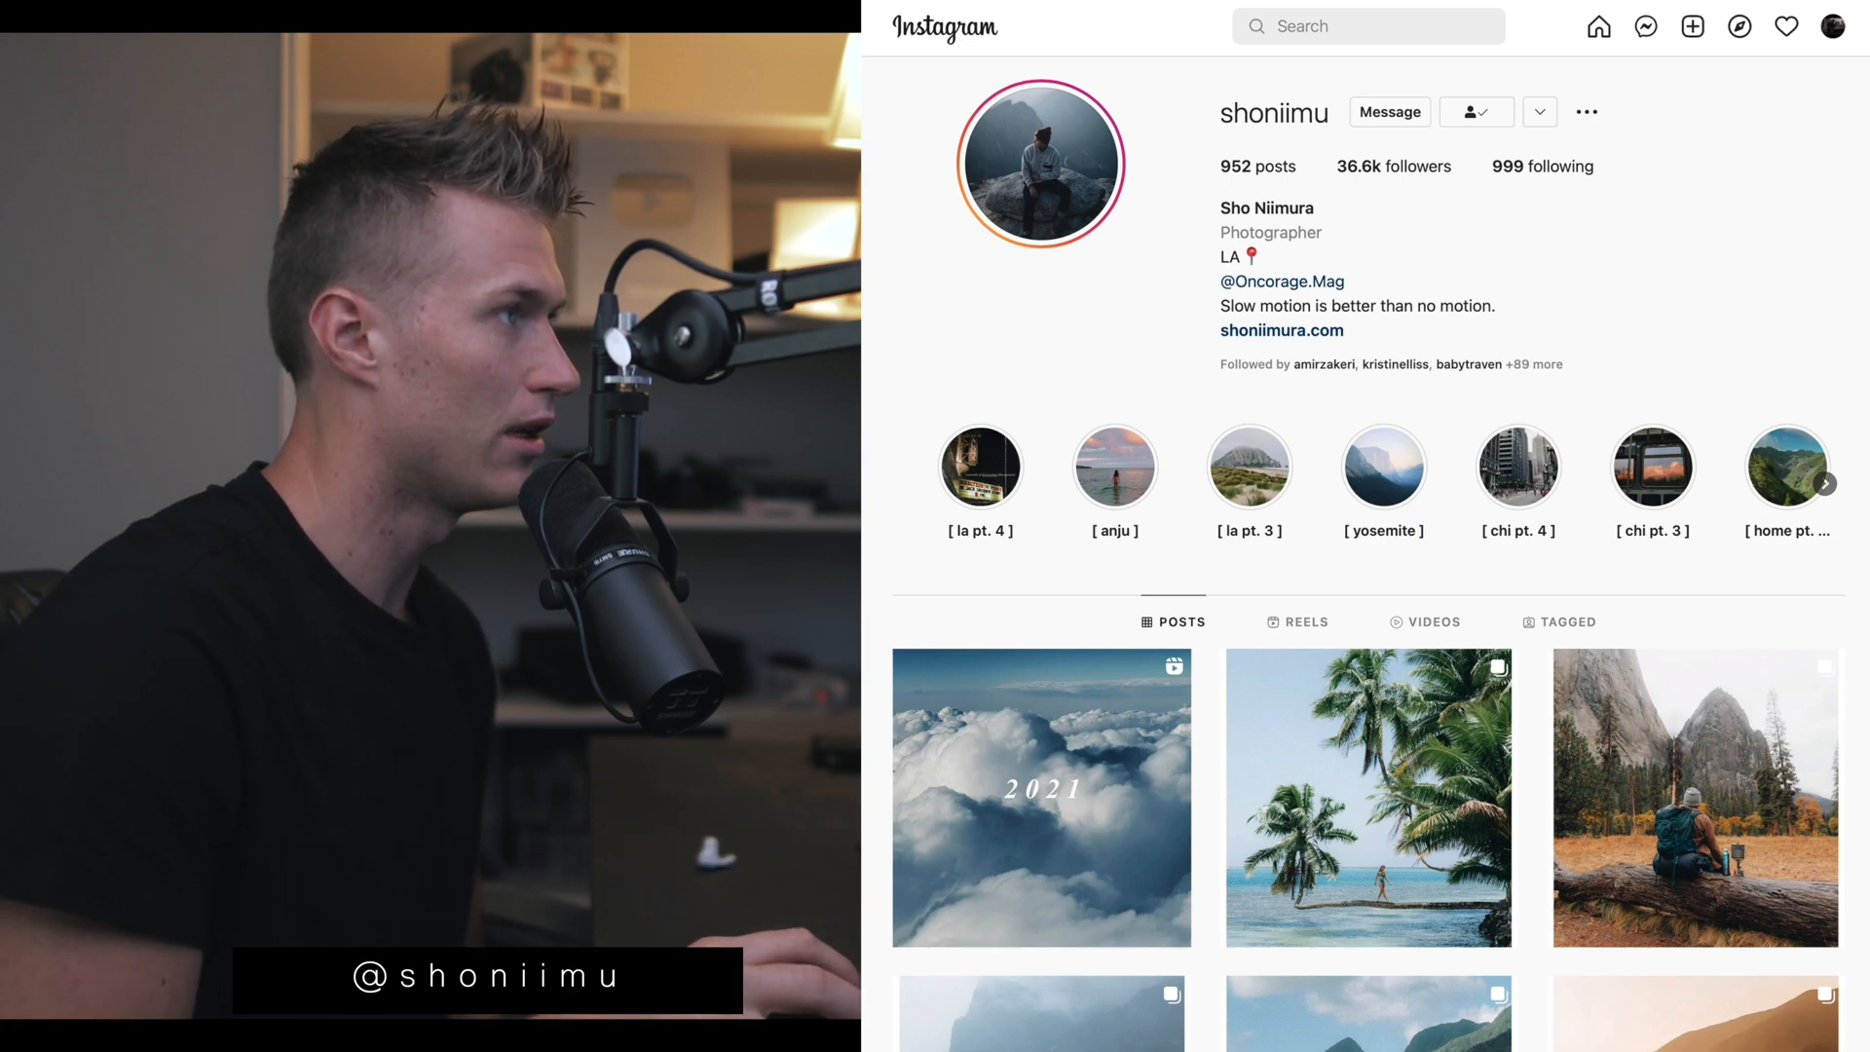
Step: Warm the balcony photo to Temp 7,300 and raise Exposure to +0.85
scroll("down", 3)
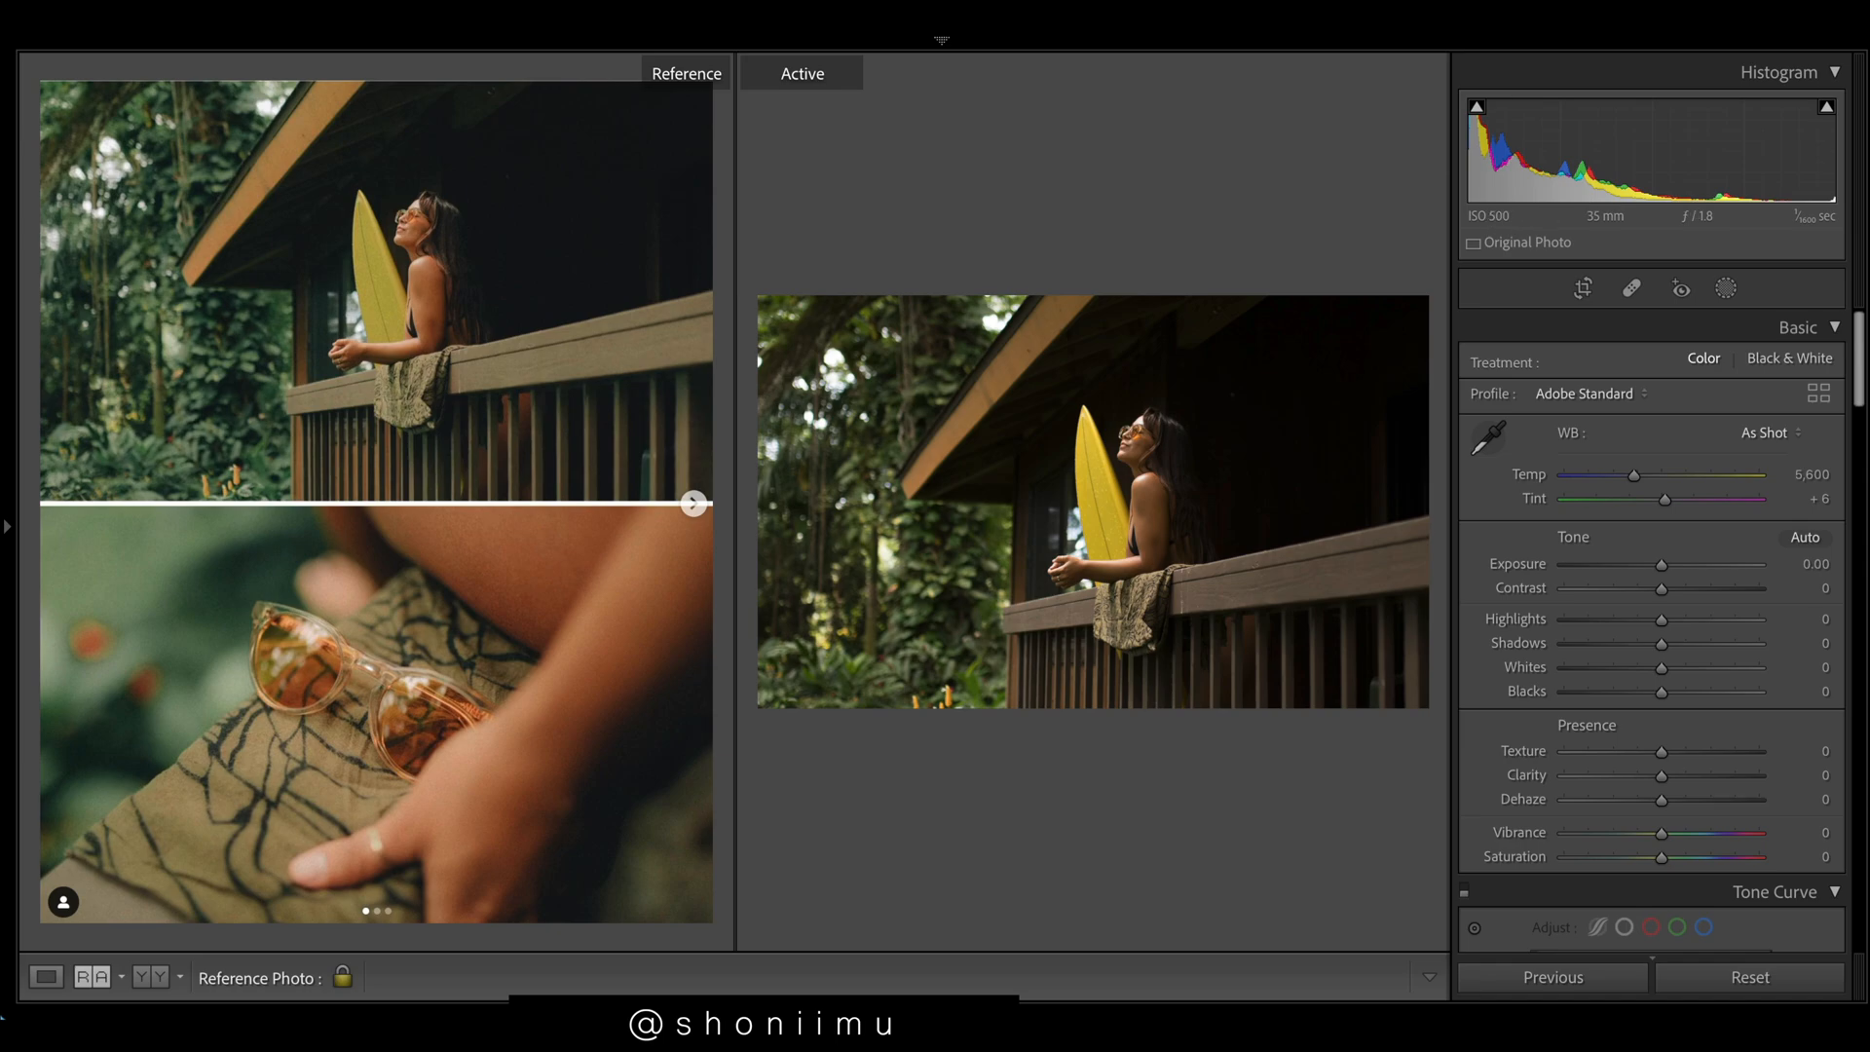
mouse_move(1734, 225)
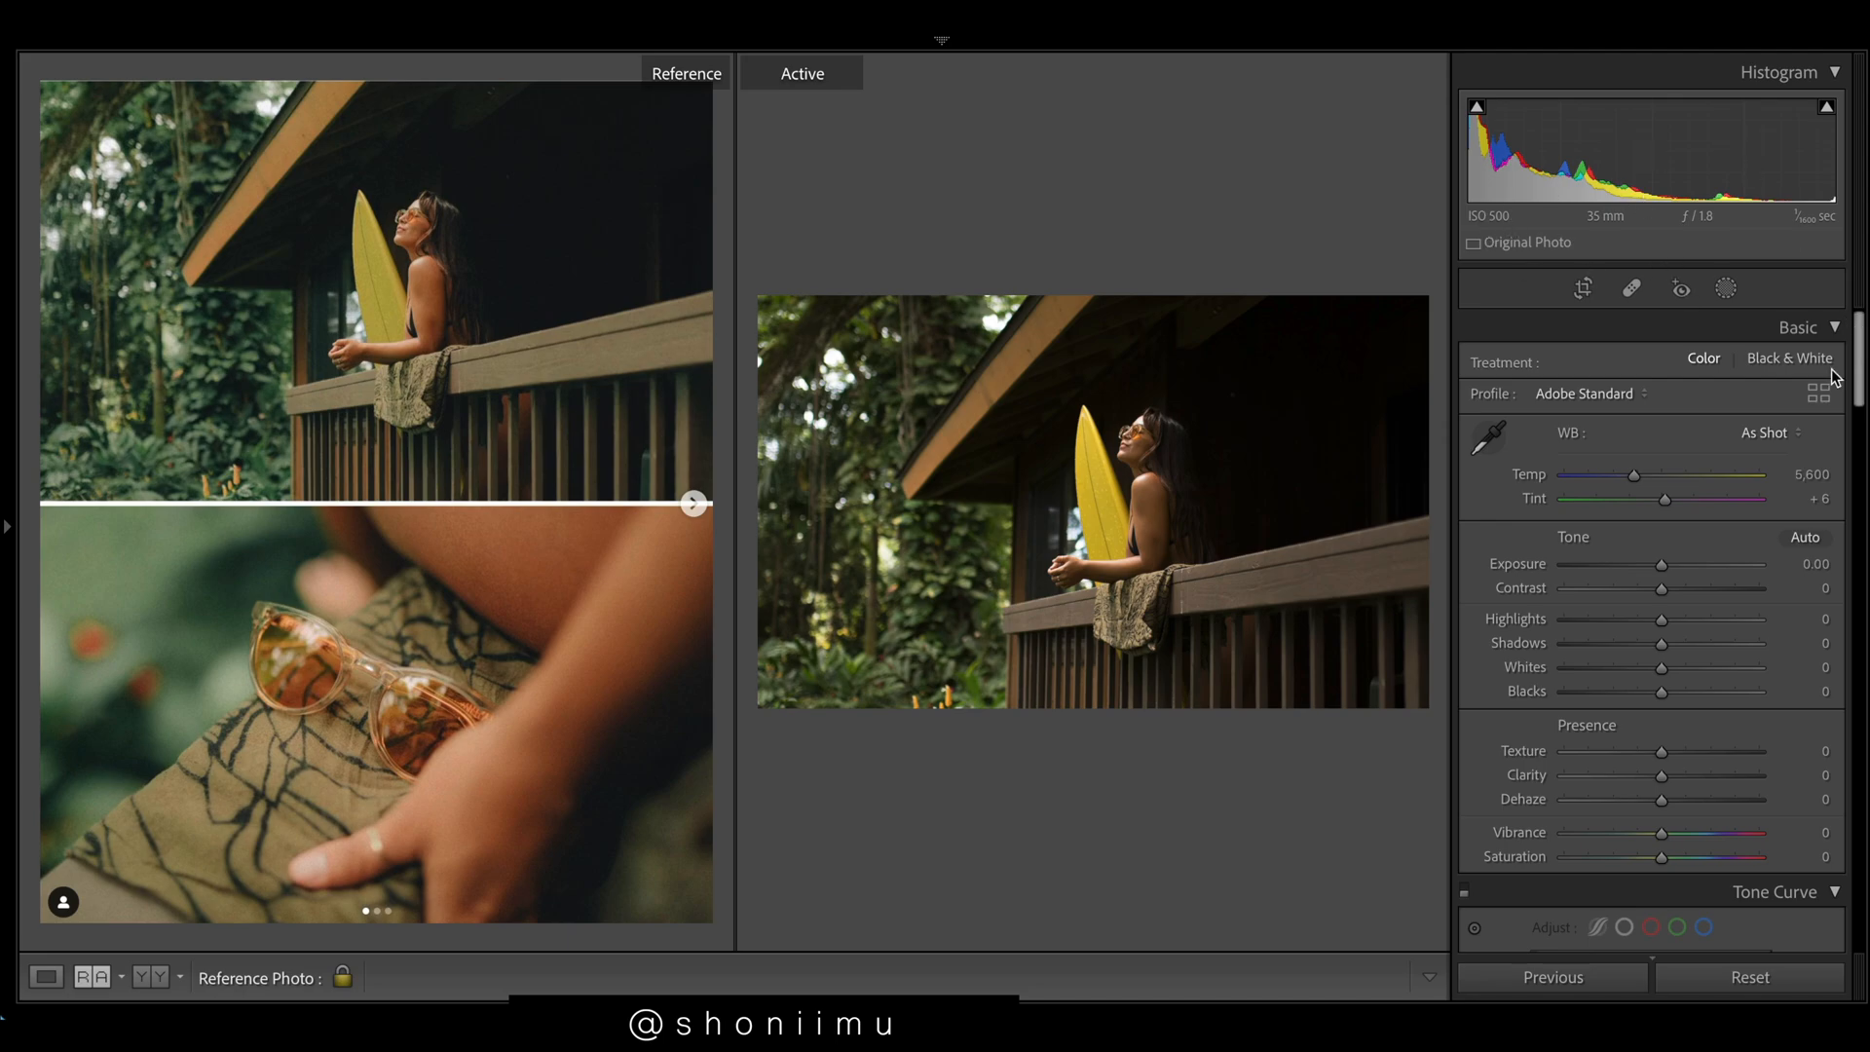
scroll("down", 3)
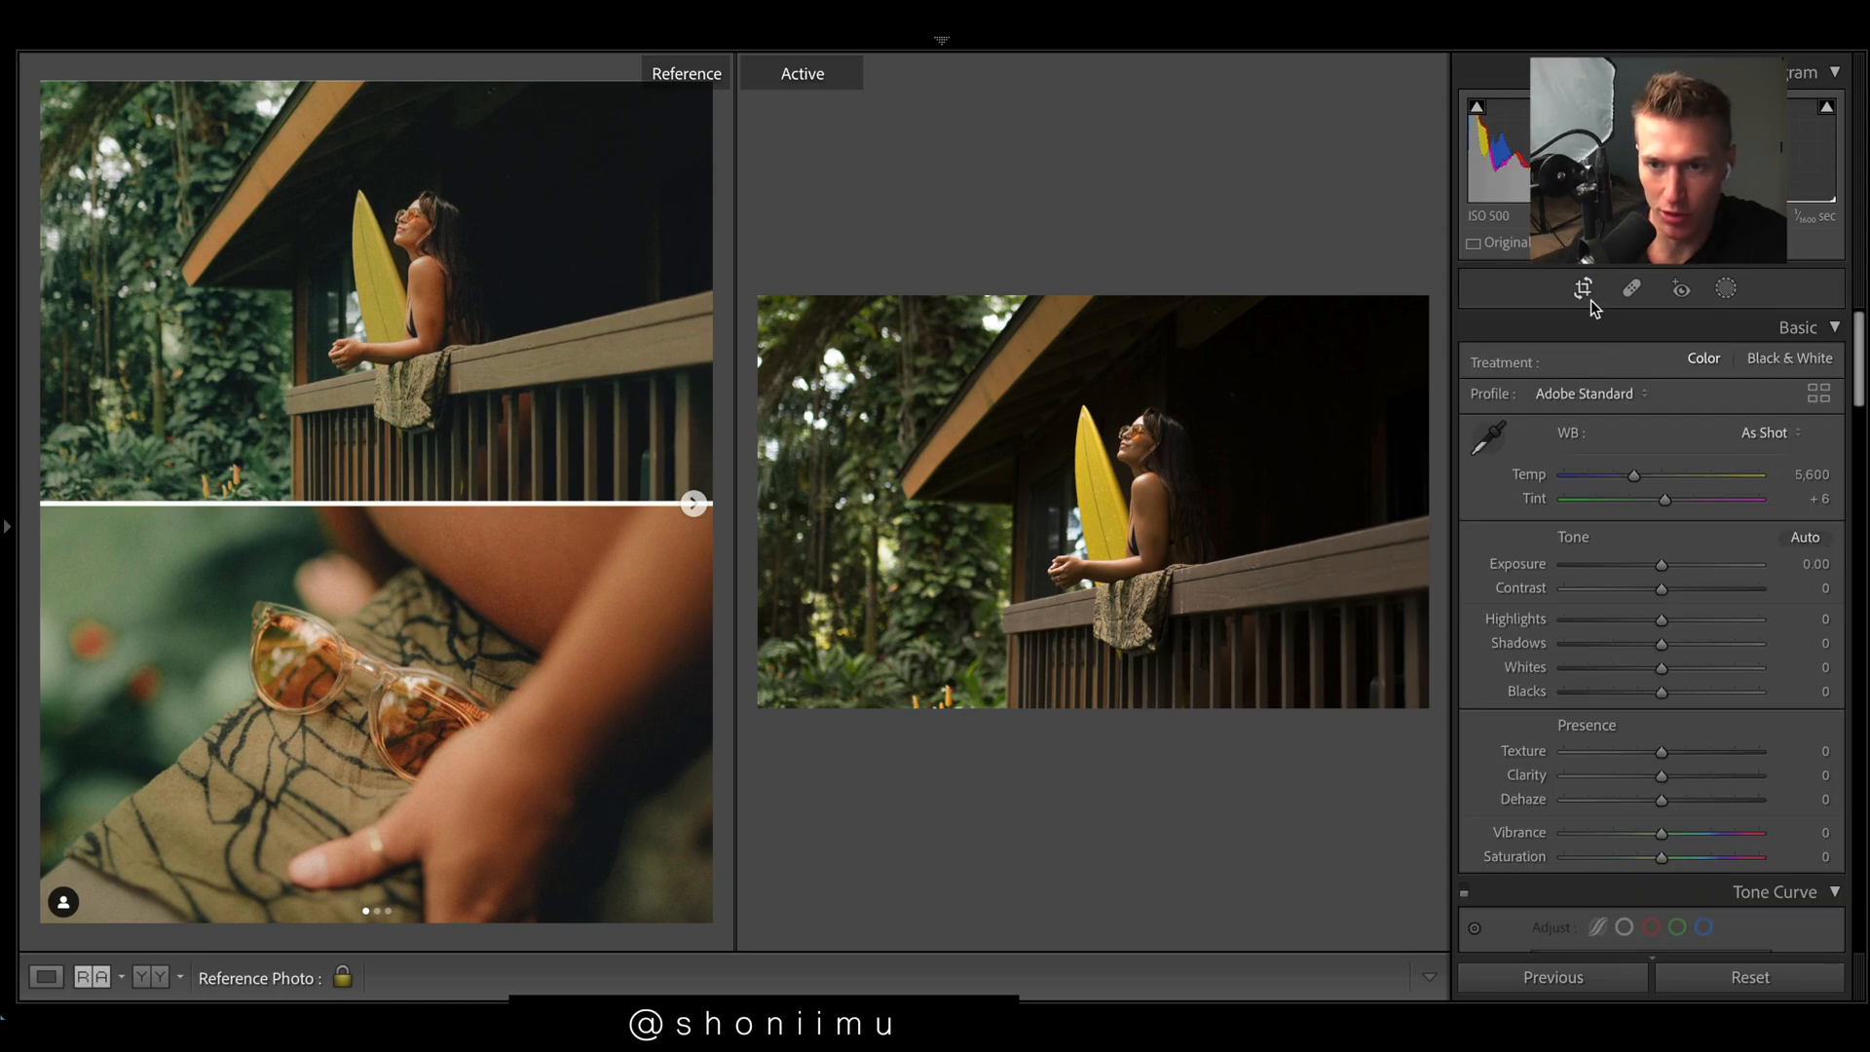
left_click(1583, 287)
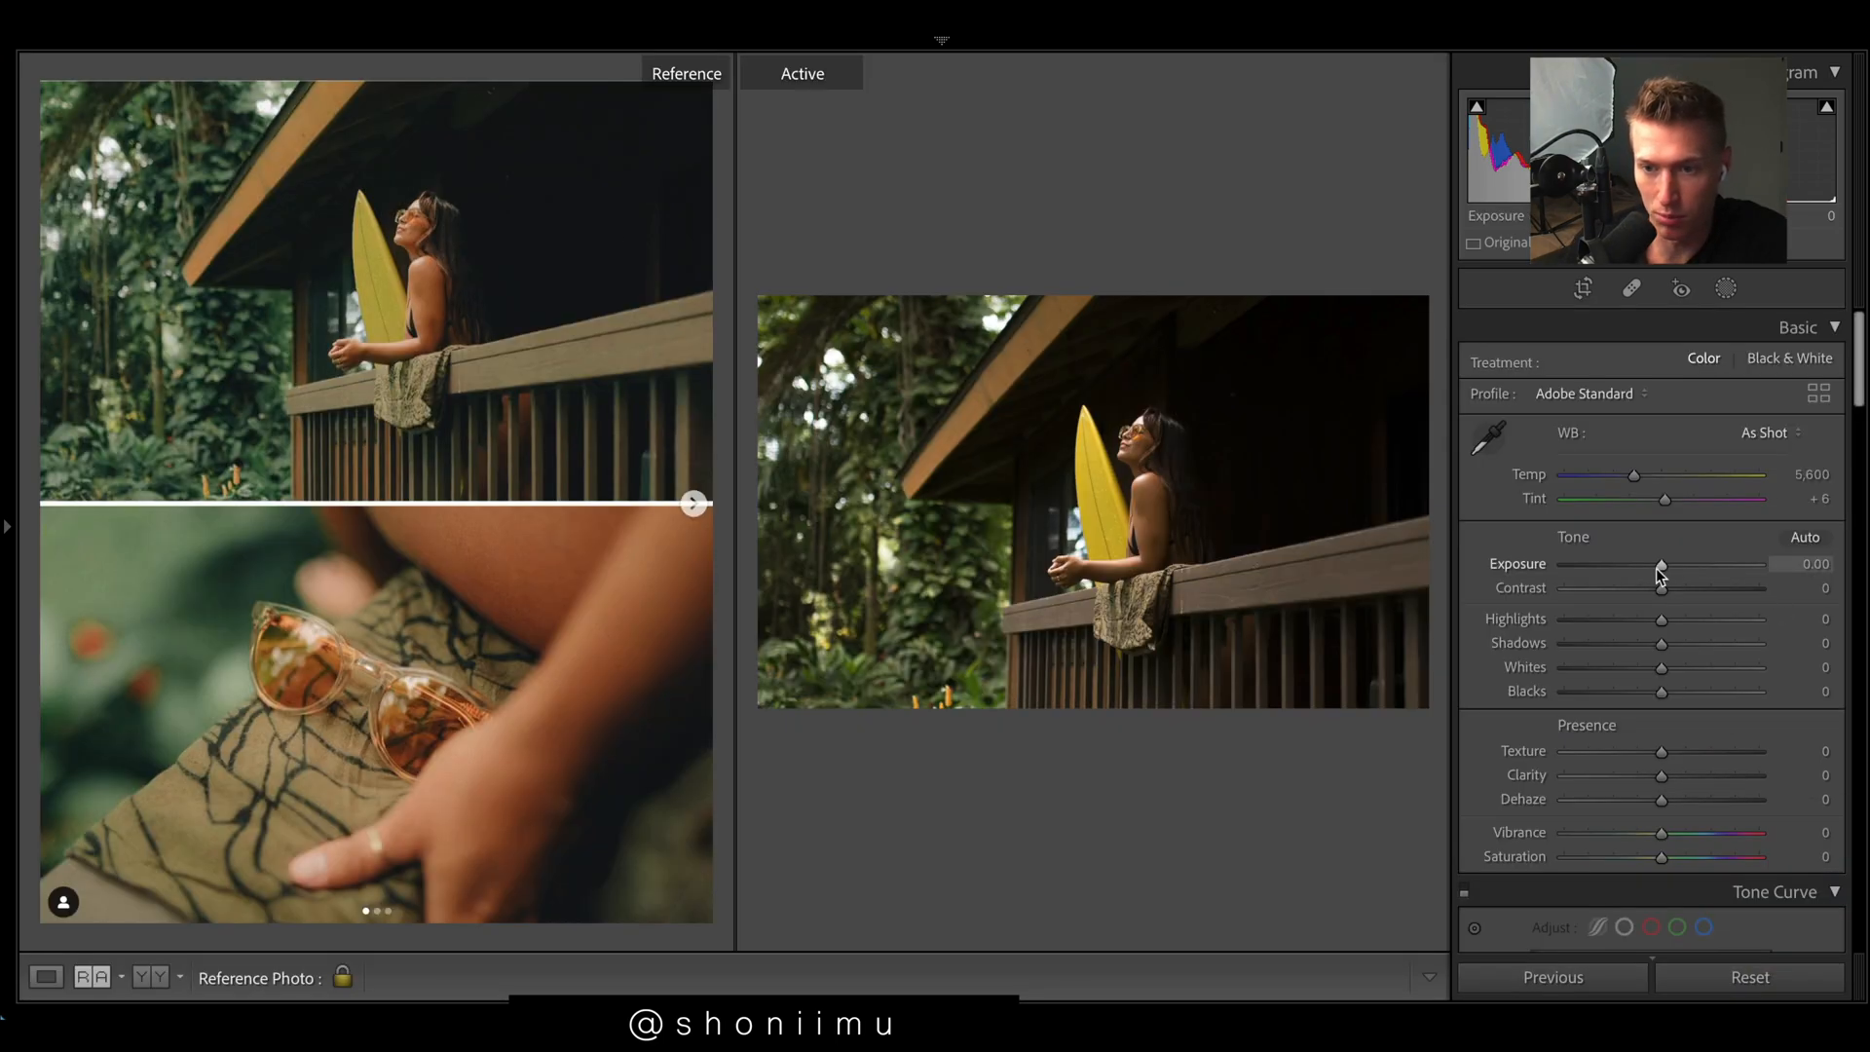
left_click_drag(1660, 563, 1677, 563)
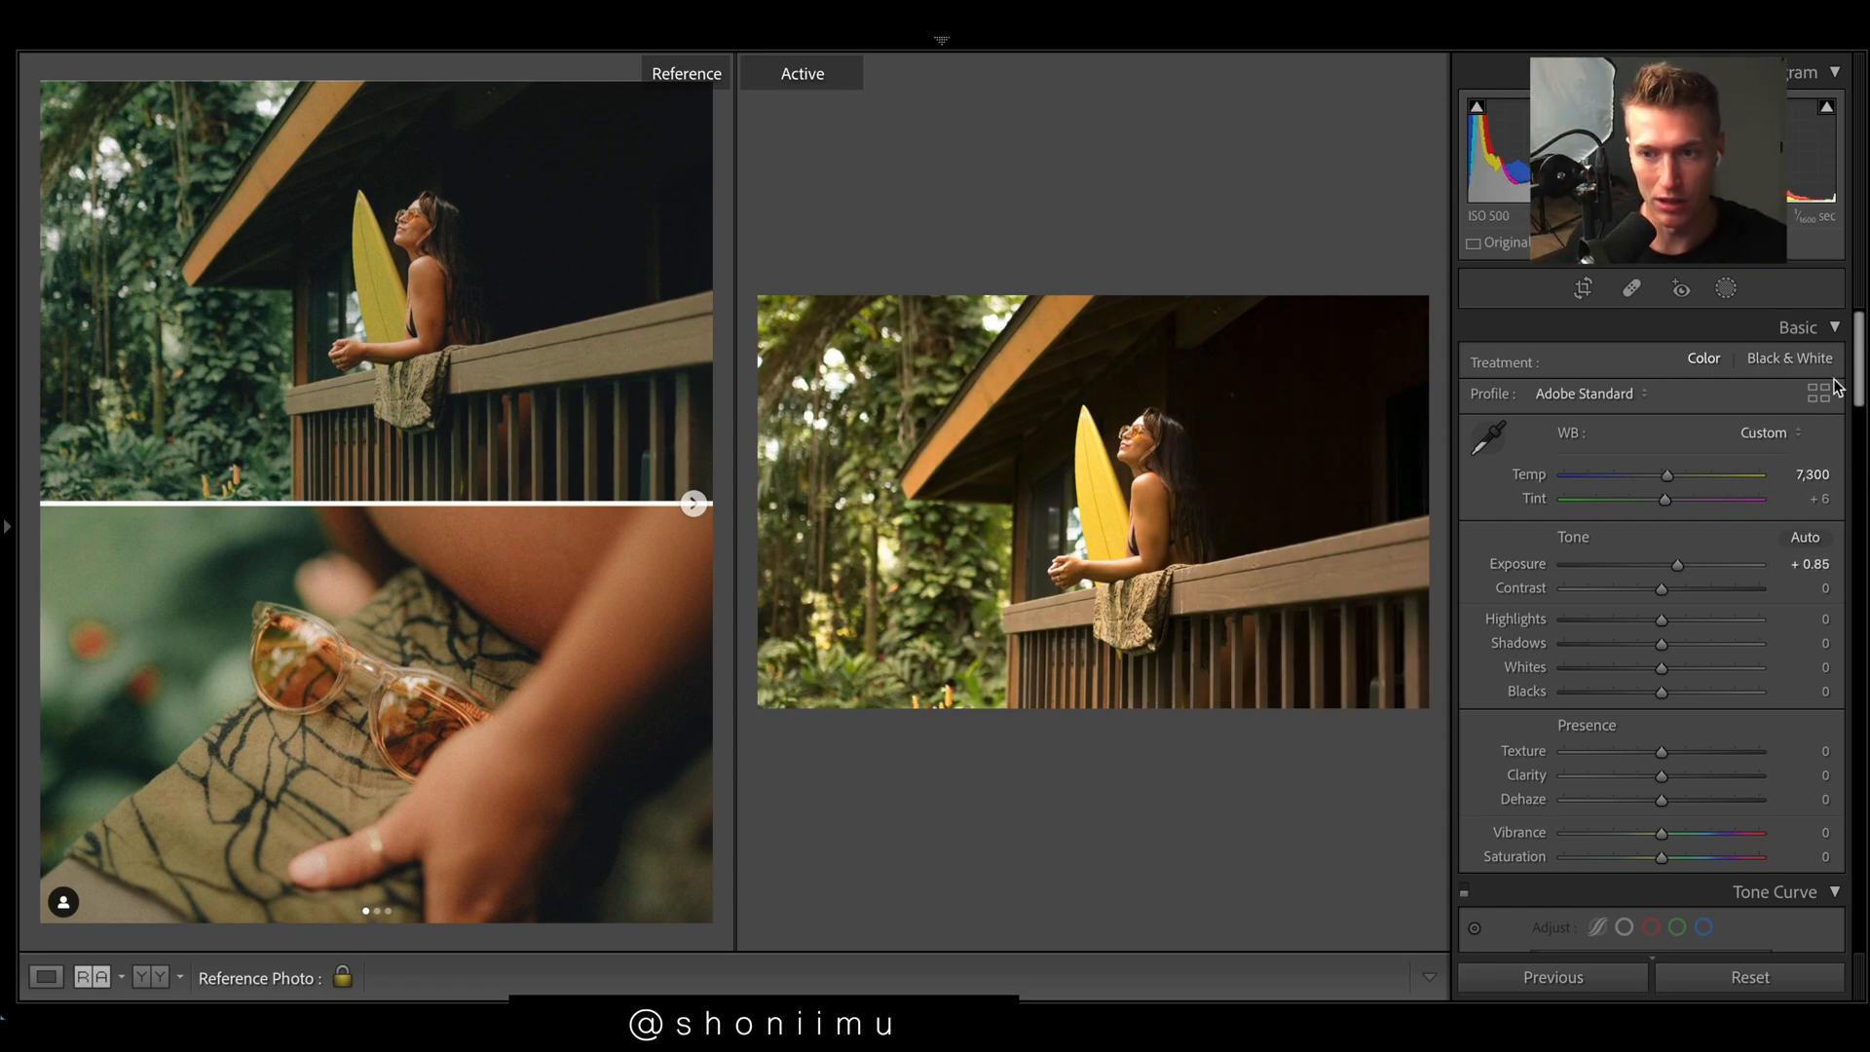
scroll("down", 3)
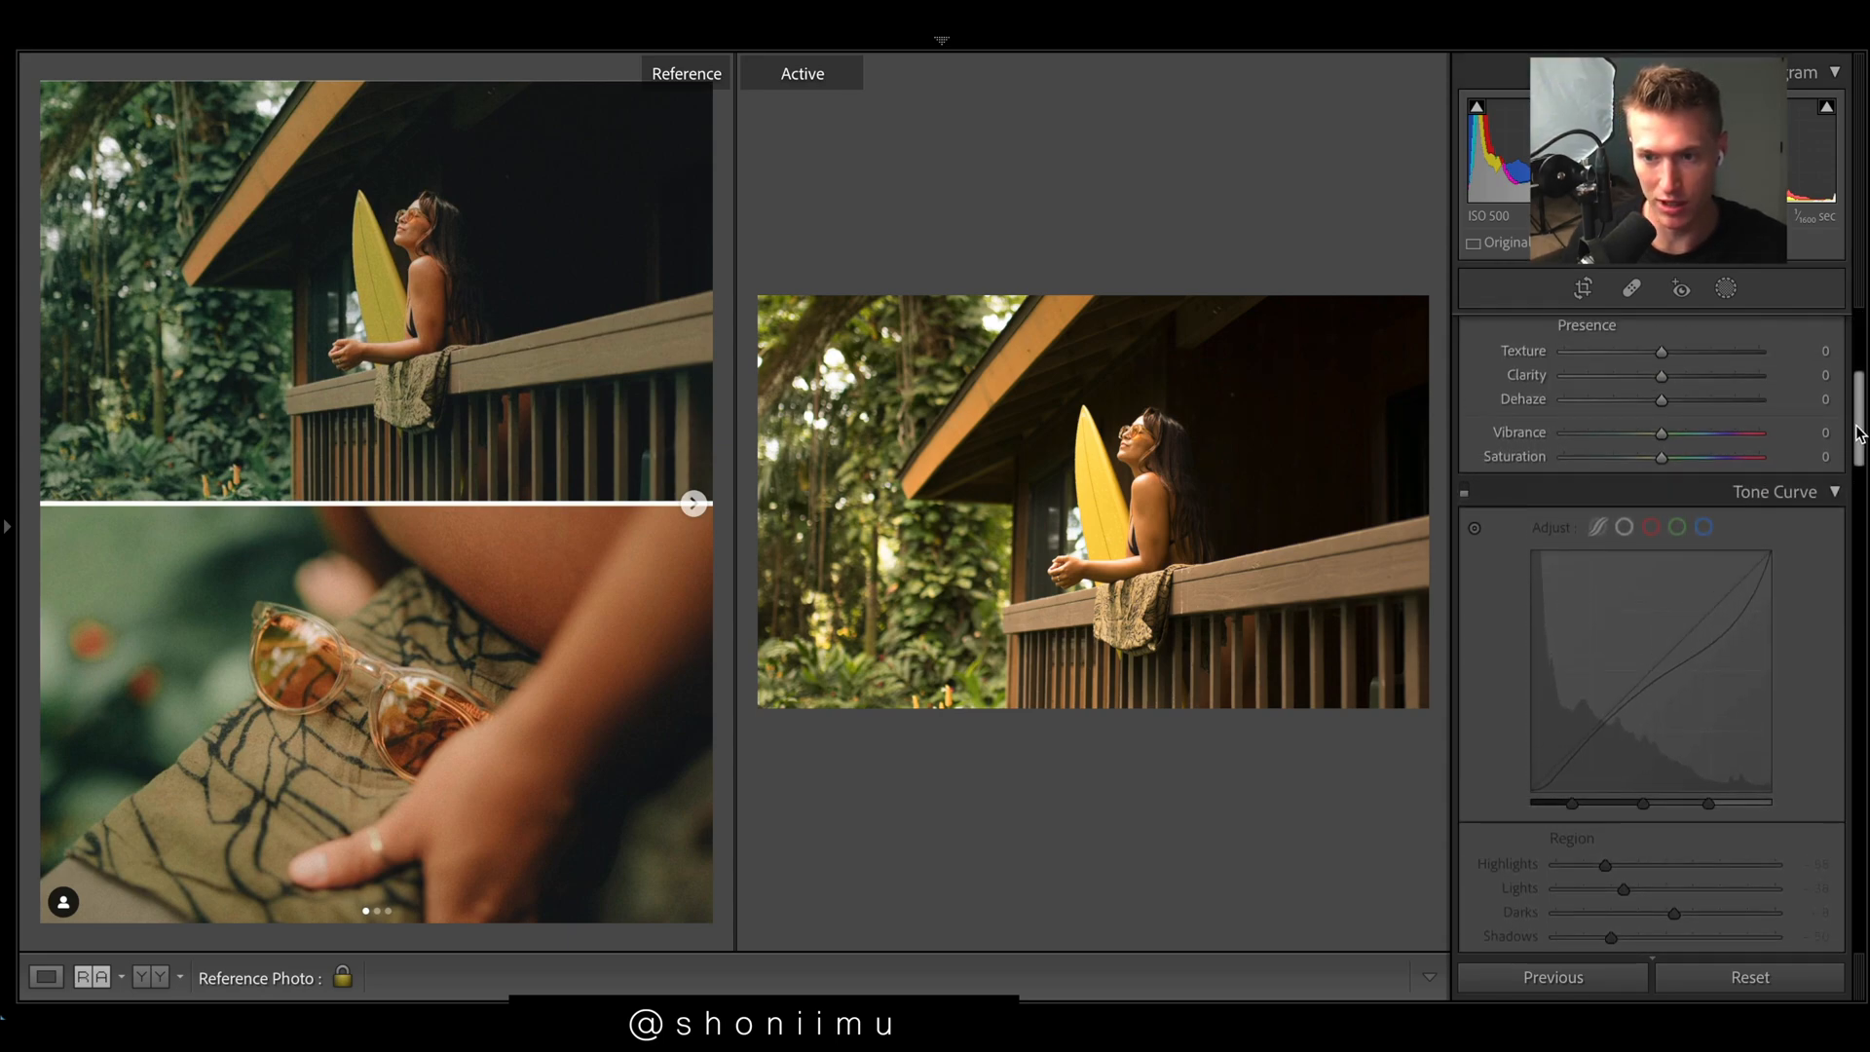
scroll("down", 3)
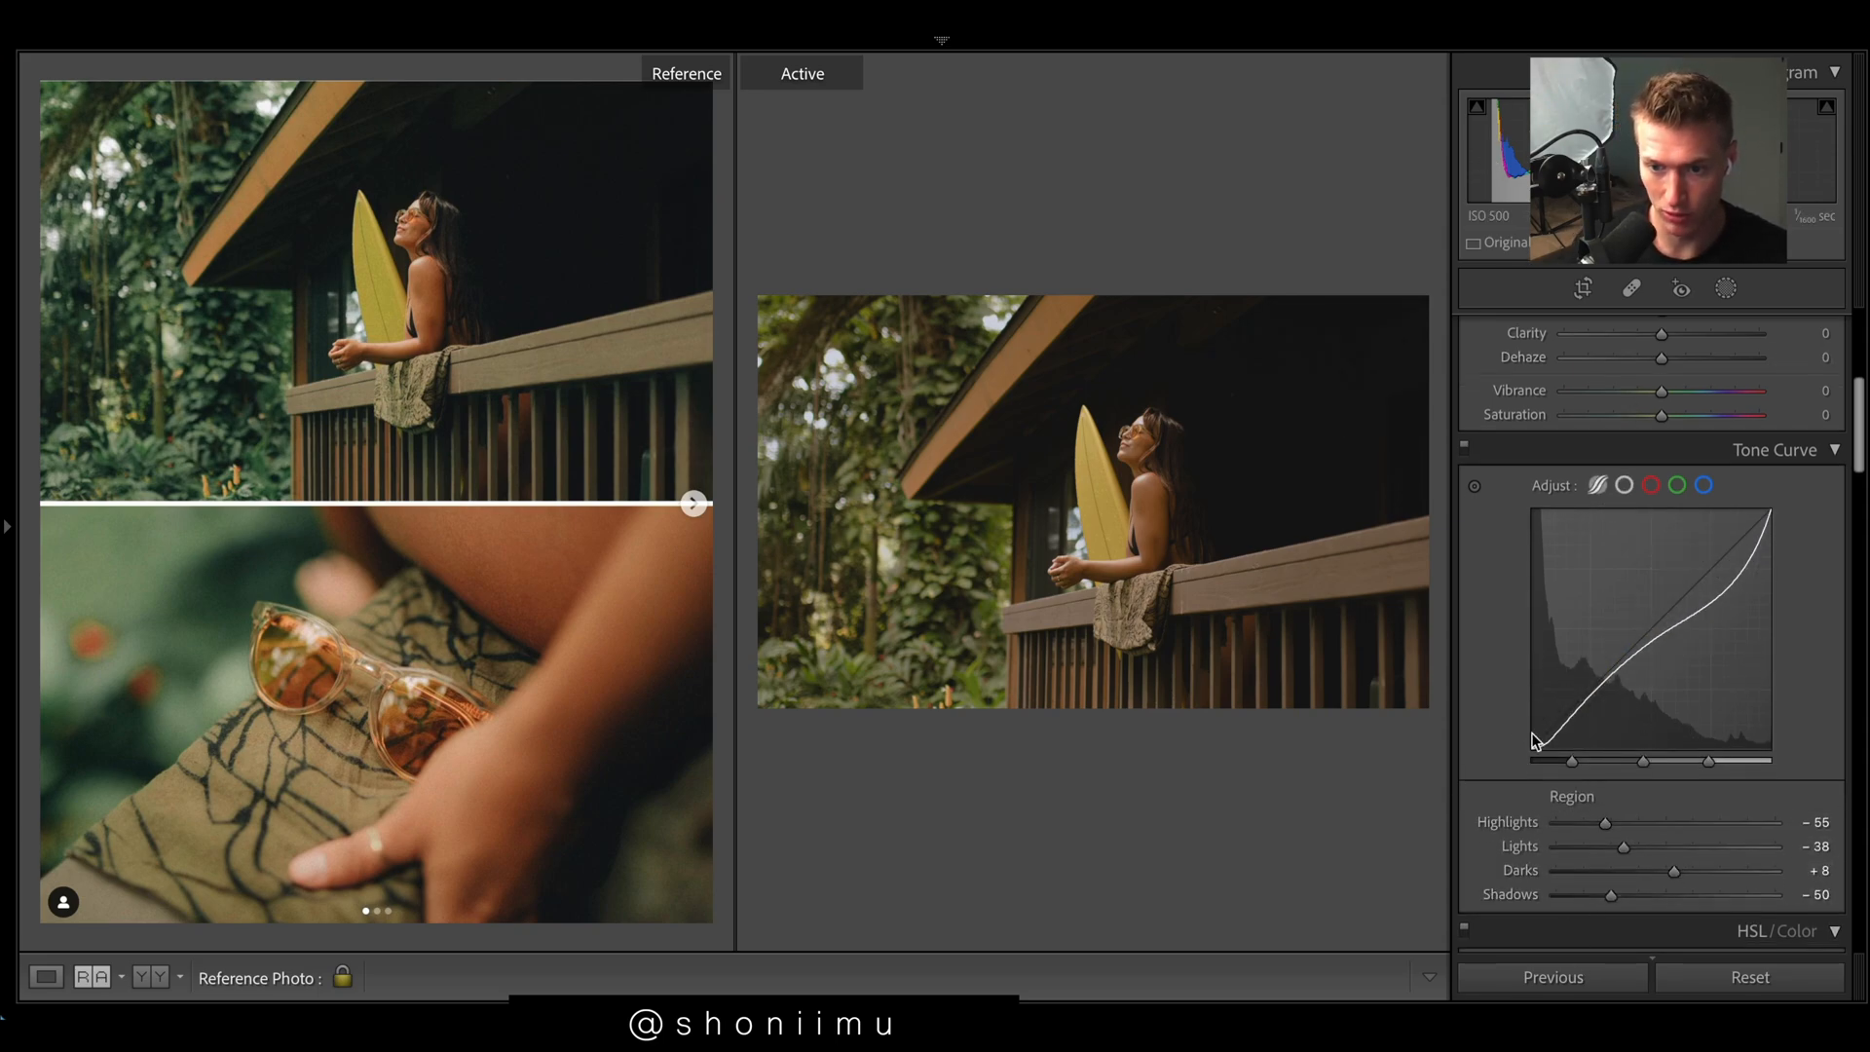
Step: Raise the point curve and tint the shadows teal (hue 174, saturation 13)
left_click_drag(1572, 764, 1572, 725)
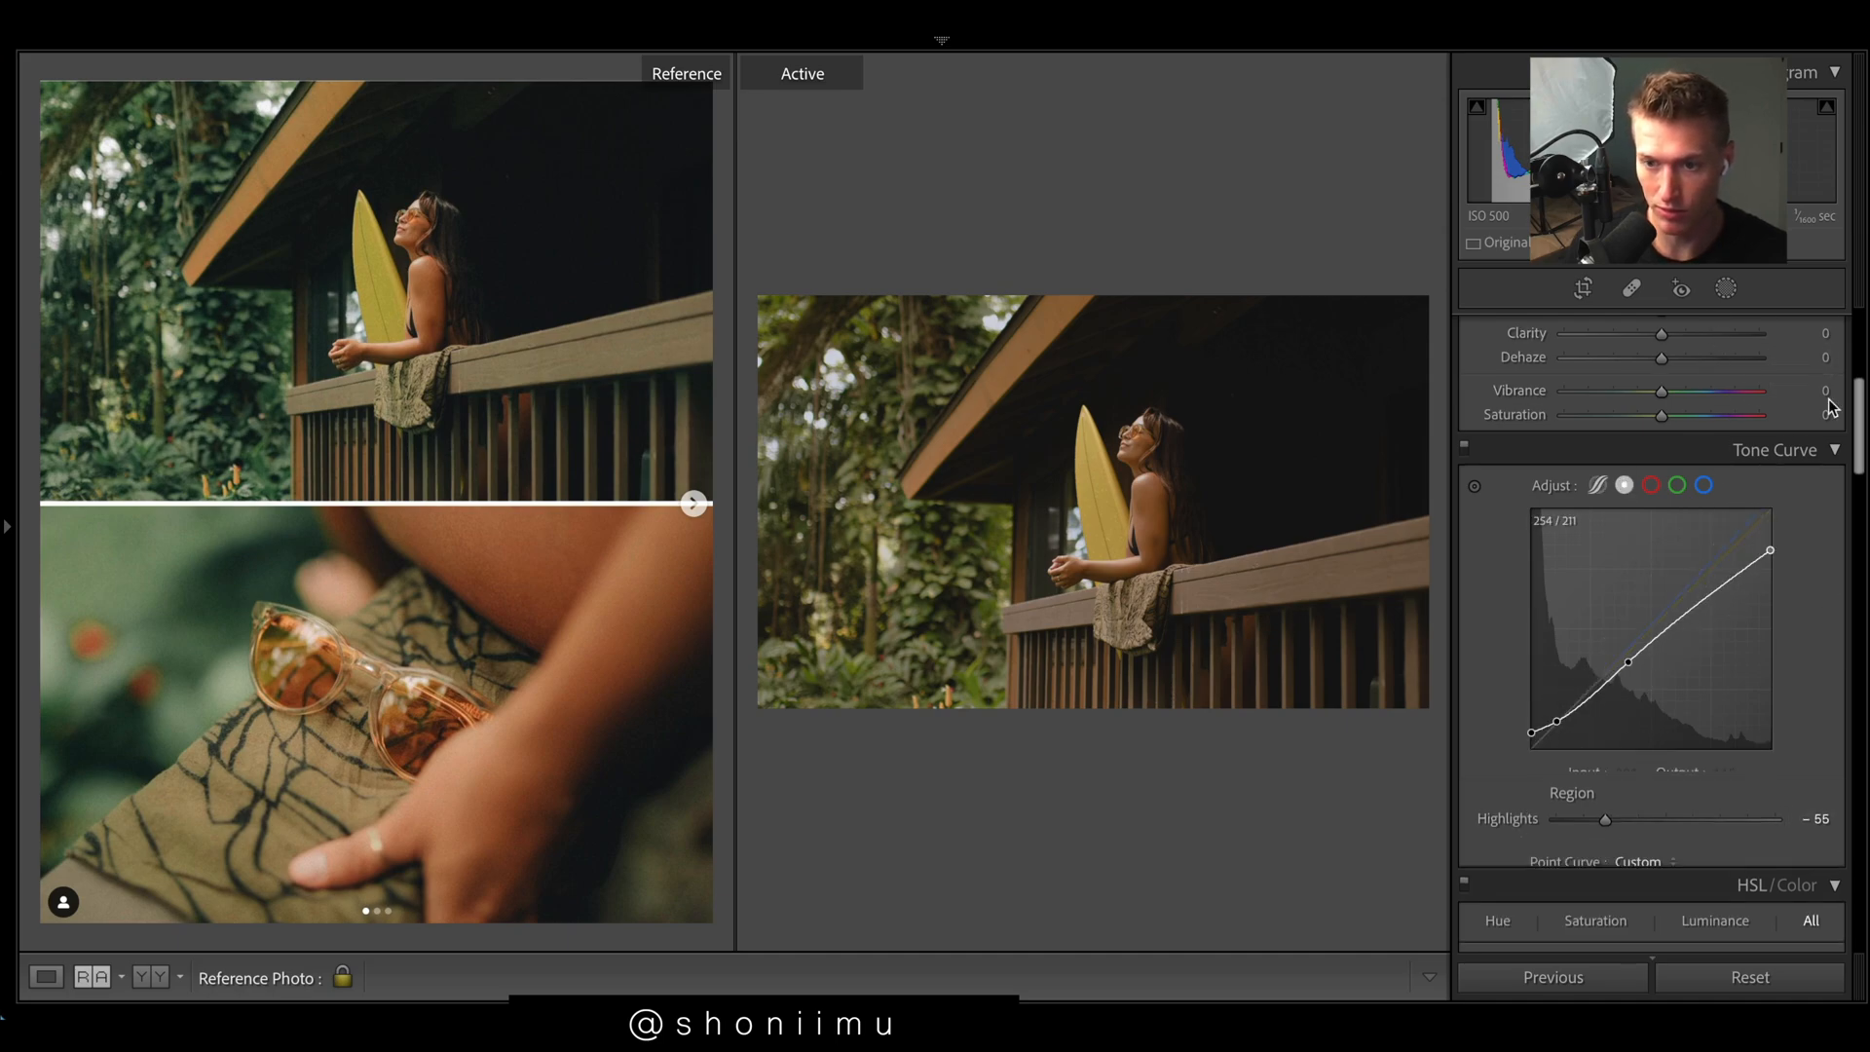
left_click(1809, 920)
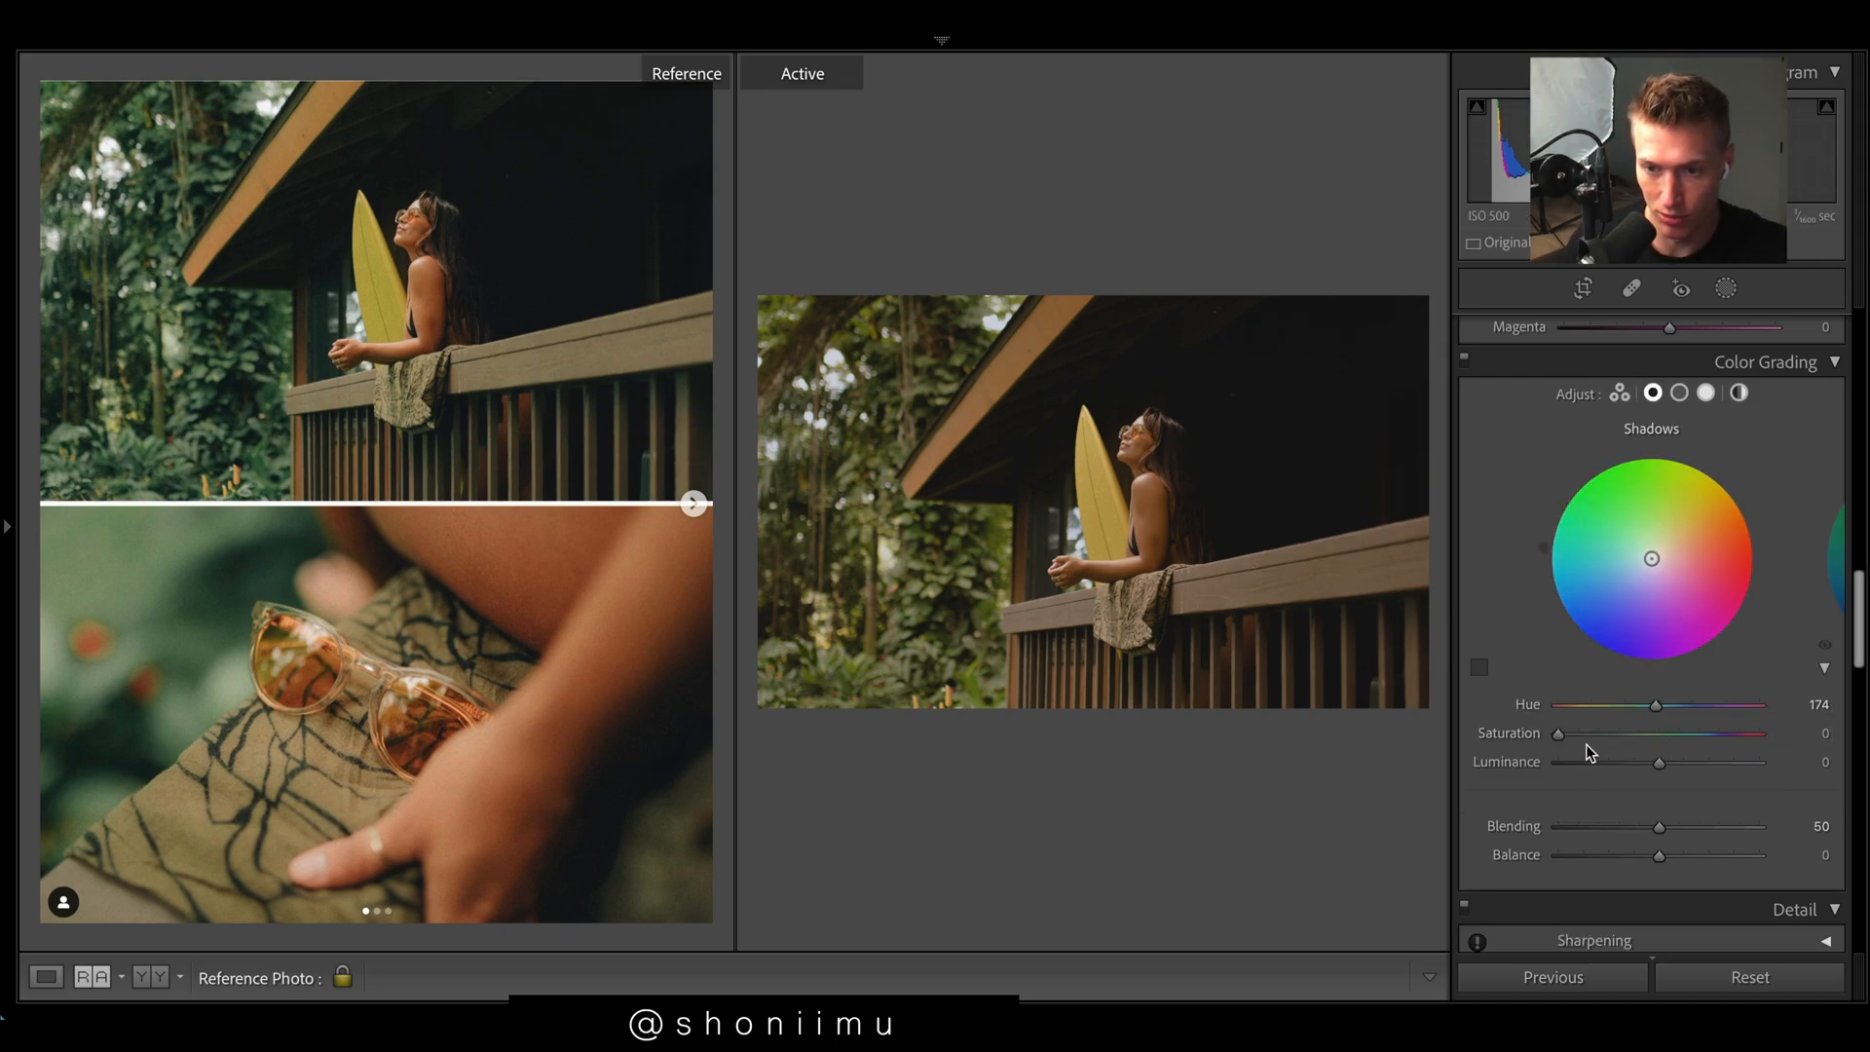
left_click_drag(1557, 733, 1580, 732)
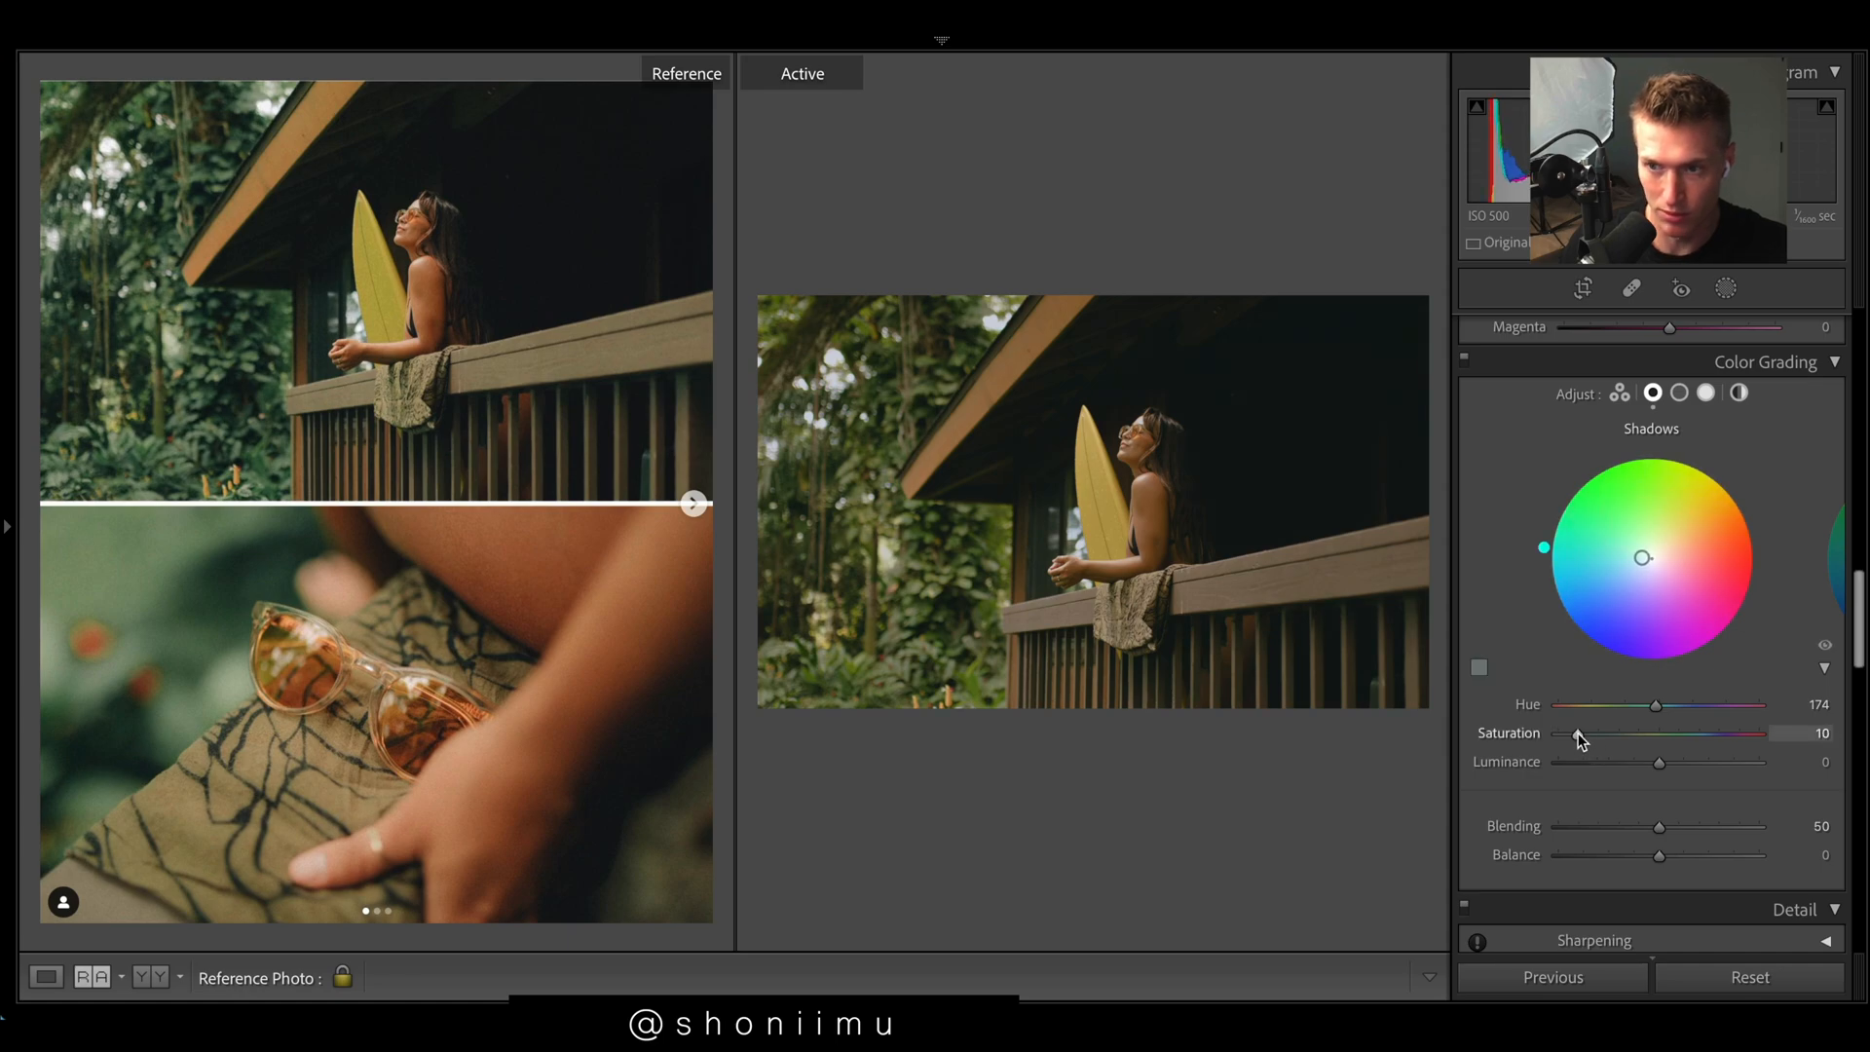
left_click_drag(1566, 733, 1584, 734)
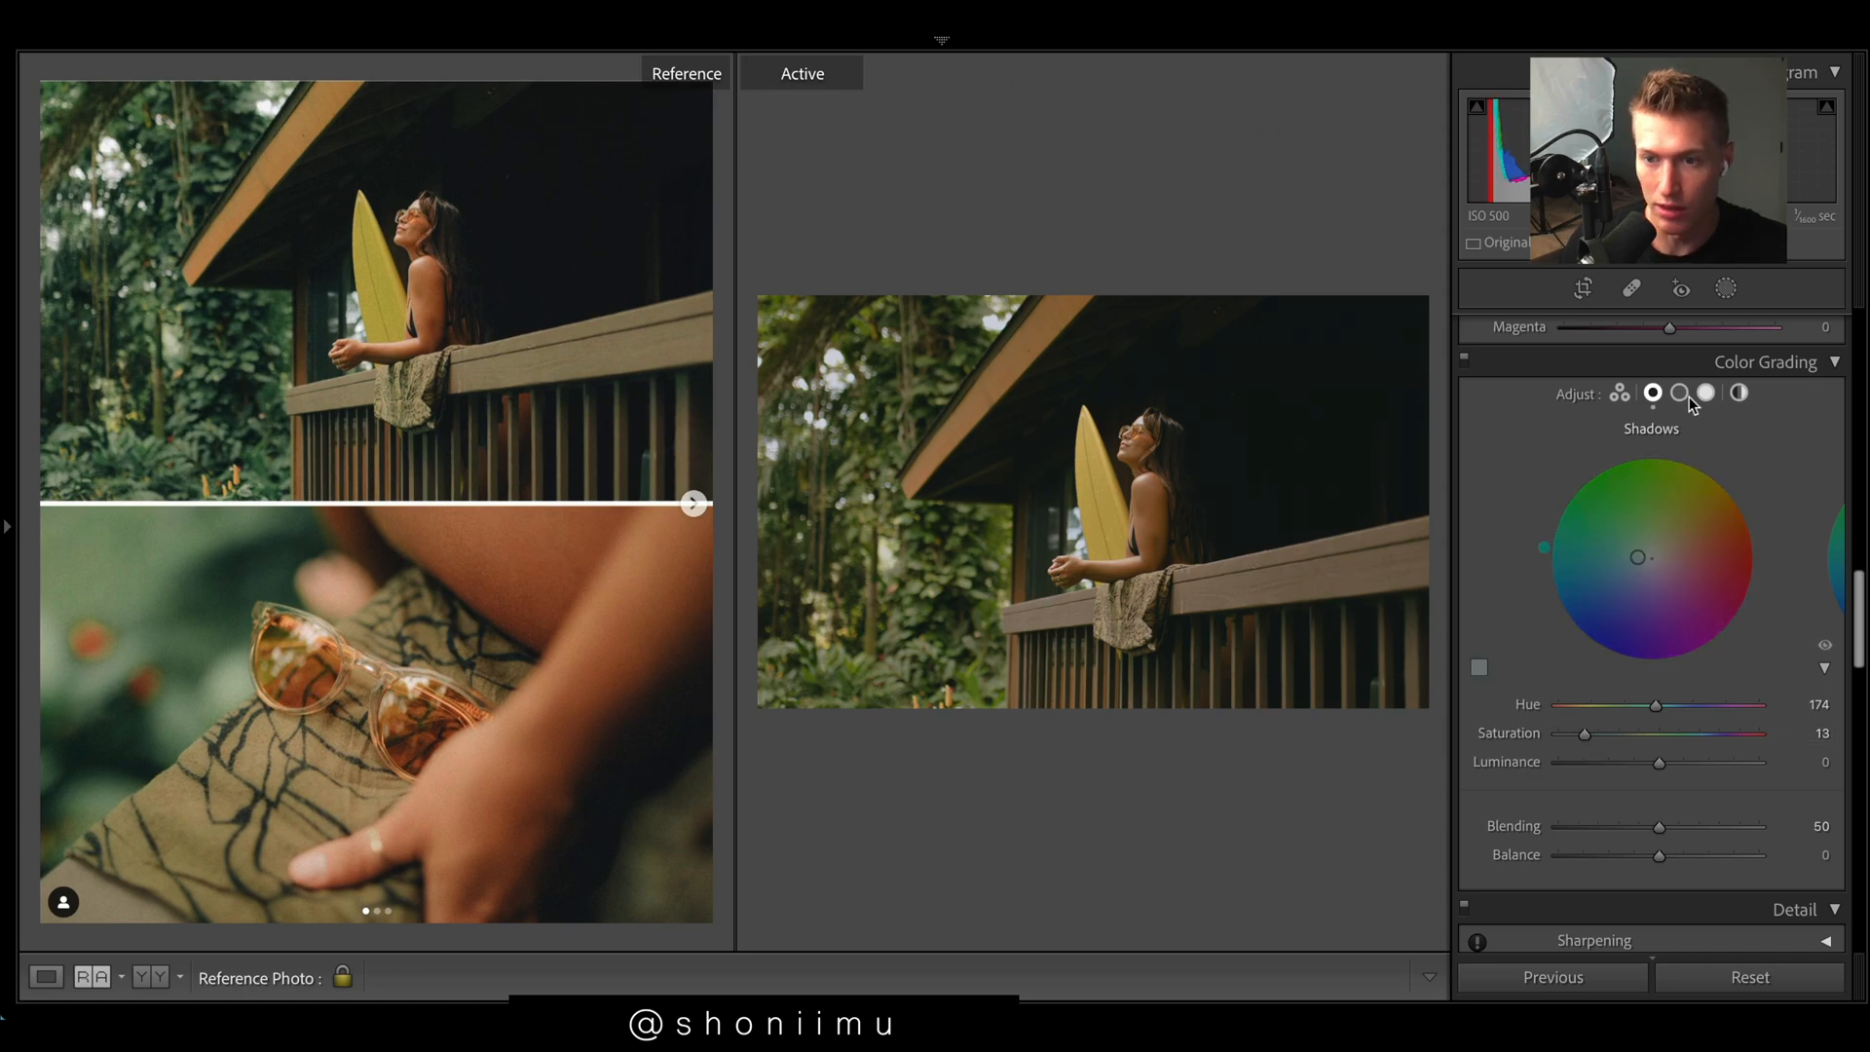
Step: Tint the highlights yellow with hue 70 and saturation 21
left_click(1706, 393)
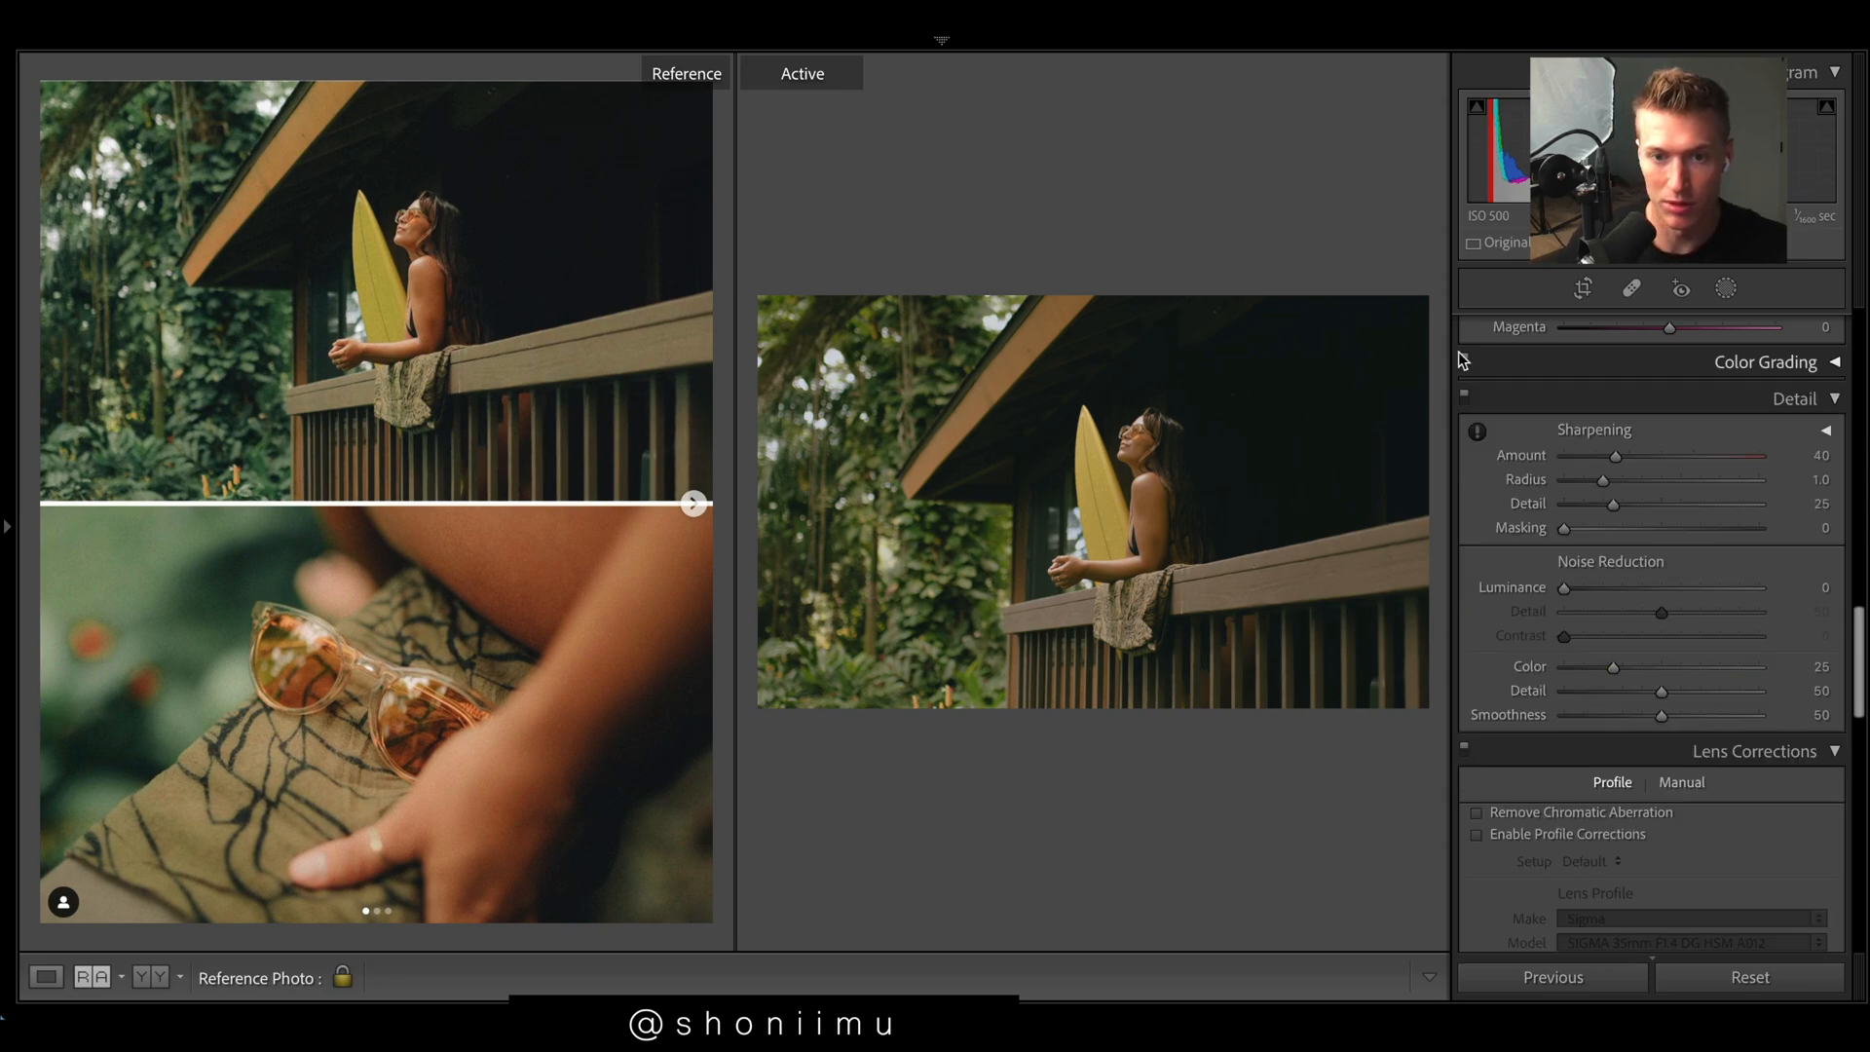
left_click(1833, 362)
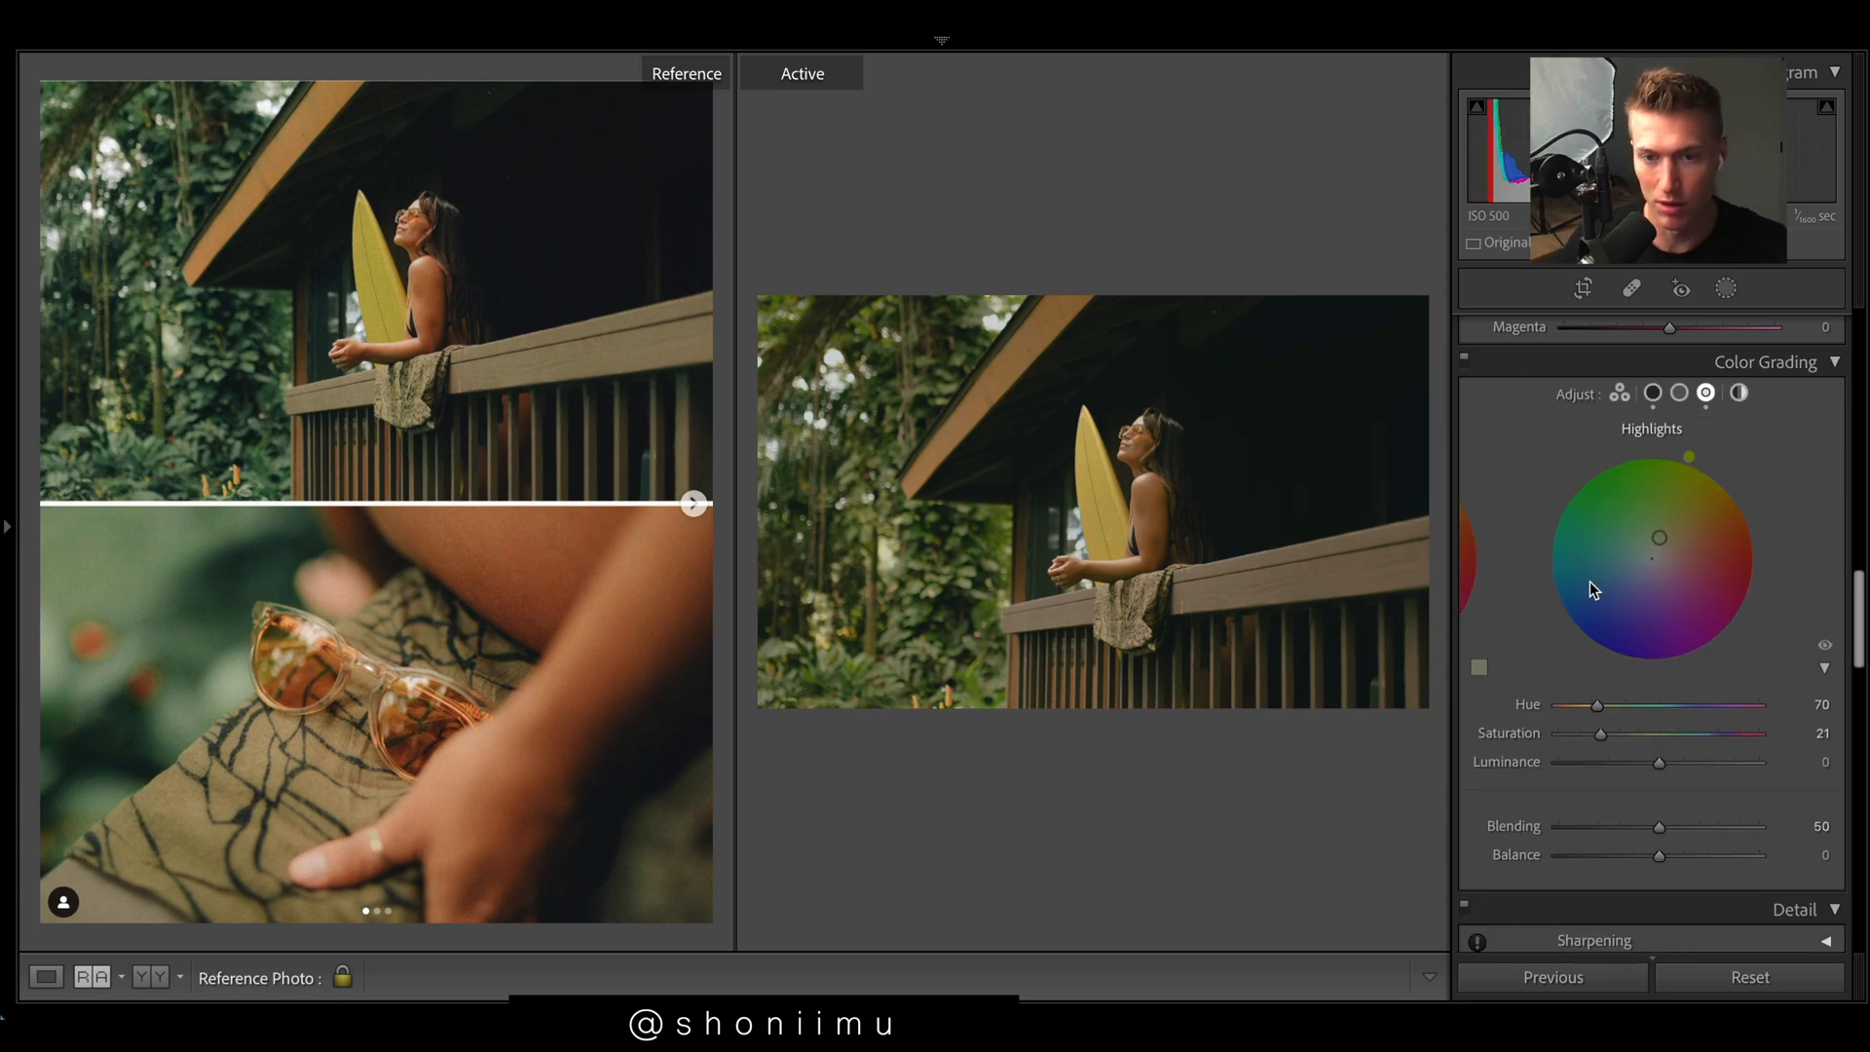
left_click(1797, 327)
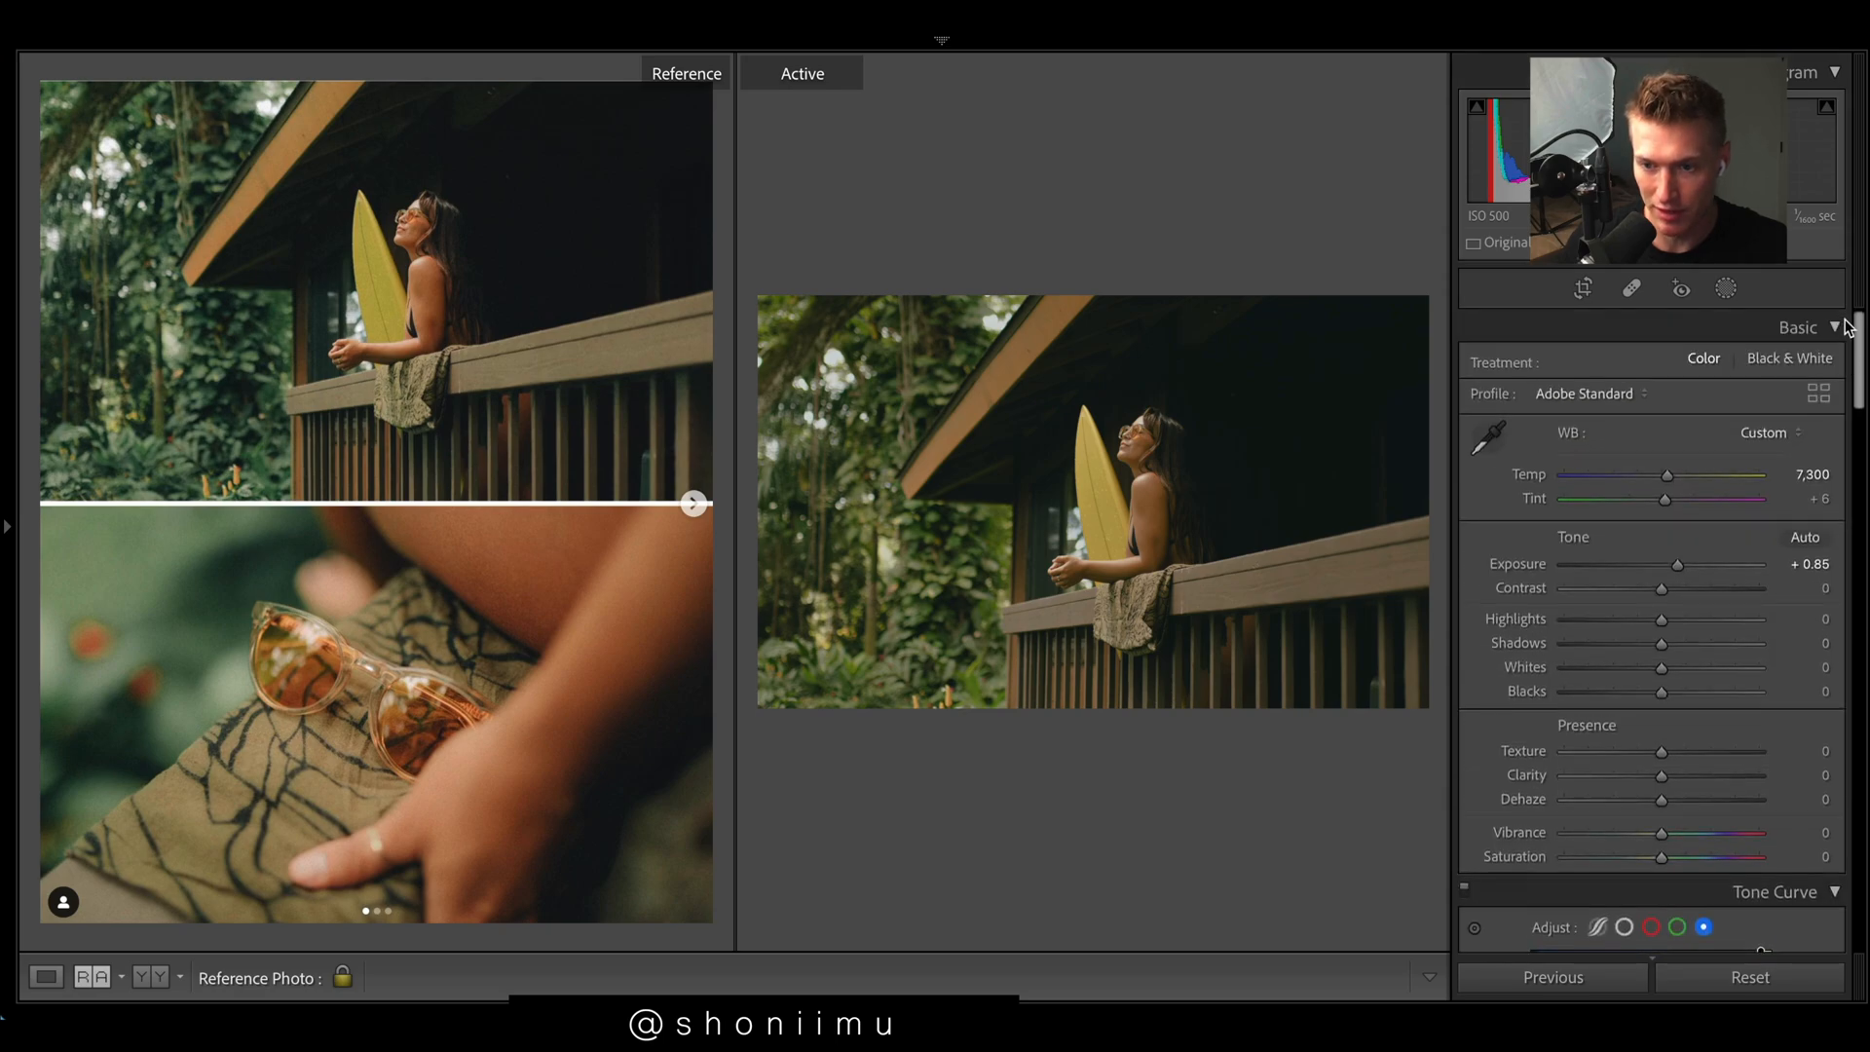
Step: Add clarity, a small amount of dehaze, and extra saturation
left_click_drag(1662, 775, 1662, 775)
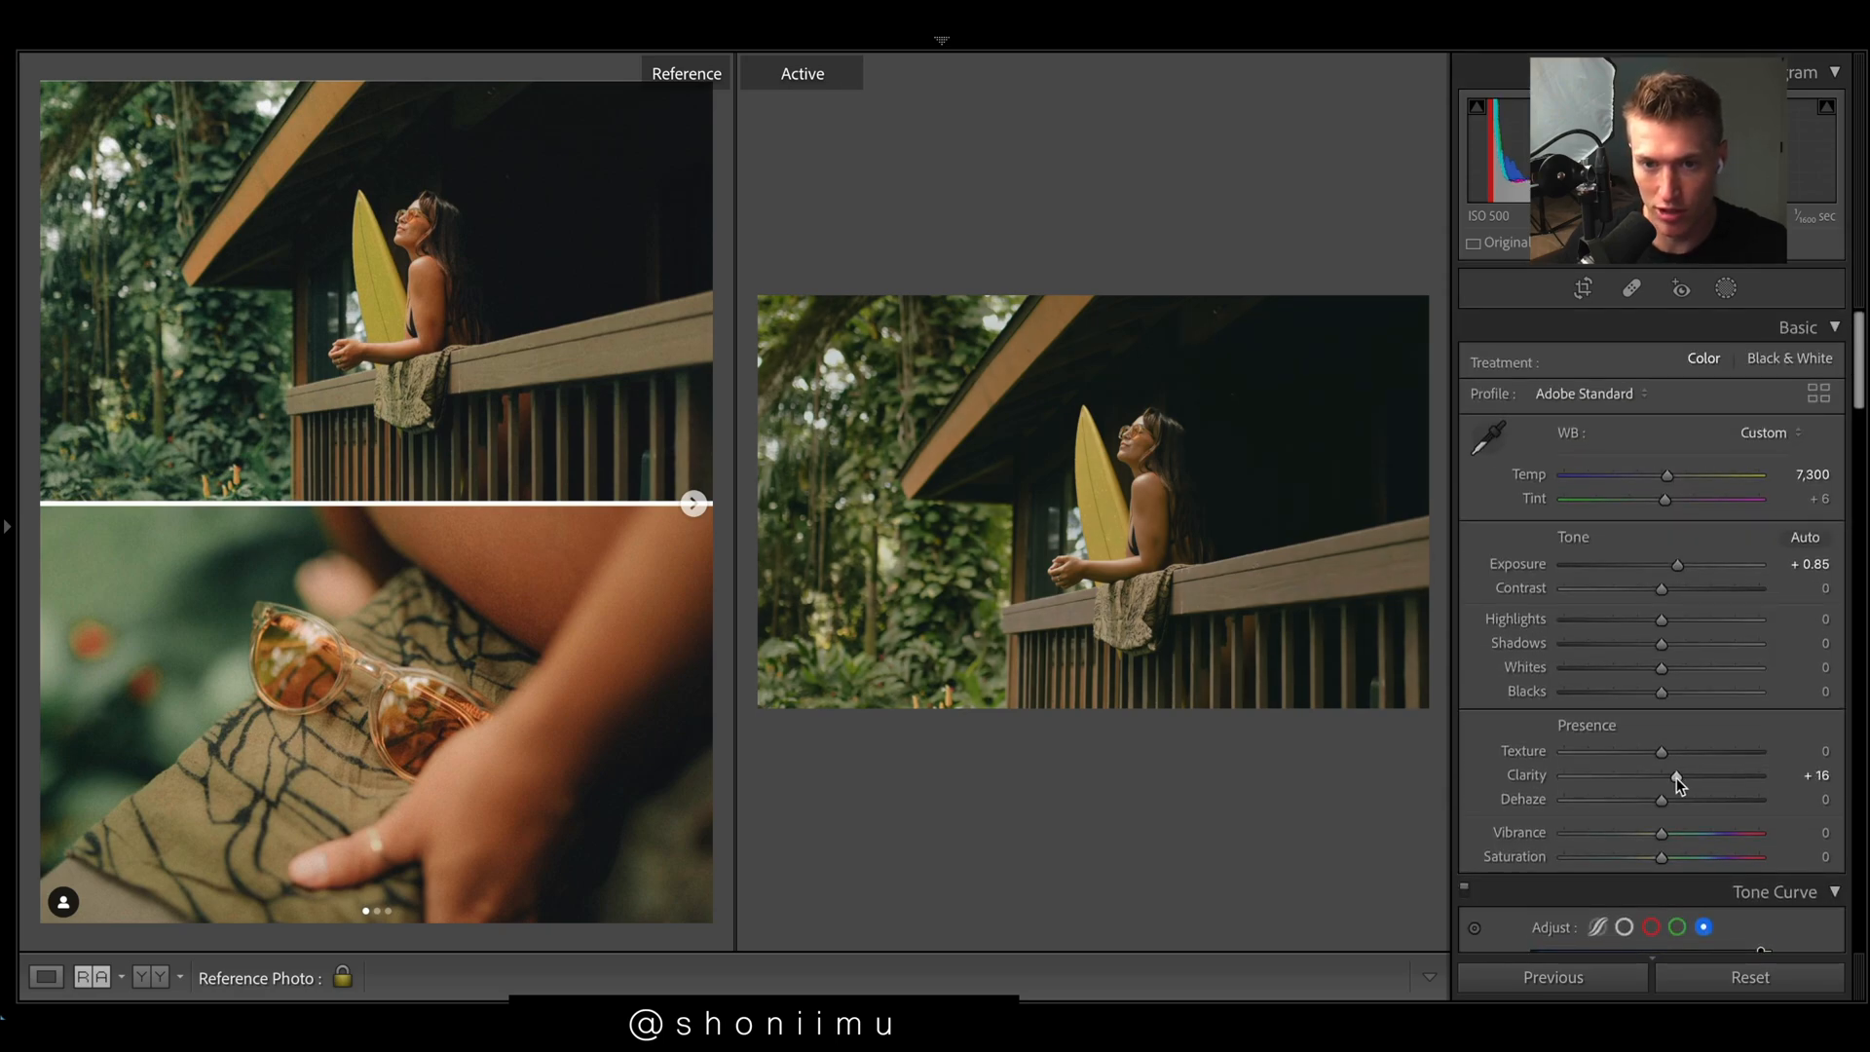
mouse_move(1661, 801)
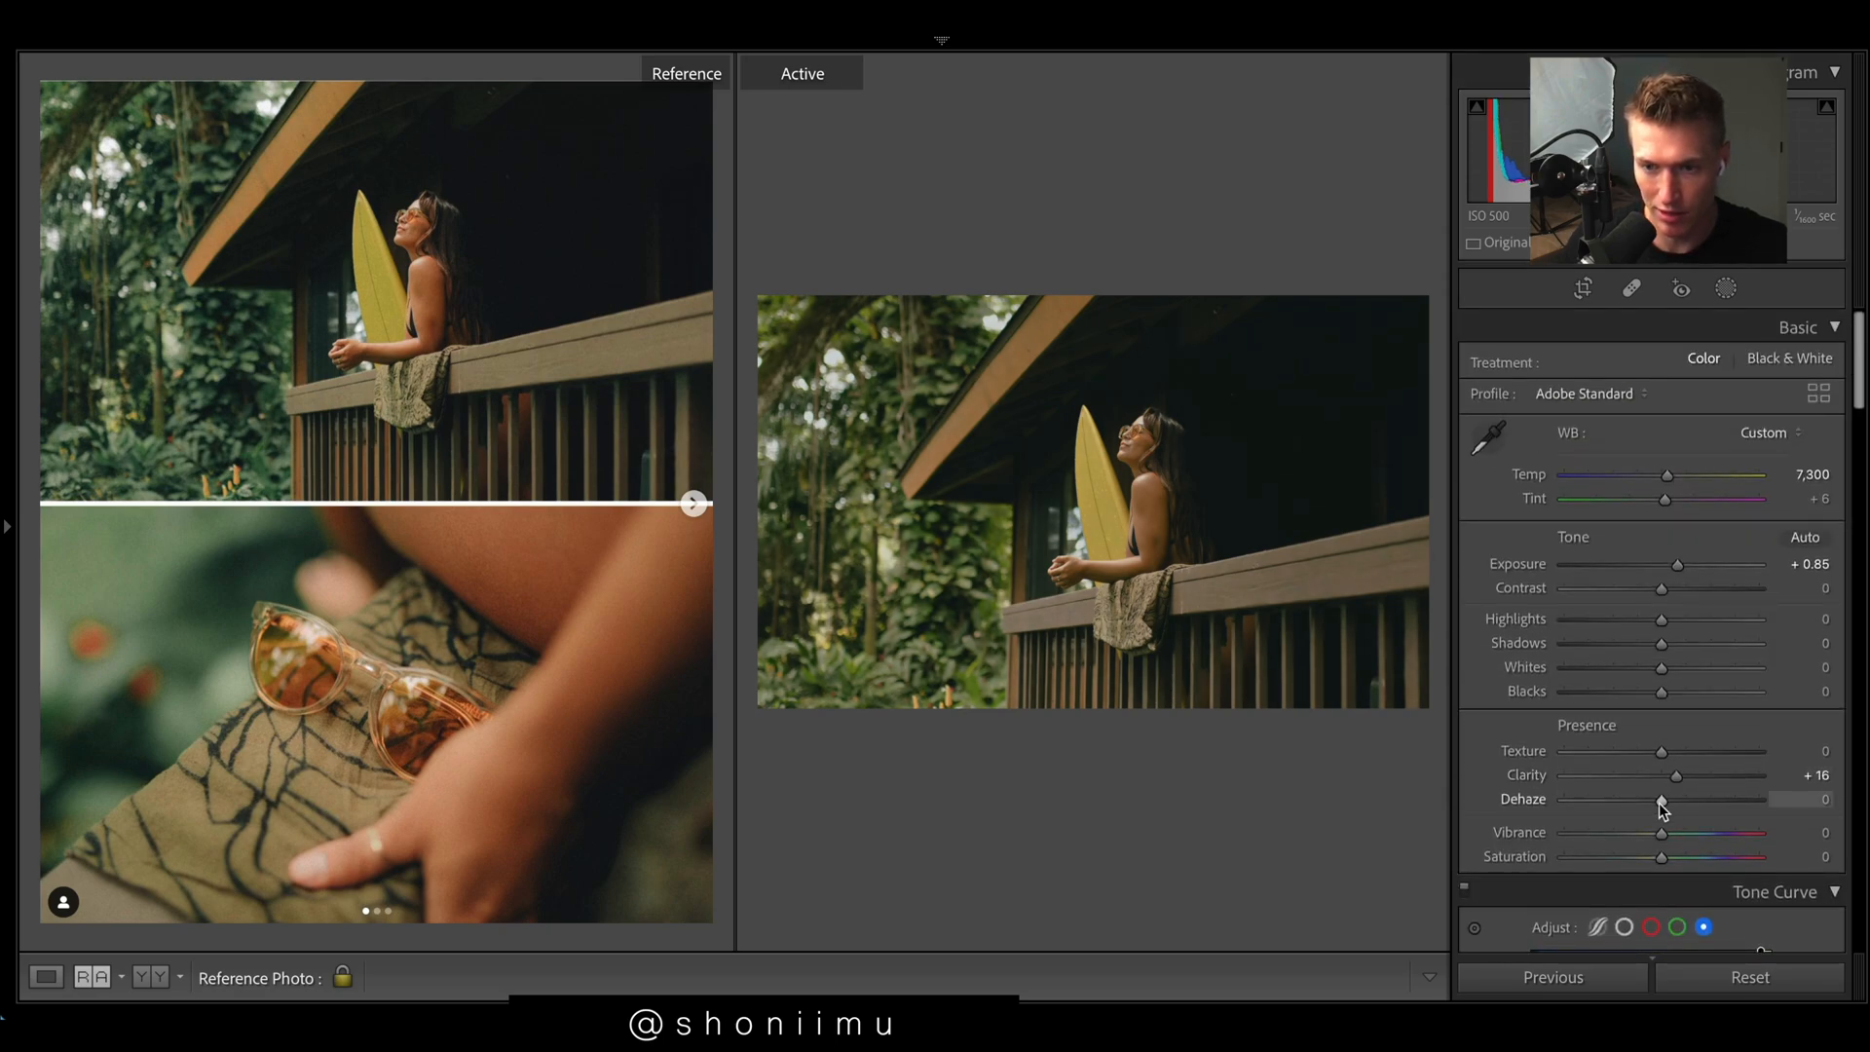
left_click_drag(1662, 798, 1688, 799)
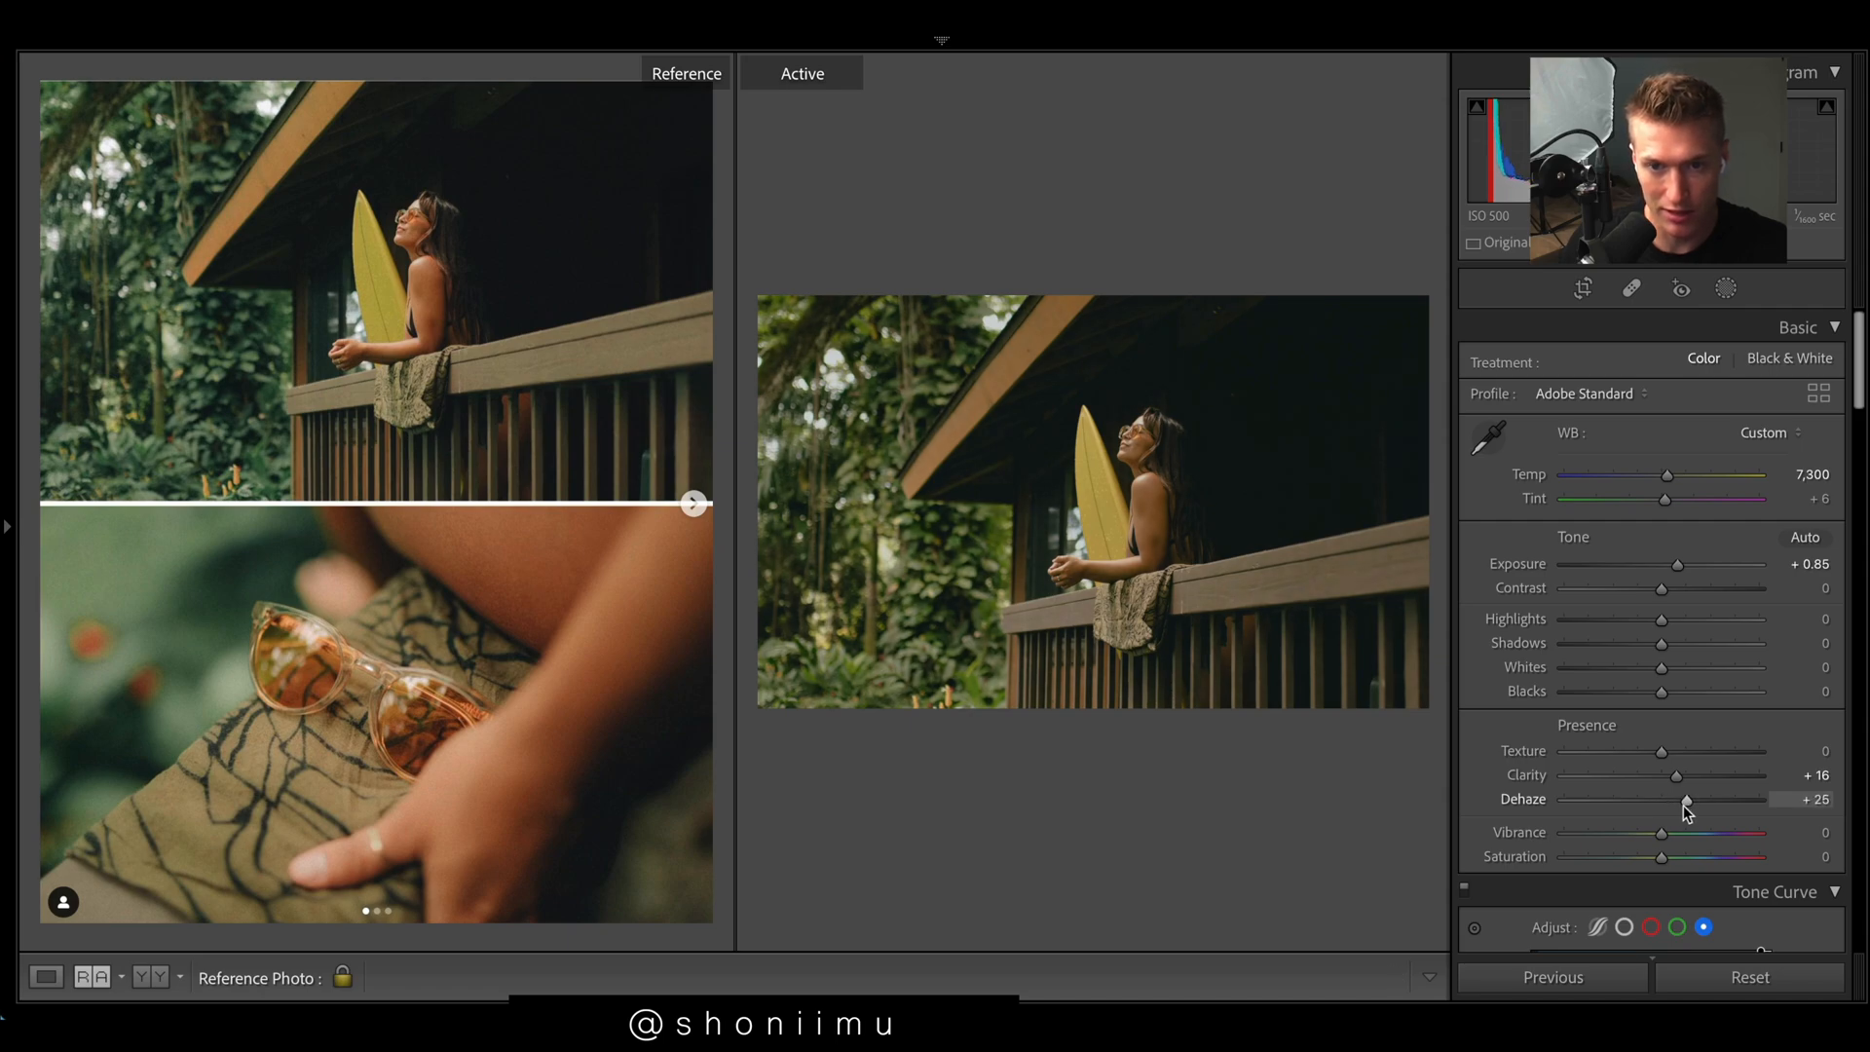
left_click_drag(1686, 799, 1680, 799)
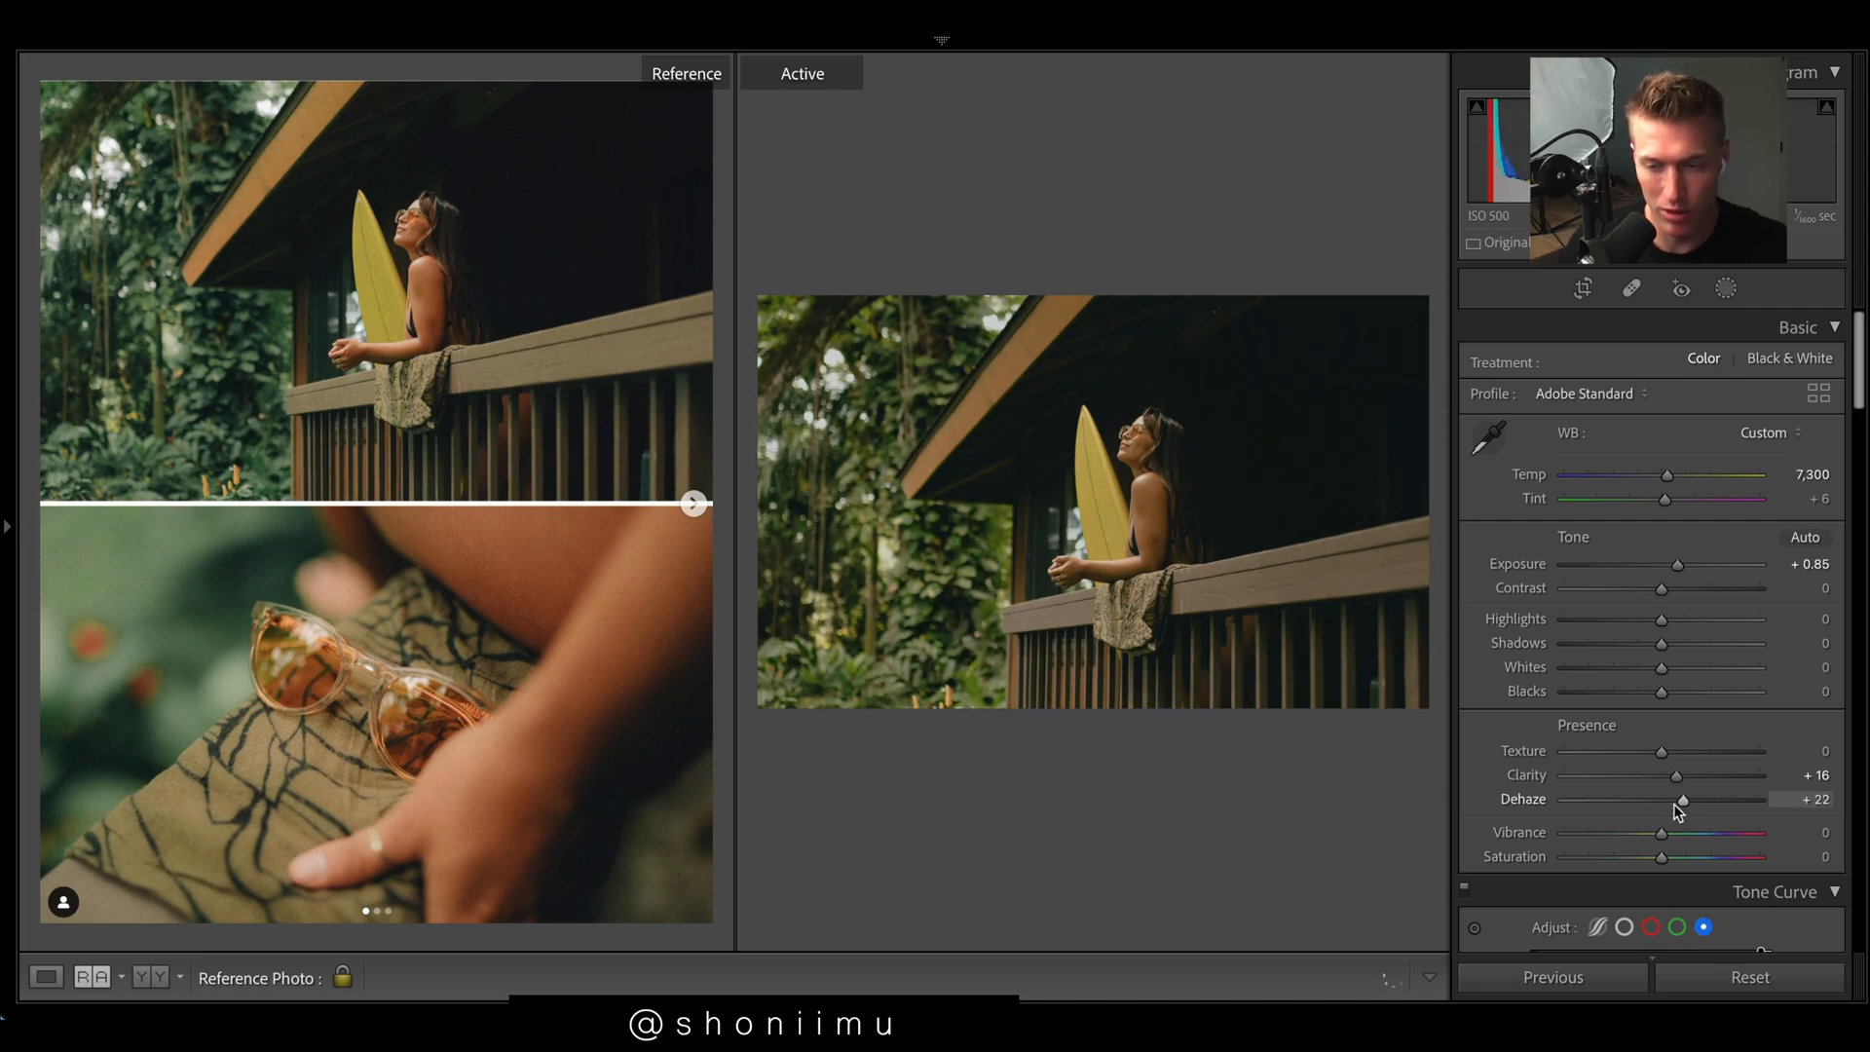
left_click_drag(1682, 799, 1663, 798)
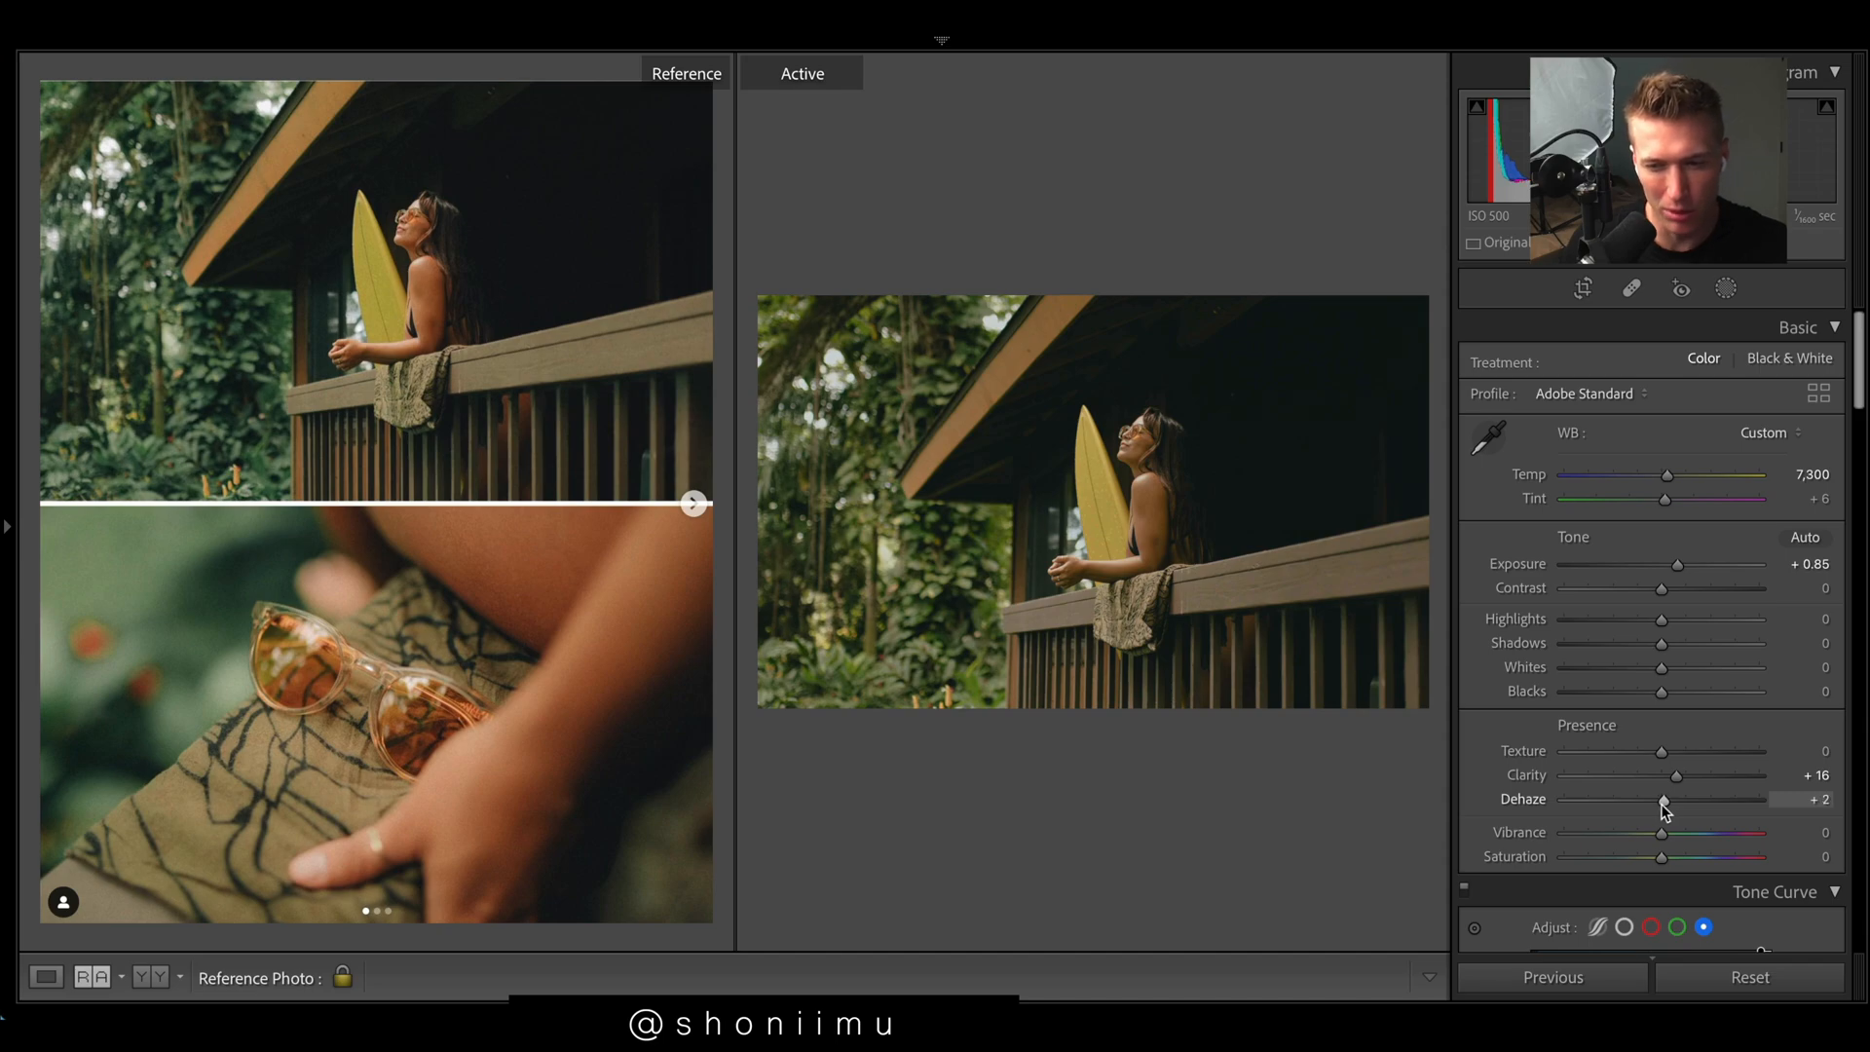
left_click_drag(1664, 799, 1668, 799)
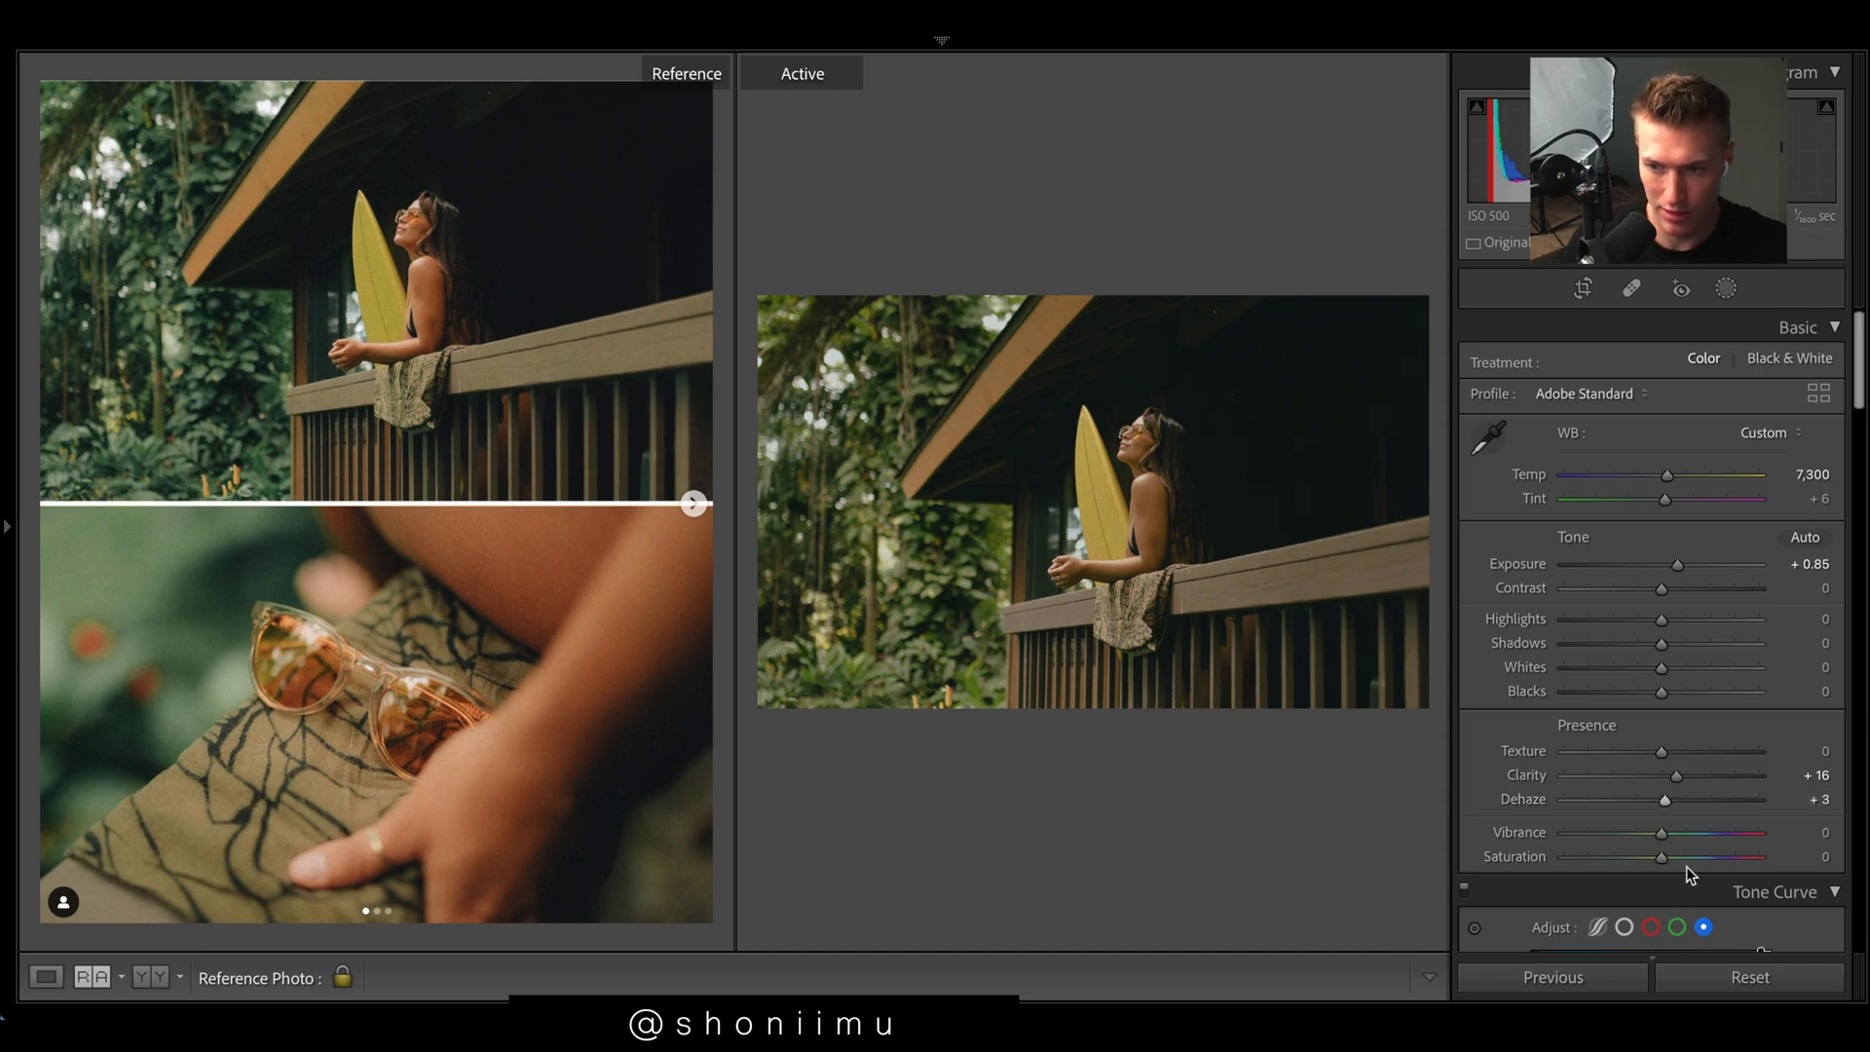
left_click_drag(1663, 857, 1683, 856)
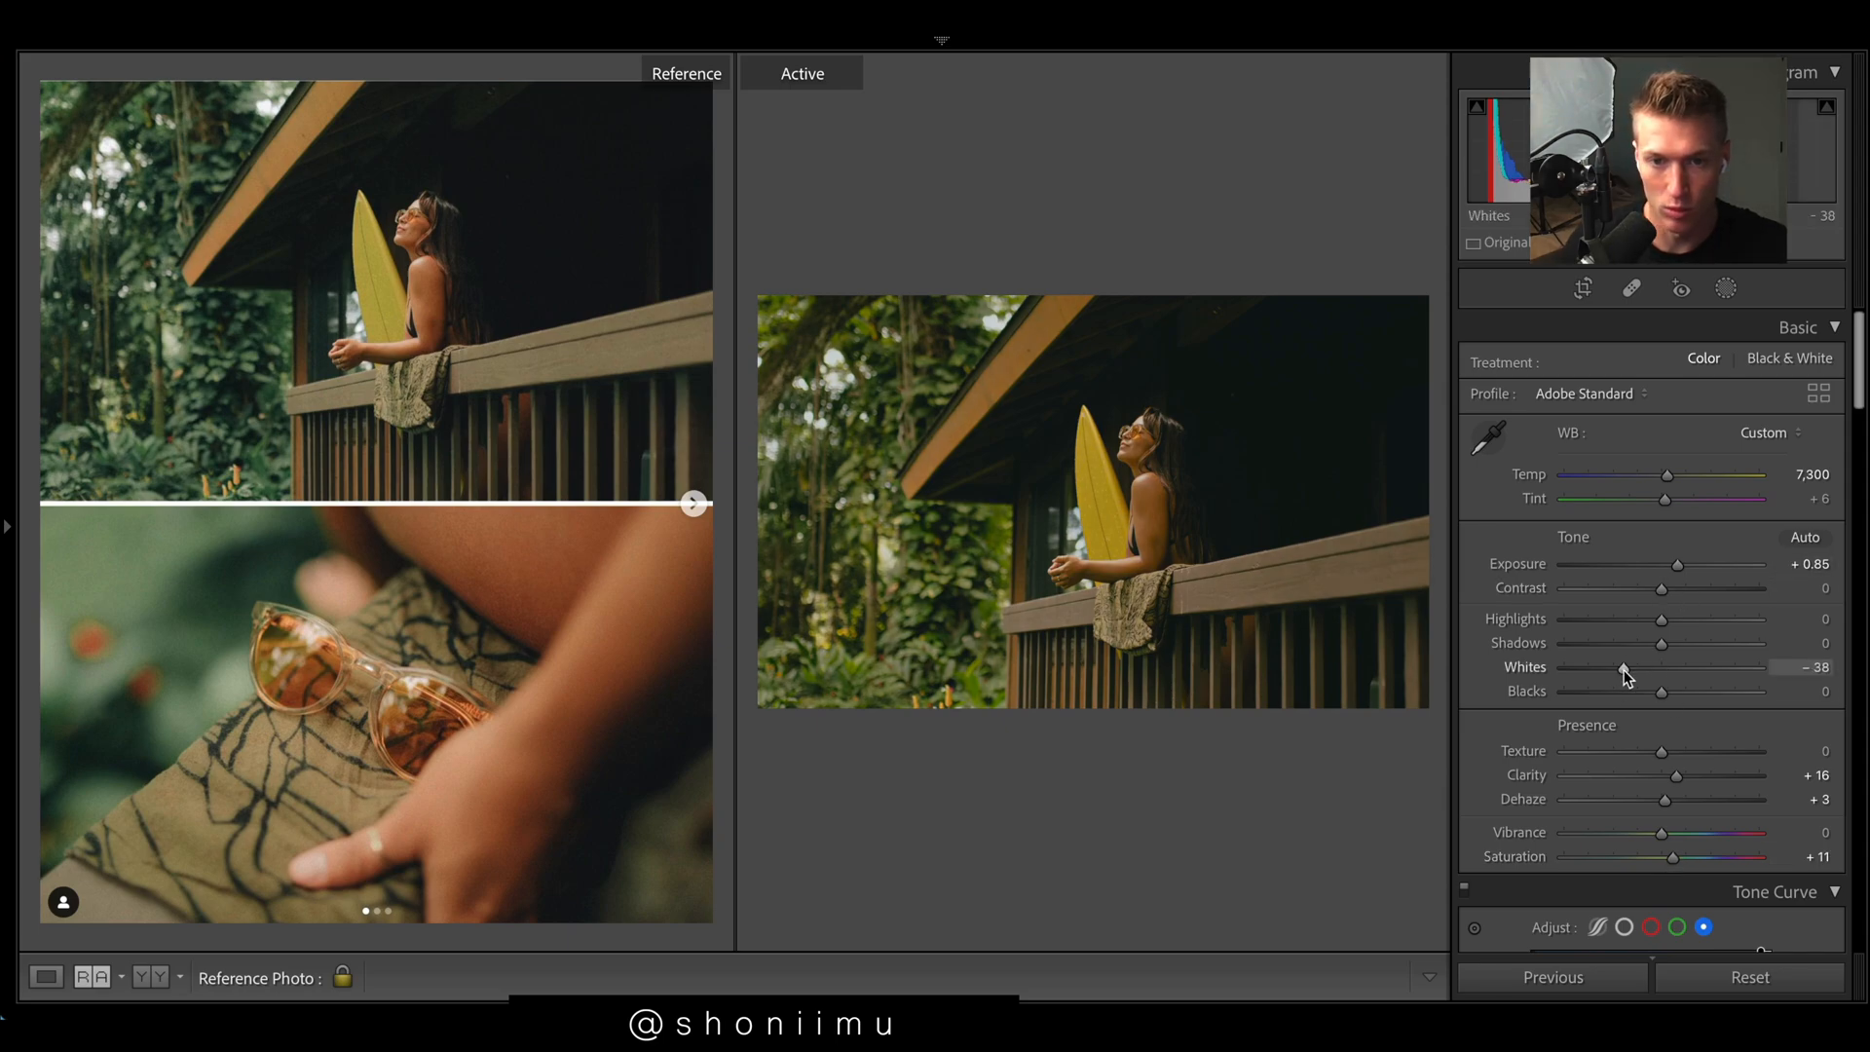
Step: Lower Whites to -42 and reduce Contrast to -6
left_click_drag(1622, 666, 1563, 666)
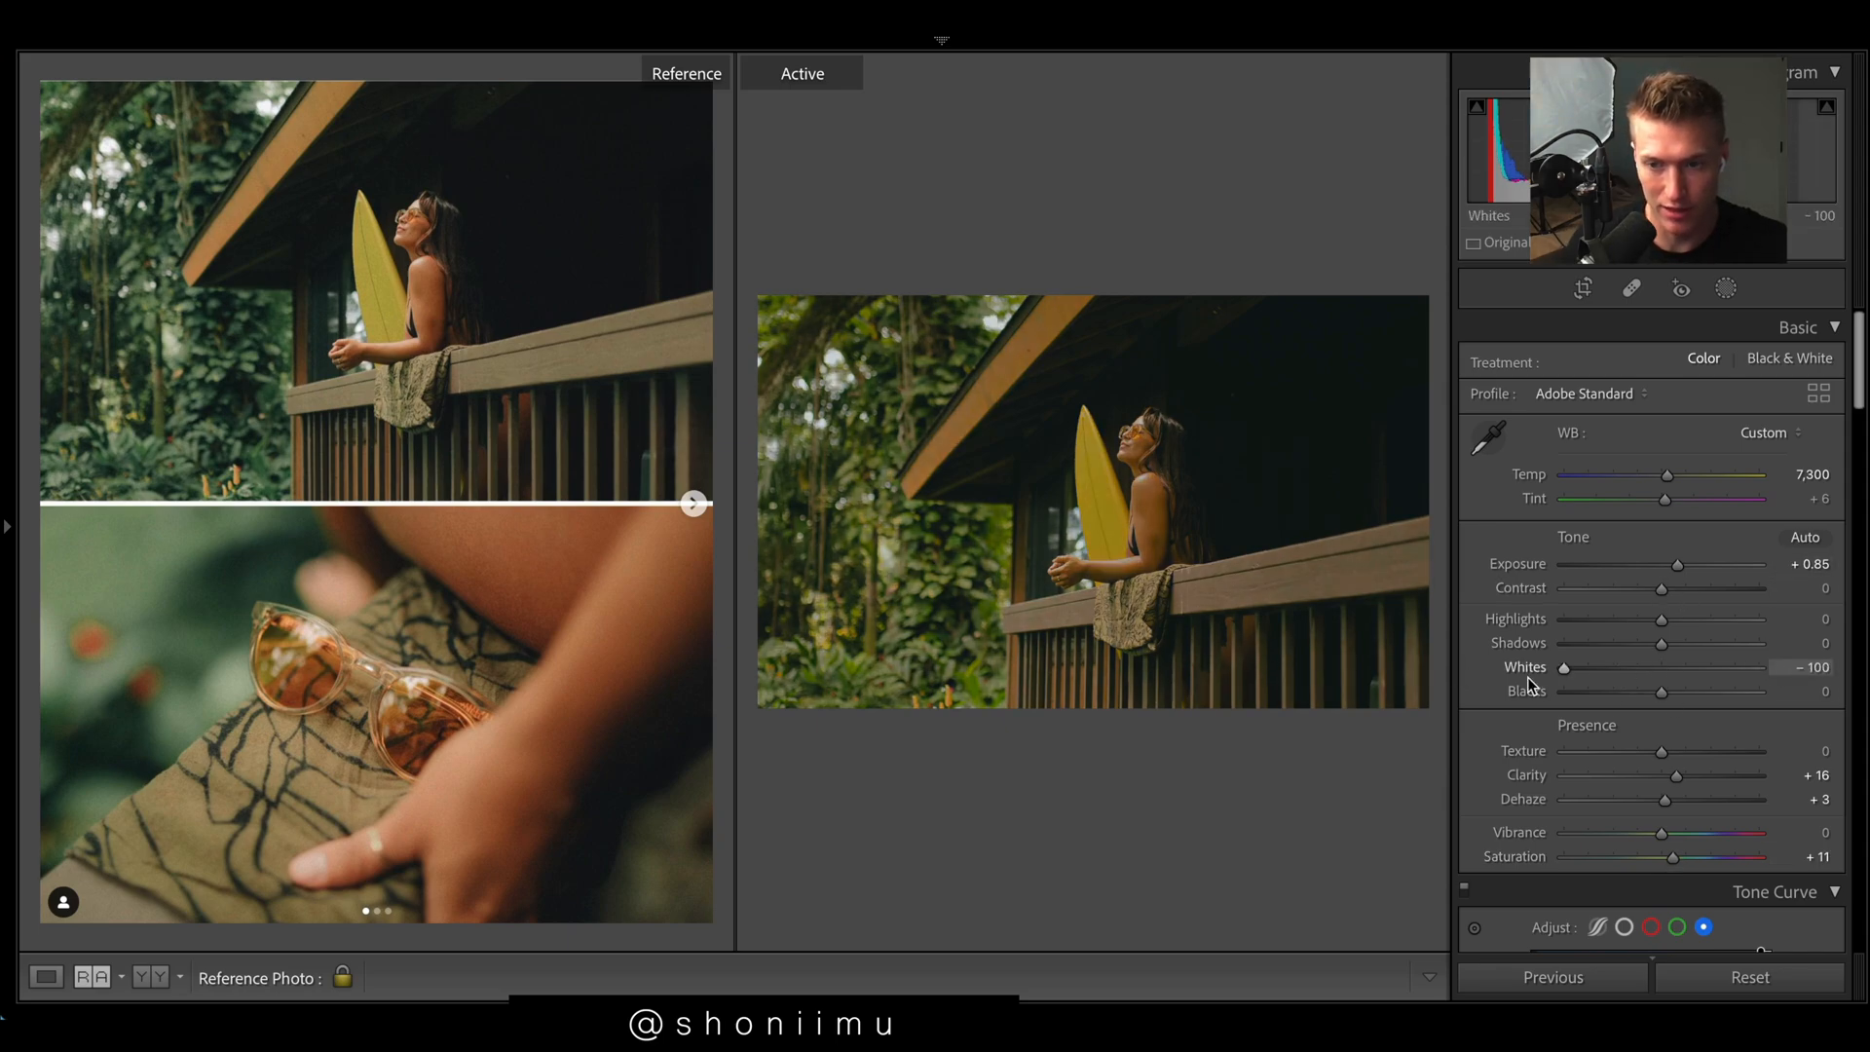
left_click_drag(1566, 668, 1622, 668)
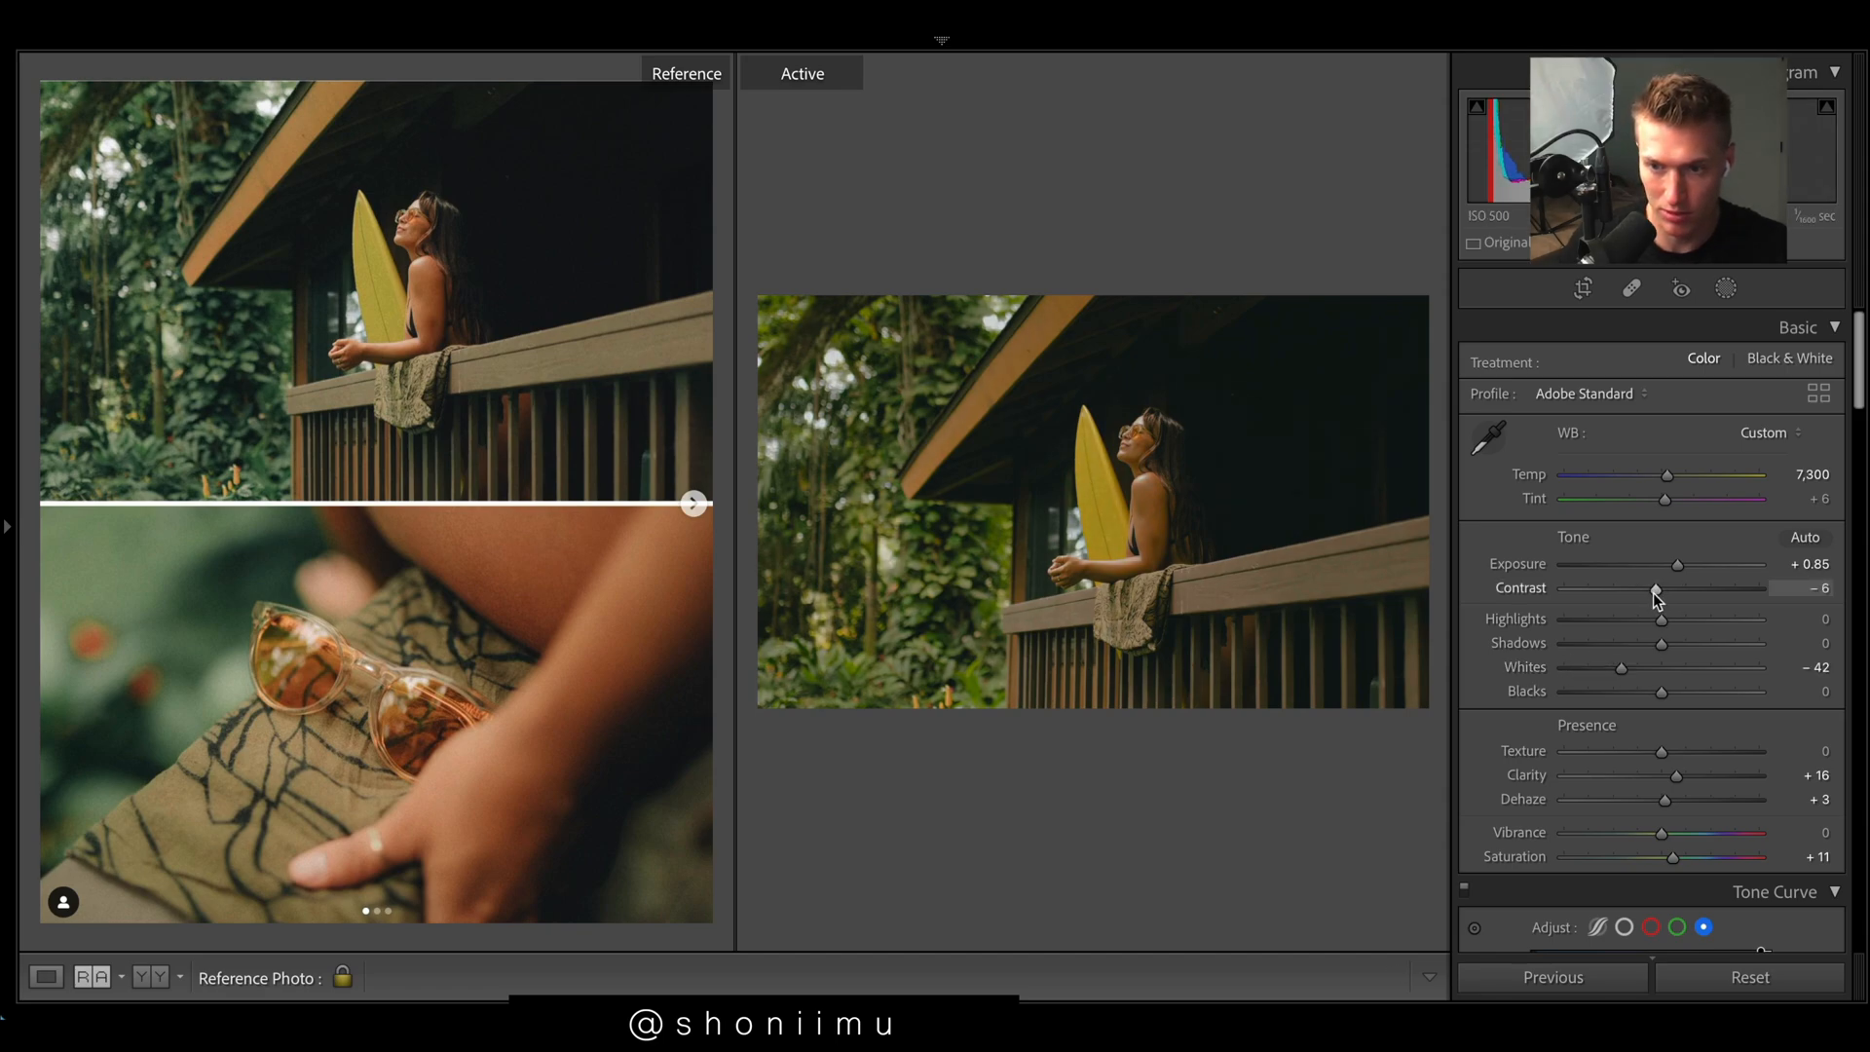
scroll("down", 3)
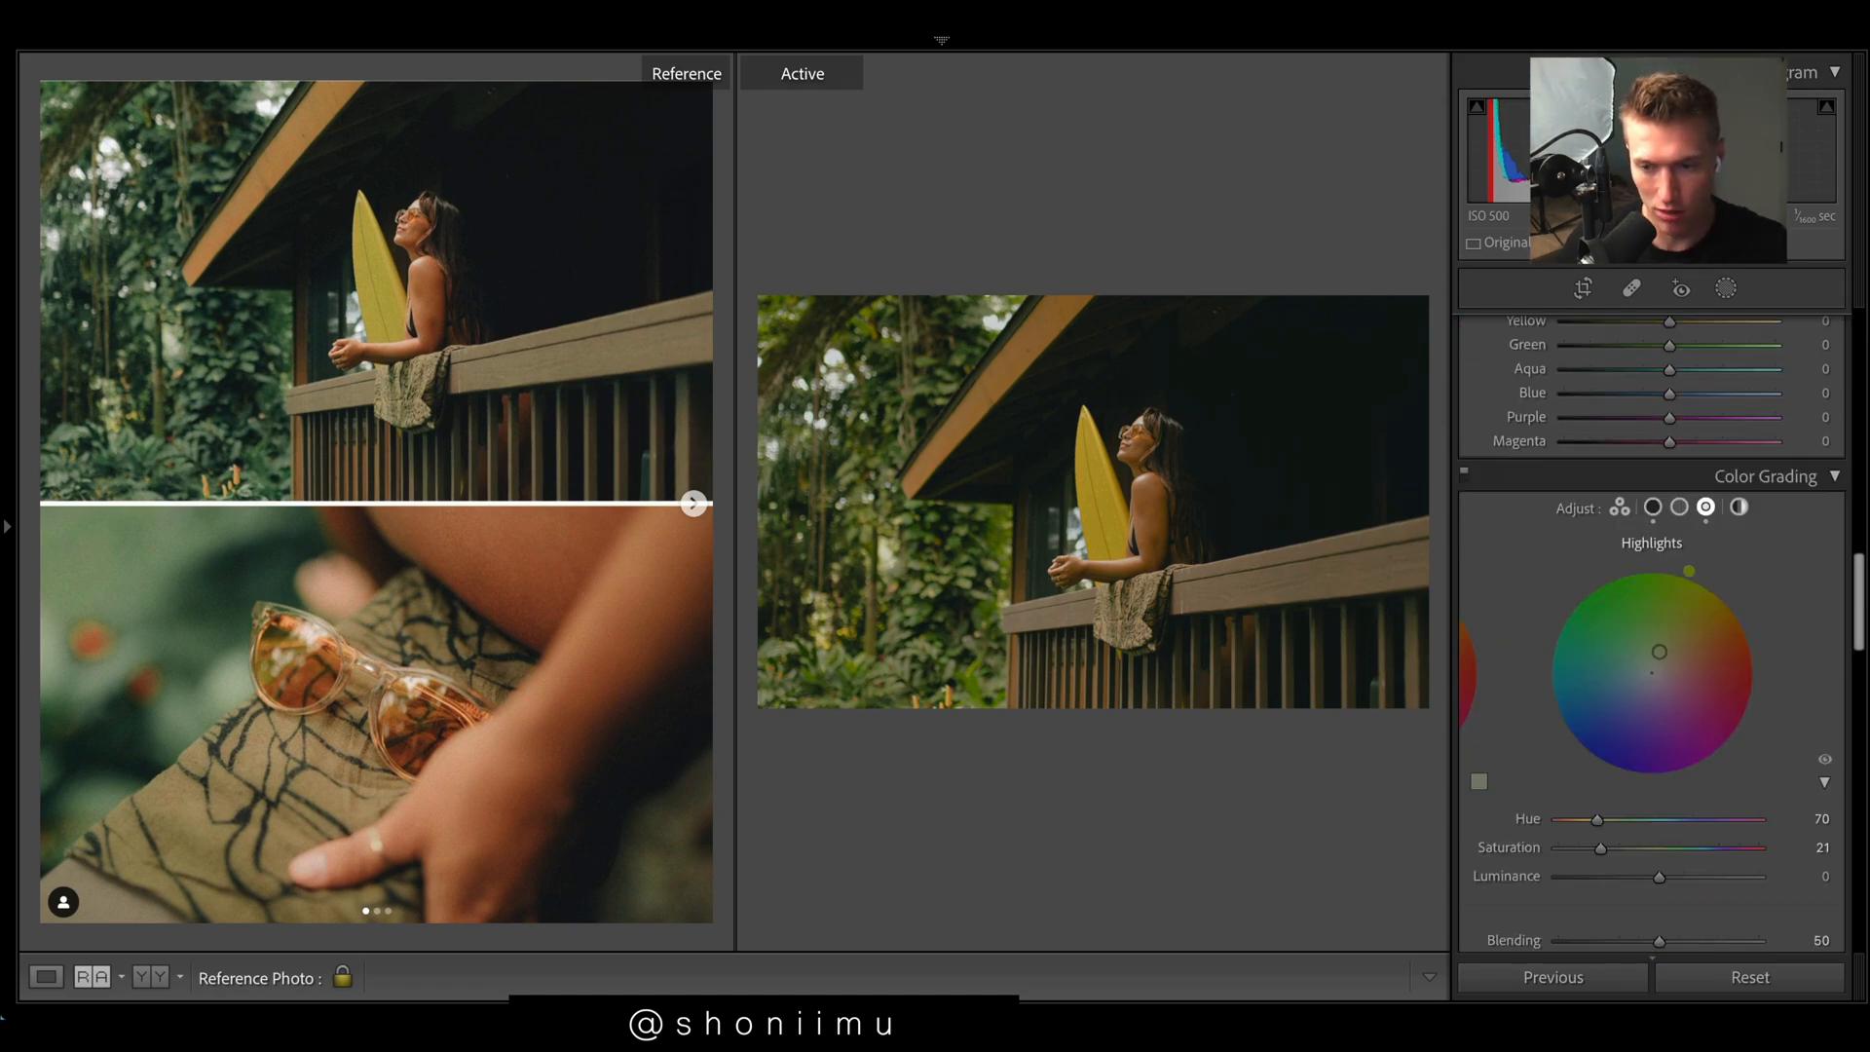
Step: Shift the calibration Red Primary Hue to -38
scroll("down", 3)
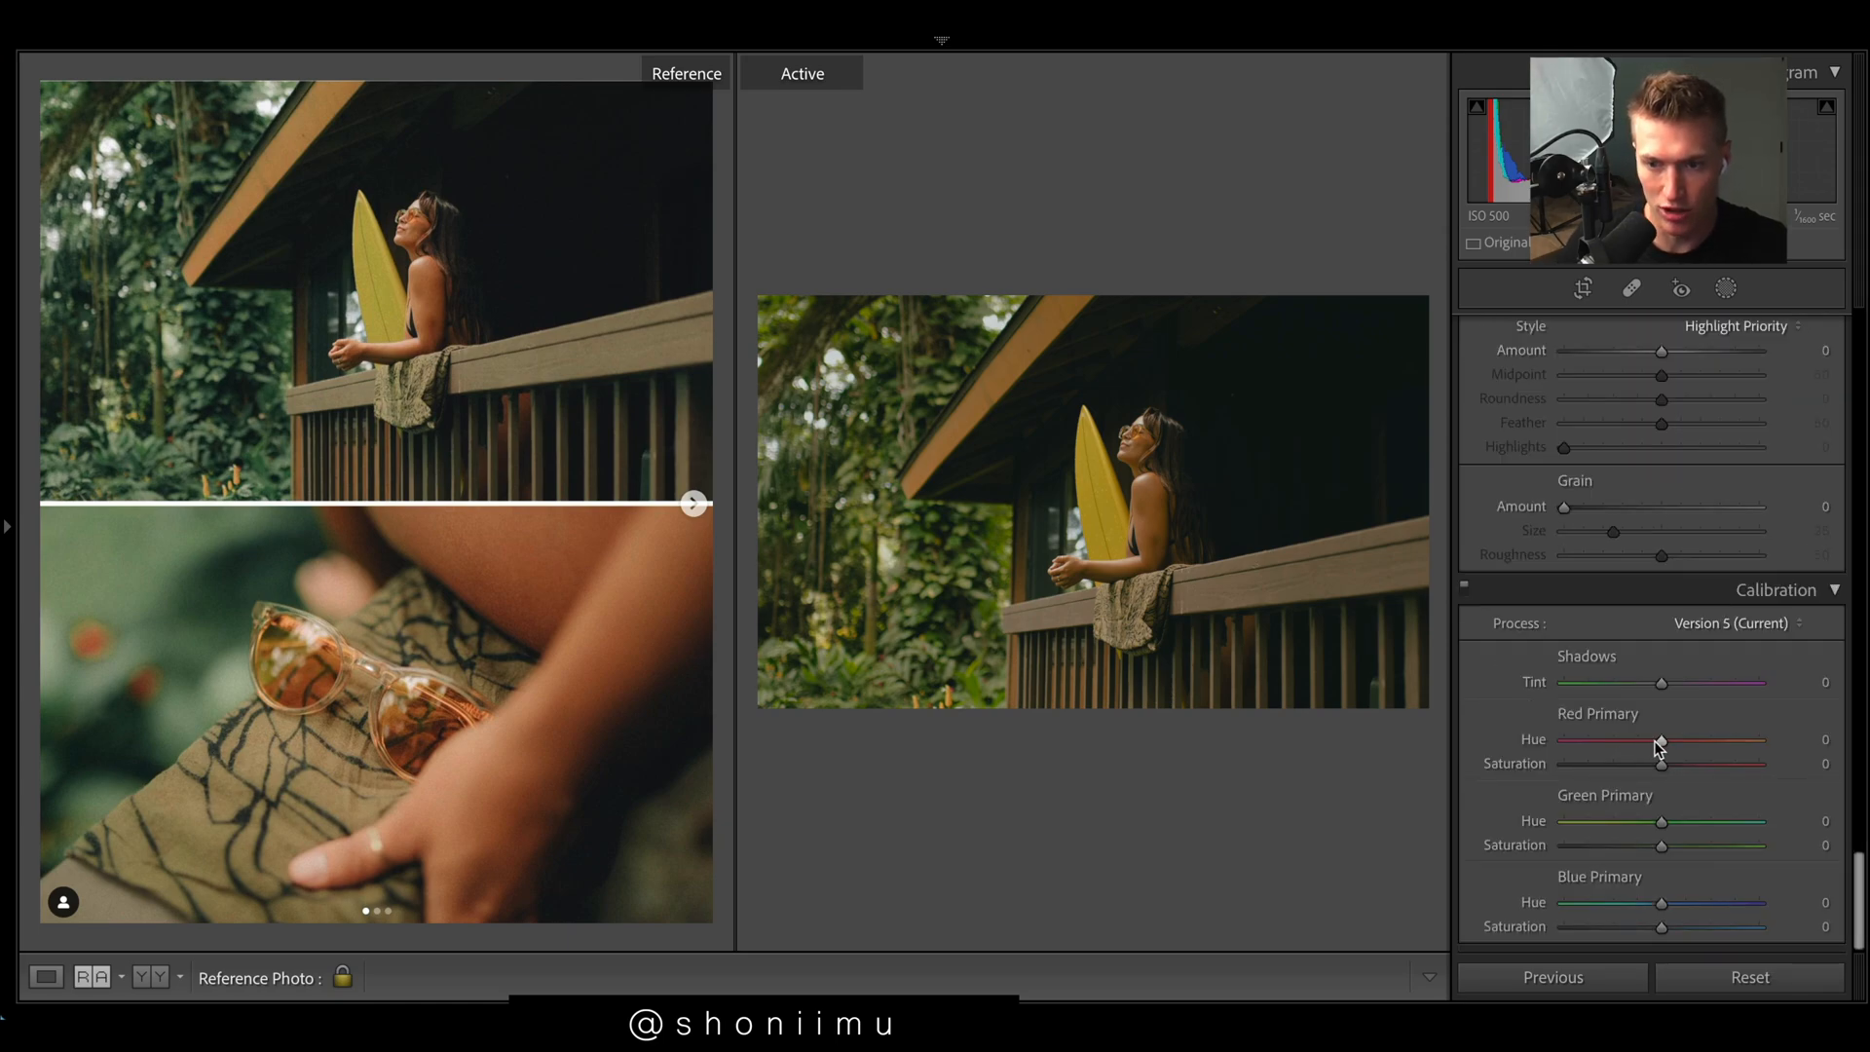
left_click_drag(1661, 738, 1587, 738)
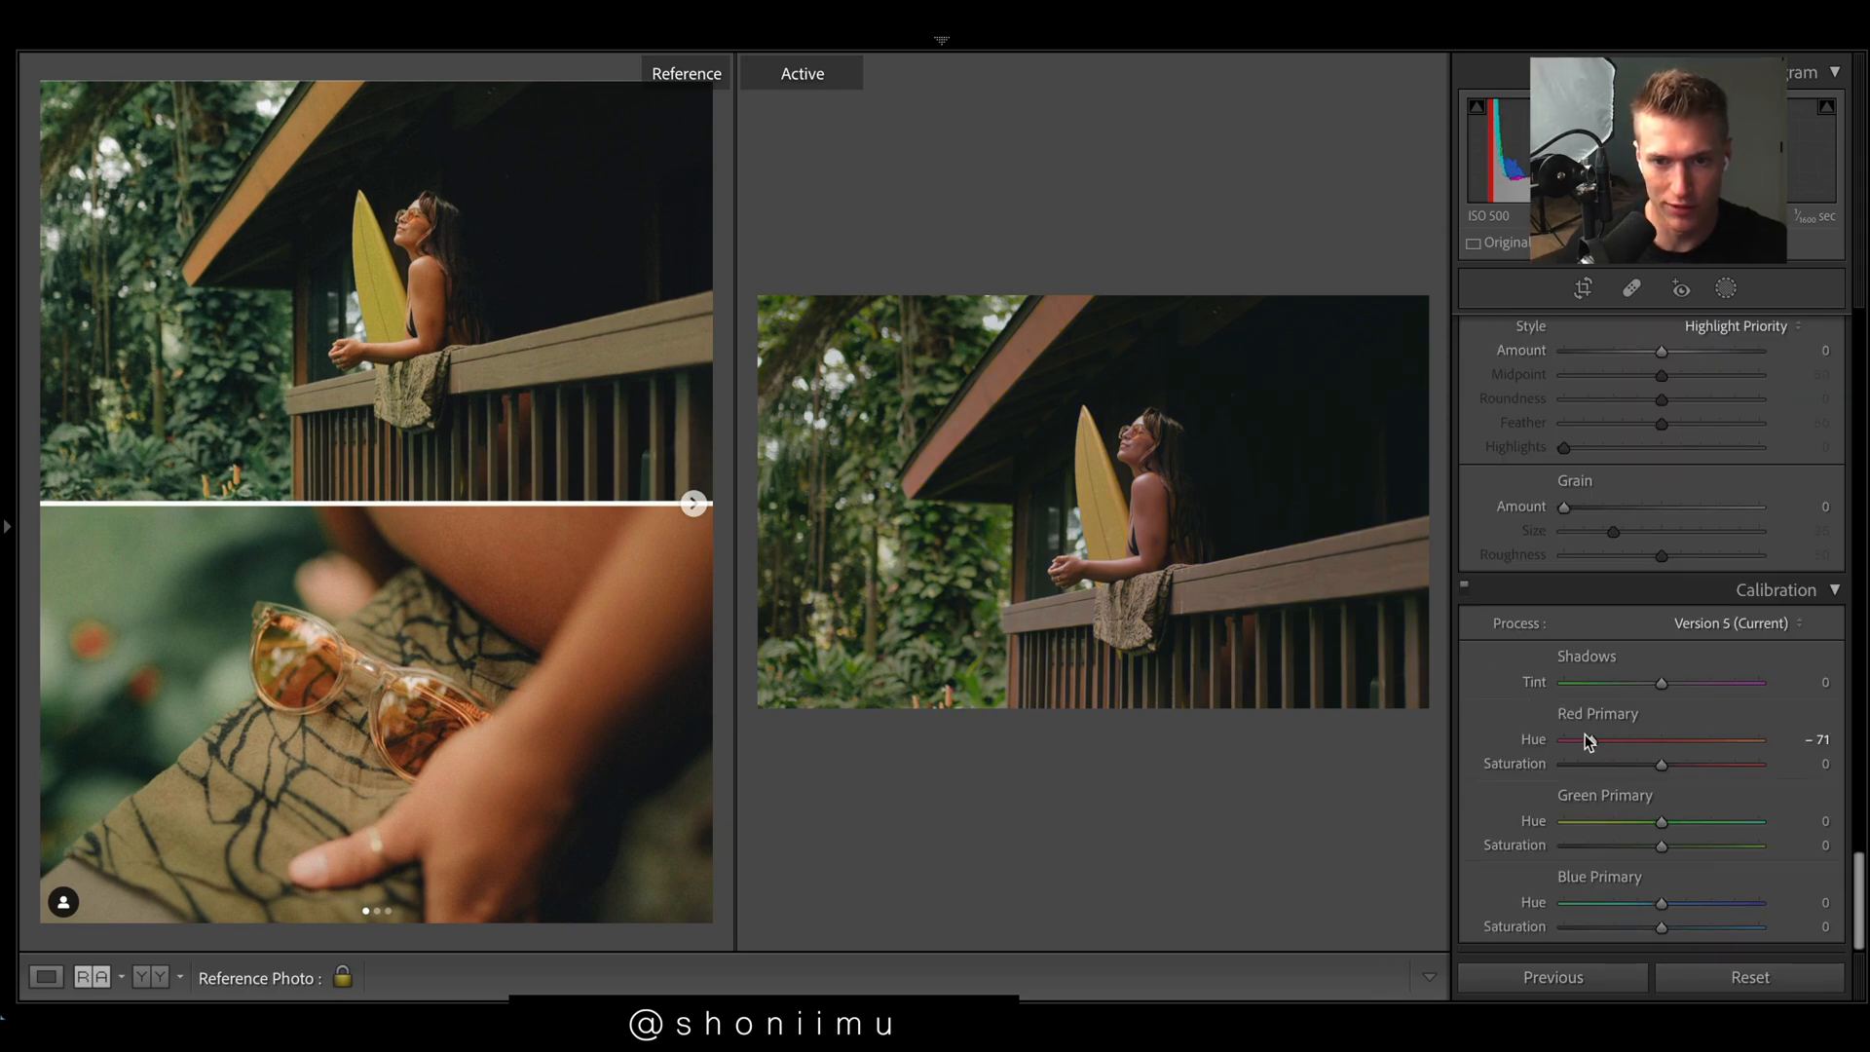
left_click_drag(1587, 740, 1563, 739)
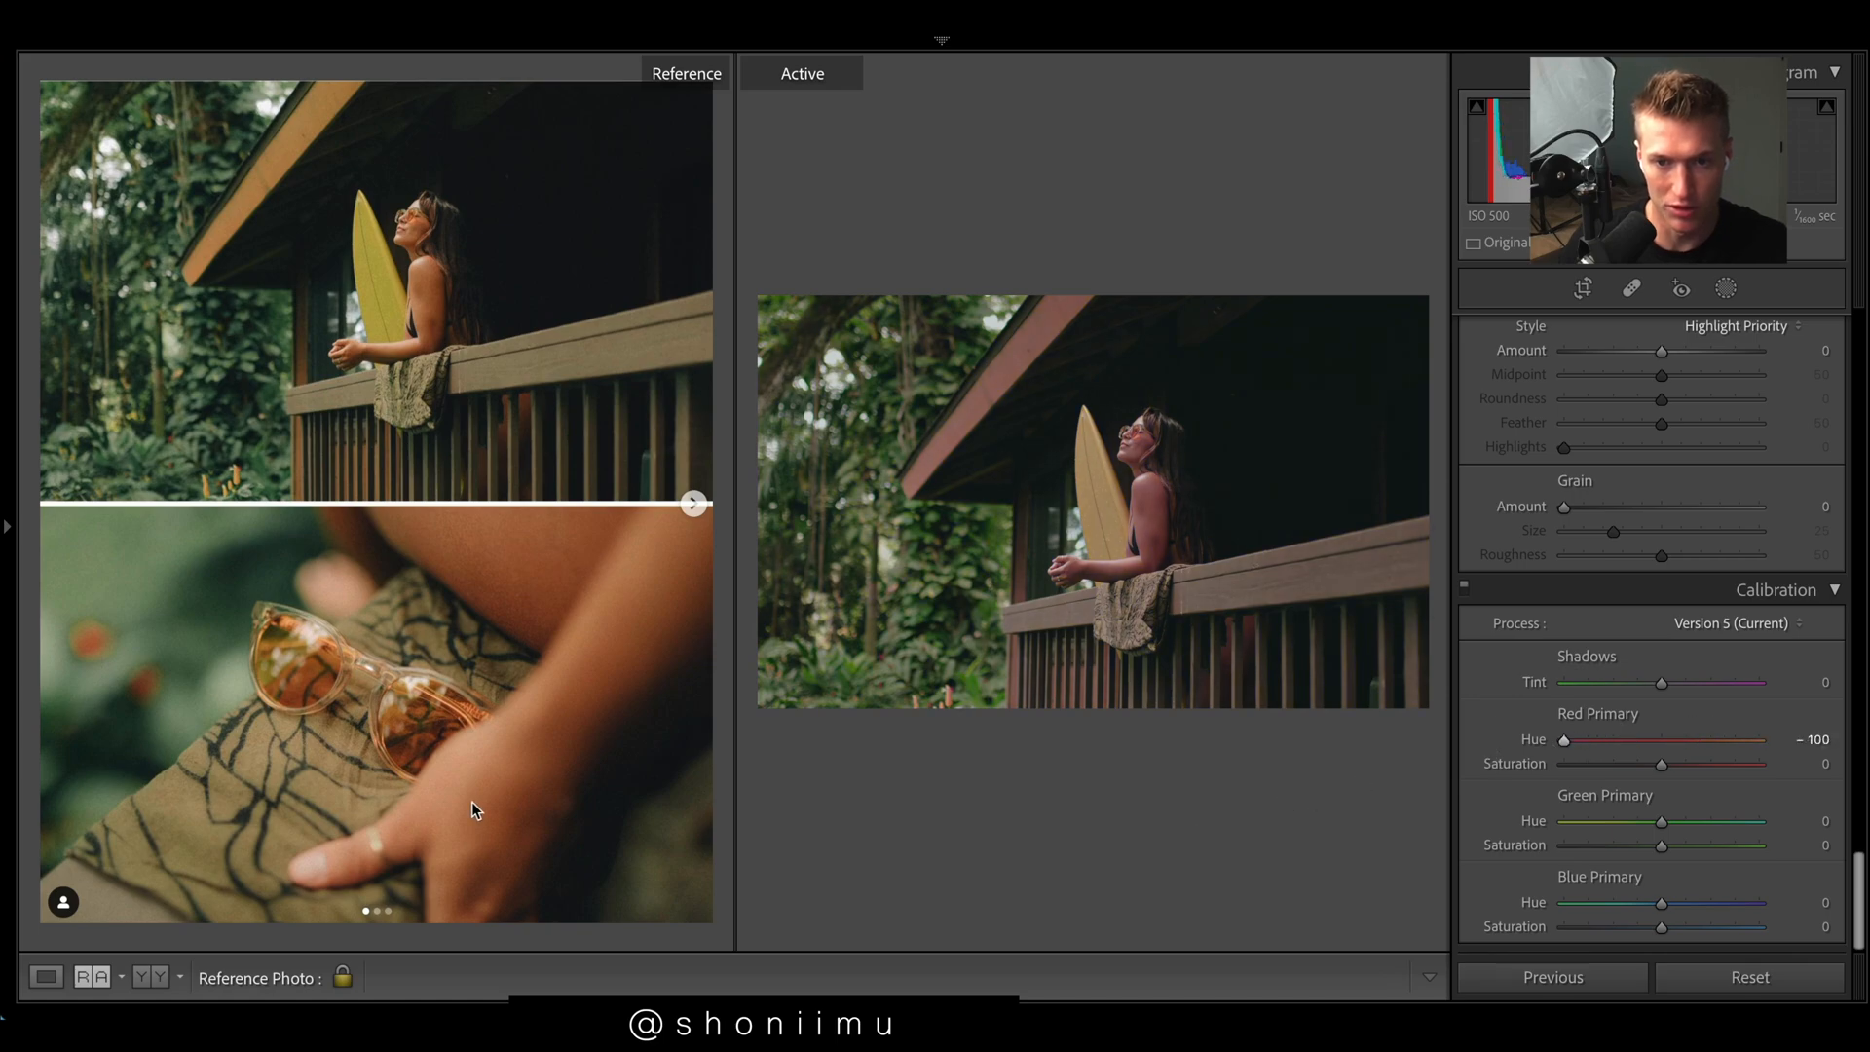
left_click_drag(1564, 739, 1593, 740)
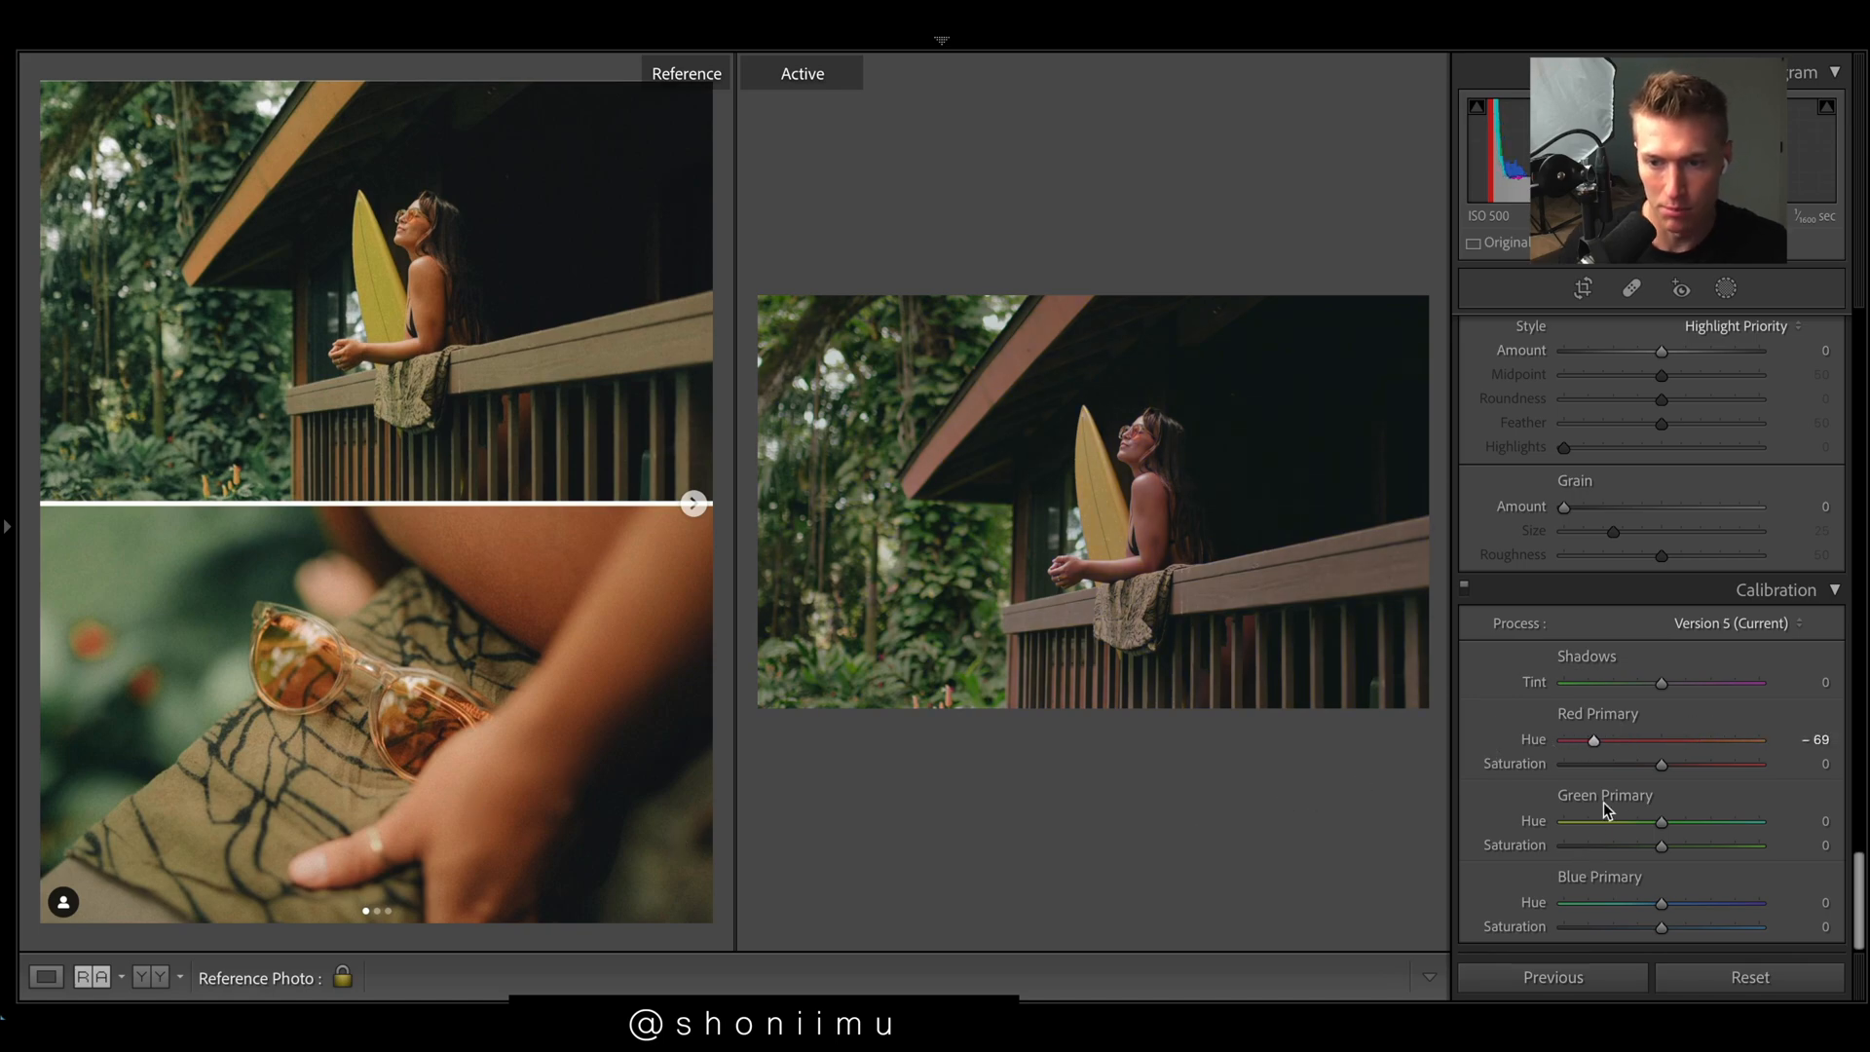
left_click_drag(1590, 740, 1641, 739)
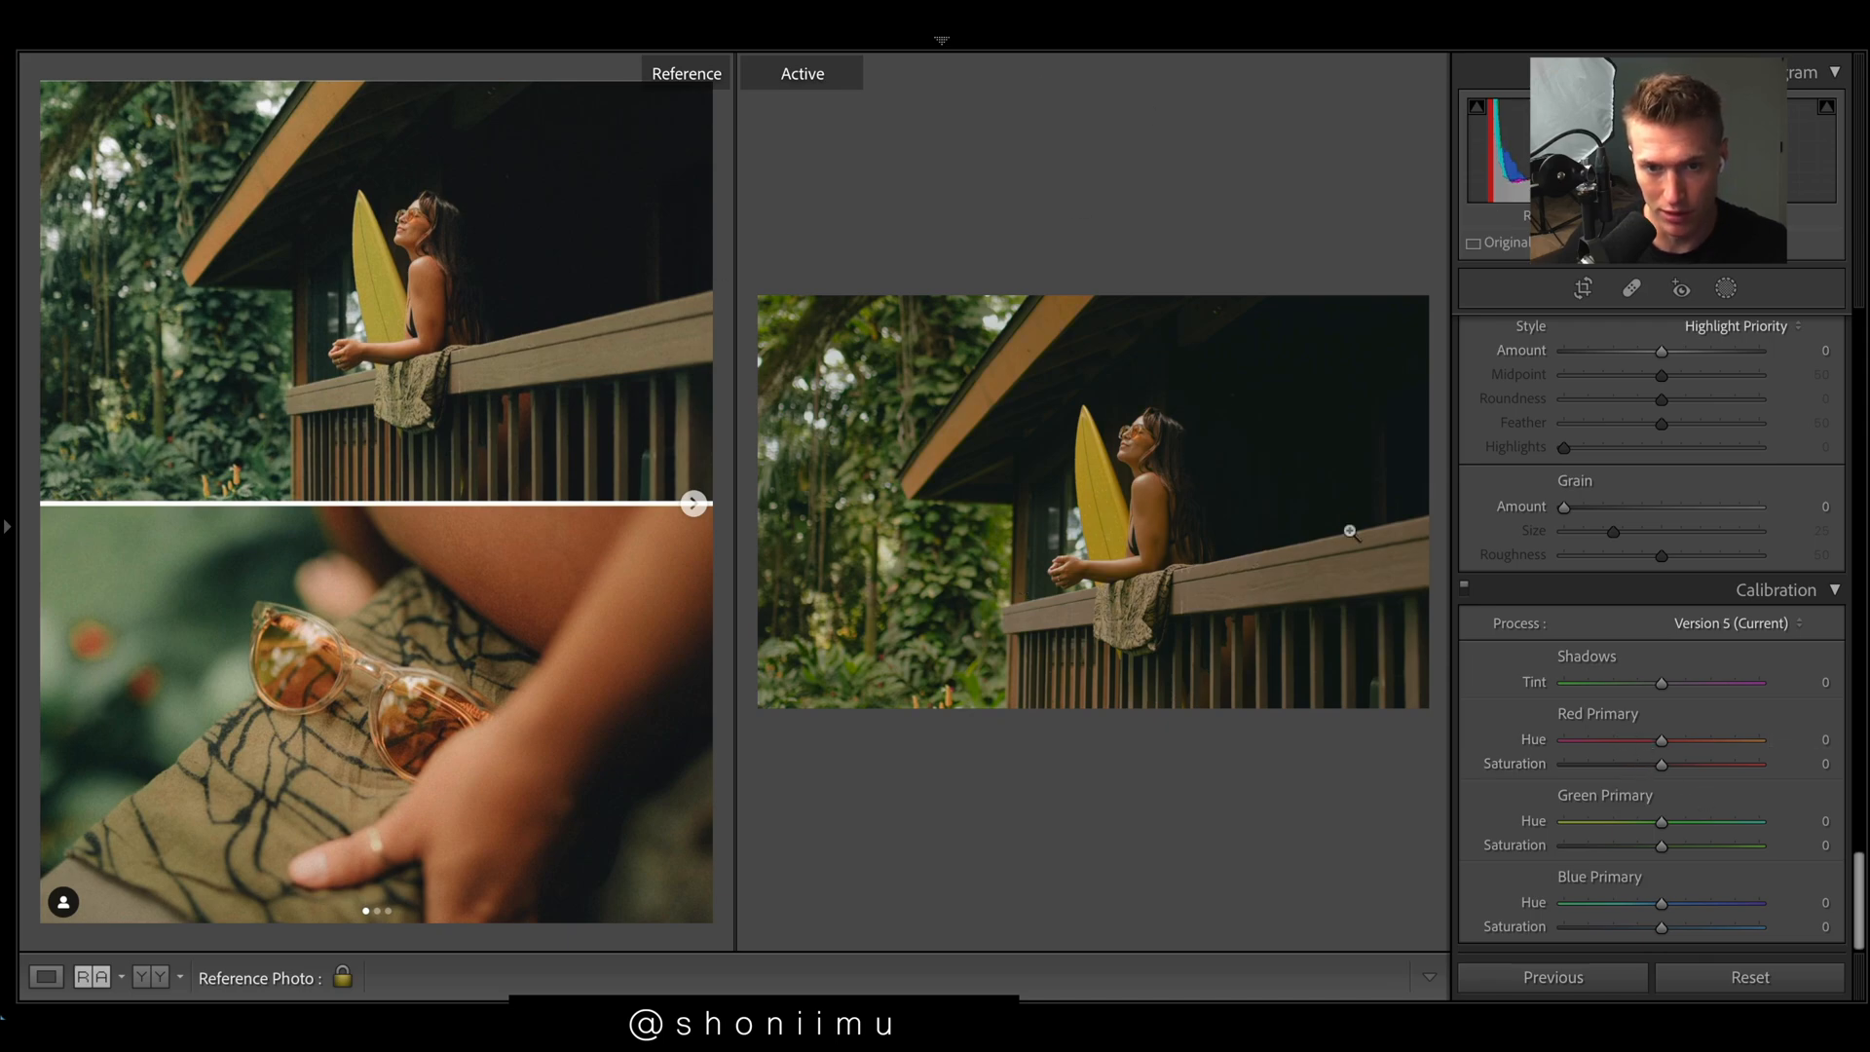
left_click_drag(1662, 739, 1622, 738)
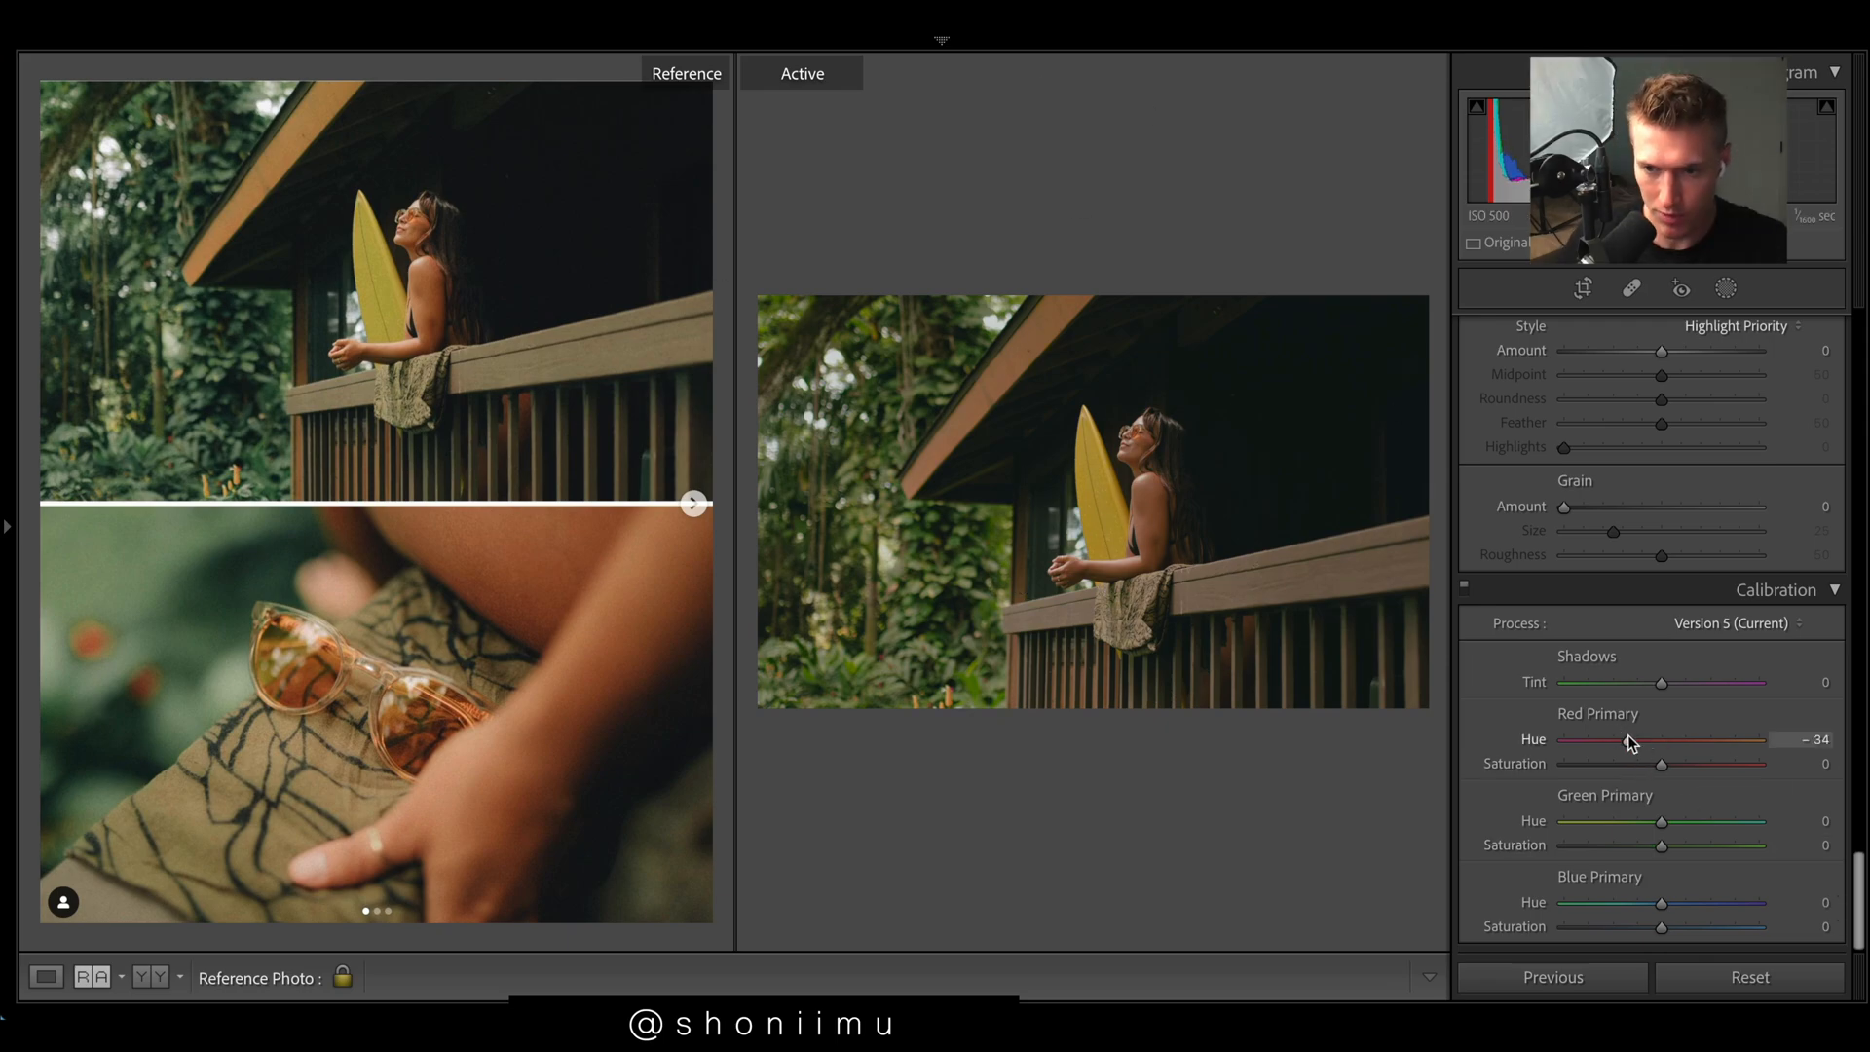
left_click_drag(1635, 740, 1622, 739)
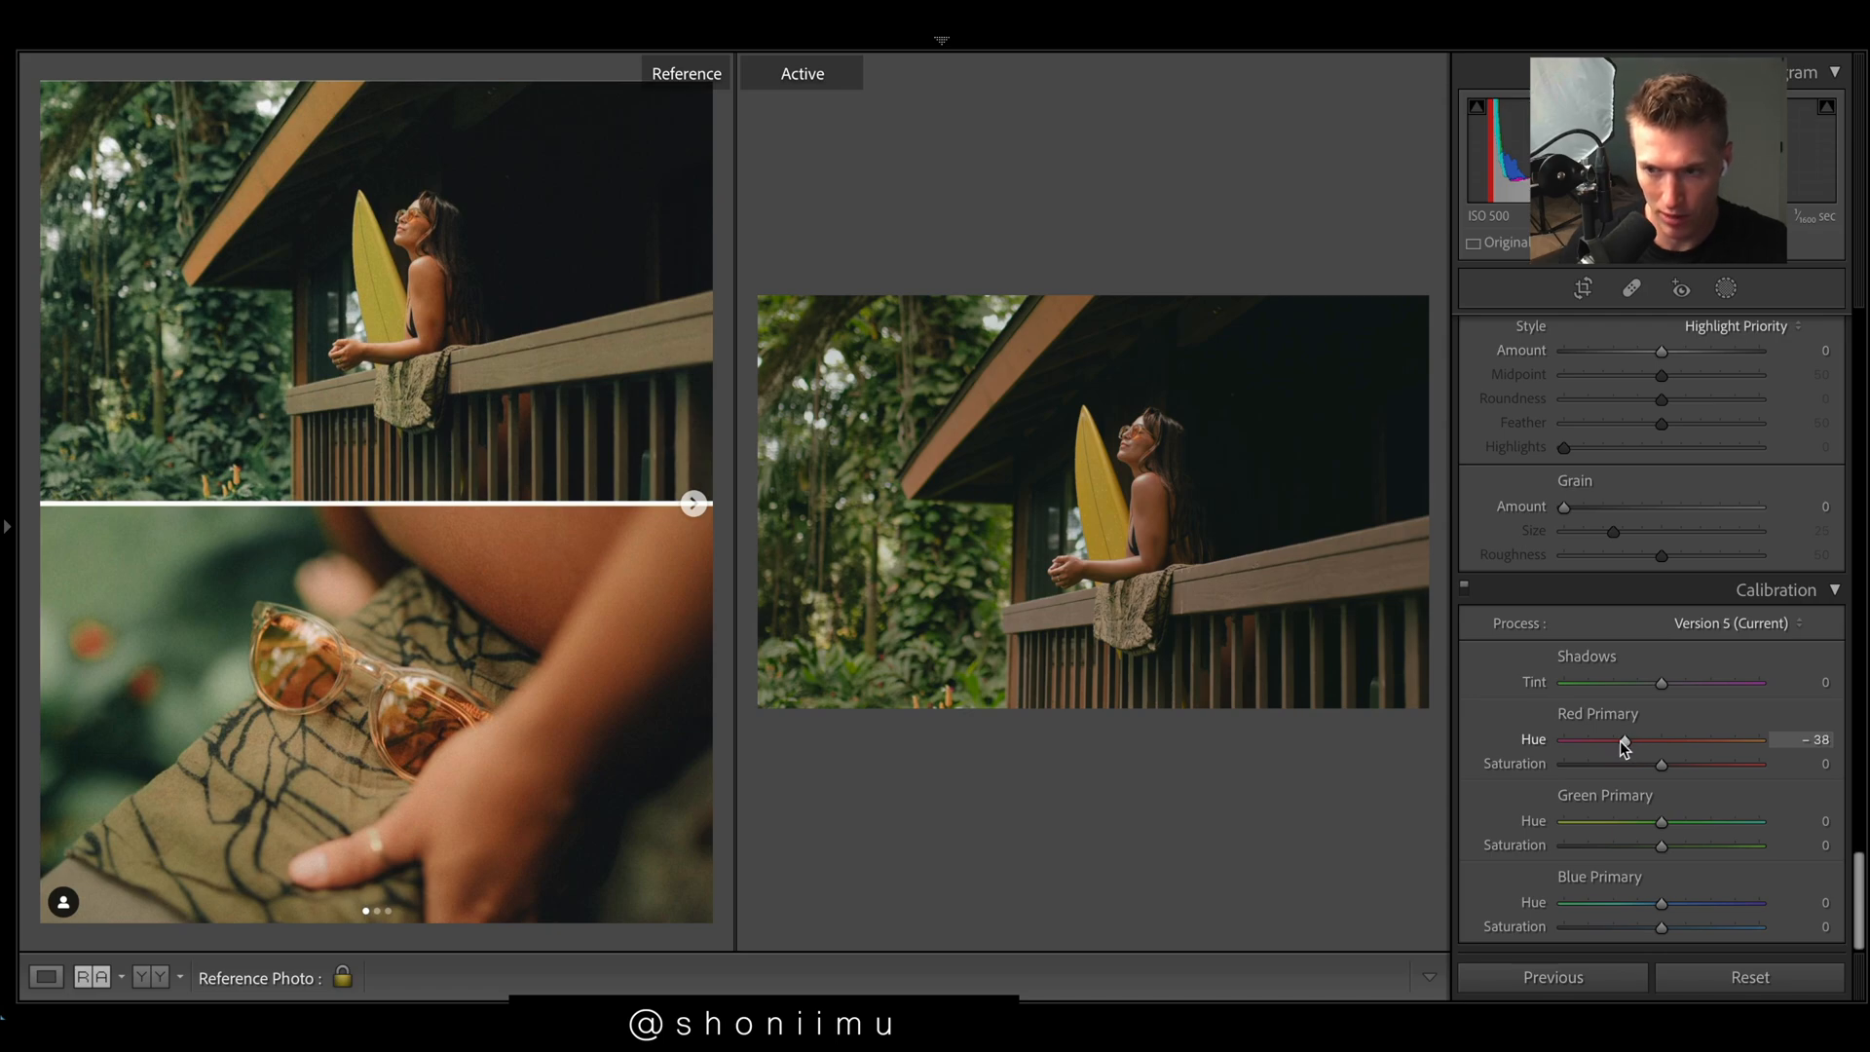
Step: Settle the Blue Primary Hue at -10
left_click_drag(1662, 903, 1567, 903)
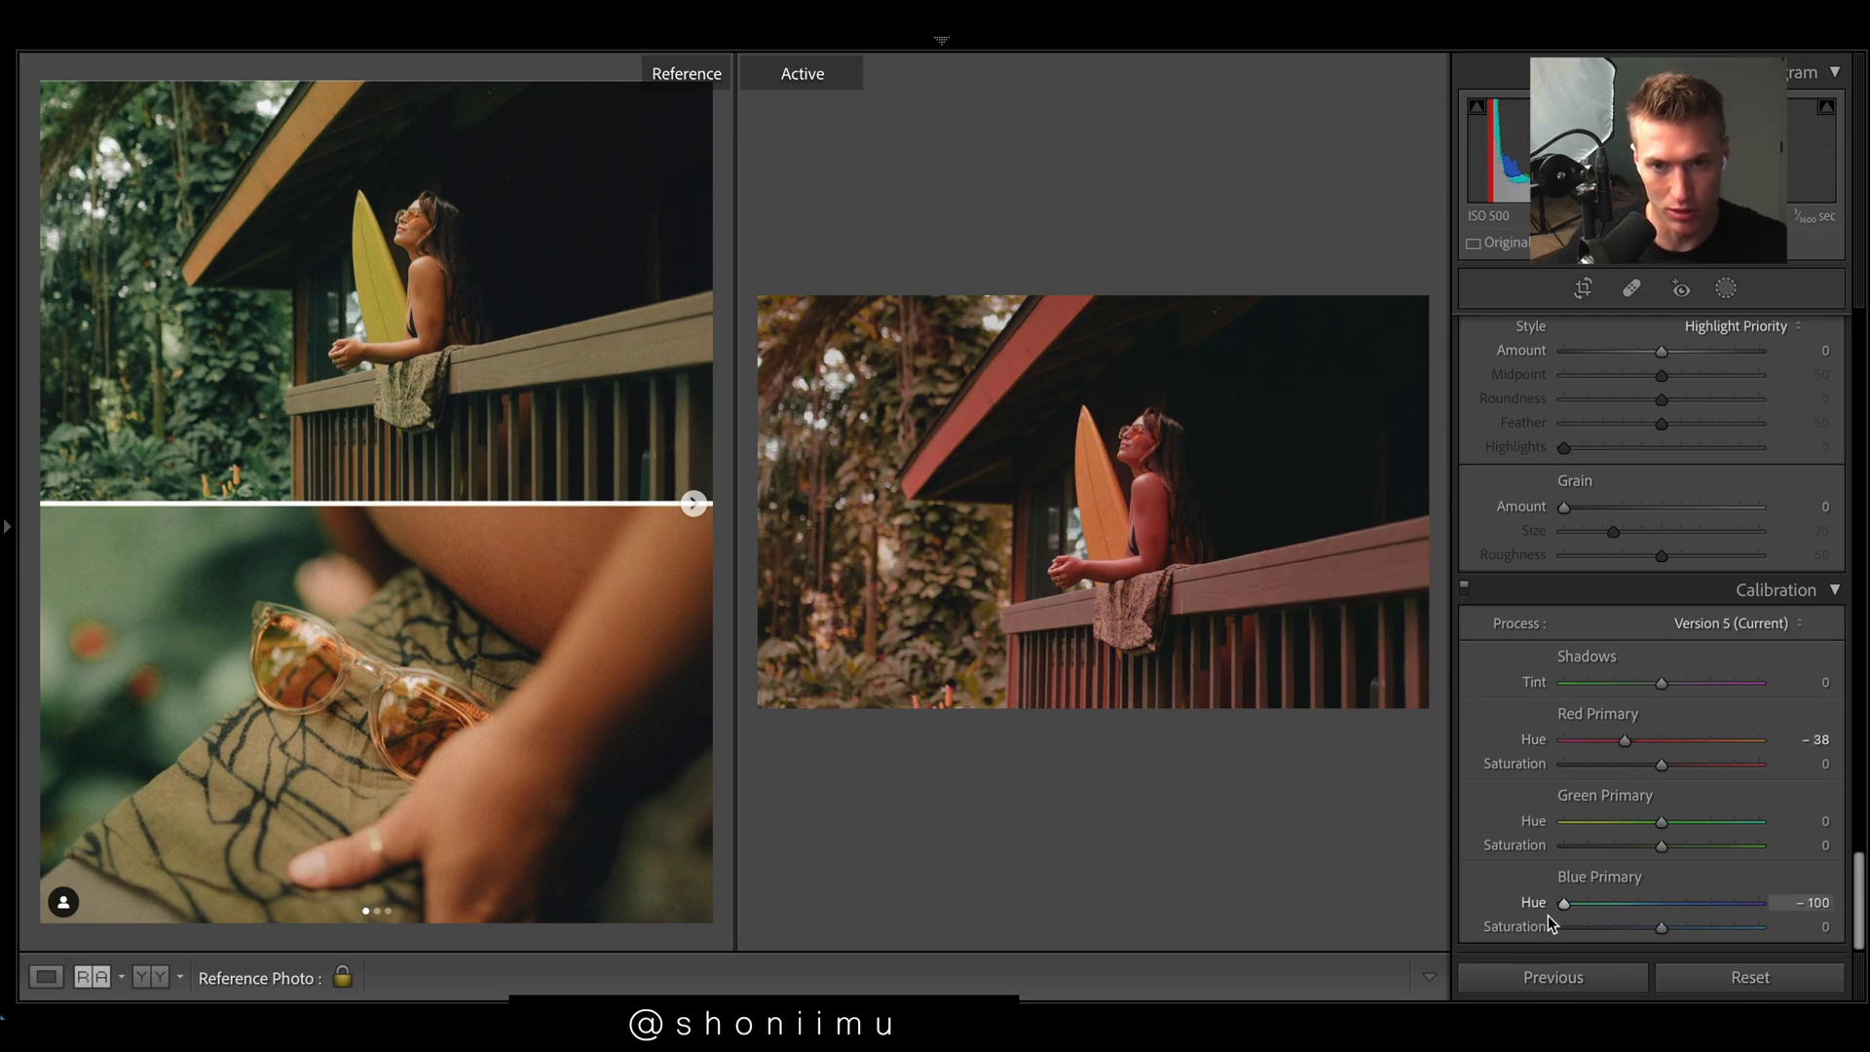
left_click_drag(1566, 903, 1684, 903)
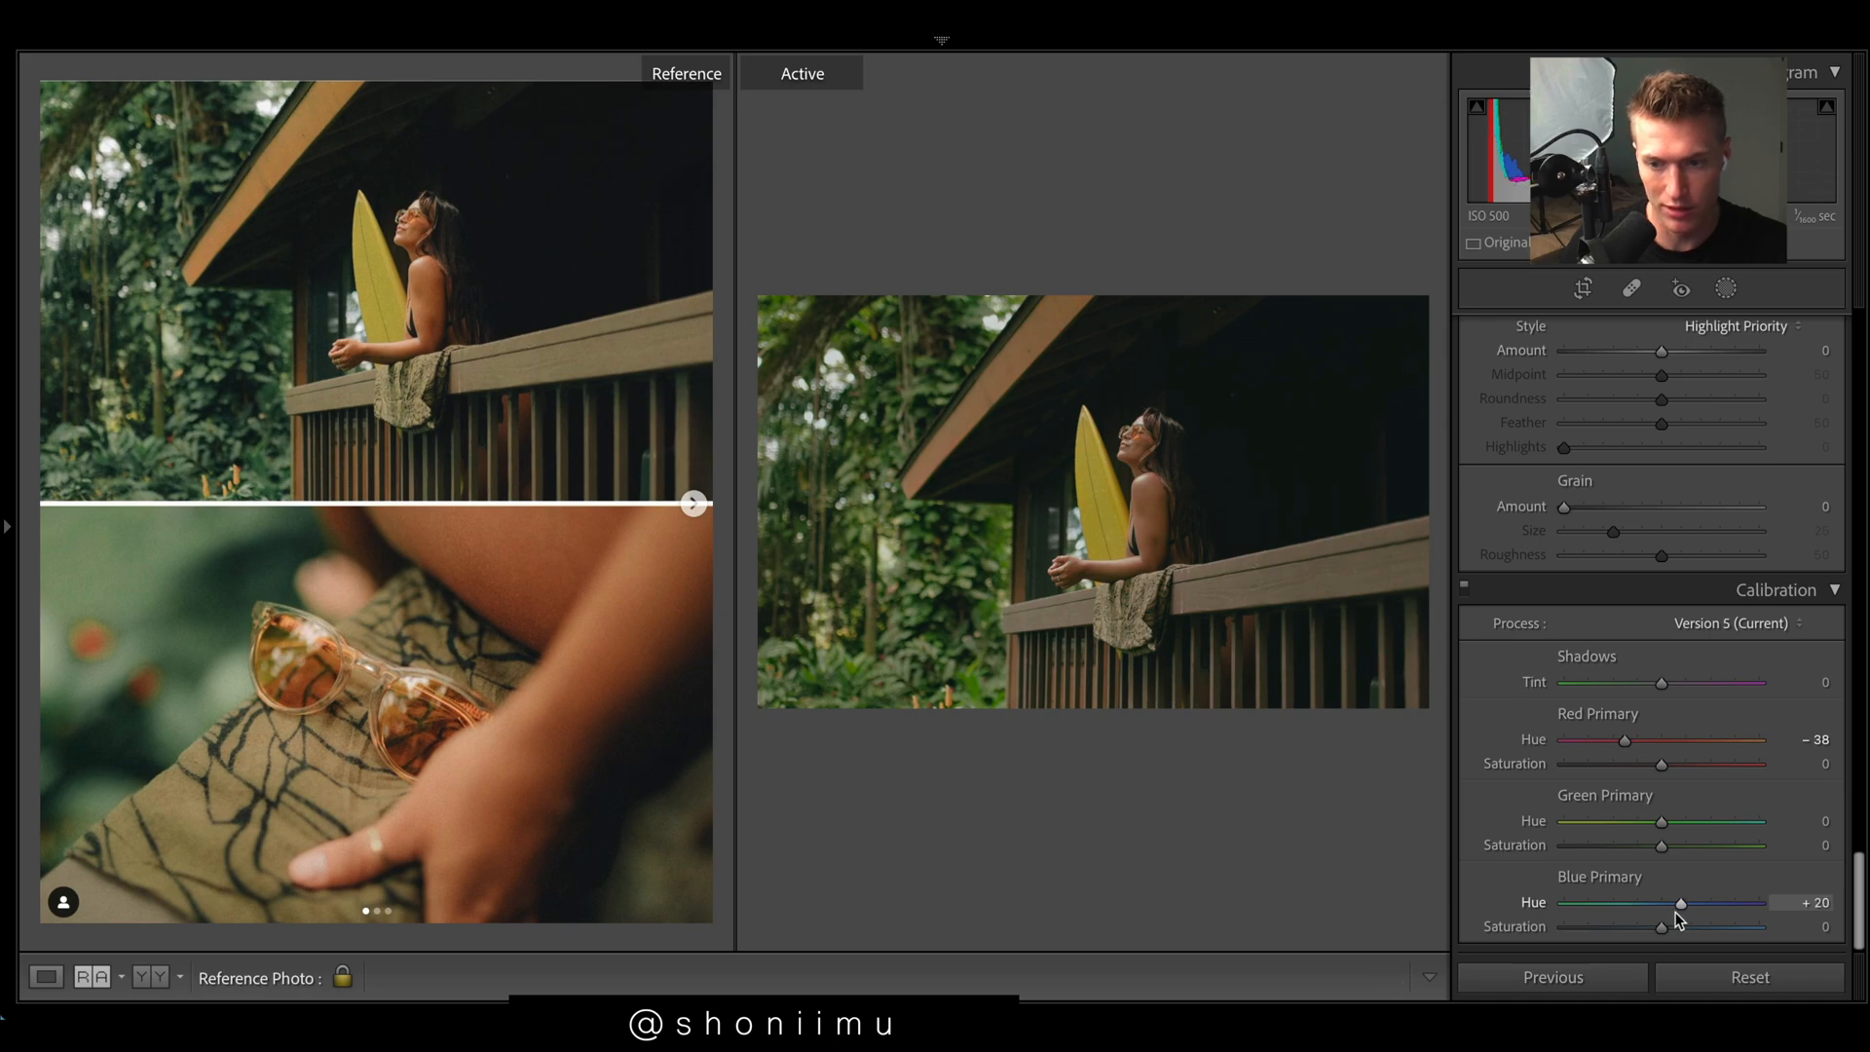
left_click_drag(1683, 903, 1640, 903)
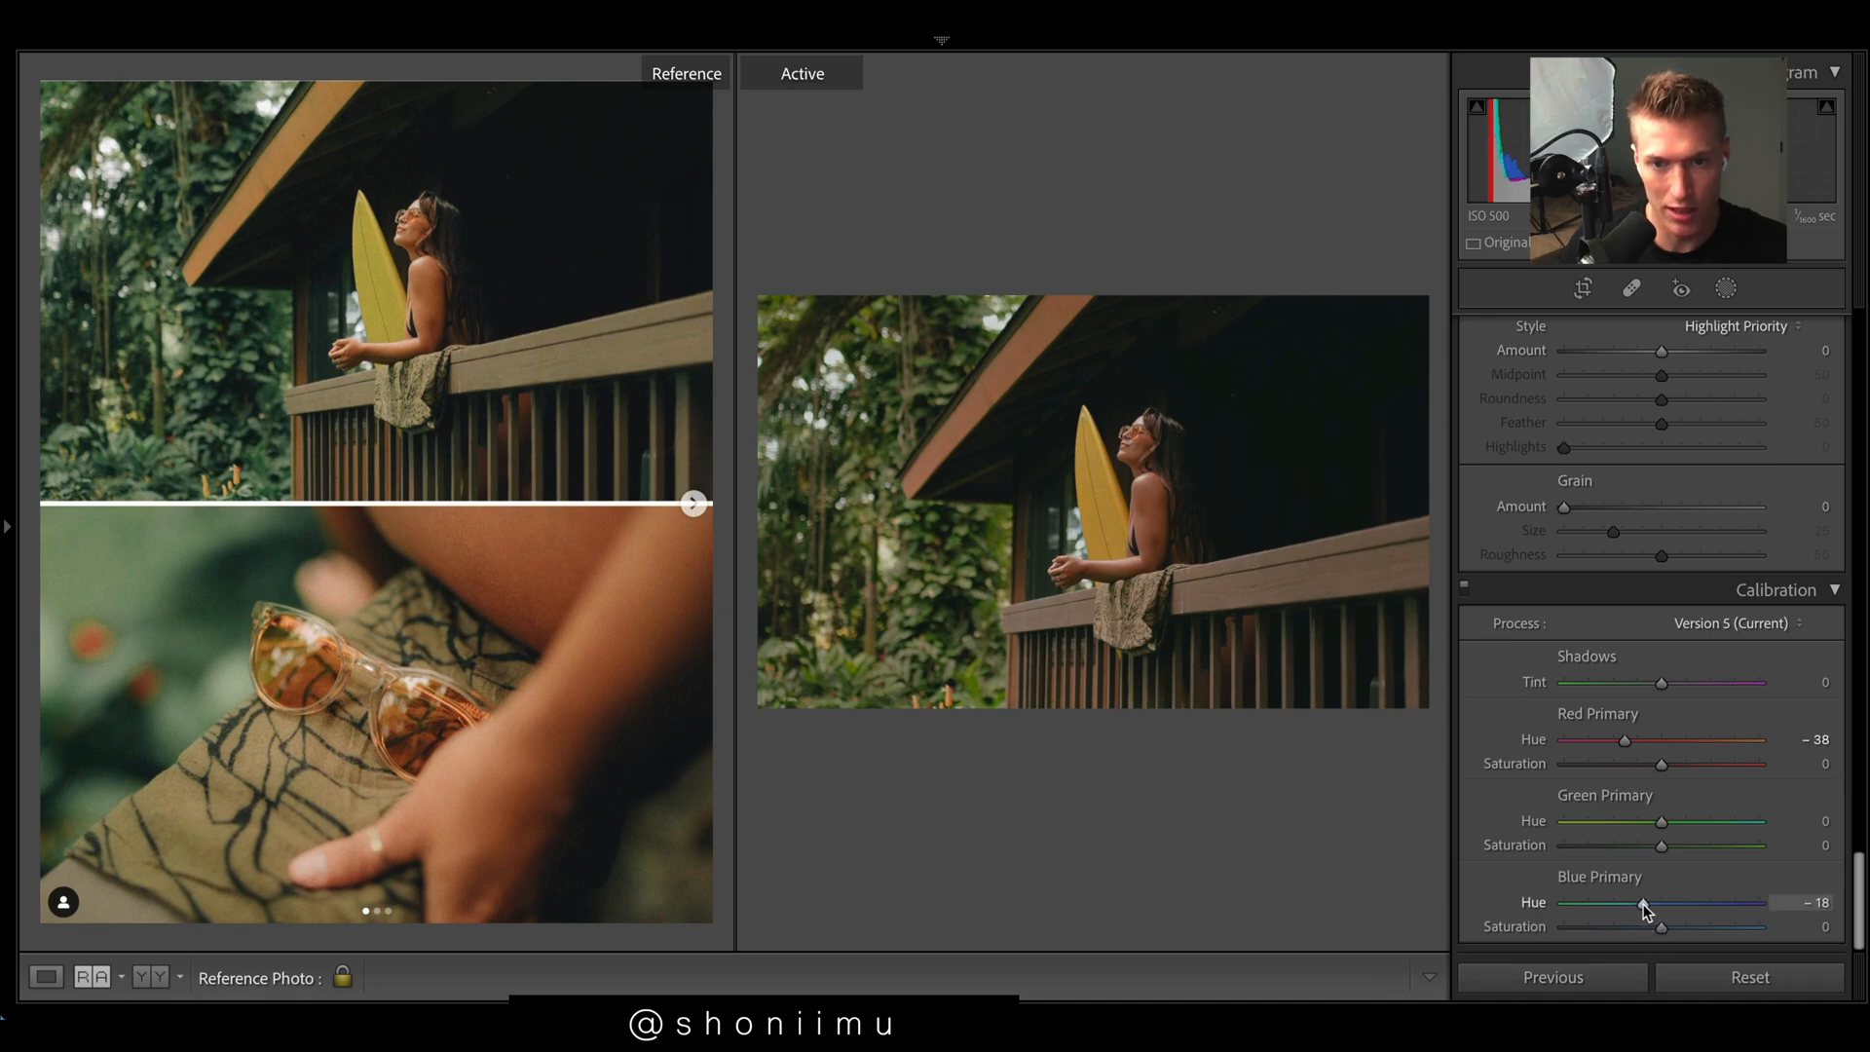
left_click_drag(1641, 908, 1653, 908)
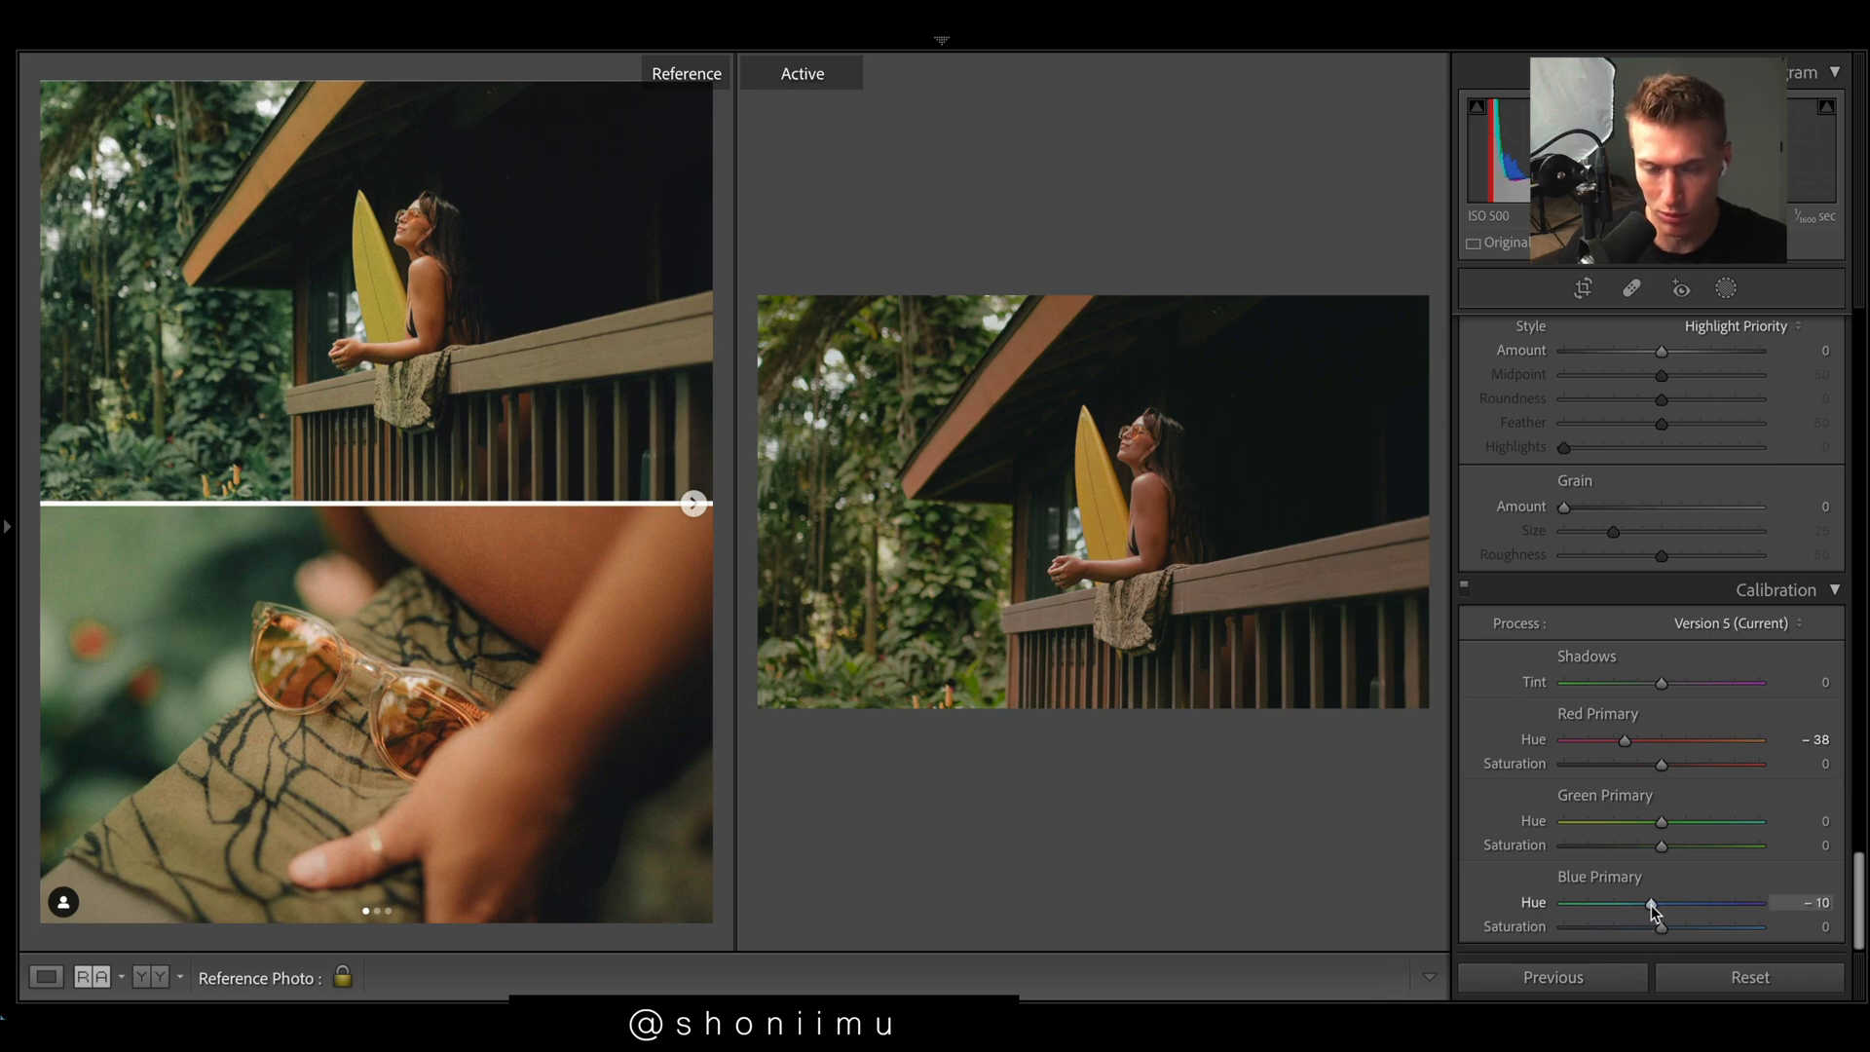
Step: Set HSL hues: Orange +25, Yellow +54, Blue -12
scroll("down", 3)
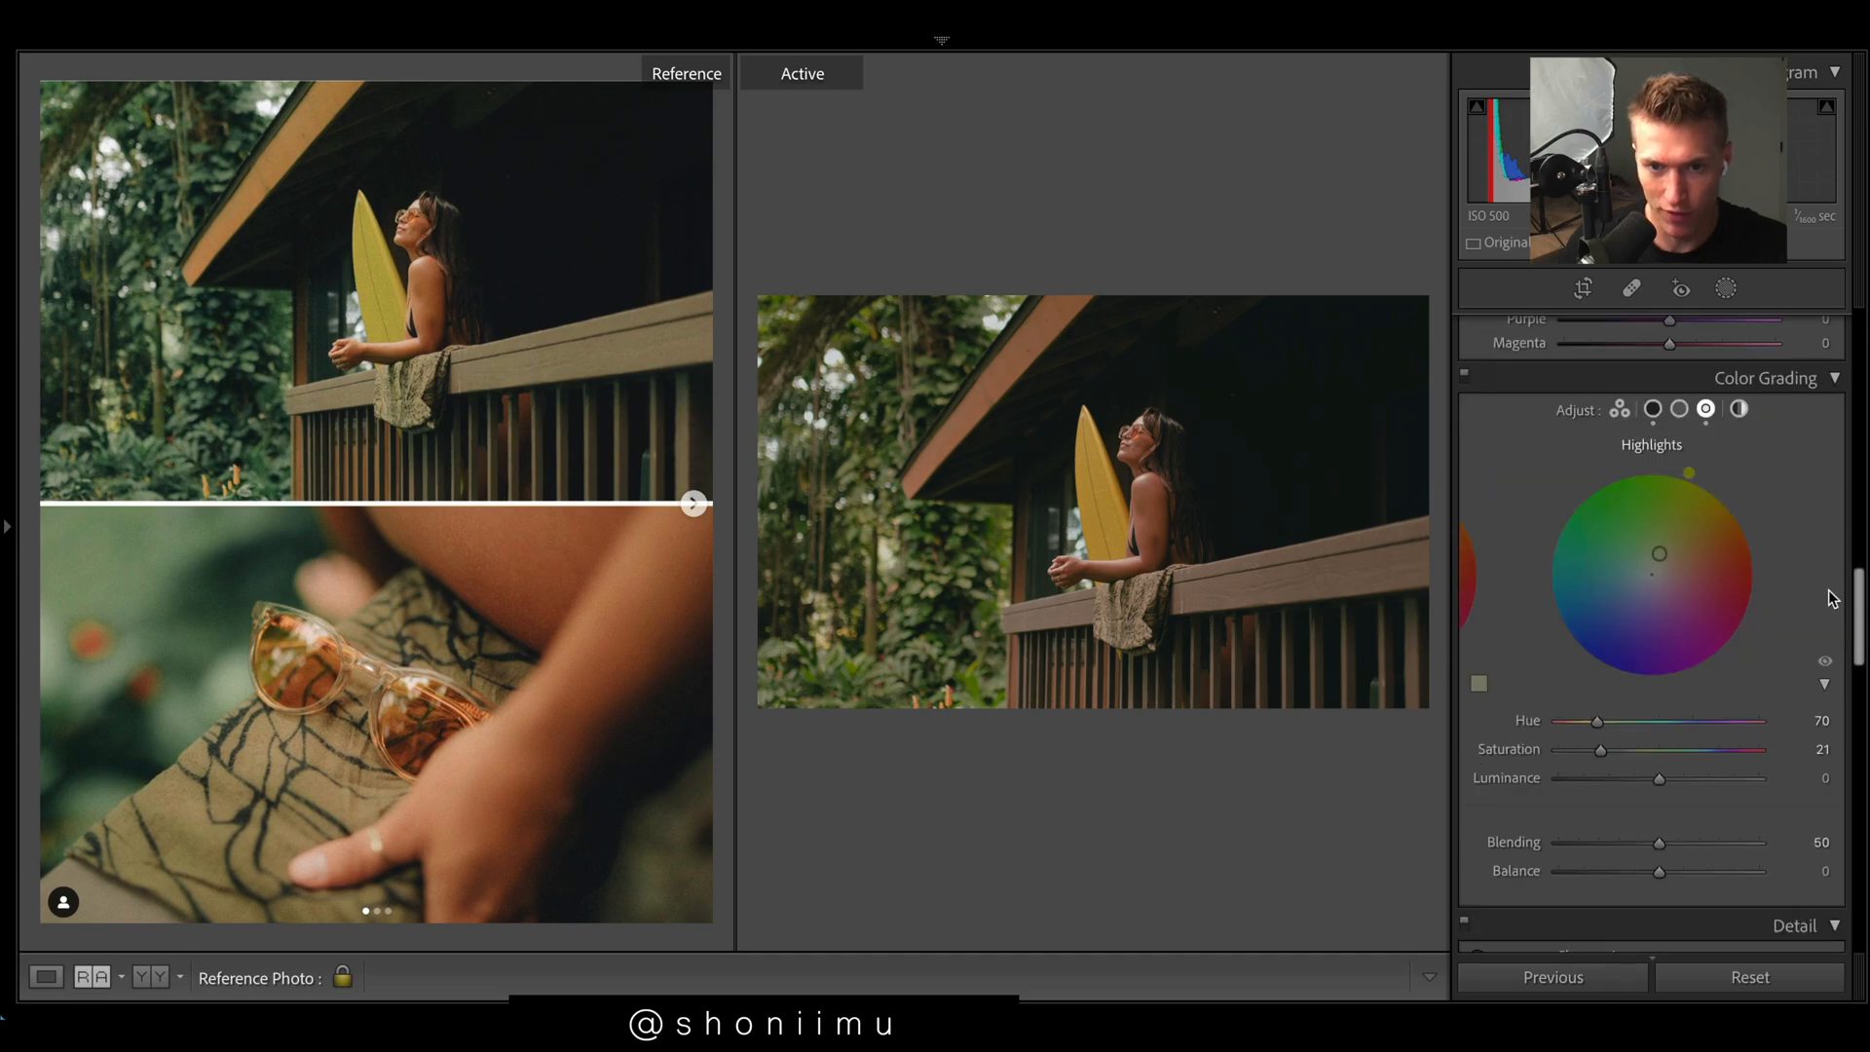
scroll("down", 3)
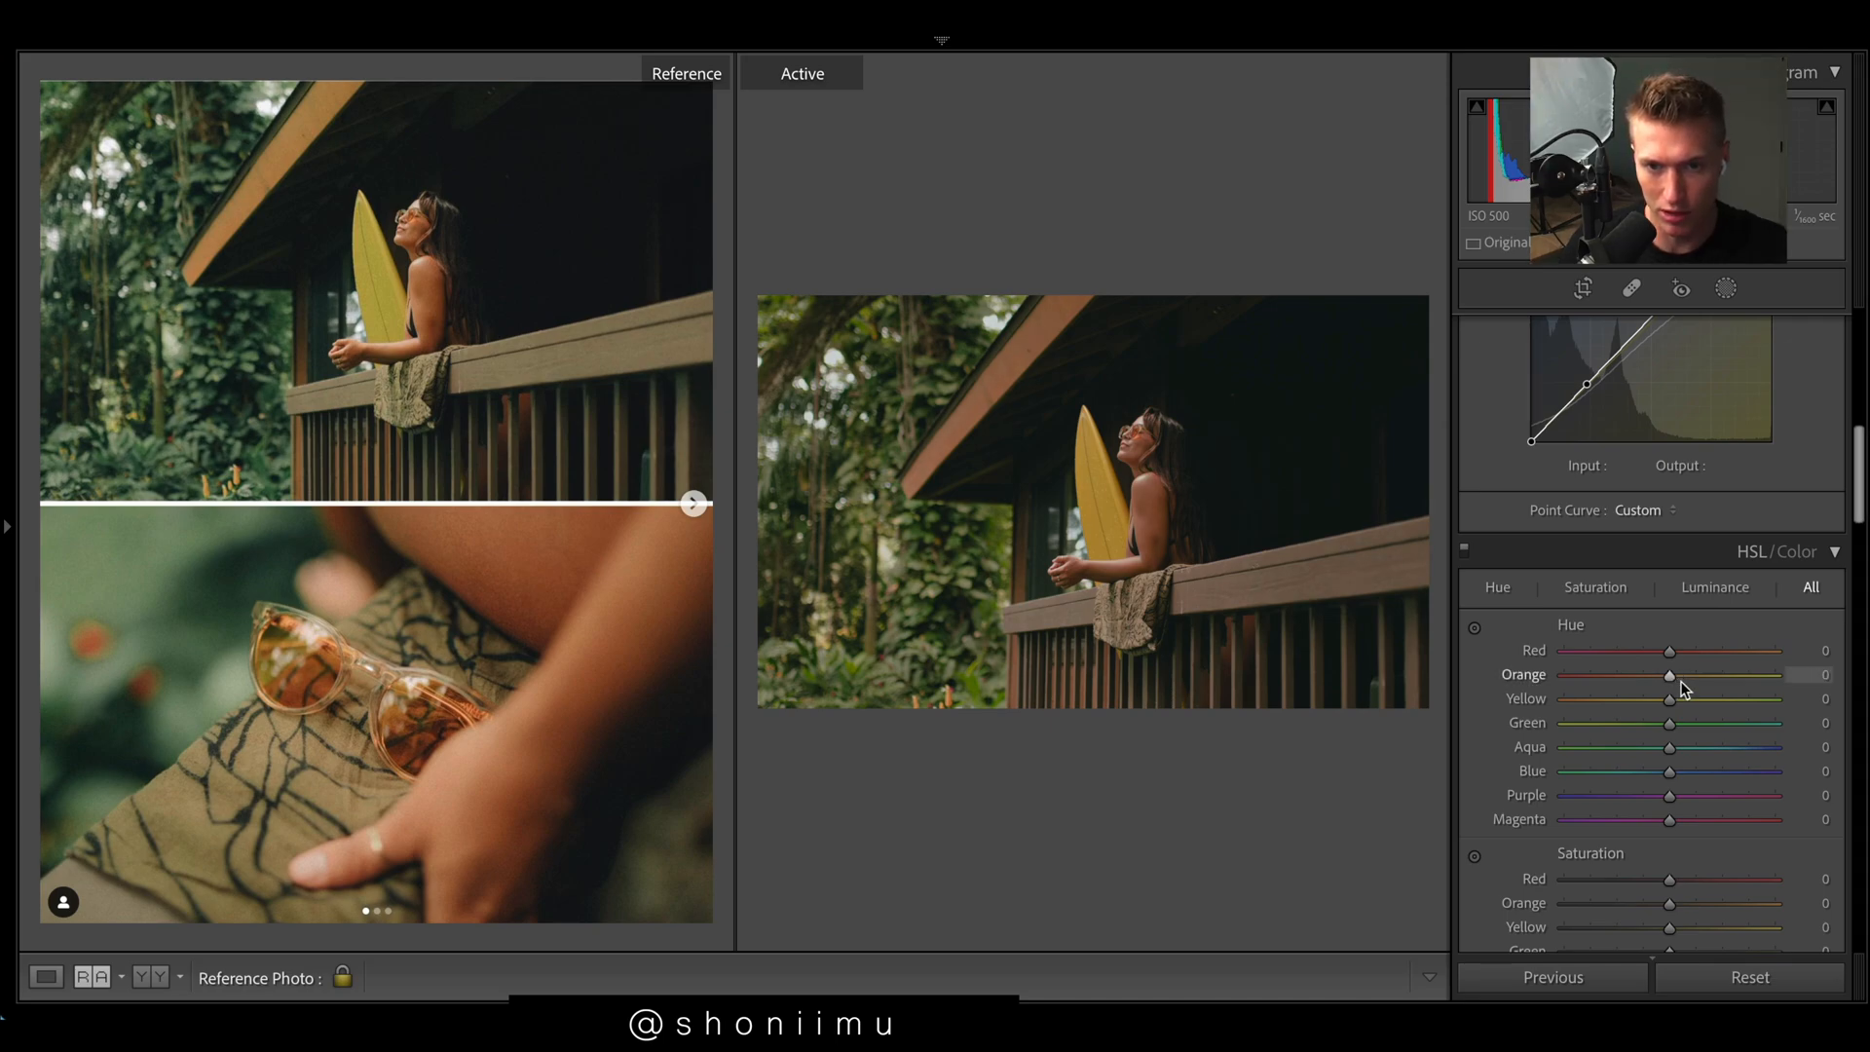
left_click_drag(1668, 675, 1690, 675)
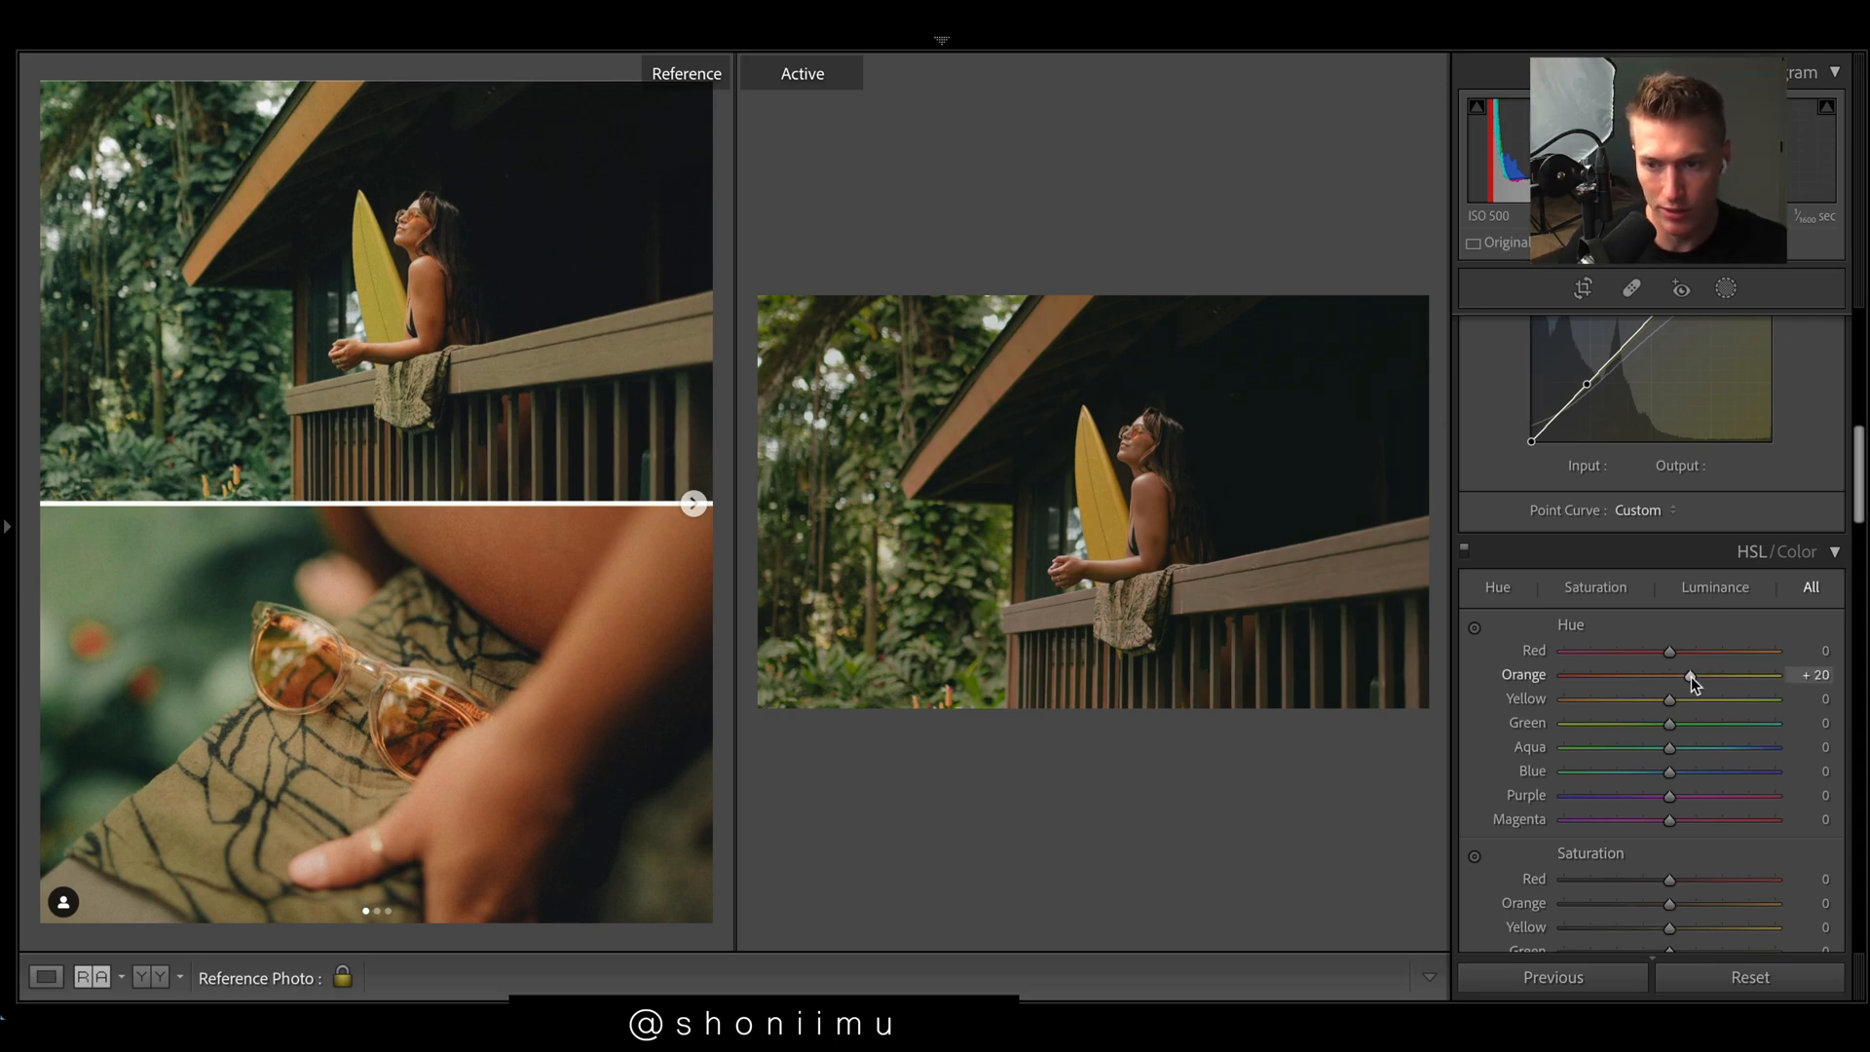
left_click_drag(1670, 698, 1771, 697)
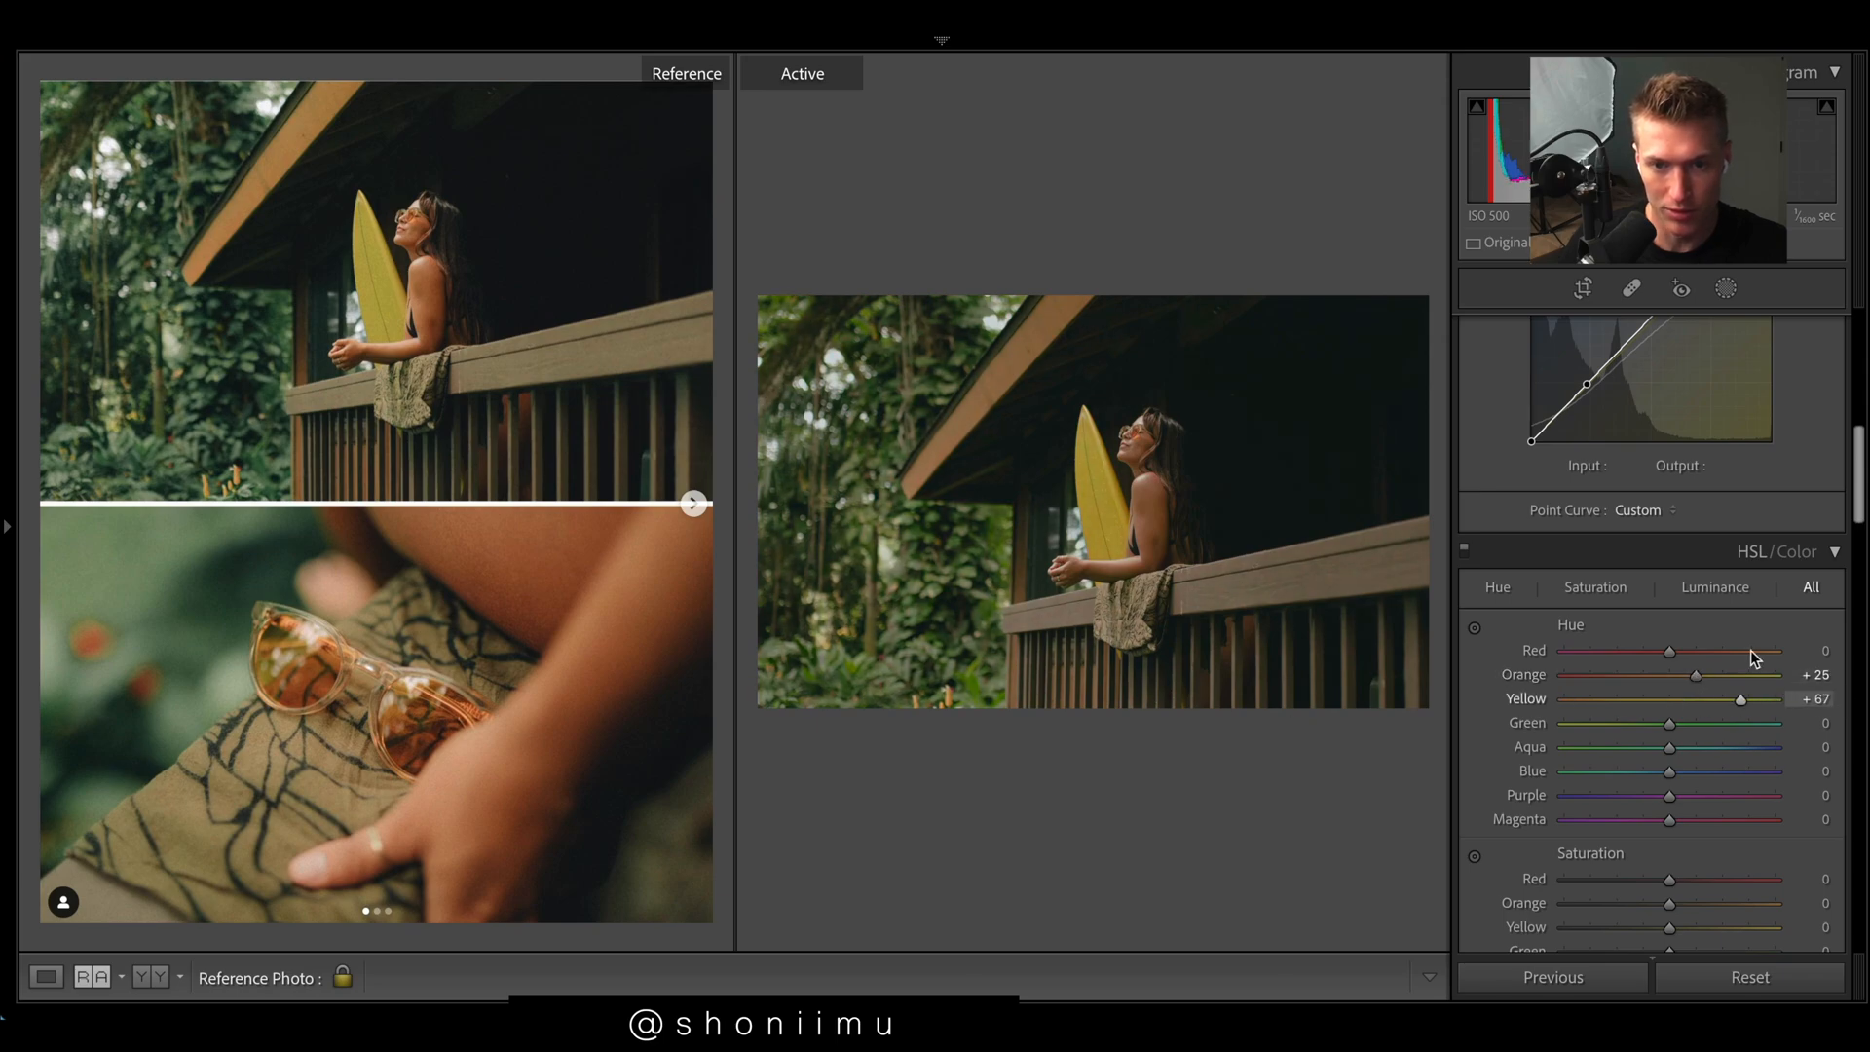
left_click_drag(1768, 698, 1706, 697)
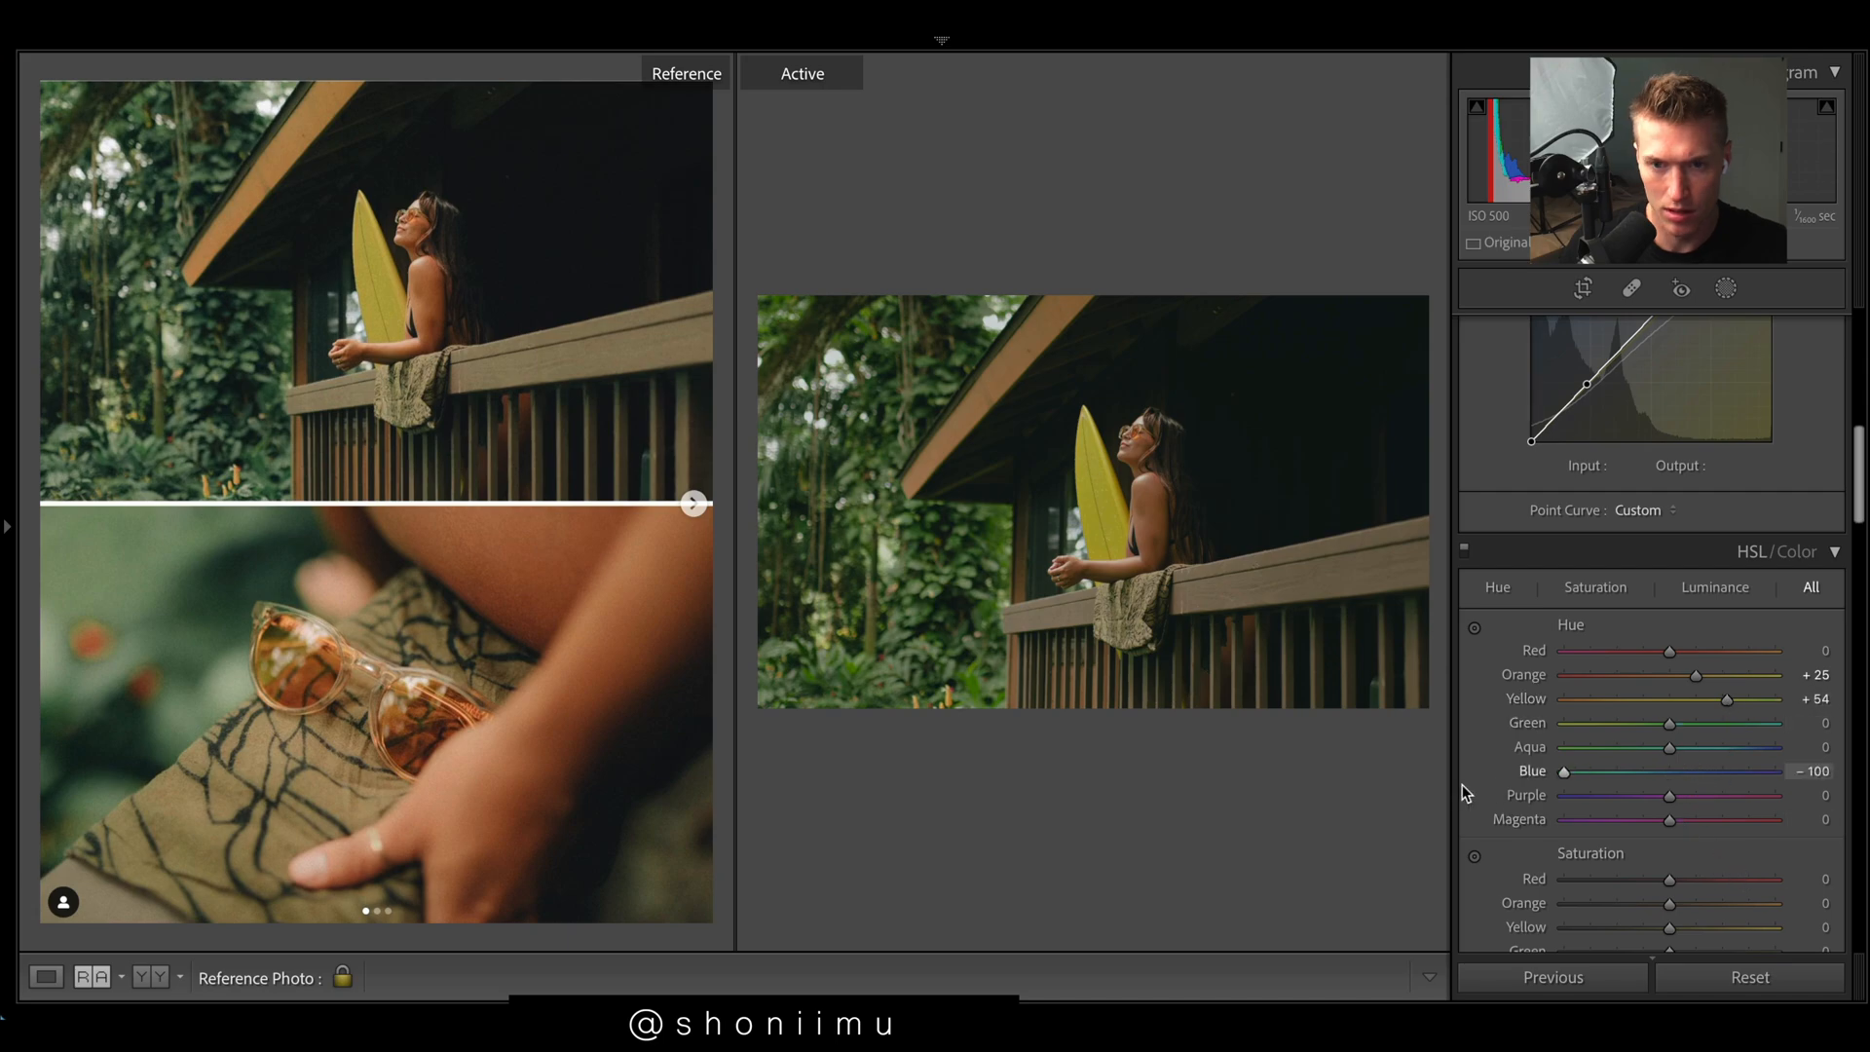
left_click_drag(1566, 770, 1801, 771)
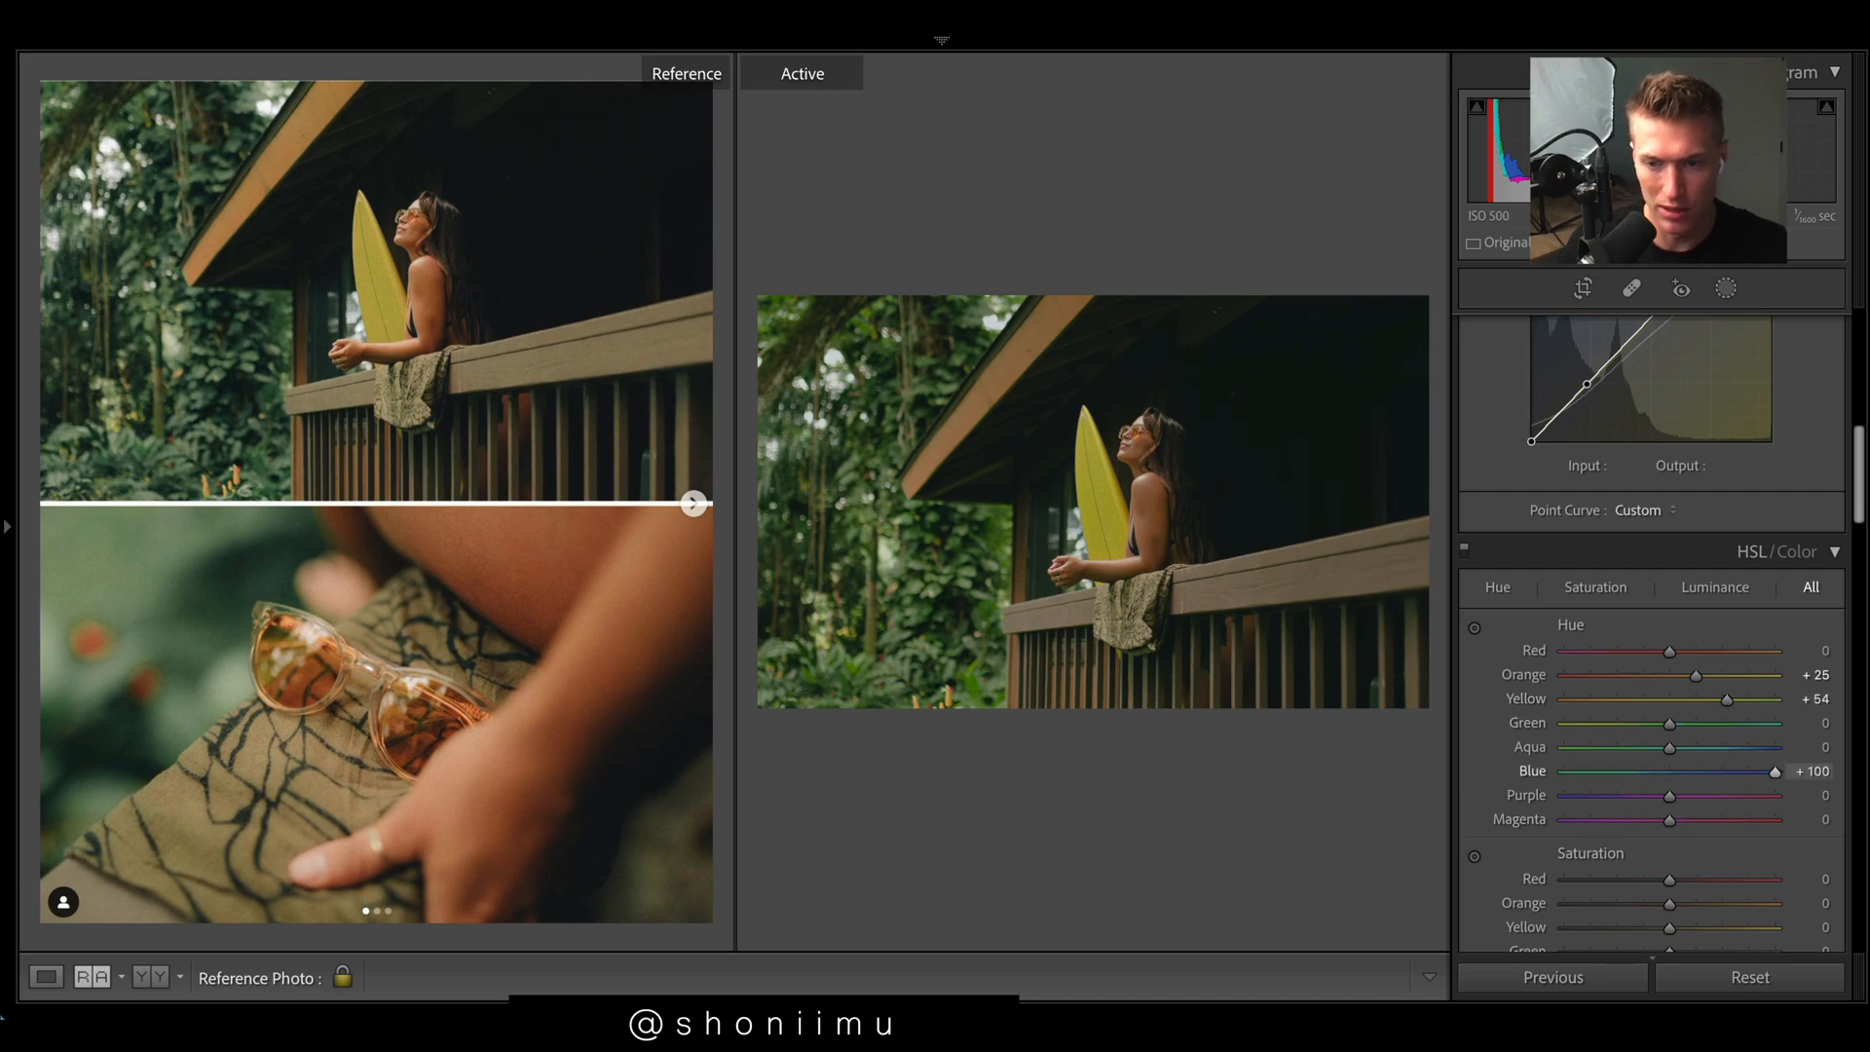
left_click_drag(1799, 770, 1644, 770)
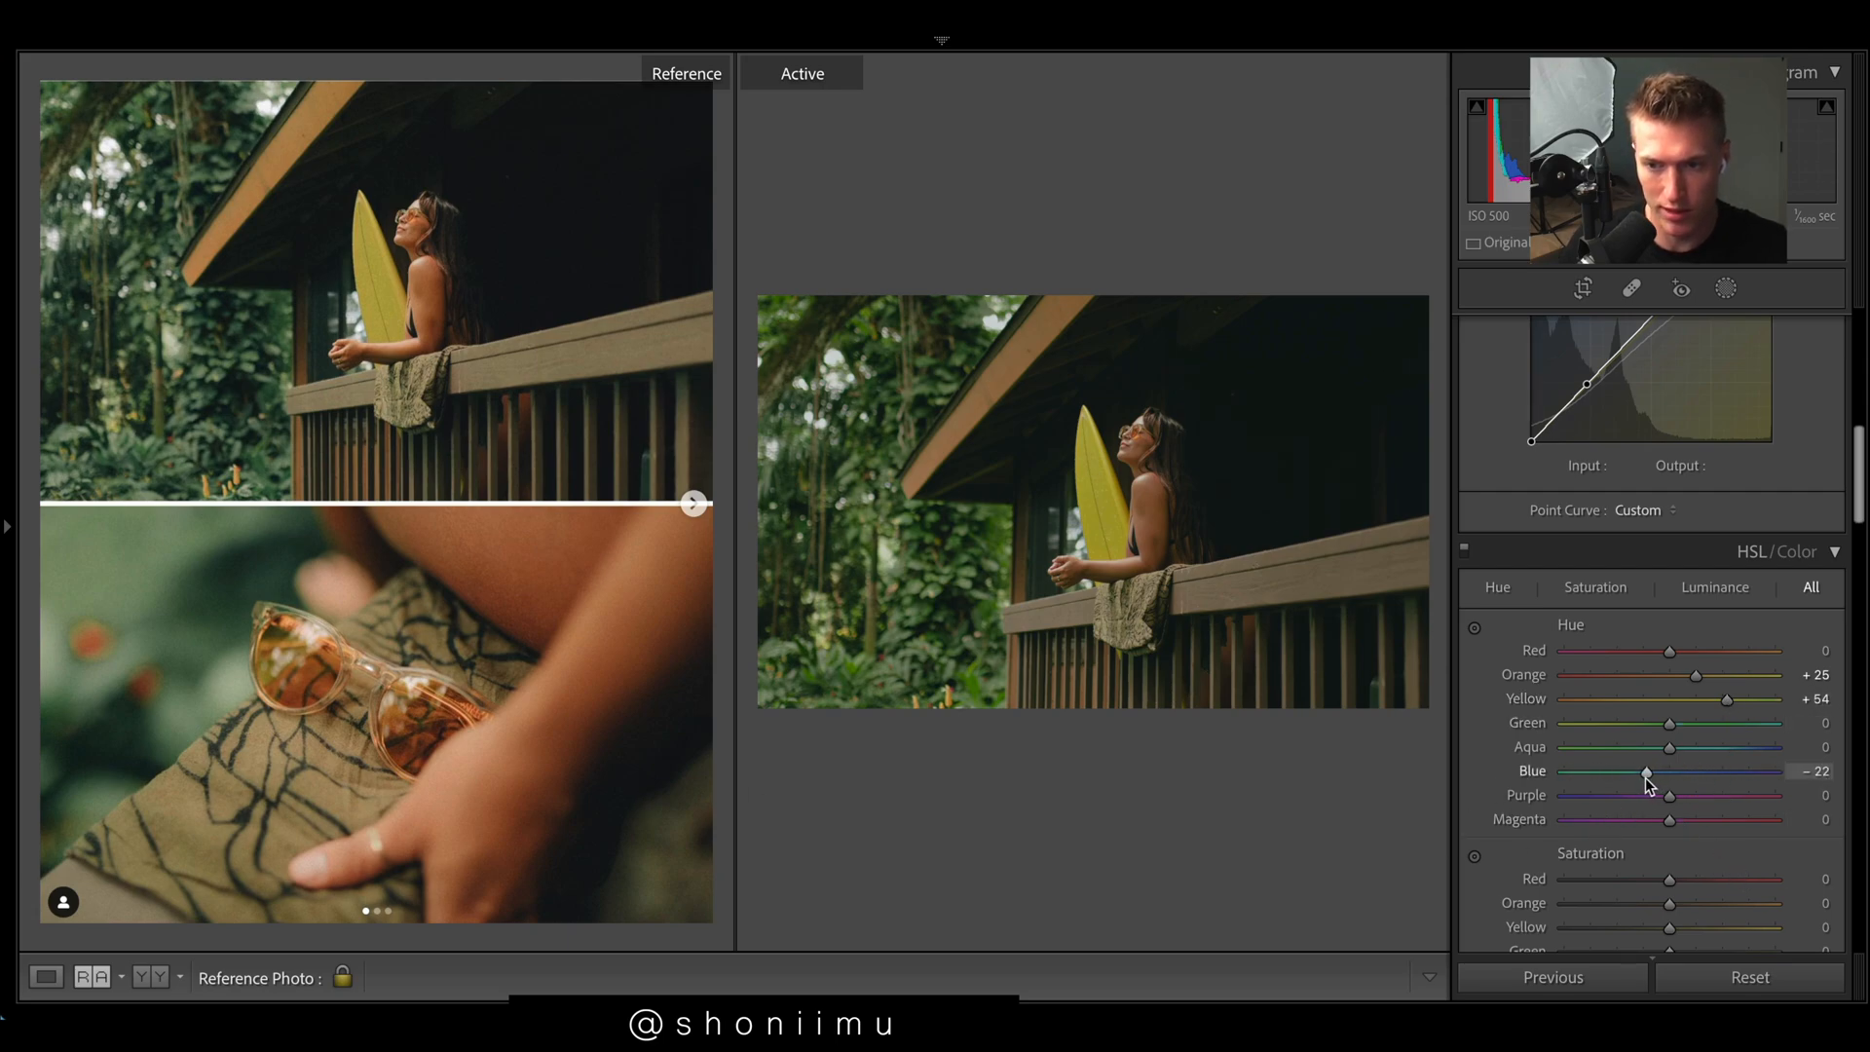
left_click_drag(1645, 773, 1656, 771)
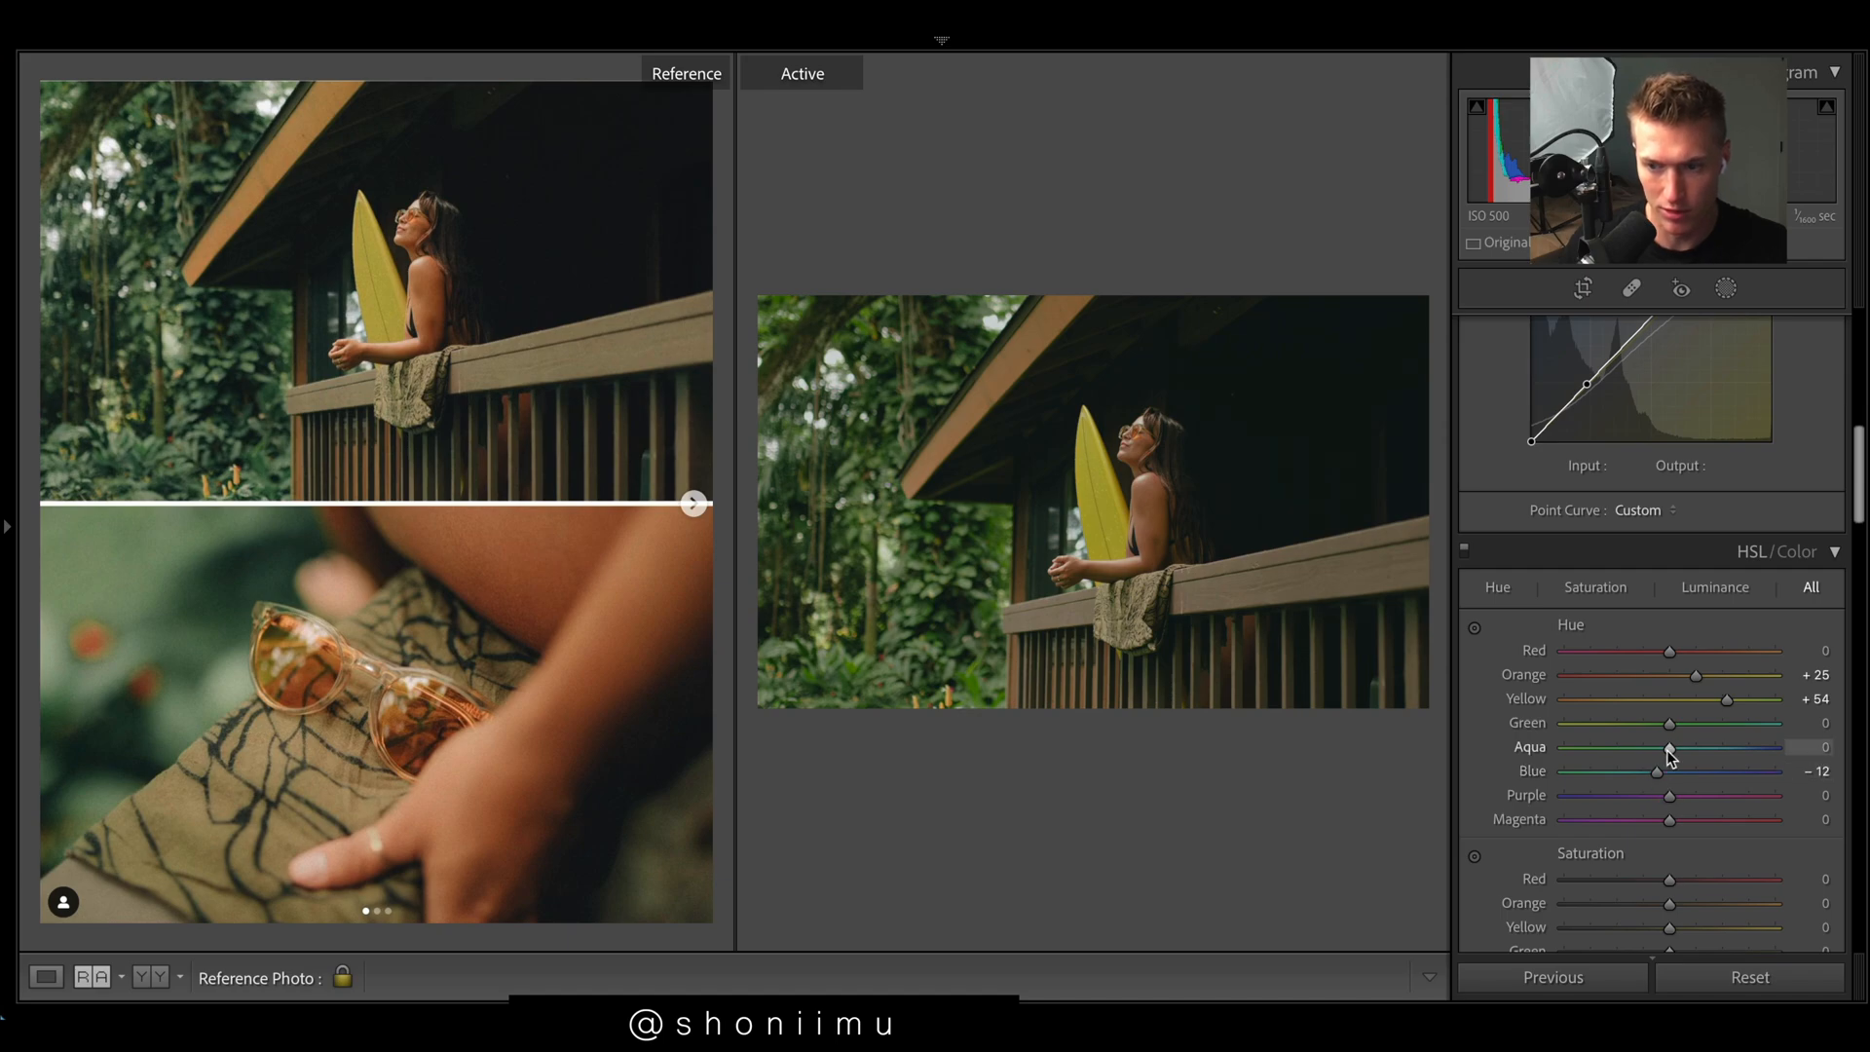
Step: Set Red hue to -14, Green hue about -7, and raise green luminance to +48
left_click_drag(1669, 748, 1565, 748)
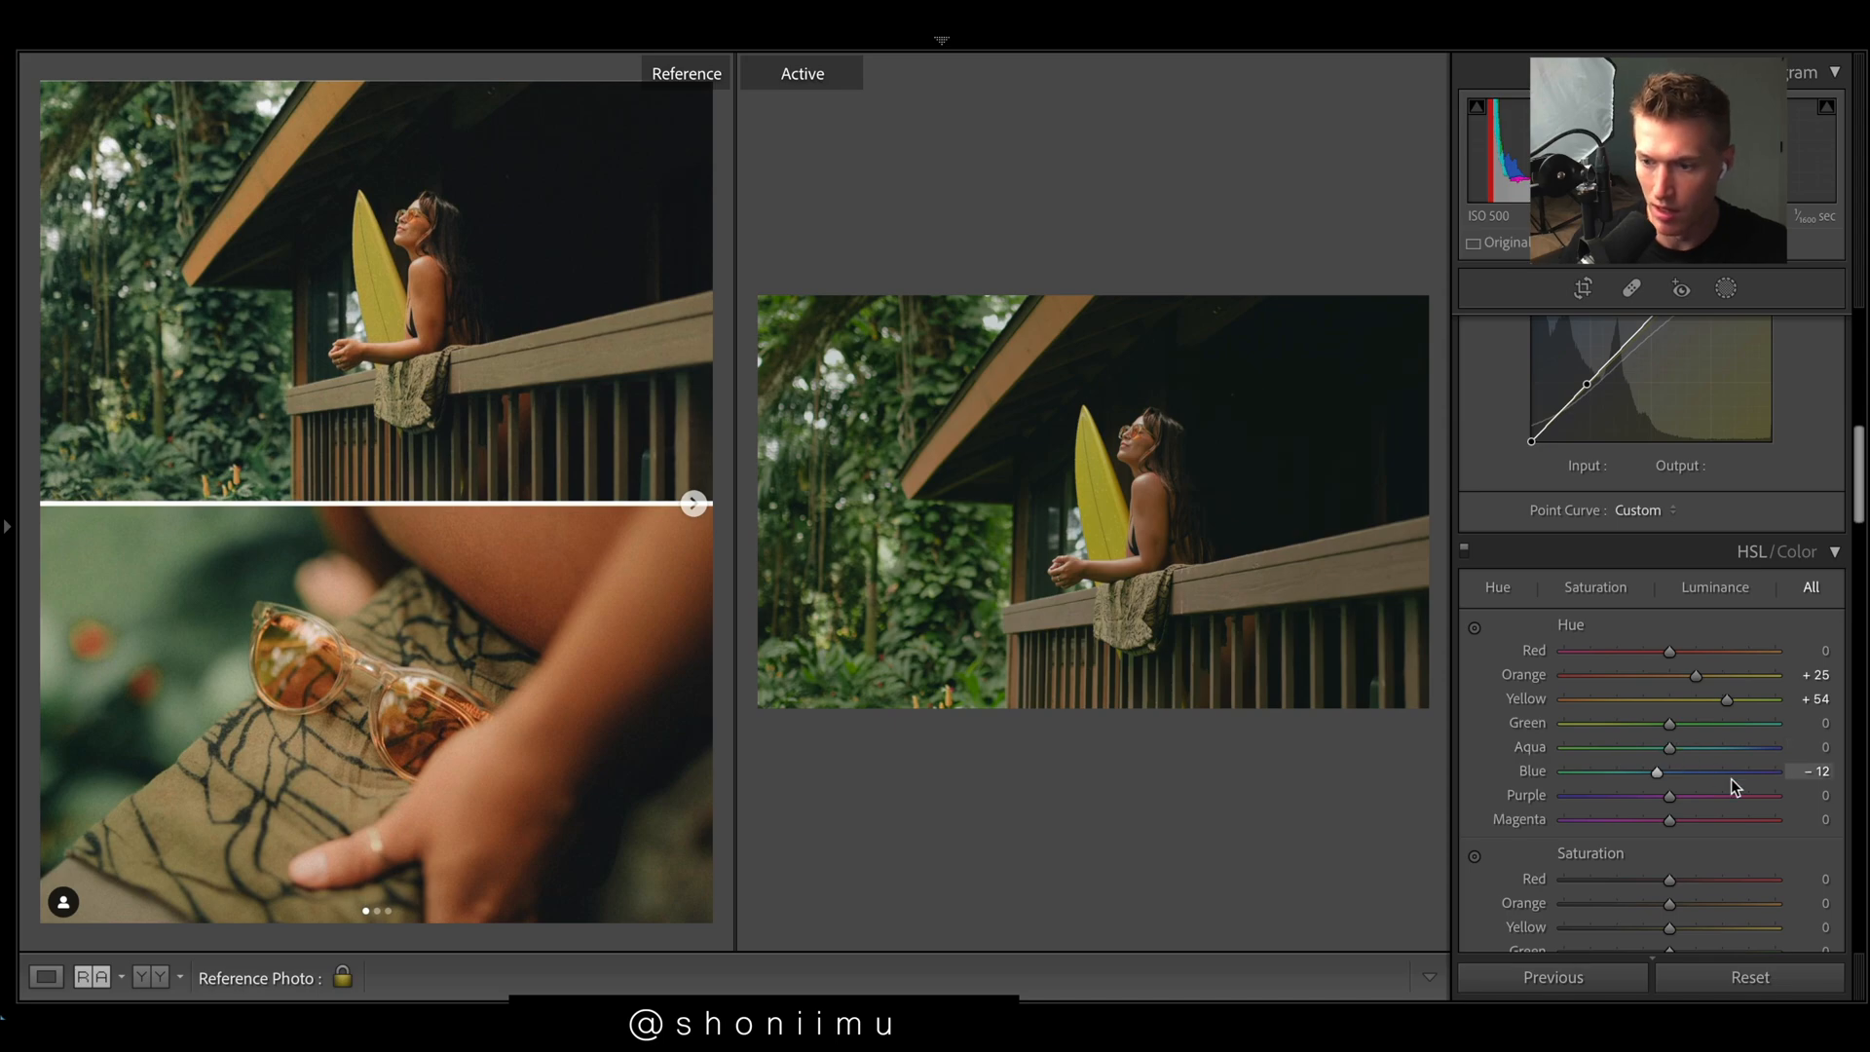
left_click_drag(1704, 652, 1652, 652)
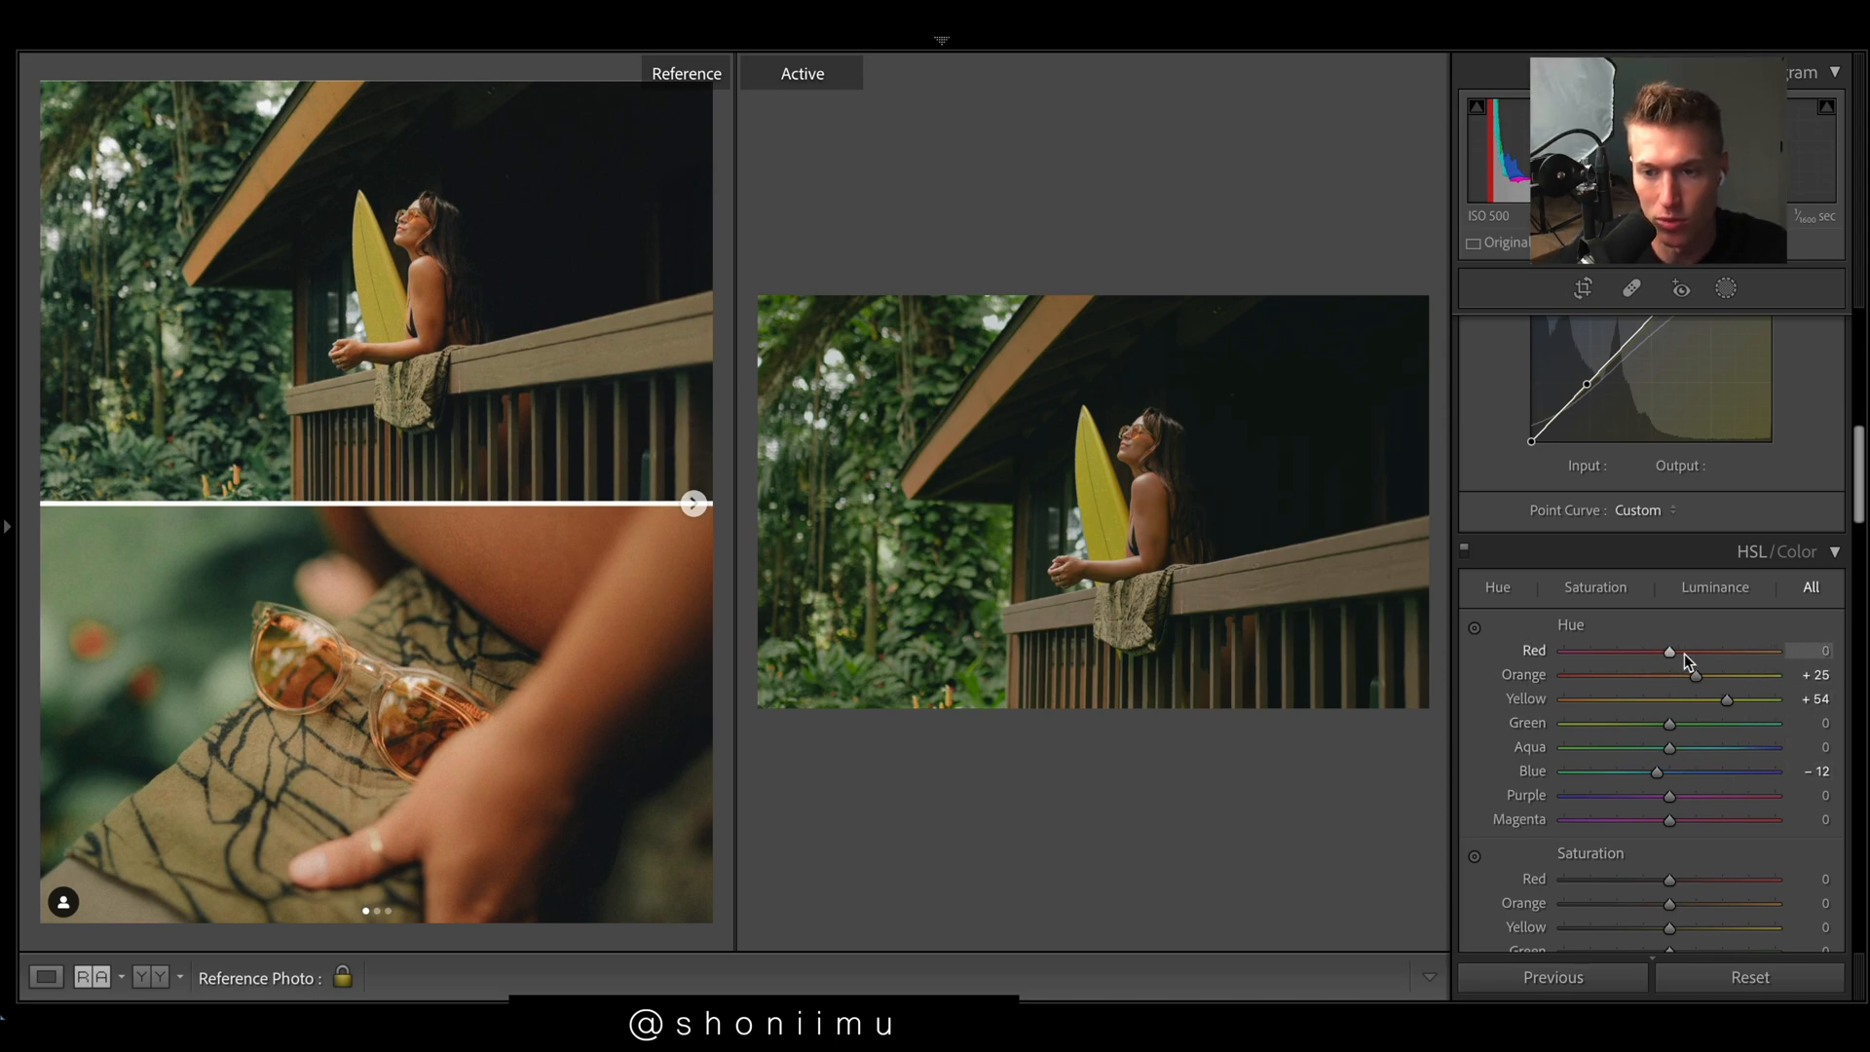
left_click_drag(1668, 652, 1622, 652)
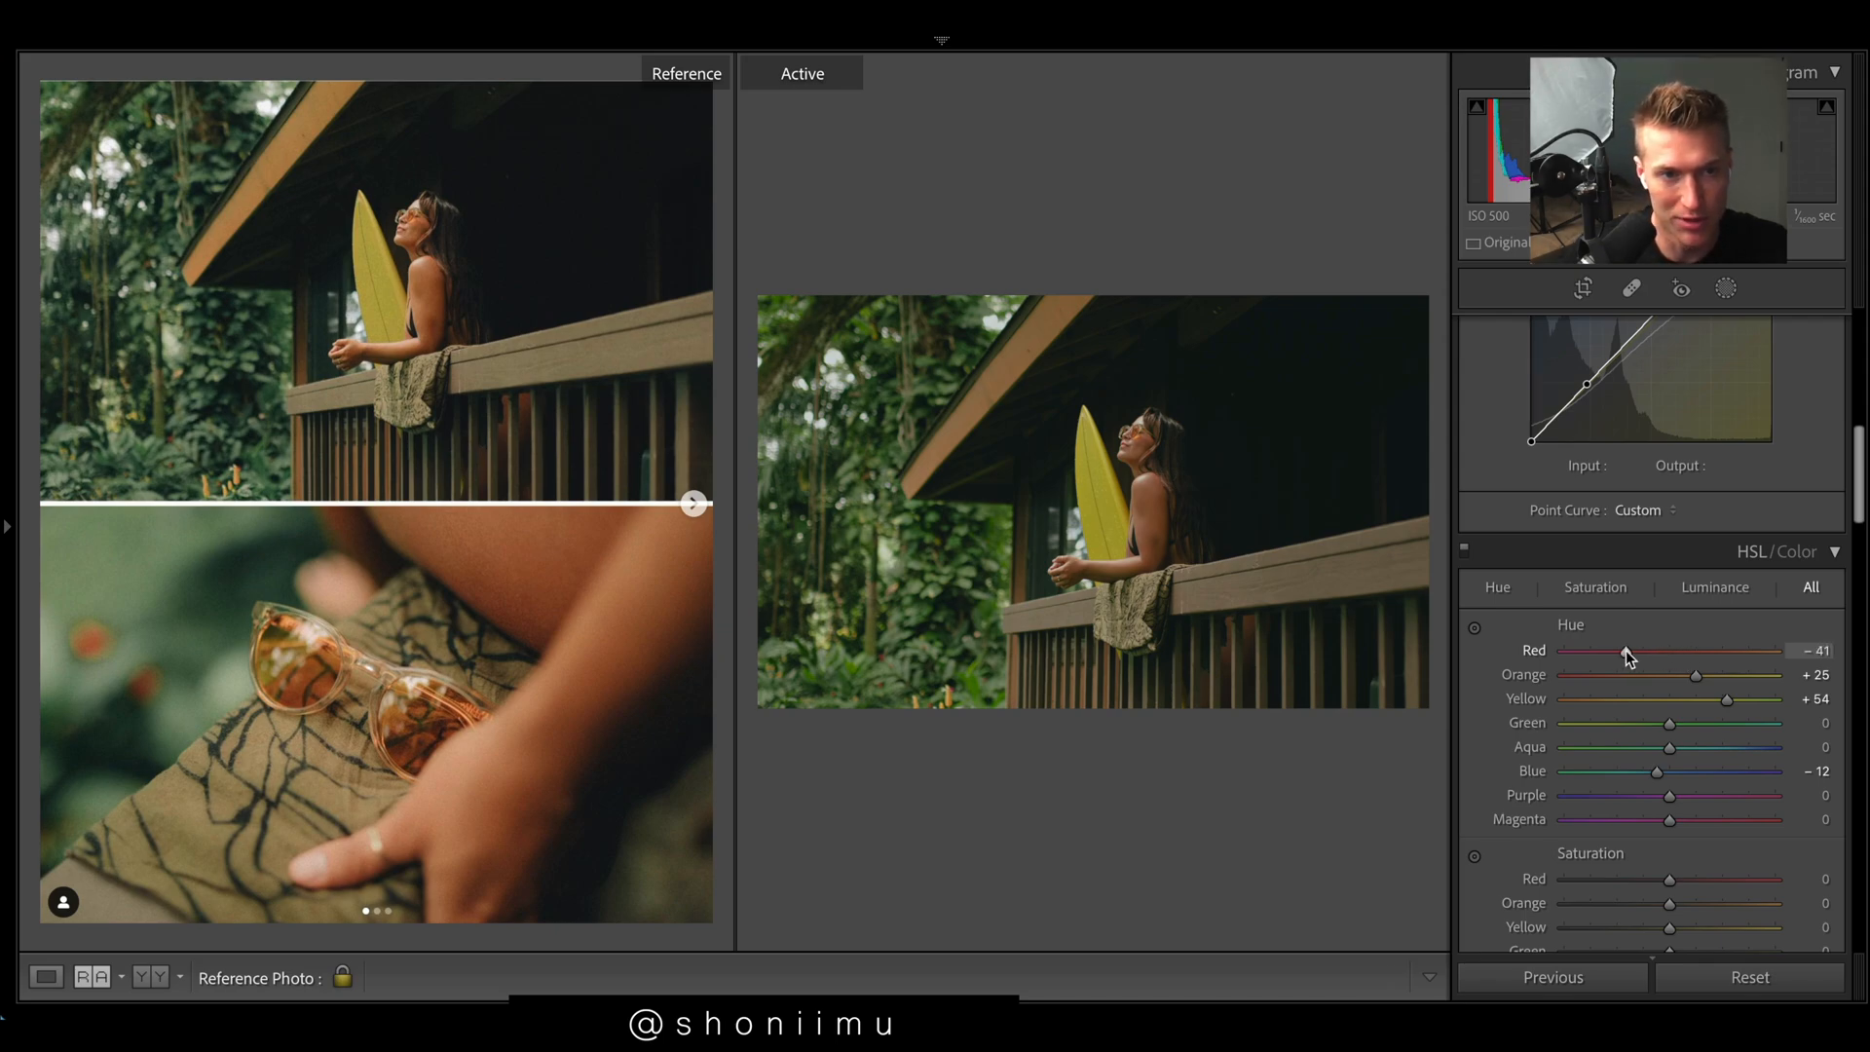
left_click_drag(1625, 650, 1670, 650)
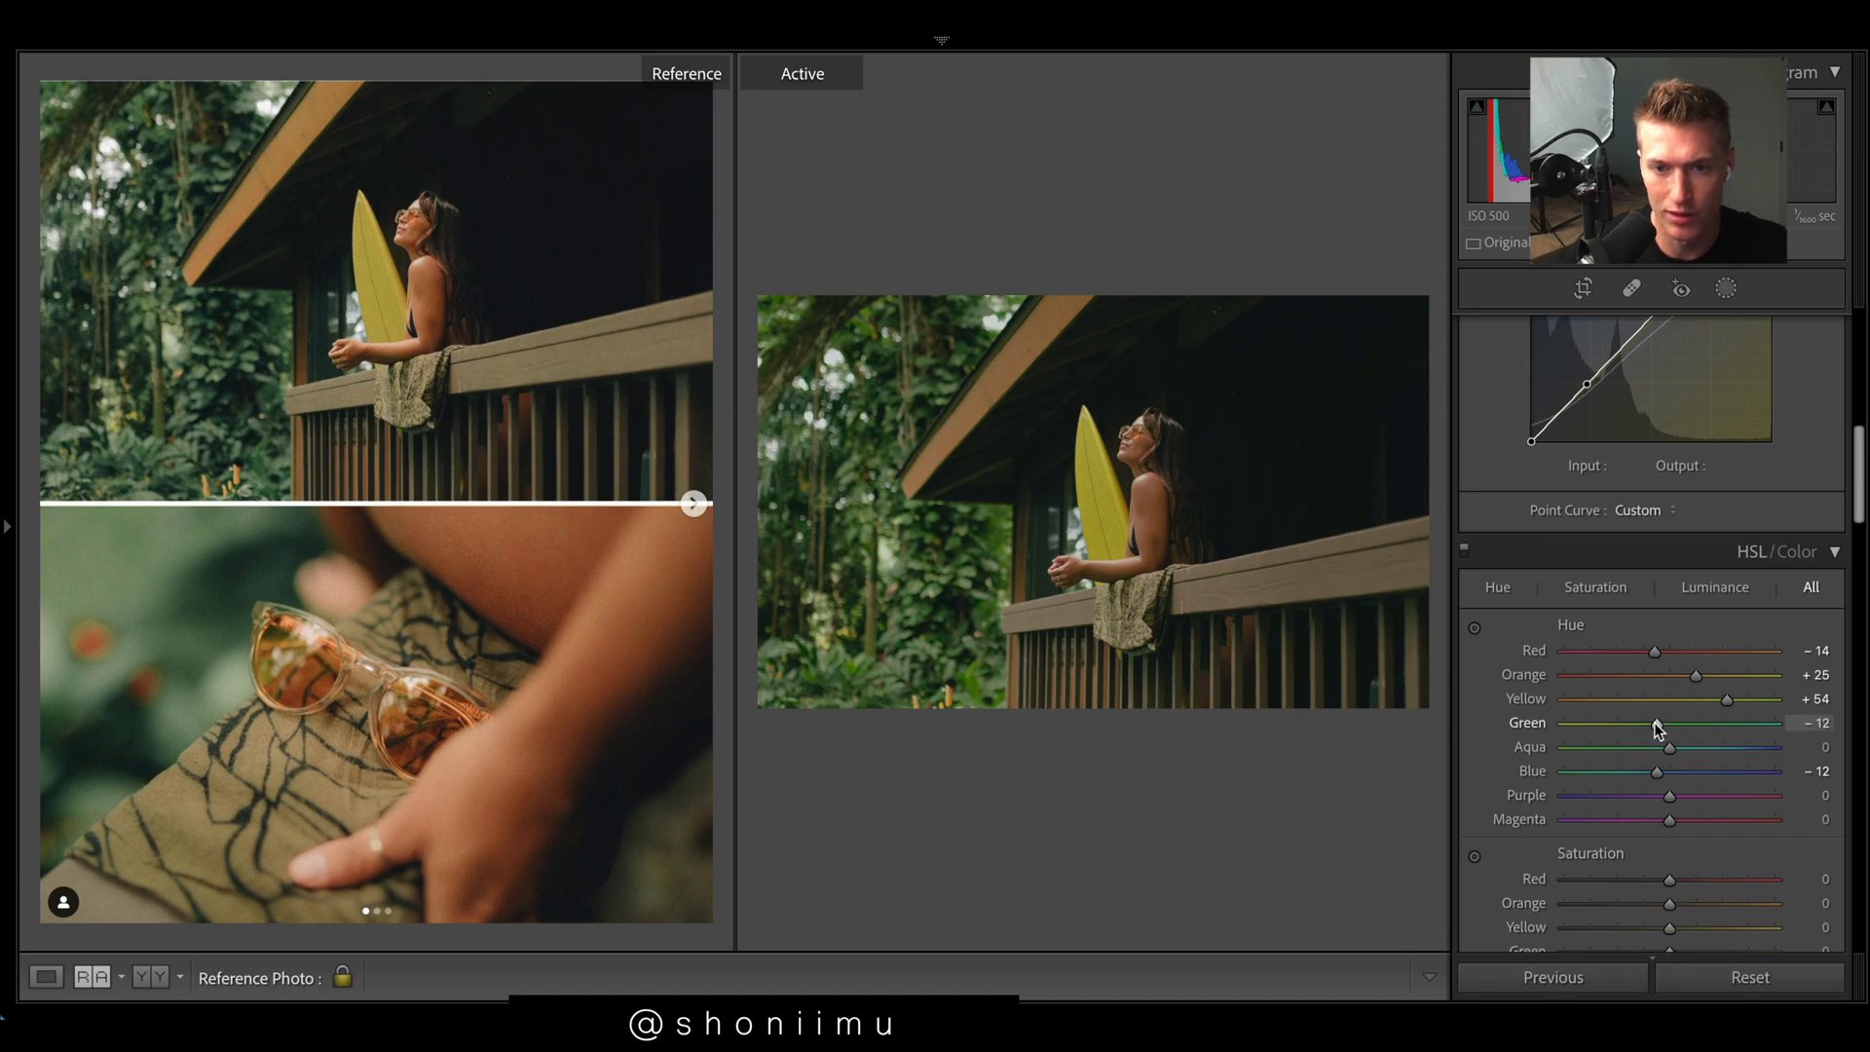
left_click_drag(1644, 728, 1667, 728)
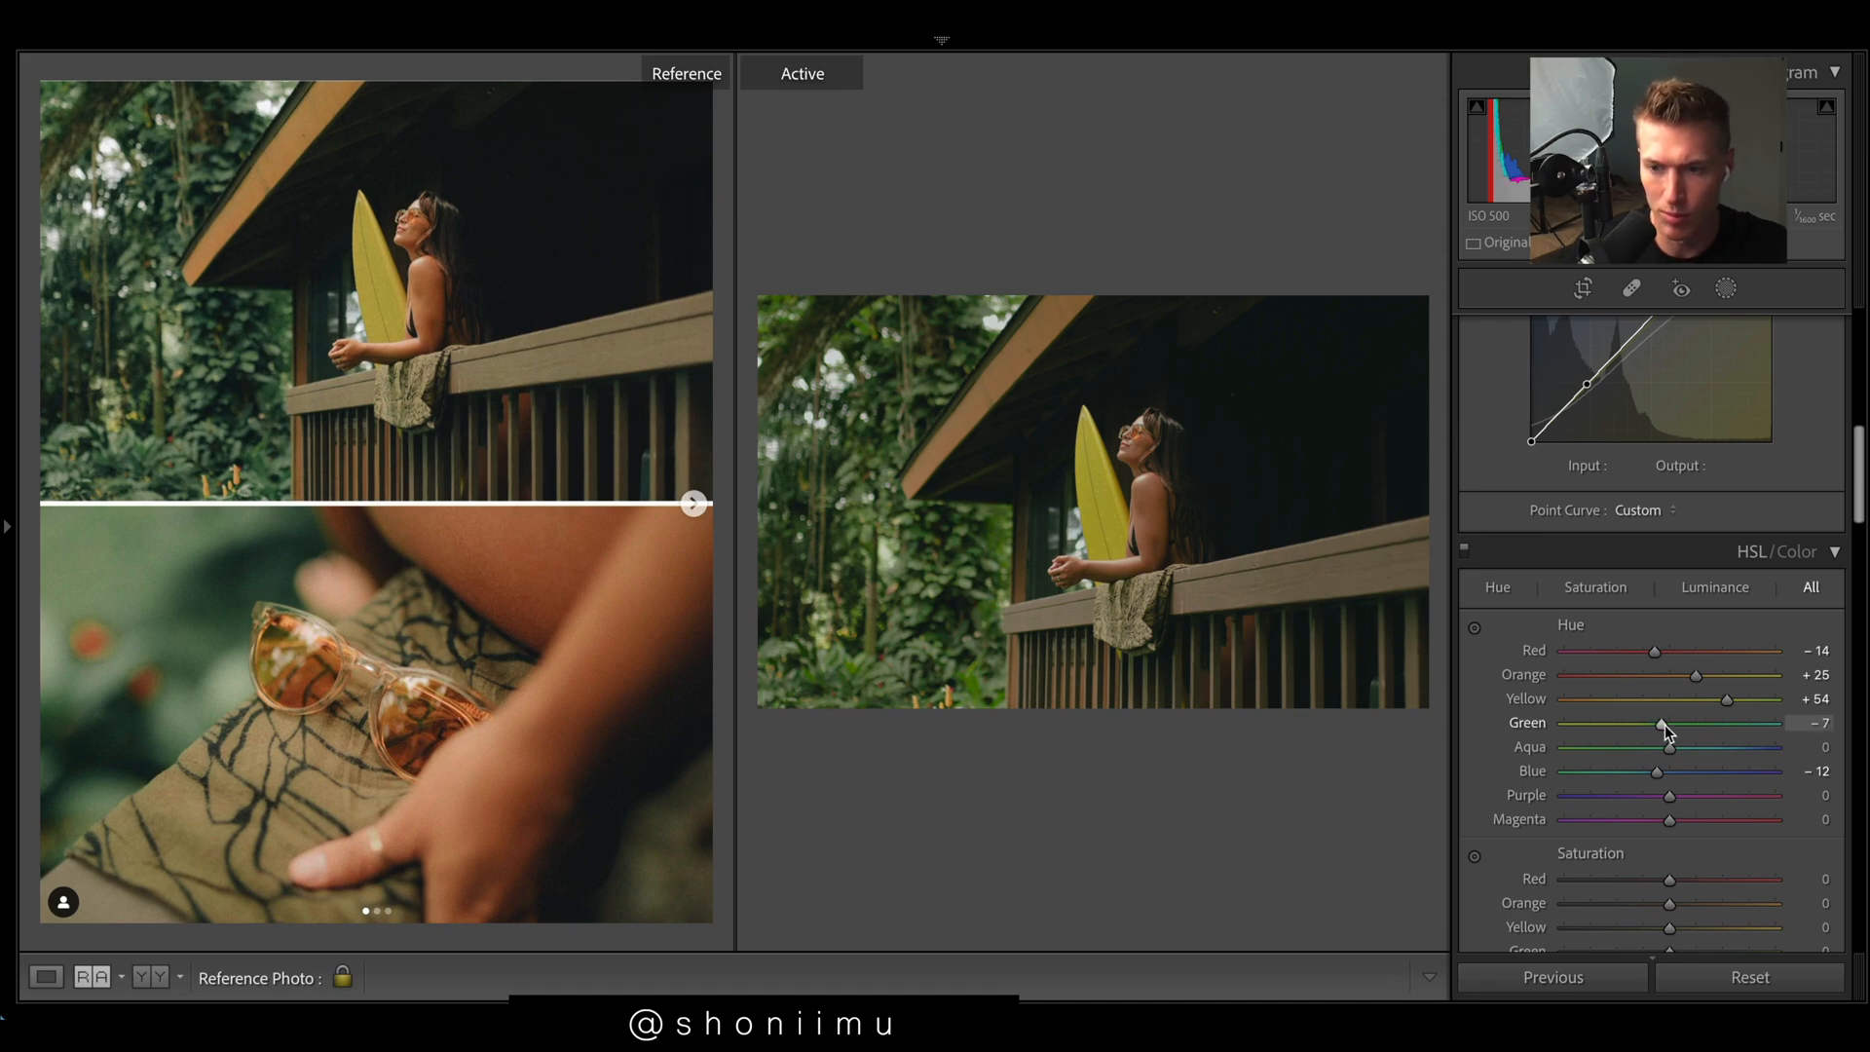
left_click_drag(1730, 700, 1799, 700)
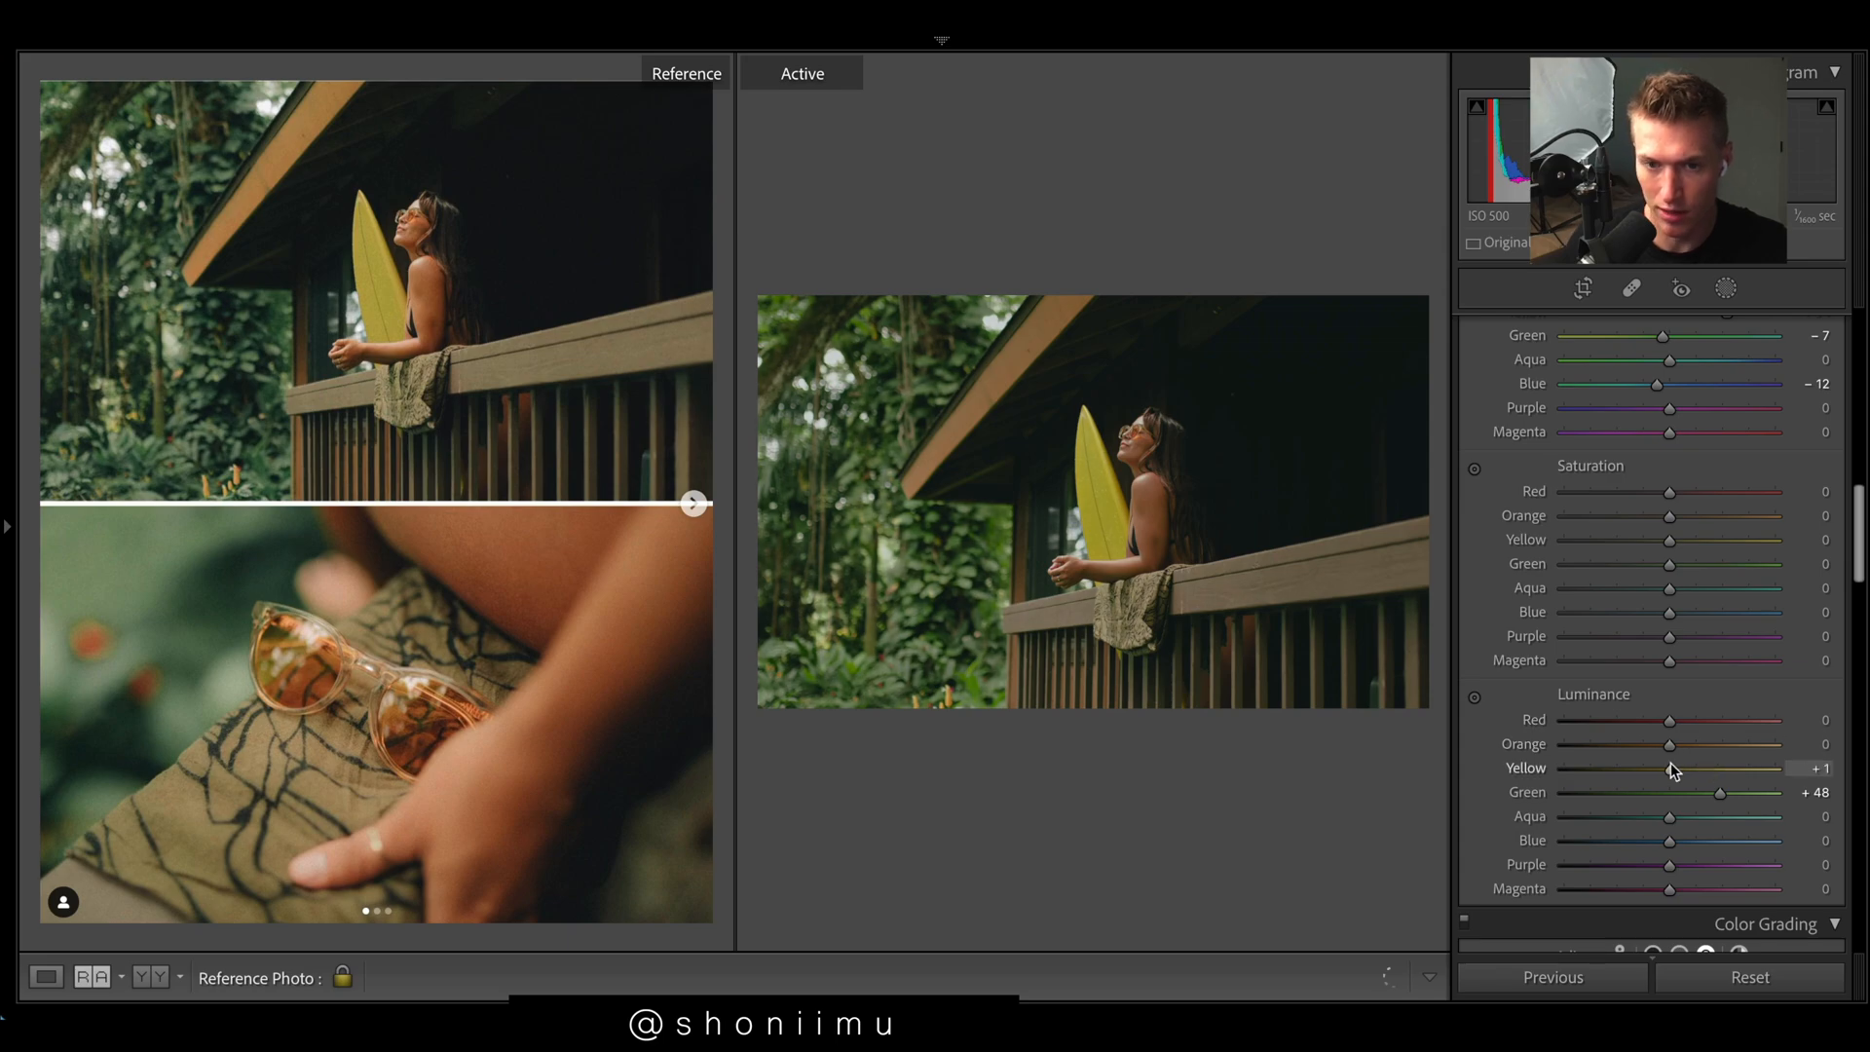
Step: Raise HSL luminance: Yellow +23, Orange +41, Red about +75
left_click_drag(1670, 769, 1690, 769)
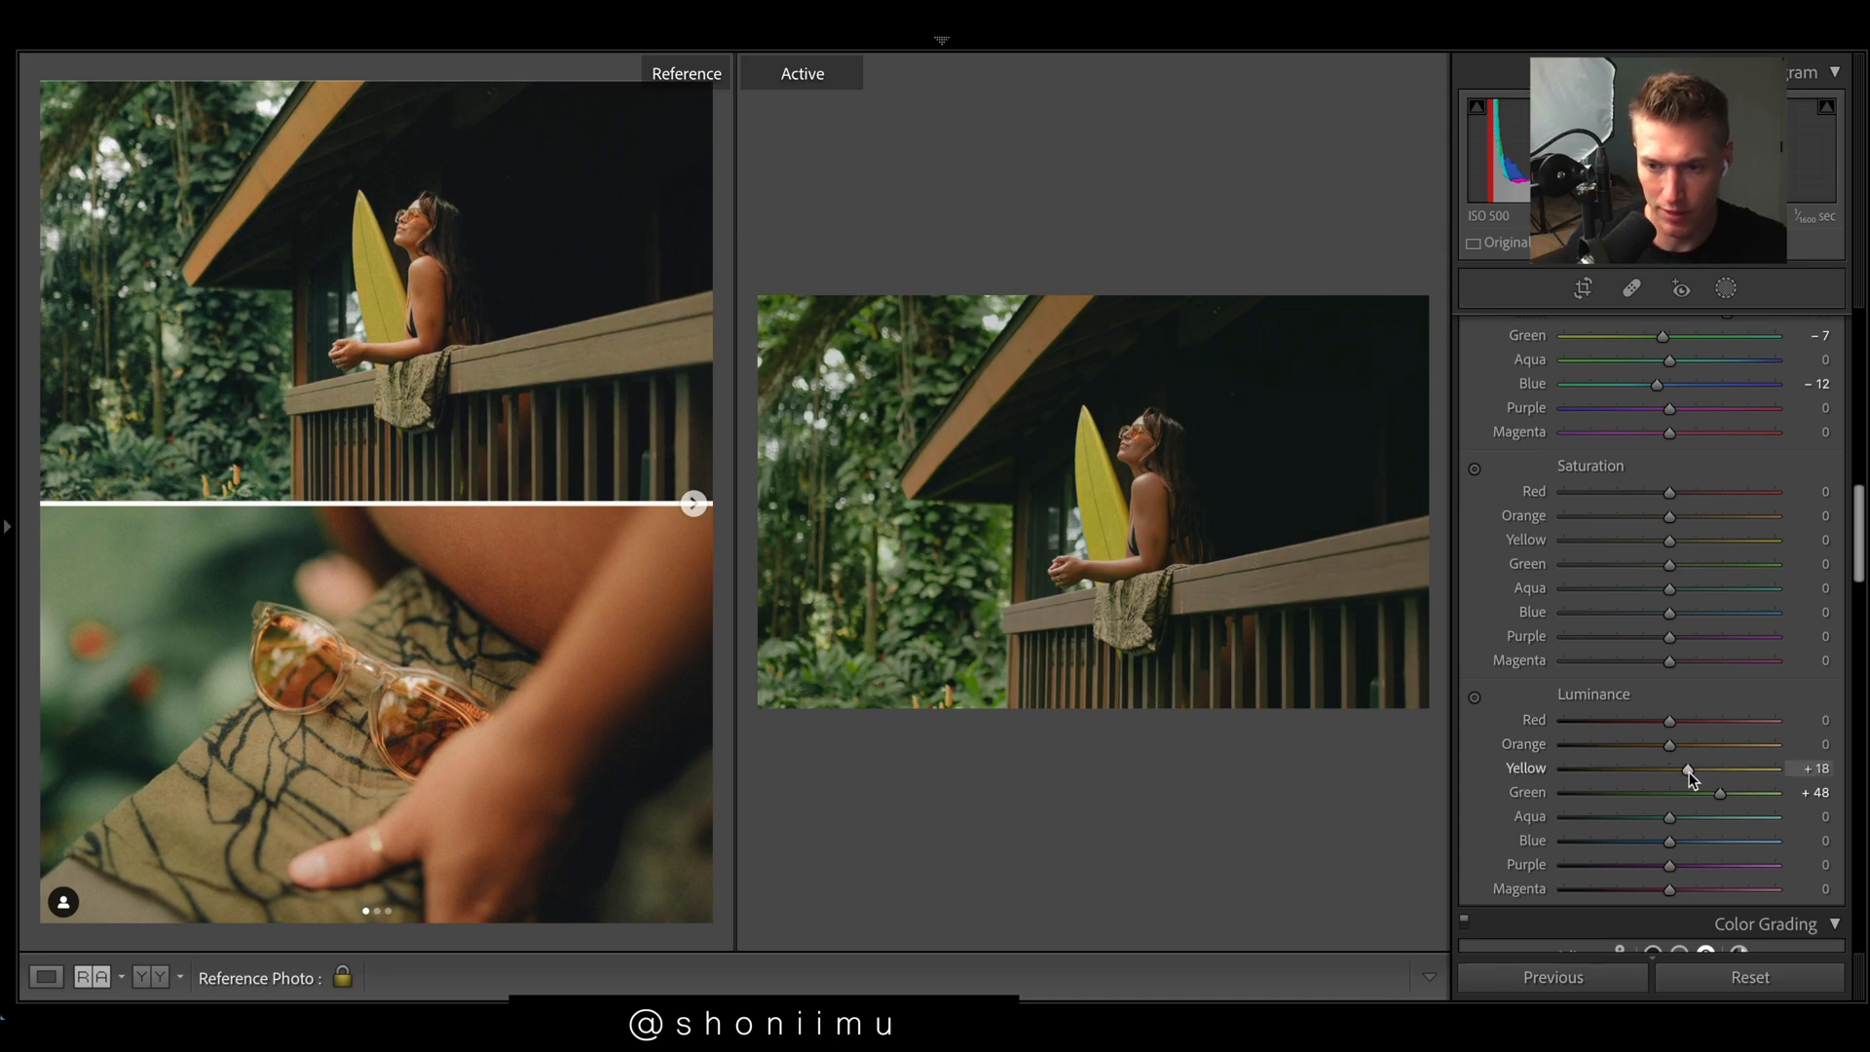
left_click_drag(1688, 772, 1696, 772)
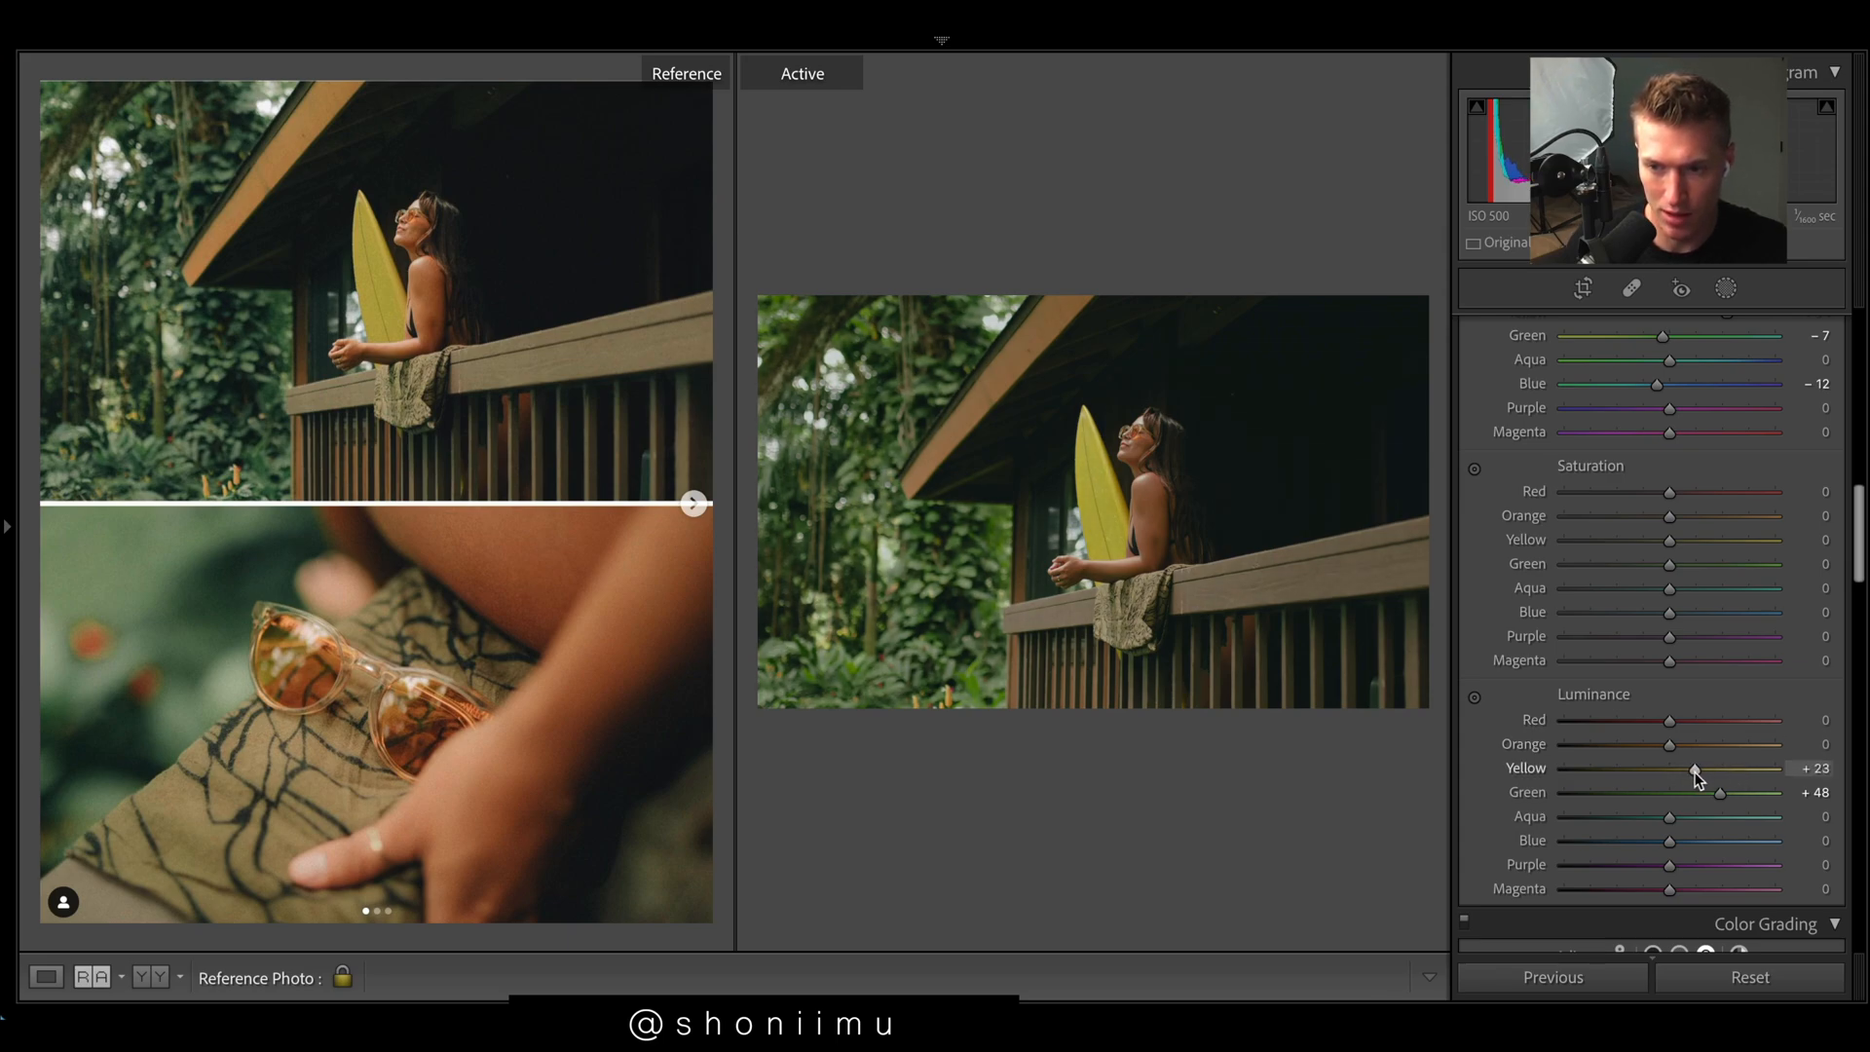
left_click_drag(1669, 743, 1707, 743)
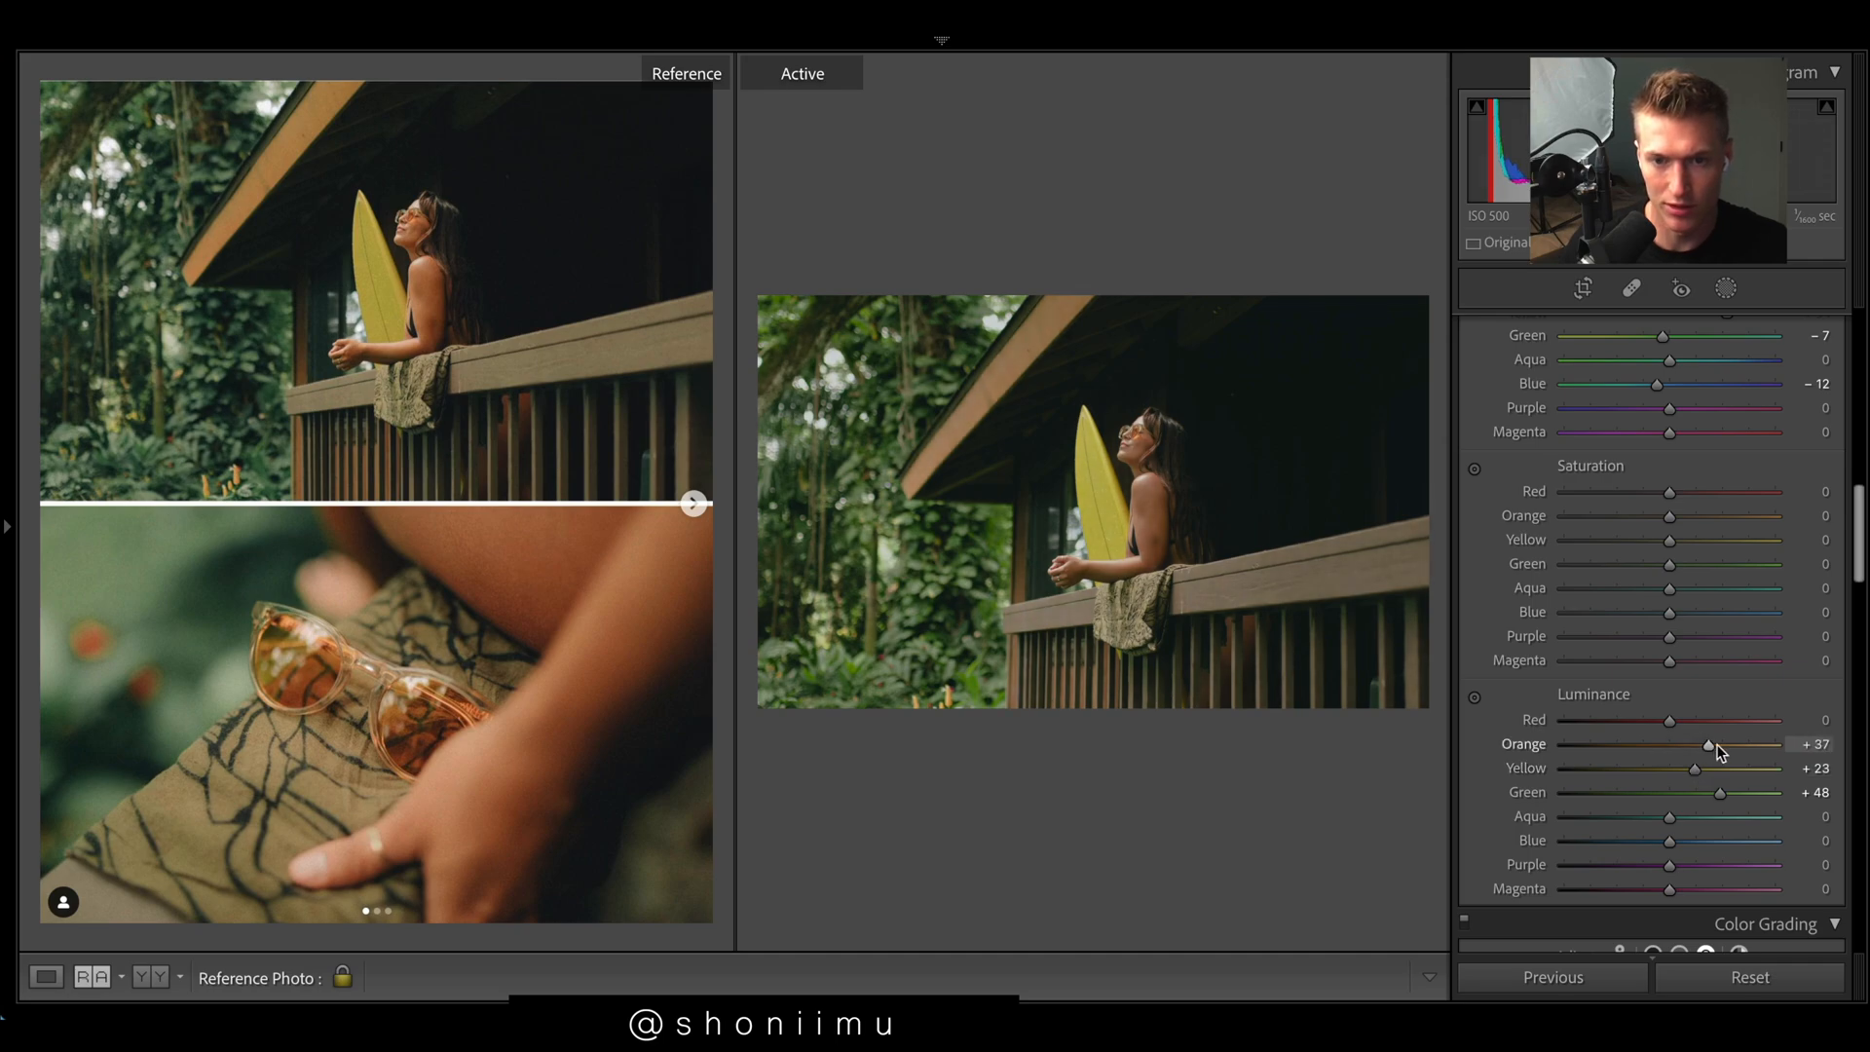
left_click_drag(1708, 743, 1776, 744)
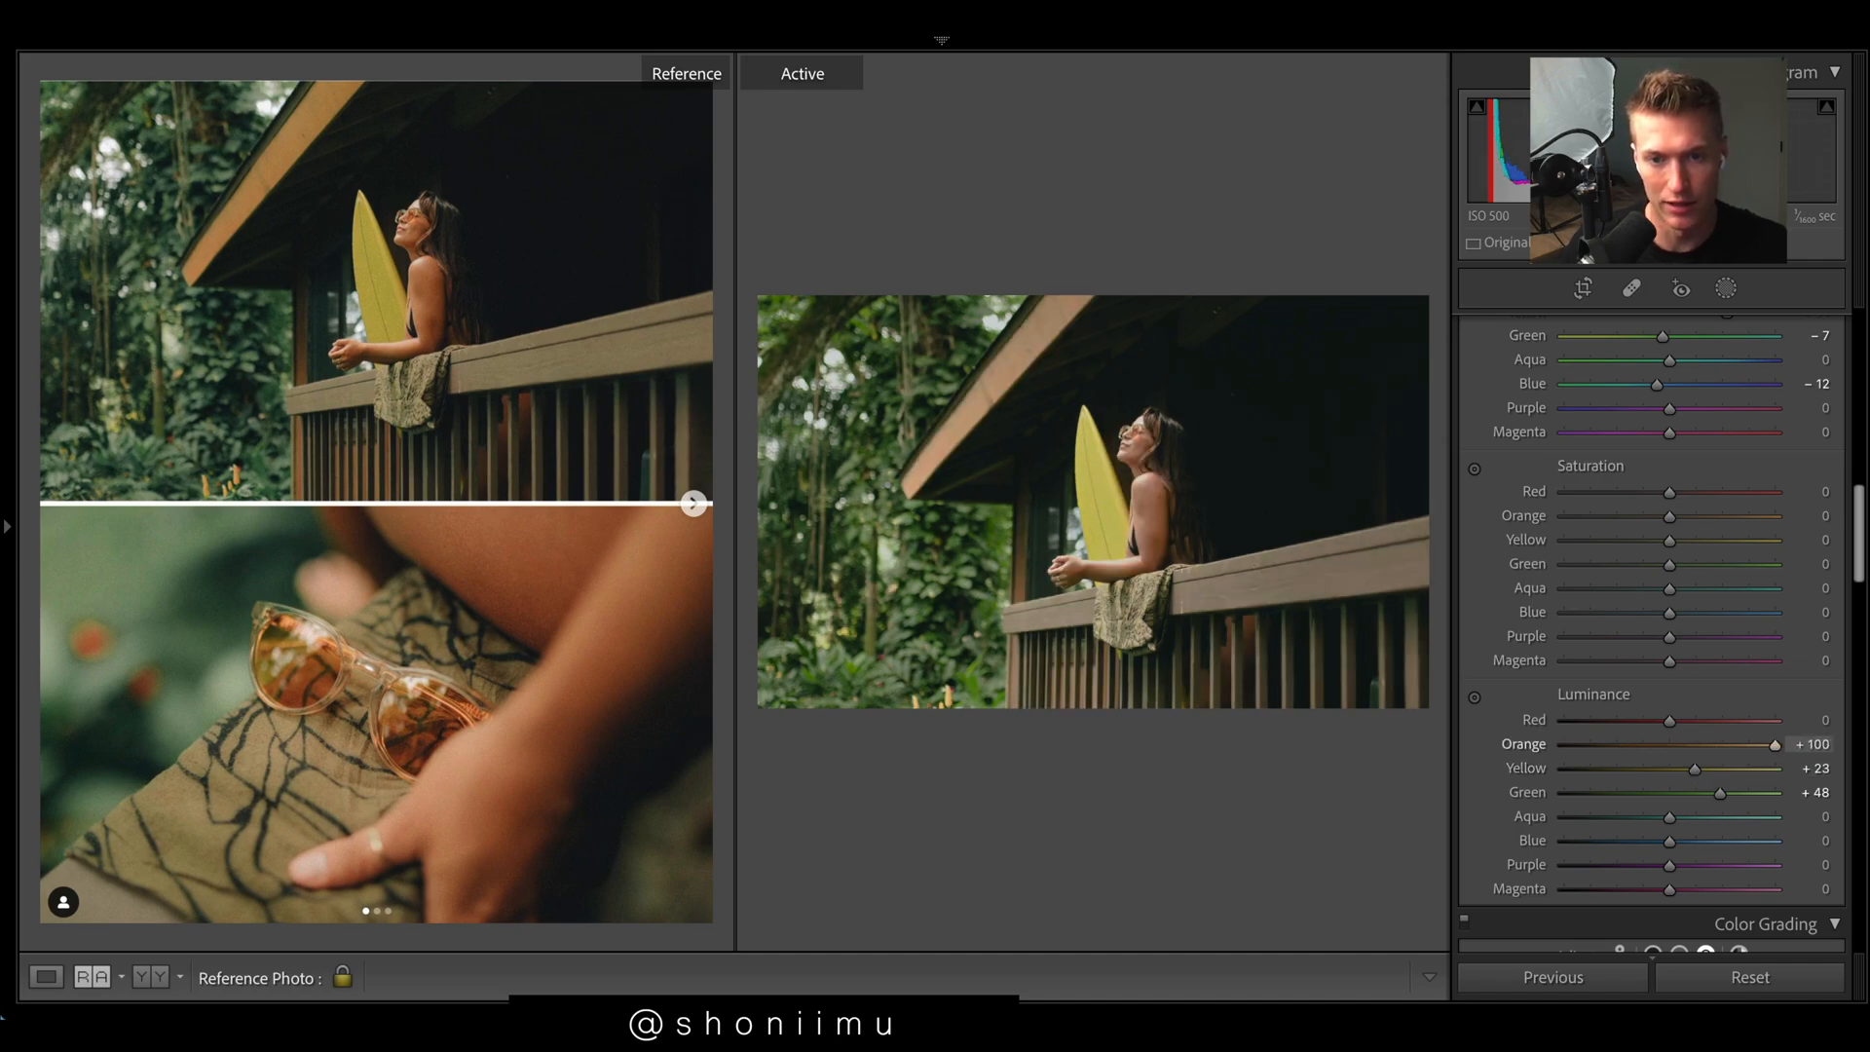
left_click_drag(1774, 743, 1678, 743)
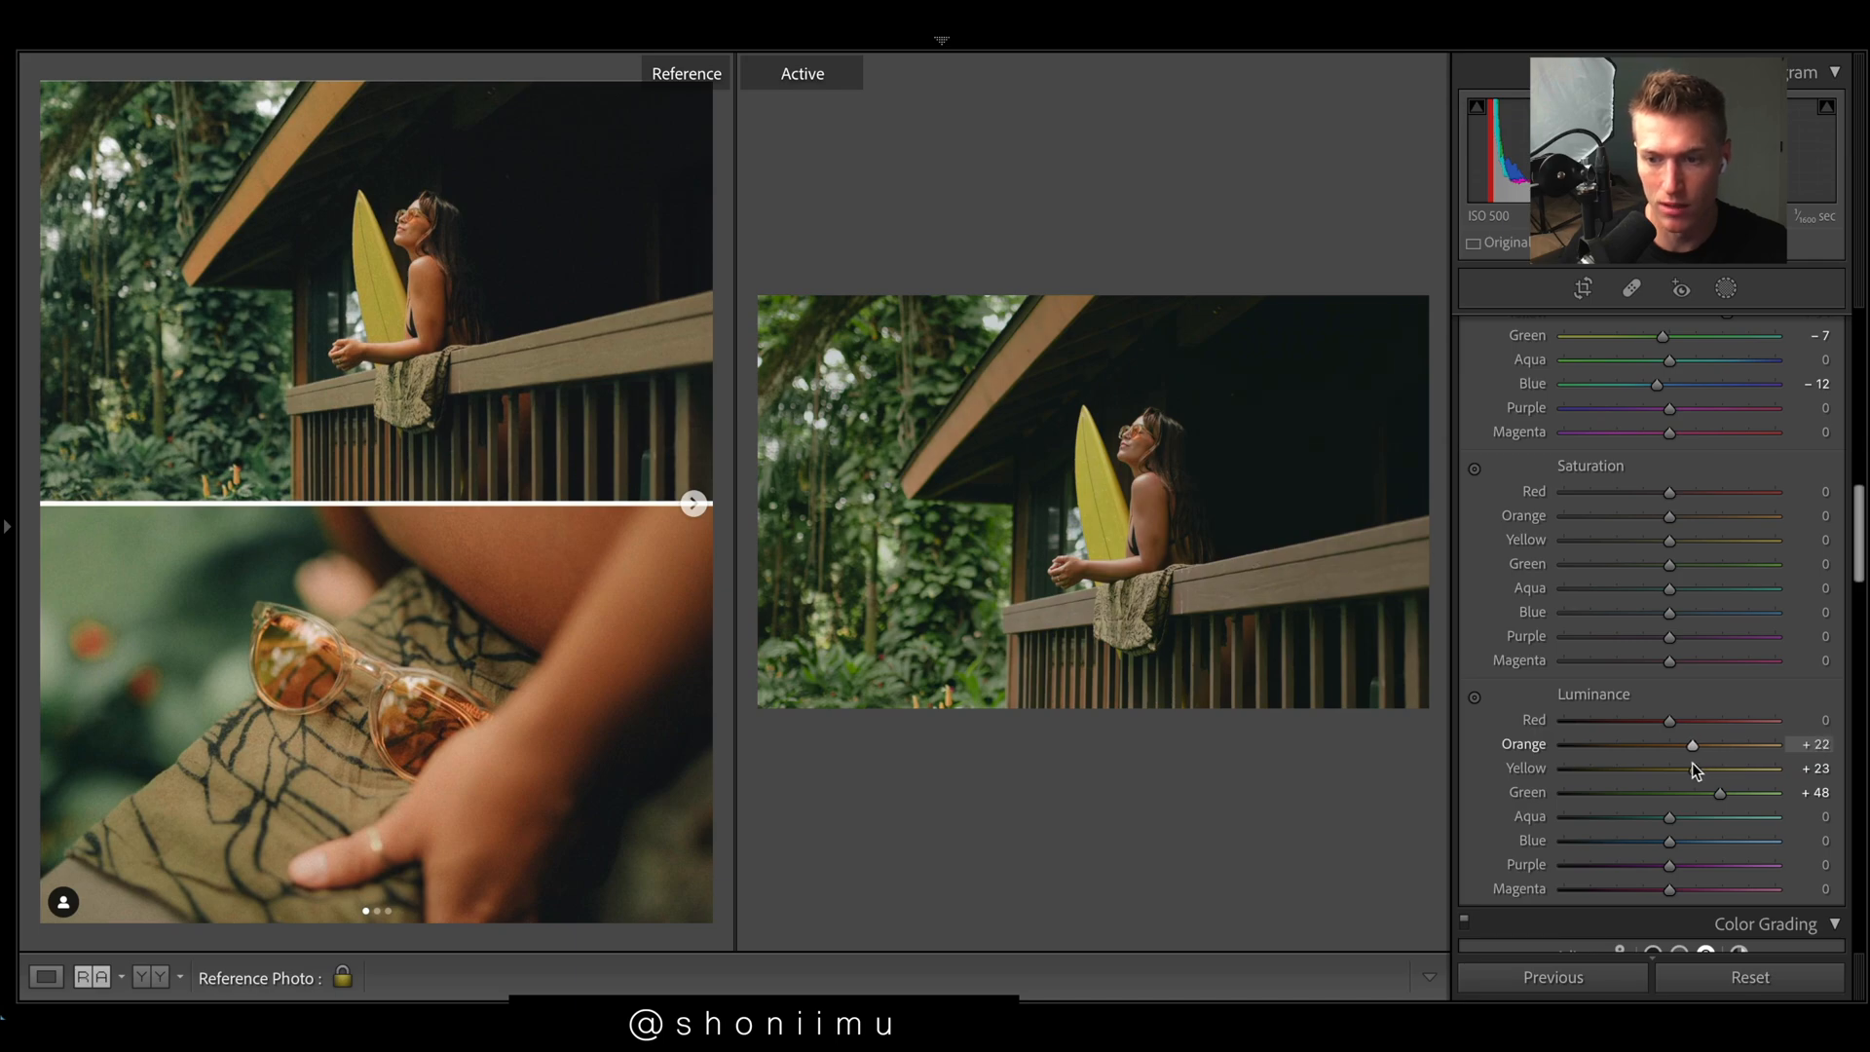
left_click_drag(1667, 719, 1564, 719)
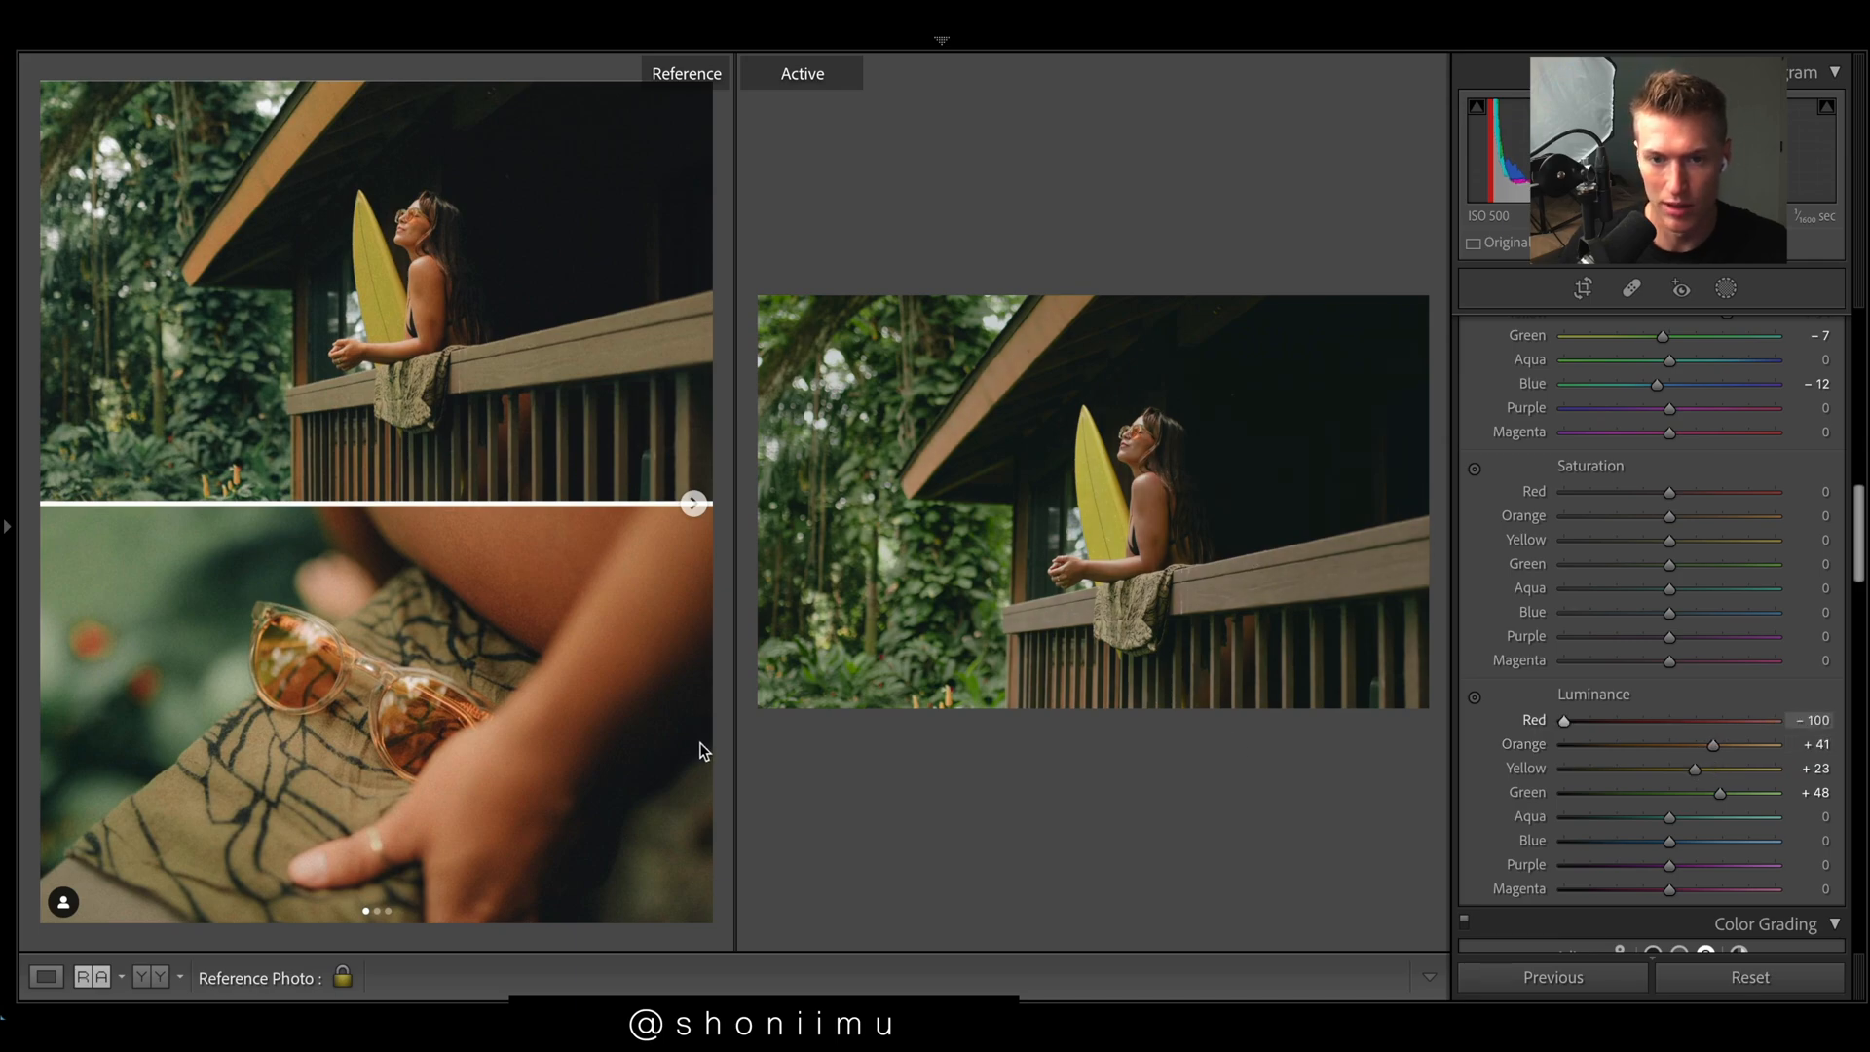
left_click_drag(1564, 721, 1774, 721)
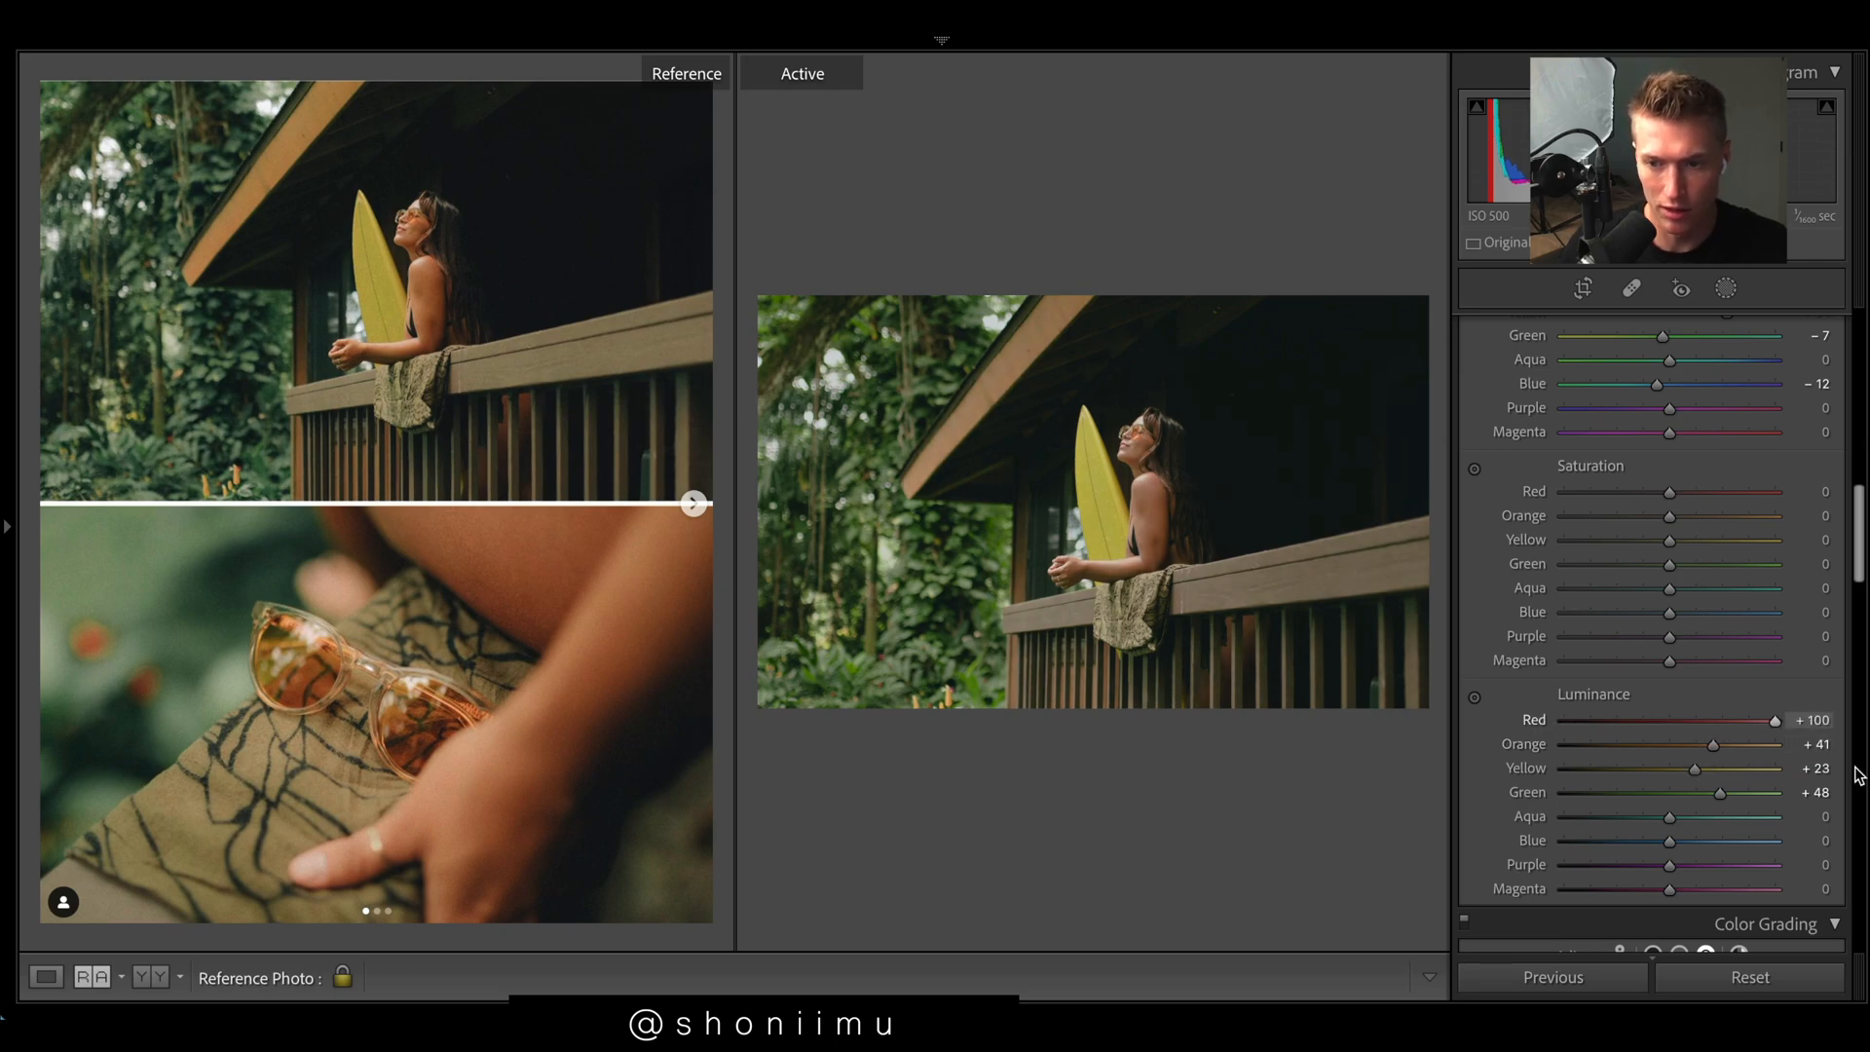
left_click_drag(1775, 719, 1734, 719)
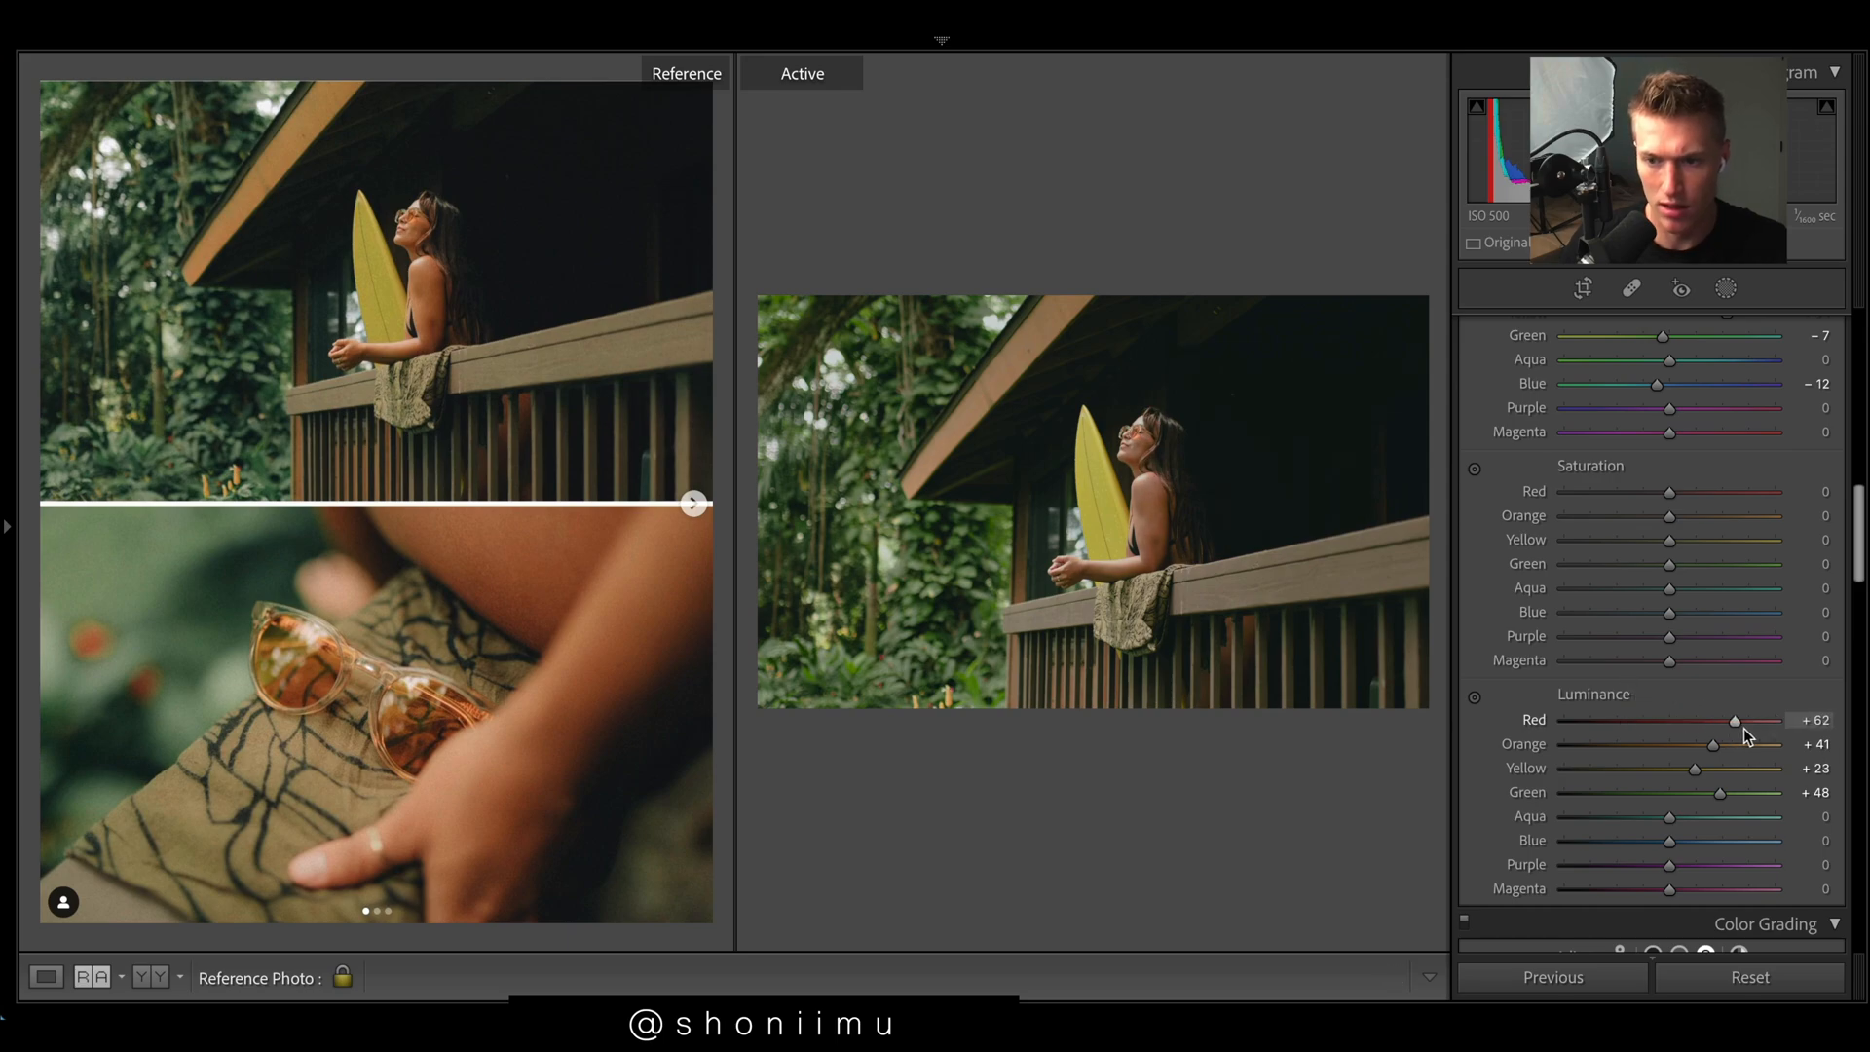
left_click_drag(1708, 721, 1739, 721)
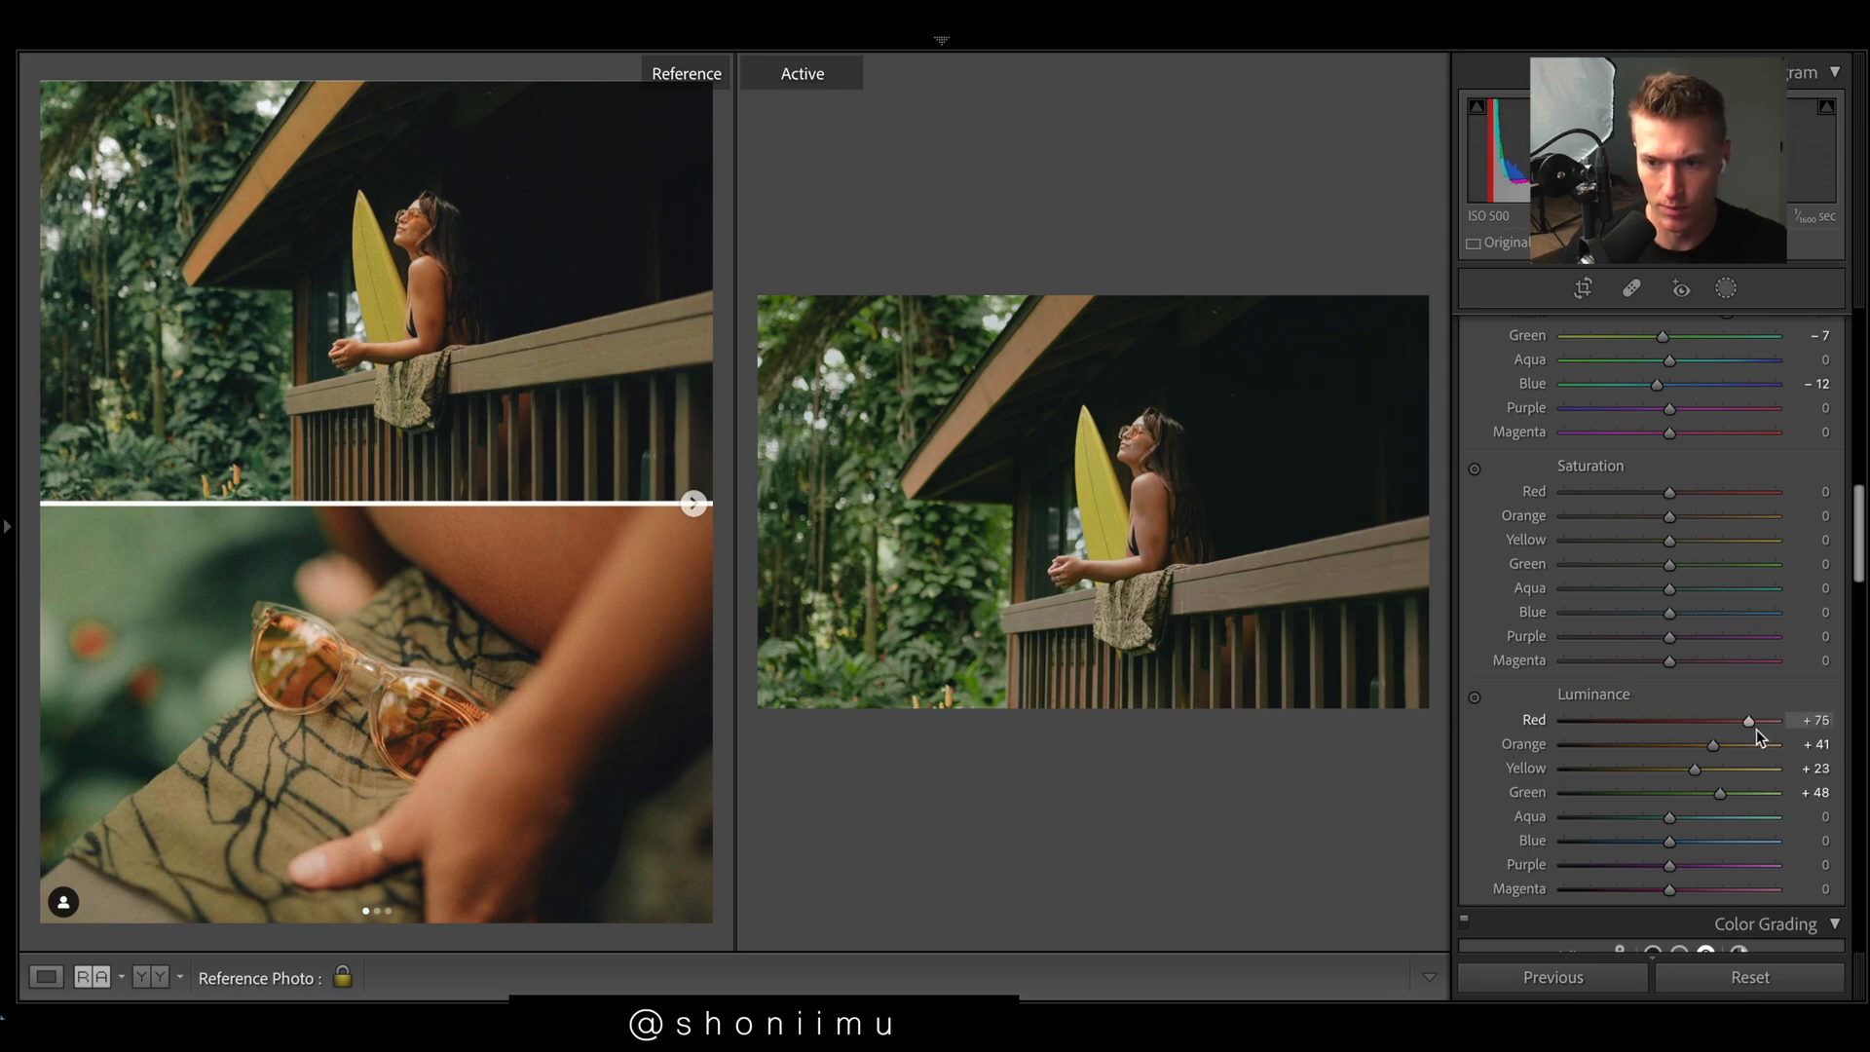
Step: Set red luminance +72, red and orange saturation +19, yellow -48, and lower green saturation
left_click_drag(1749, 719, 1741, 719)
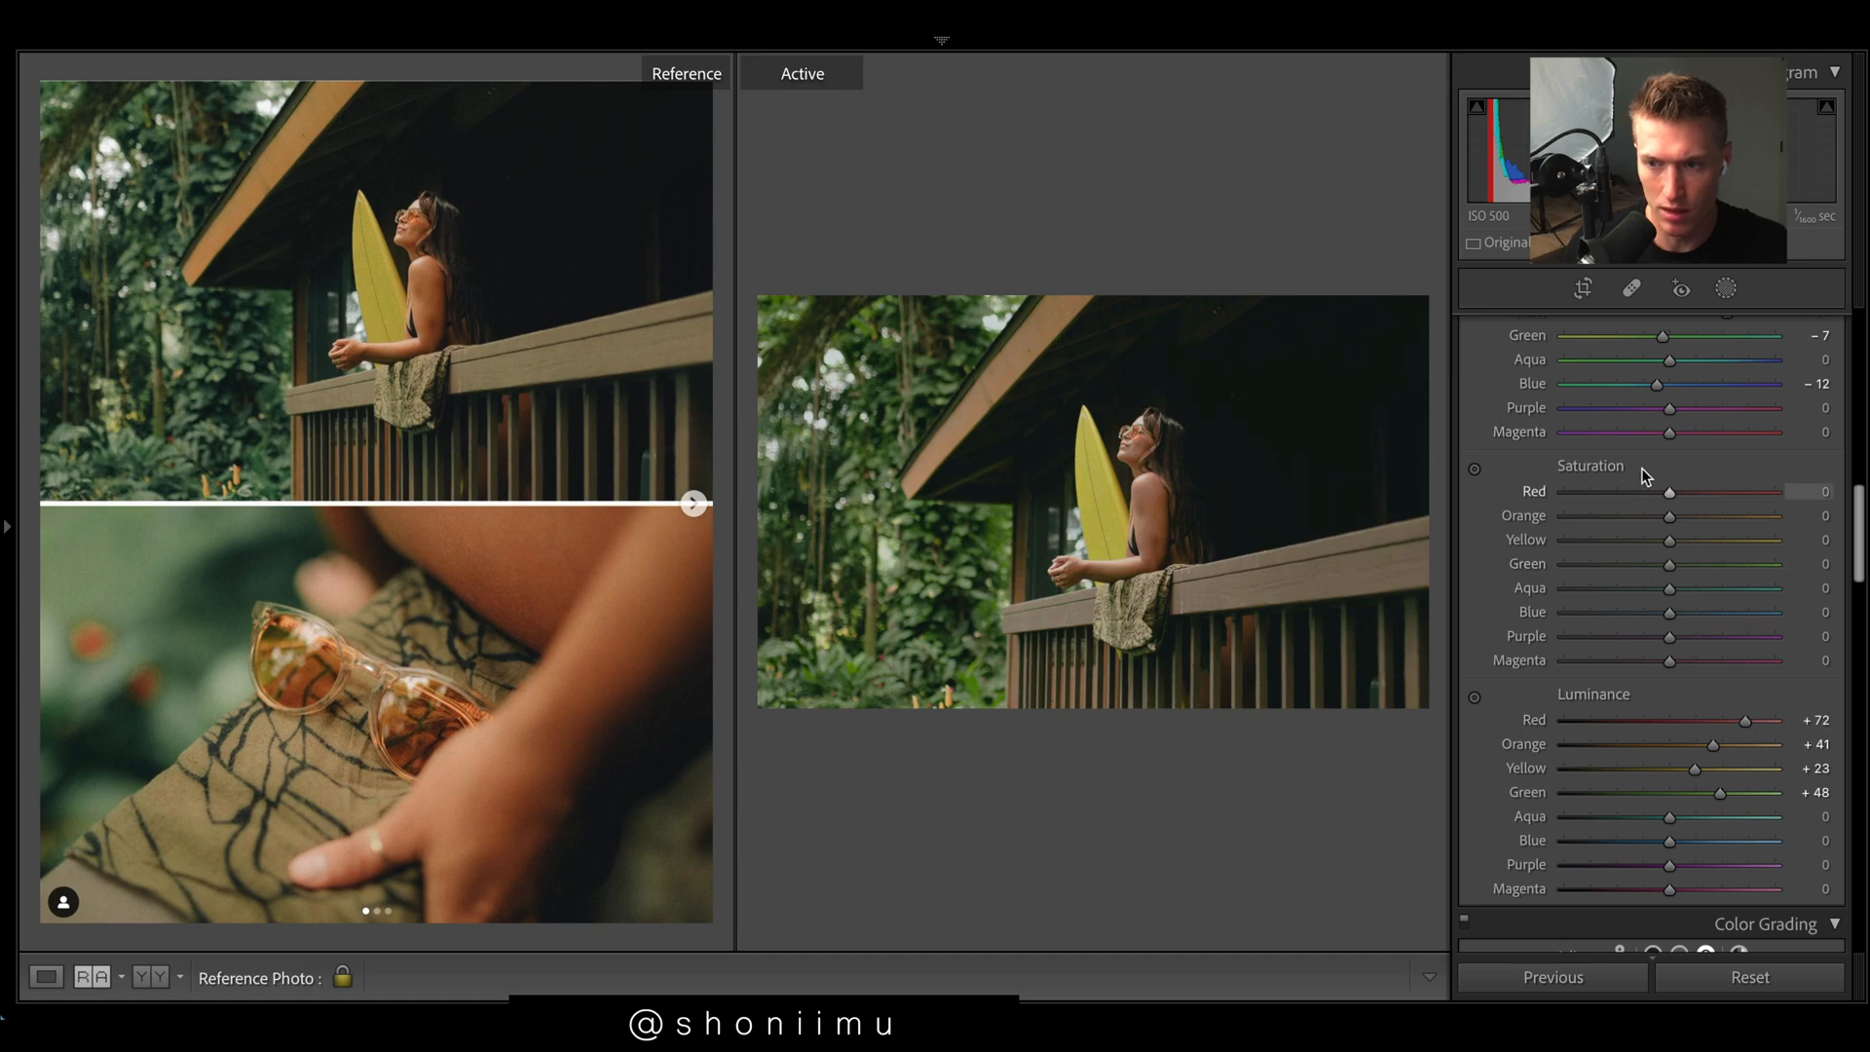
left_click_drag(1668, 491, 1688, 491)
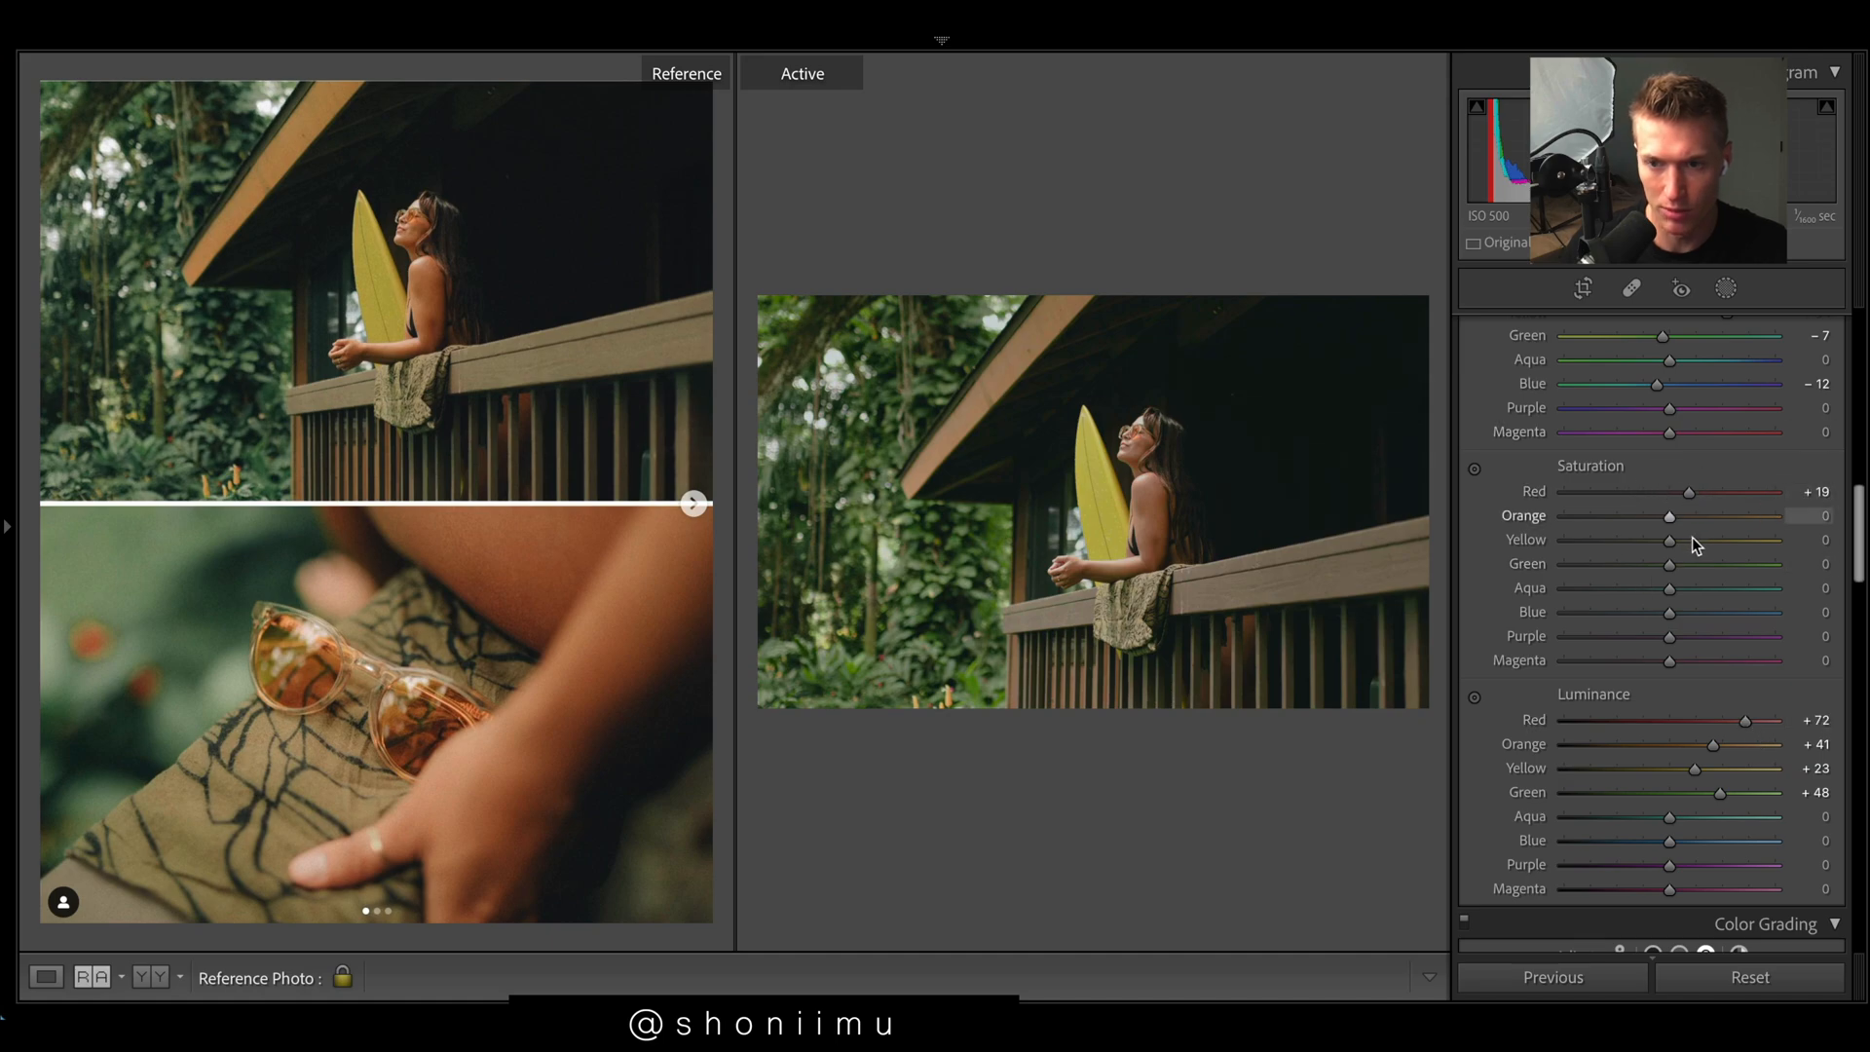
left_click_drag(1668, 516, 1700, 515)
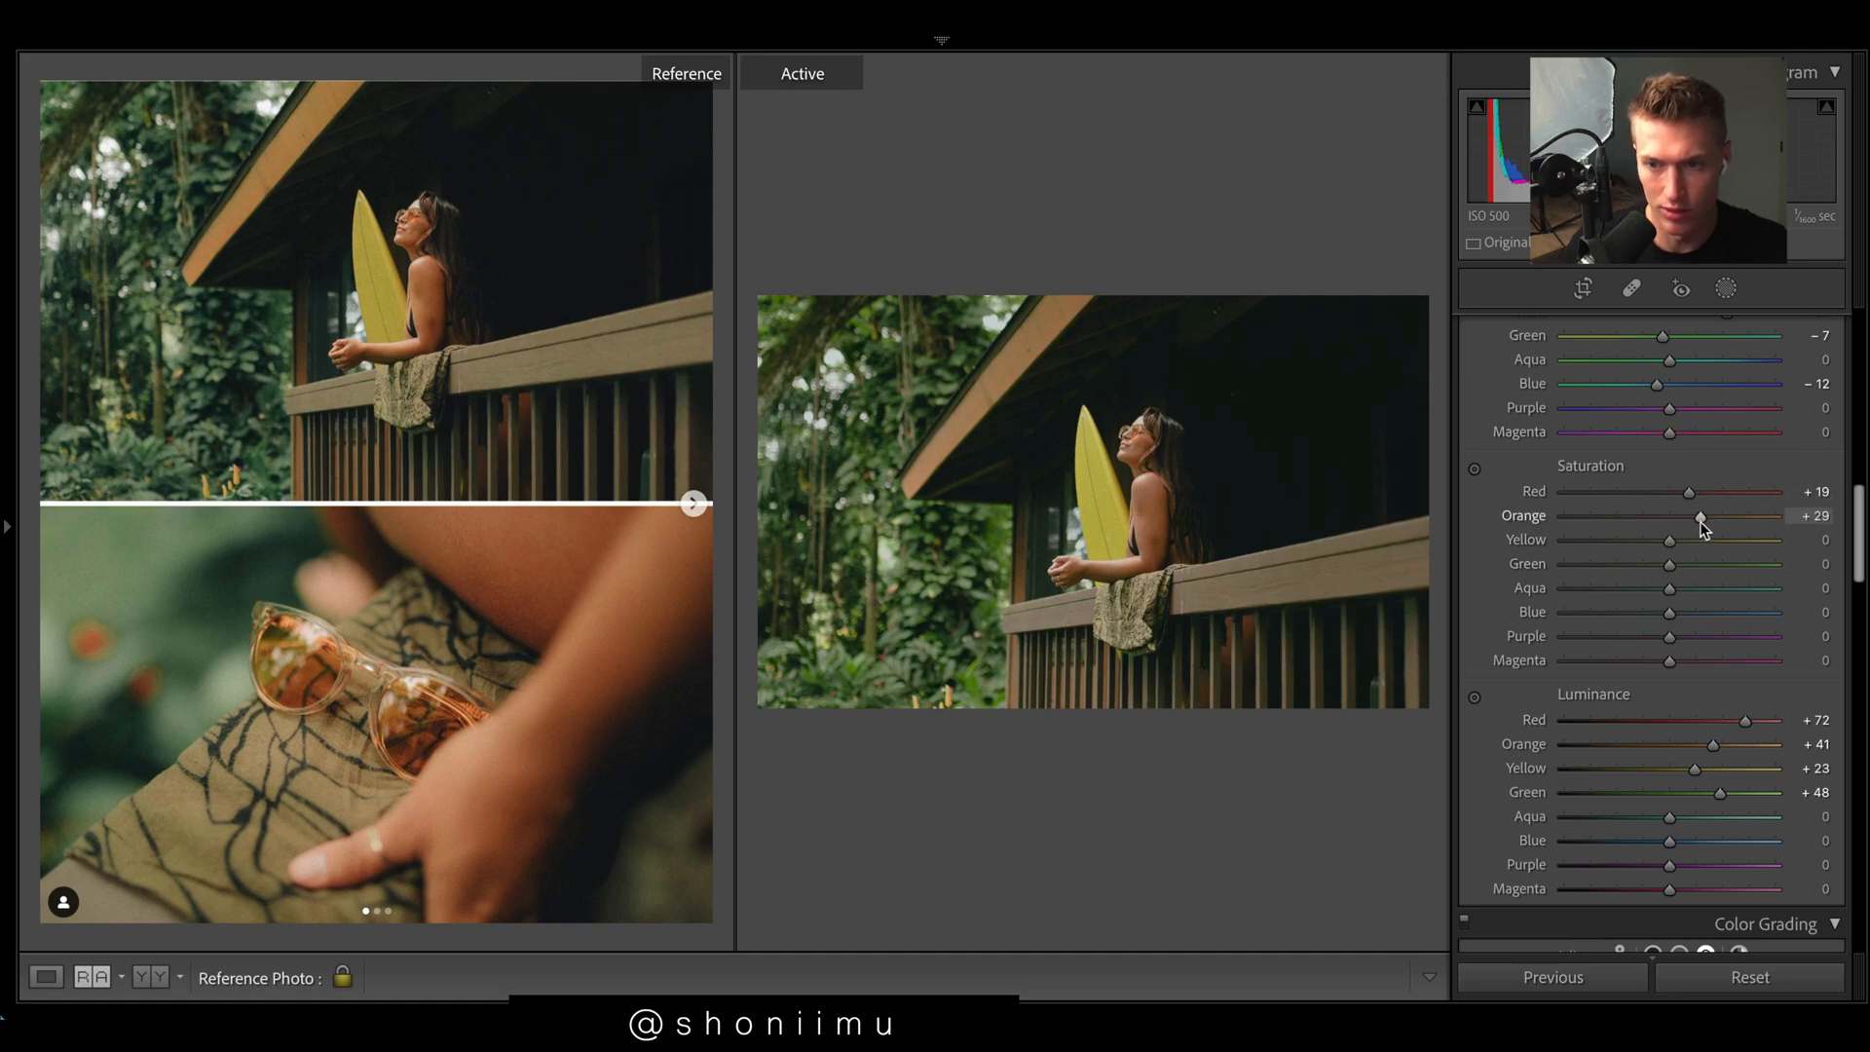
left_click_drag(1700, 516, 1668, 515)
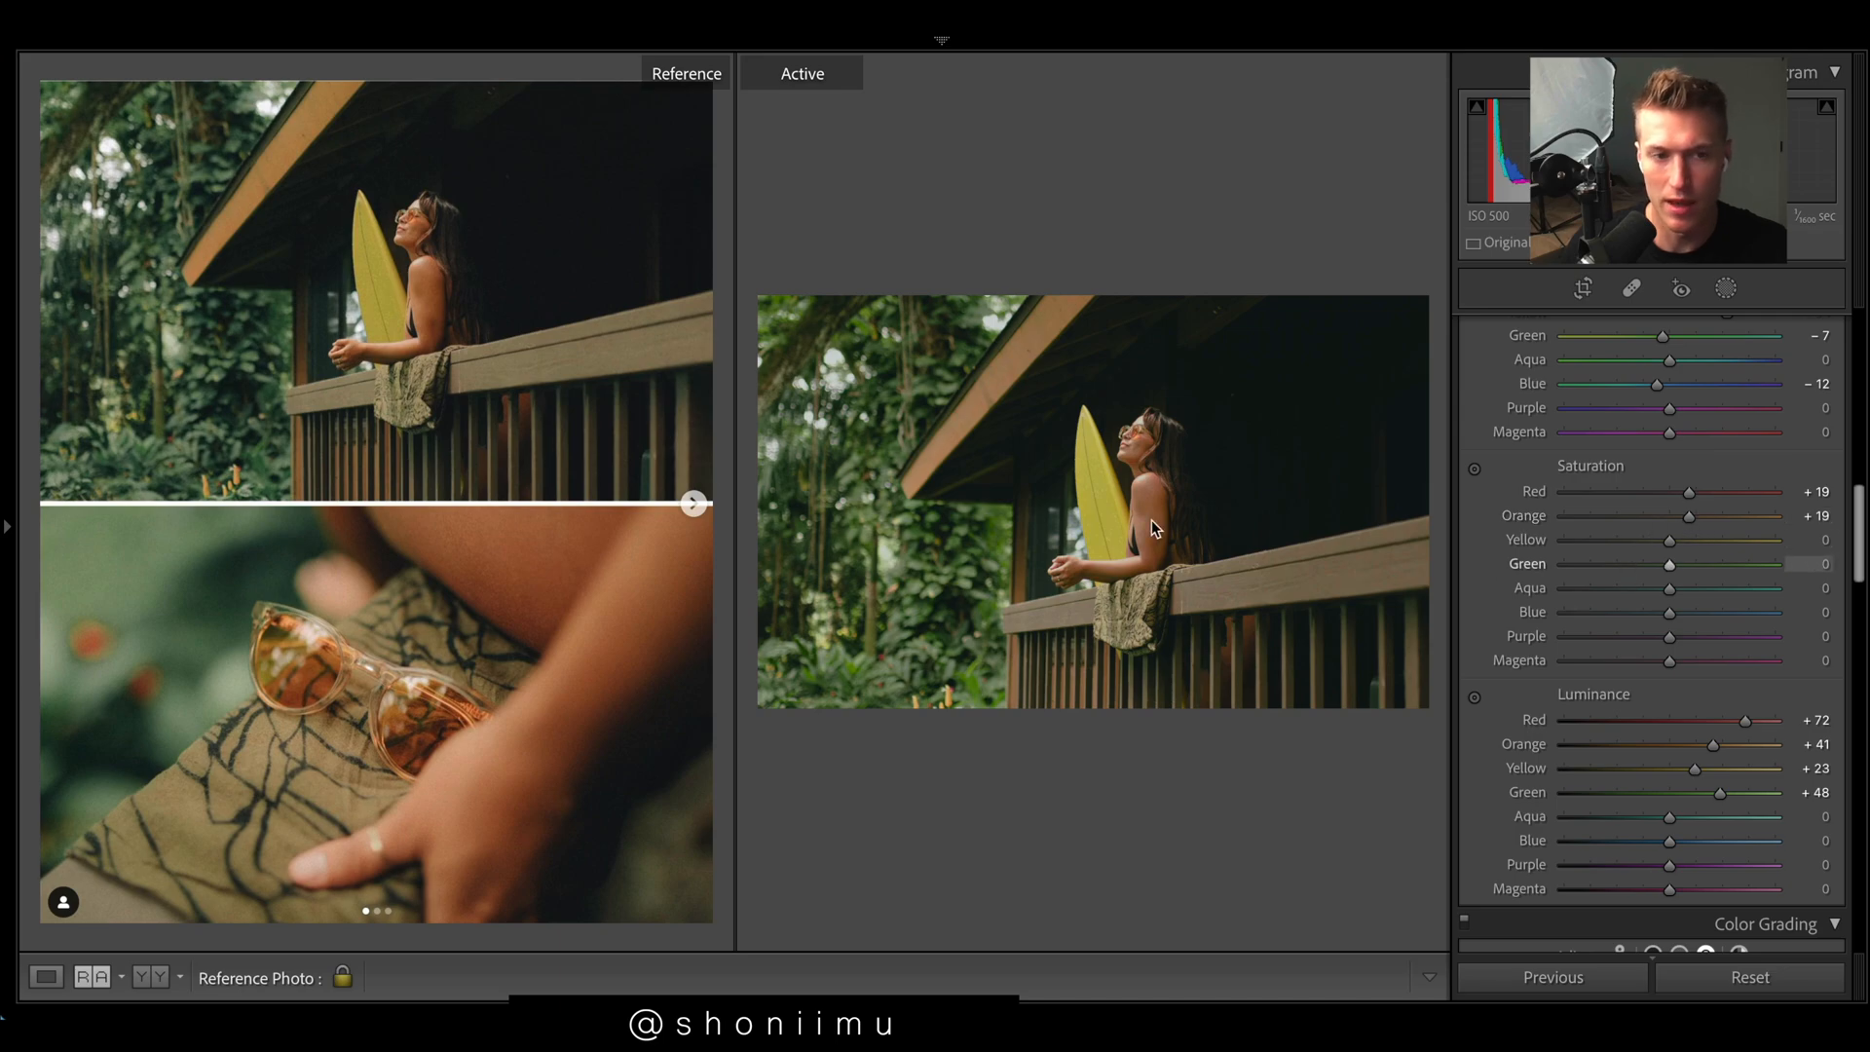
mouse_move(245, 365)
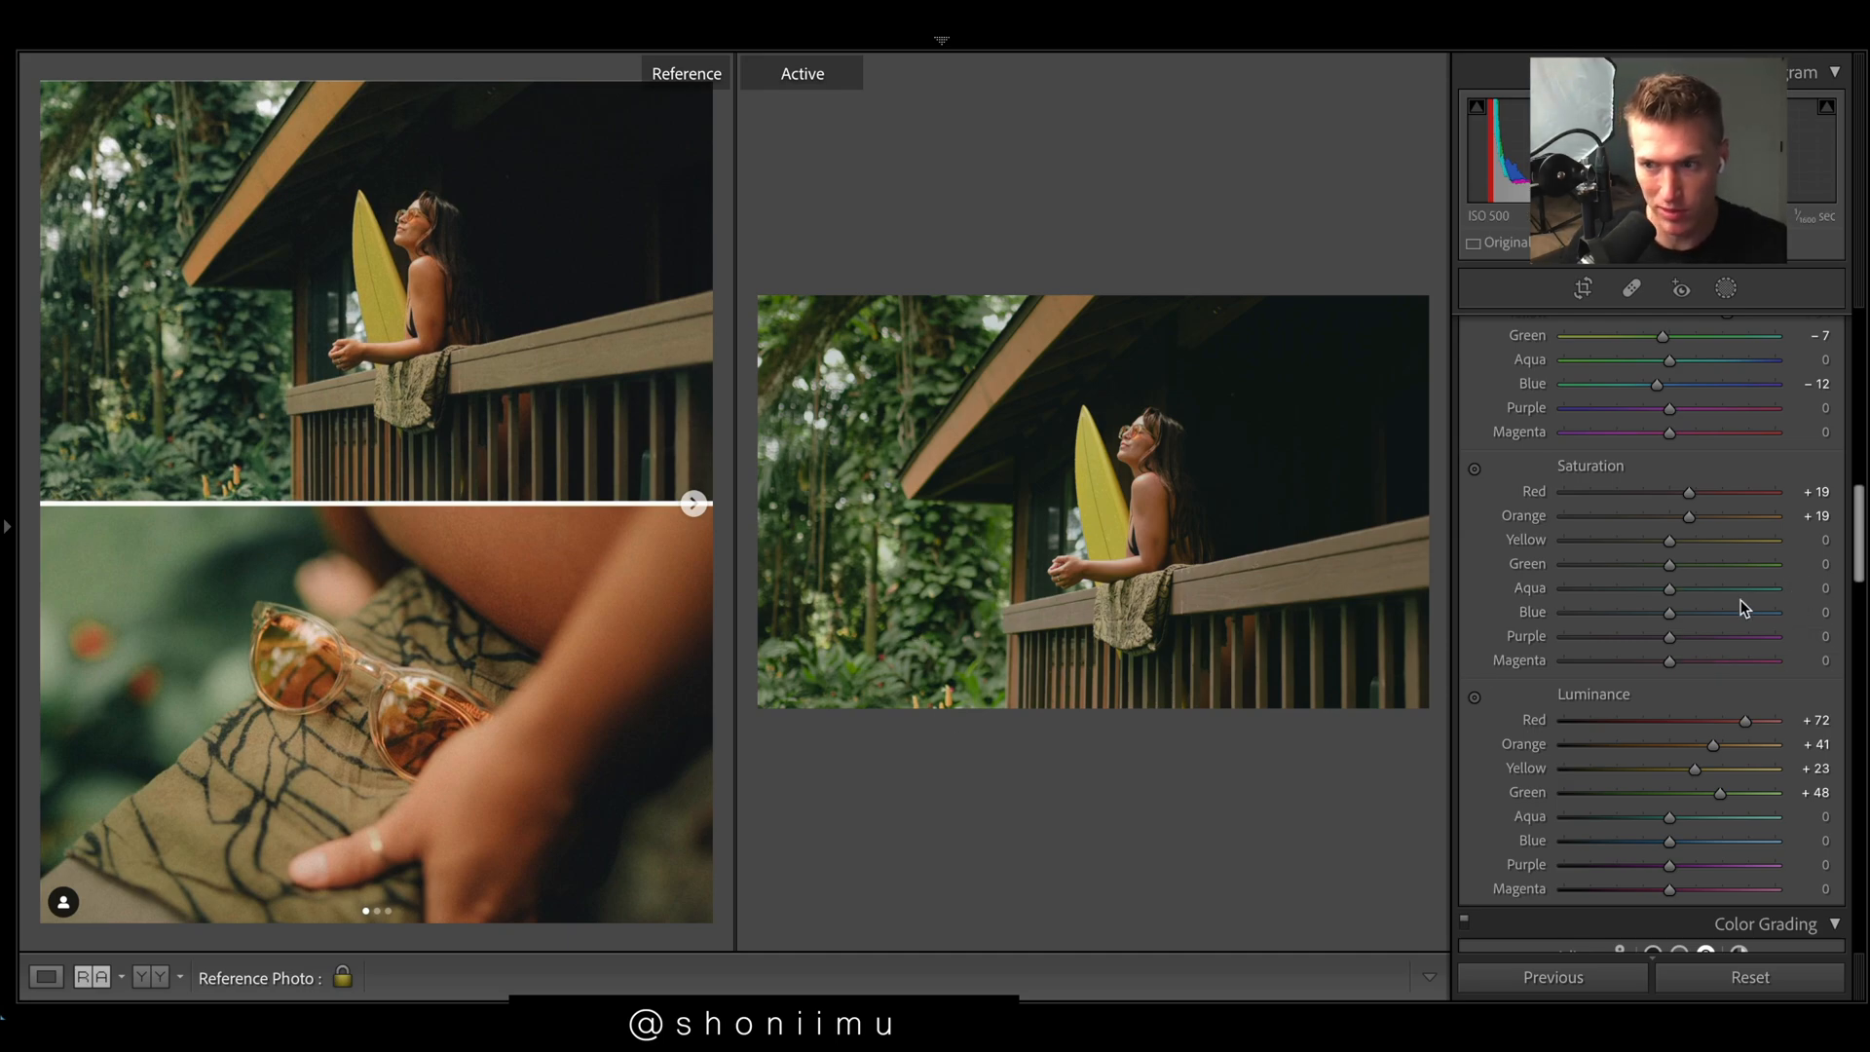
left_click_drag(1668, 539, 1619, 539)
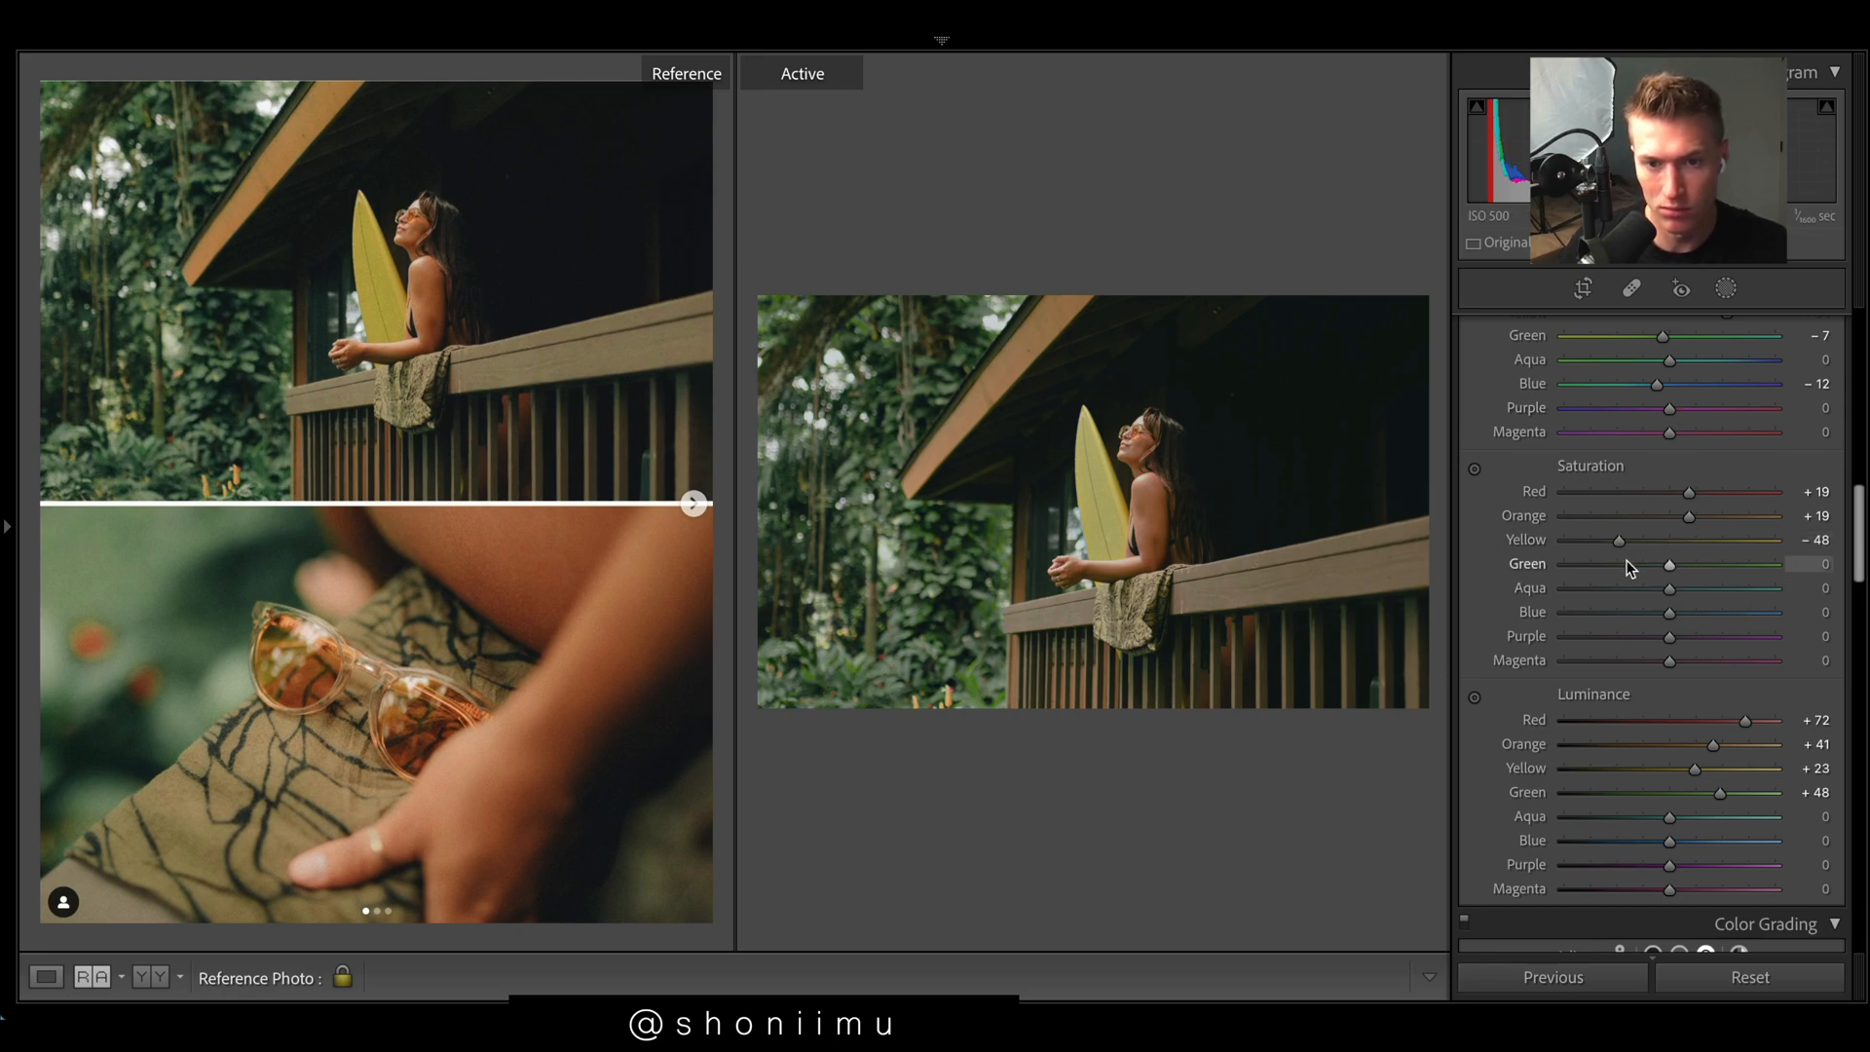
left_click_drag(1669, 586, 1628, 587)
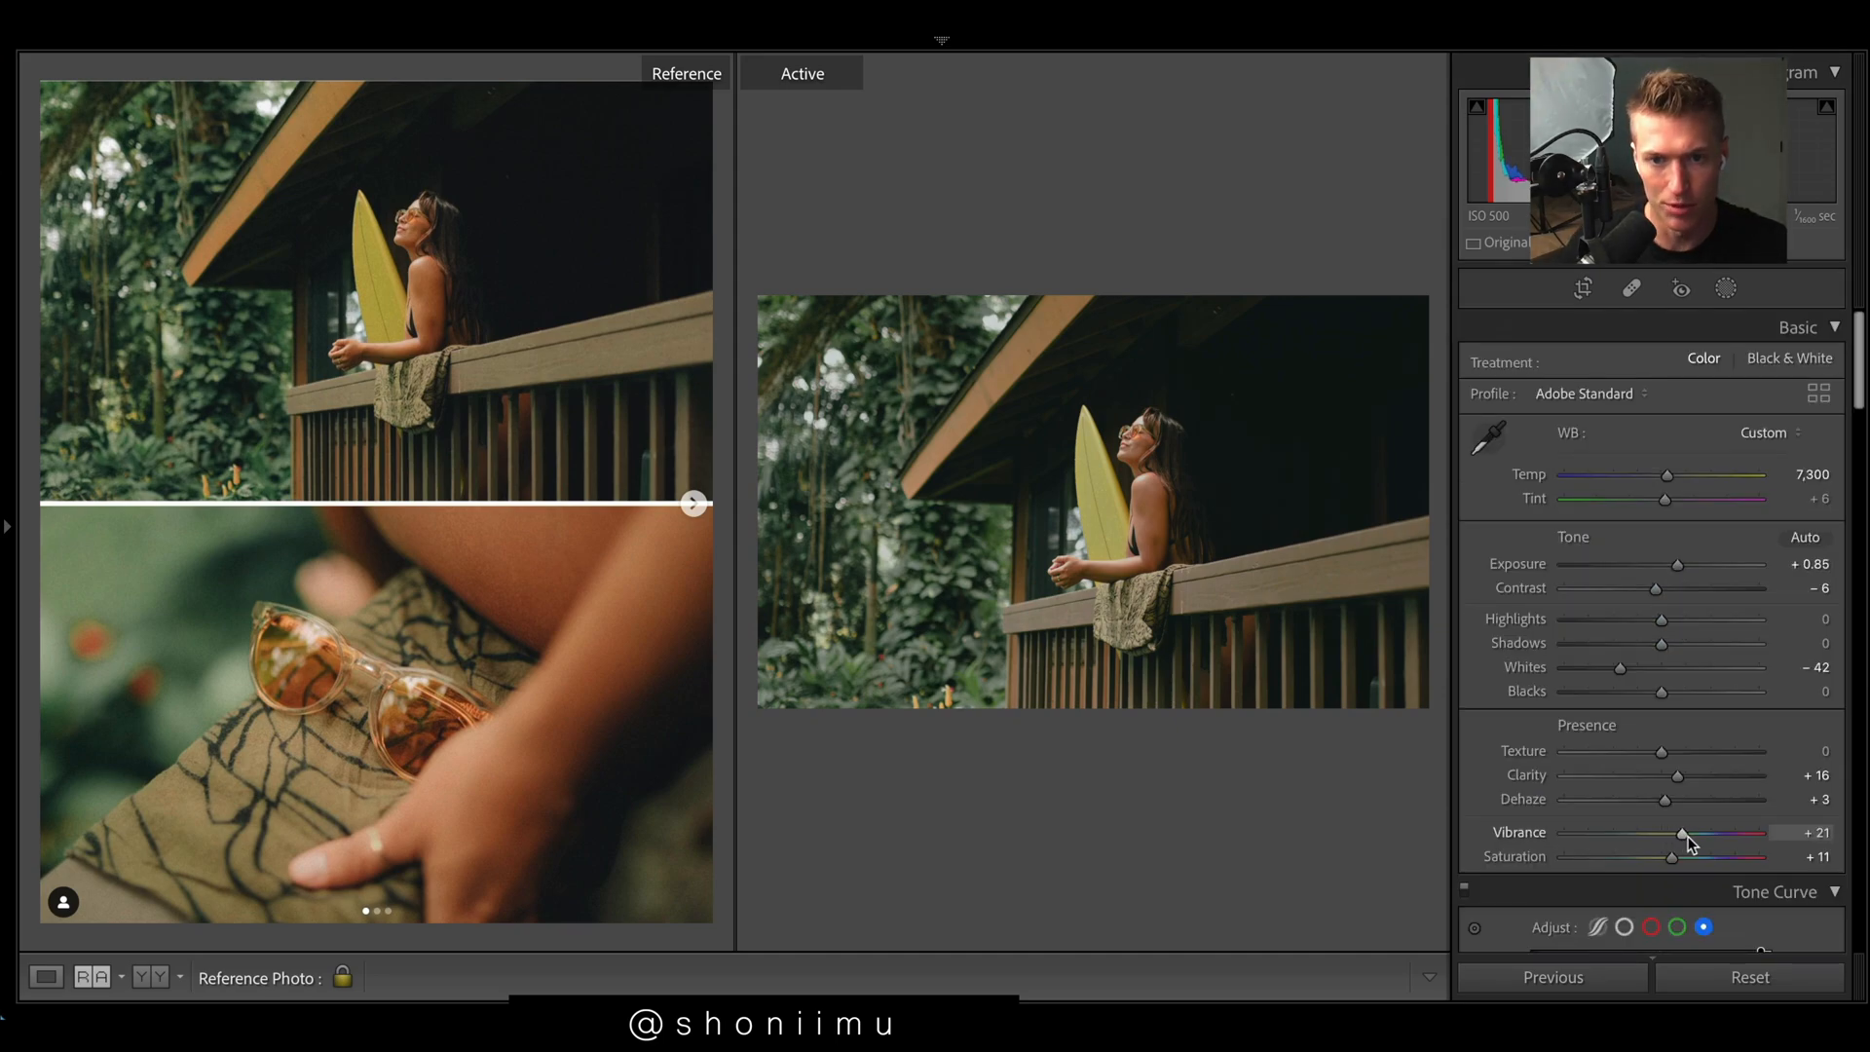
Step: Set Presence Vibrance to +13 and Saturation to +27
left_click_drag(1671, 857, 1730, 856)
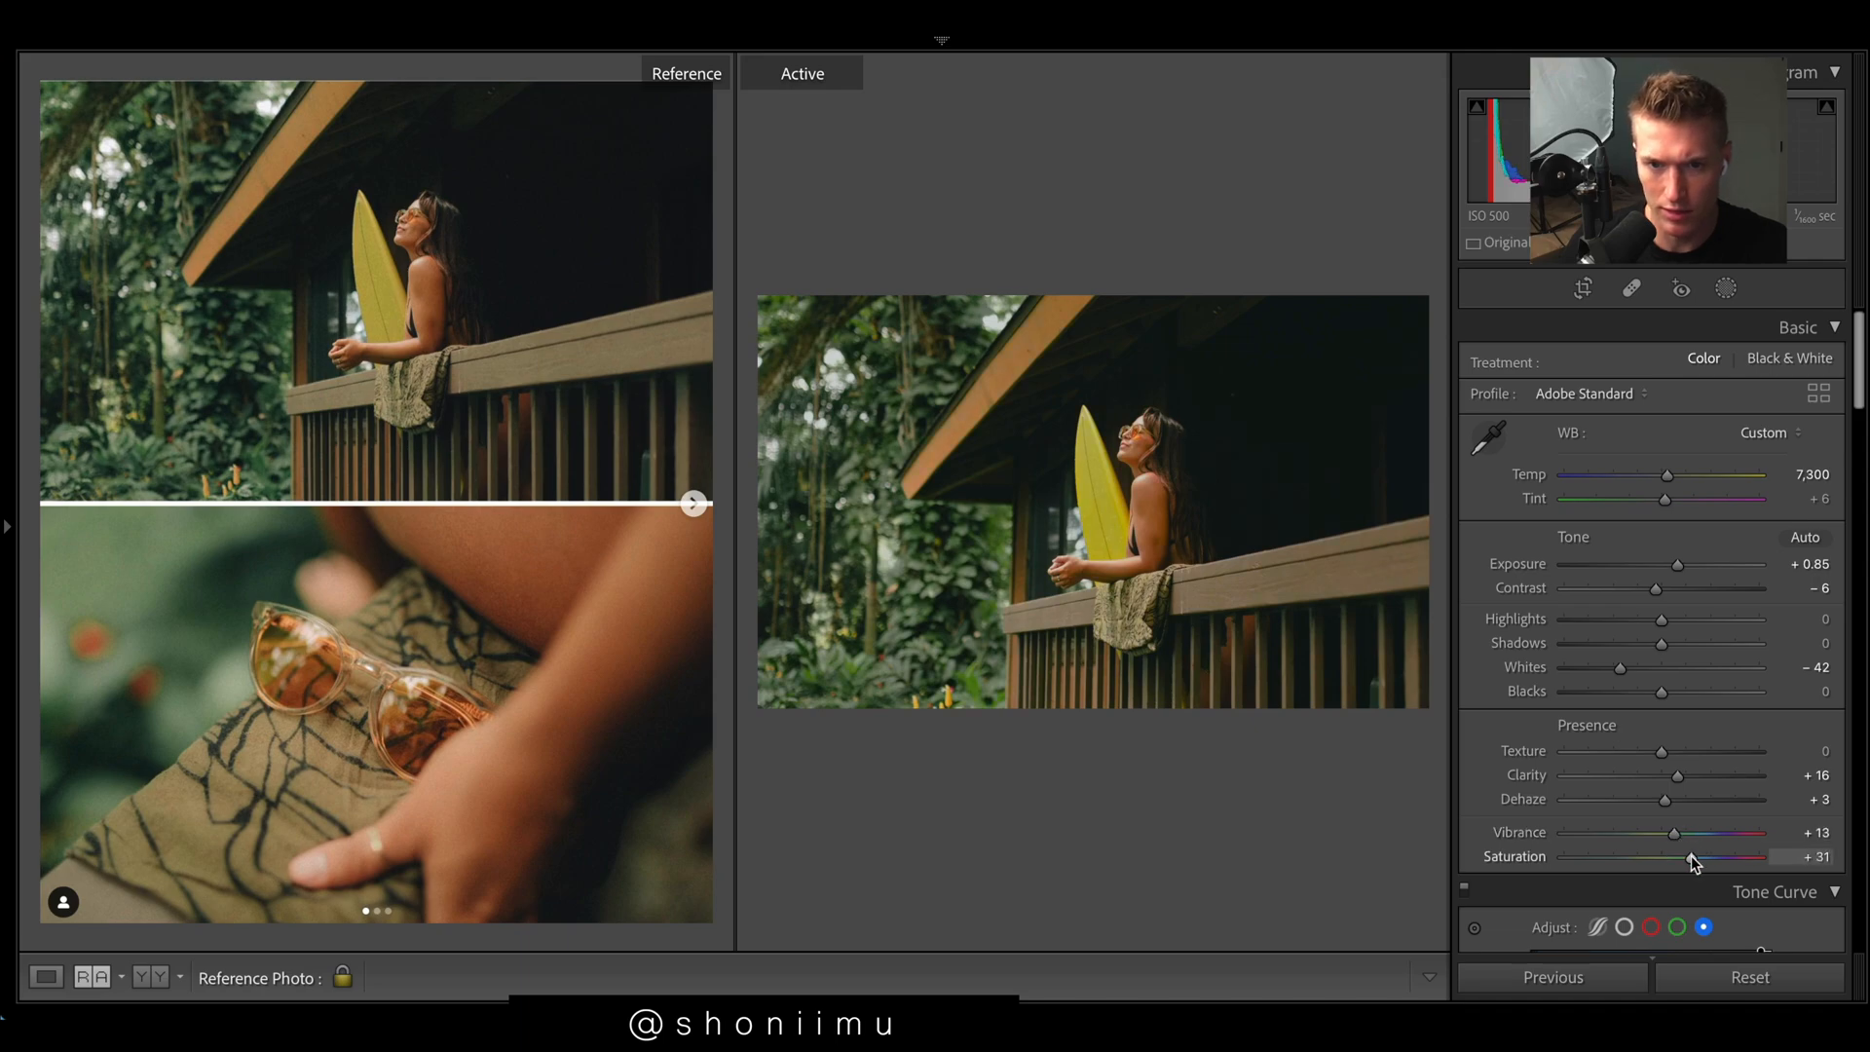
left_click_drag(1695, 856, 1686, 857)
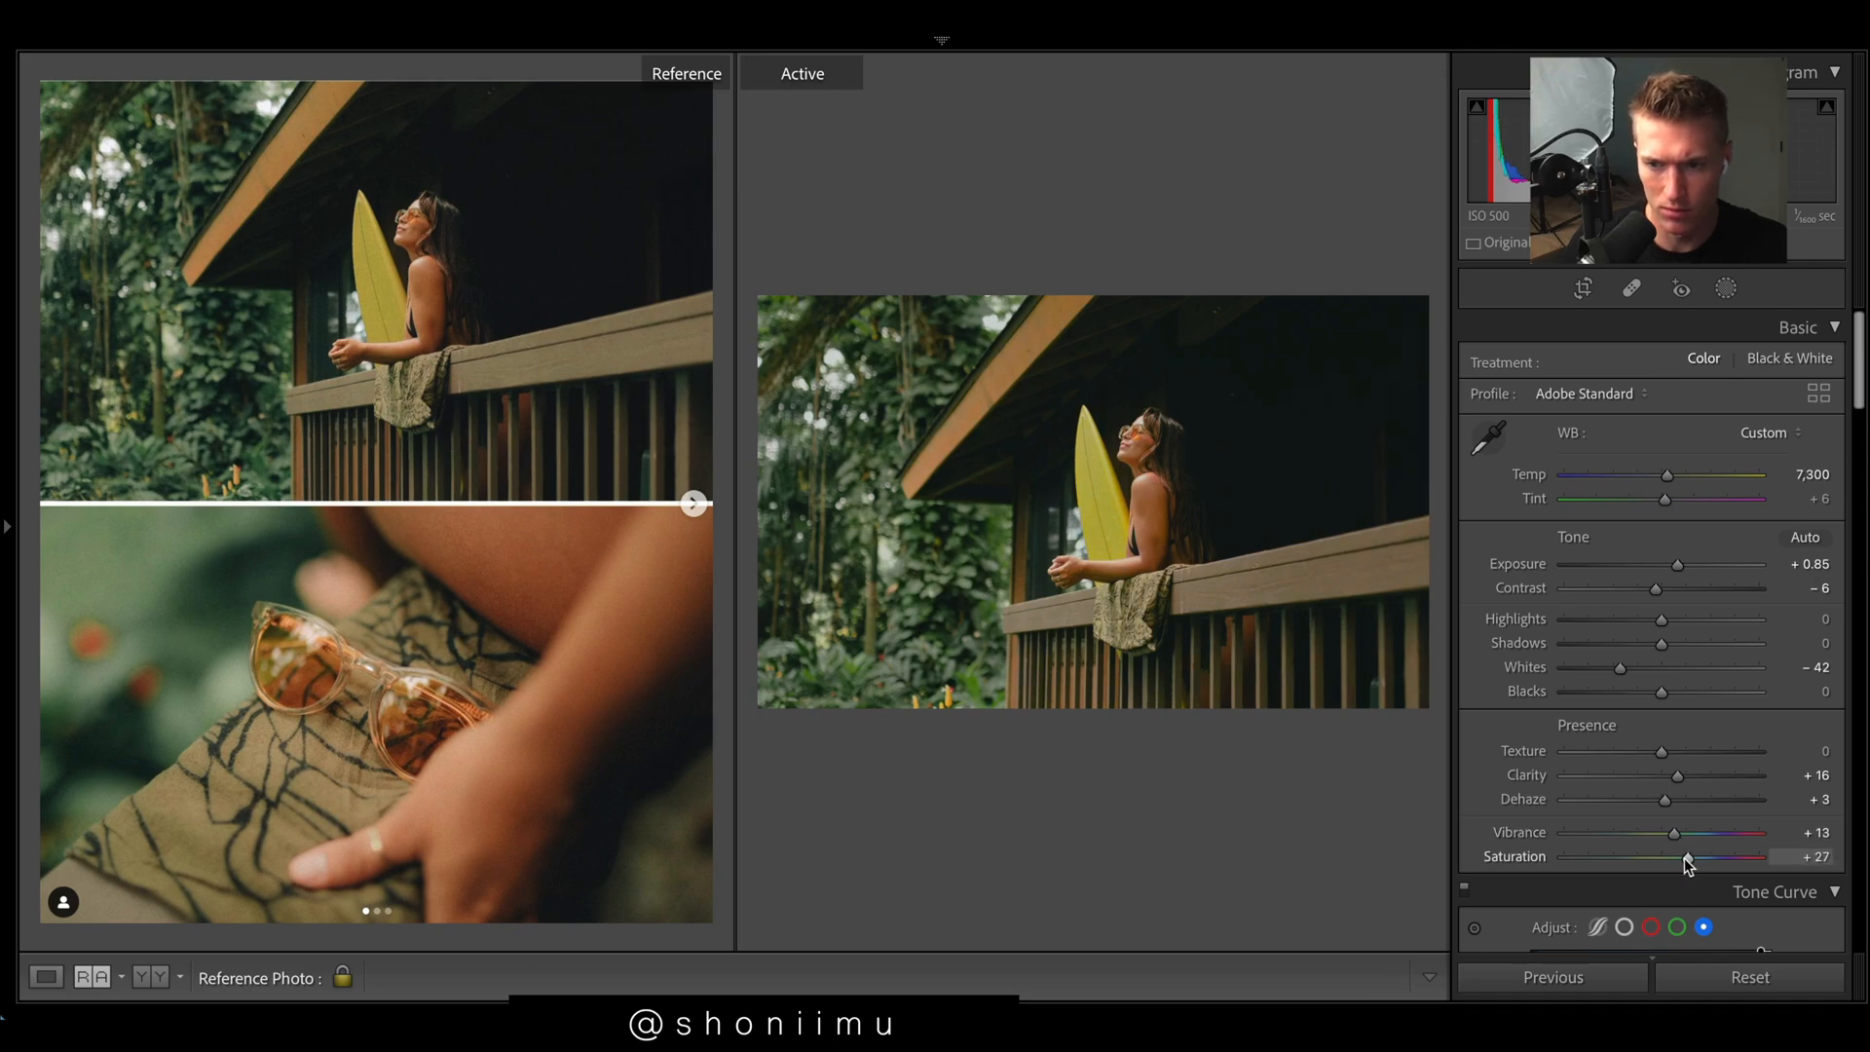
Step: Desaturate greens, aquas and blues to about -45 and cut yellow to -61
scroll("down", 3)
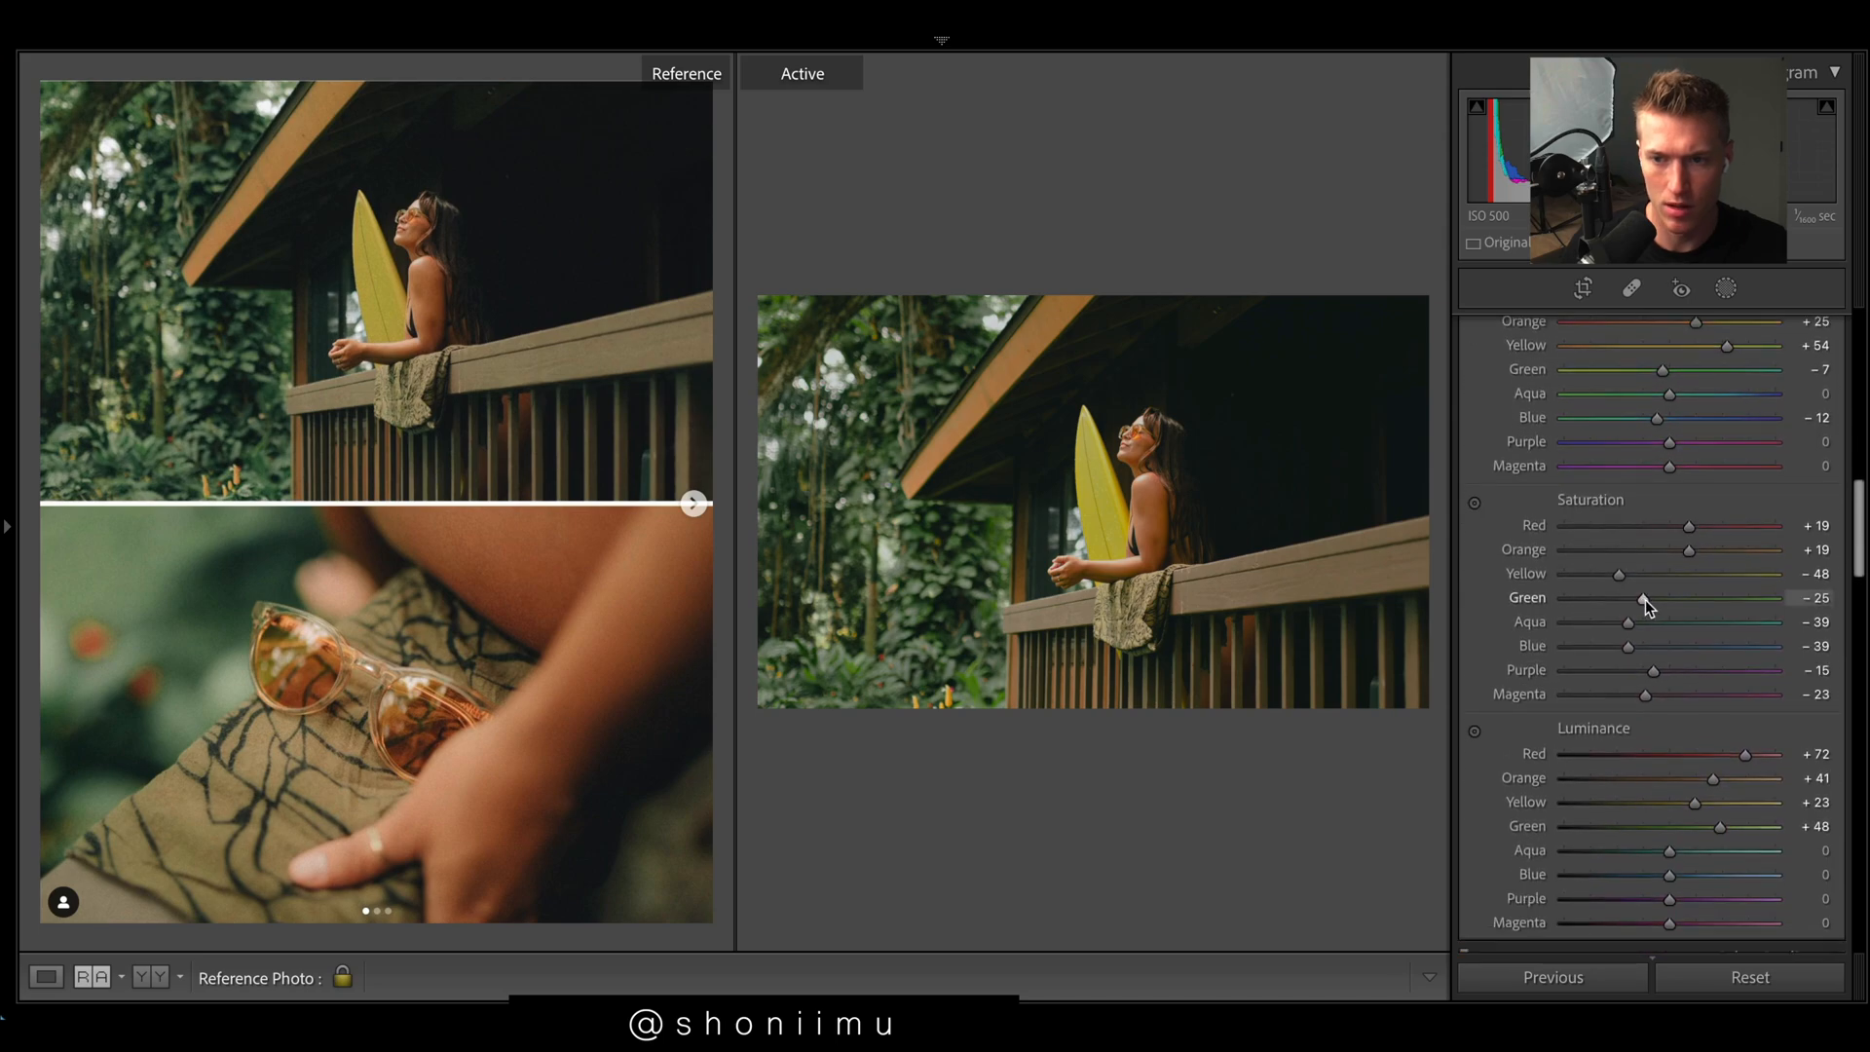
left_click_drag(1643, 597, 1613, 597)
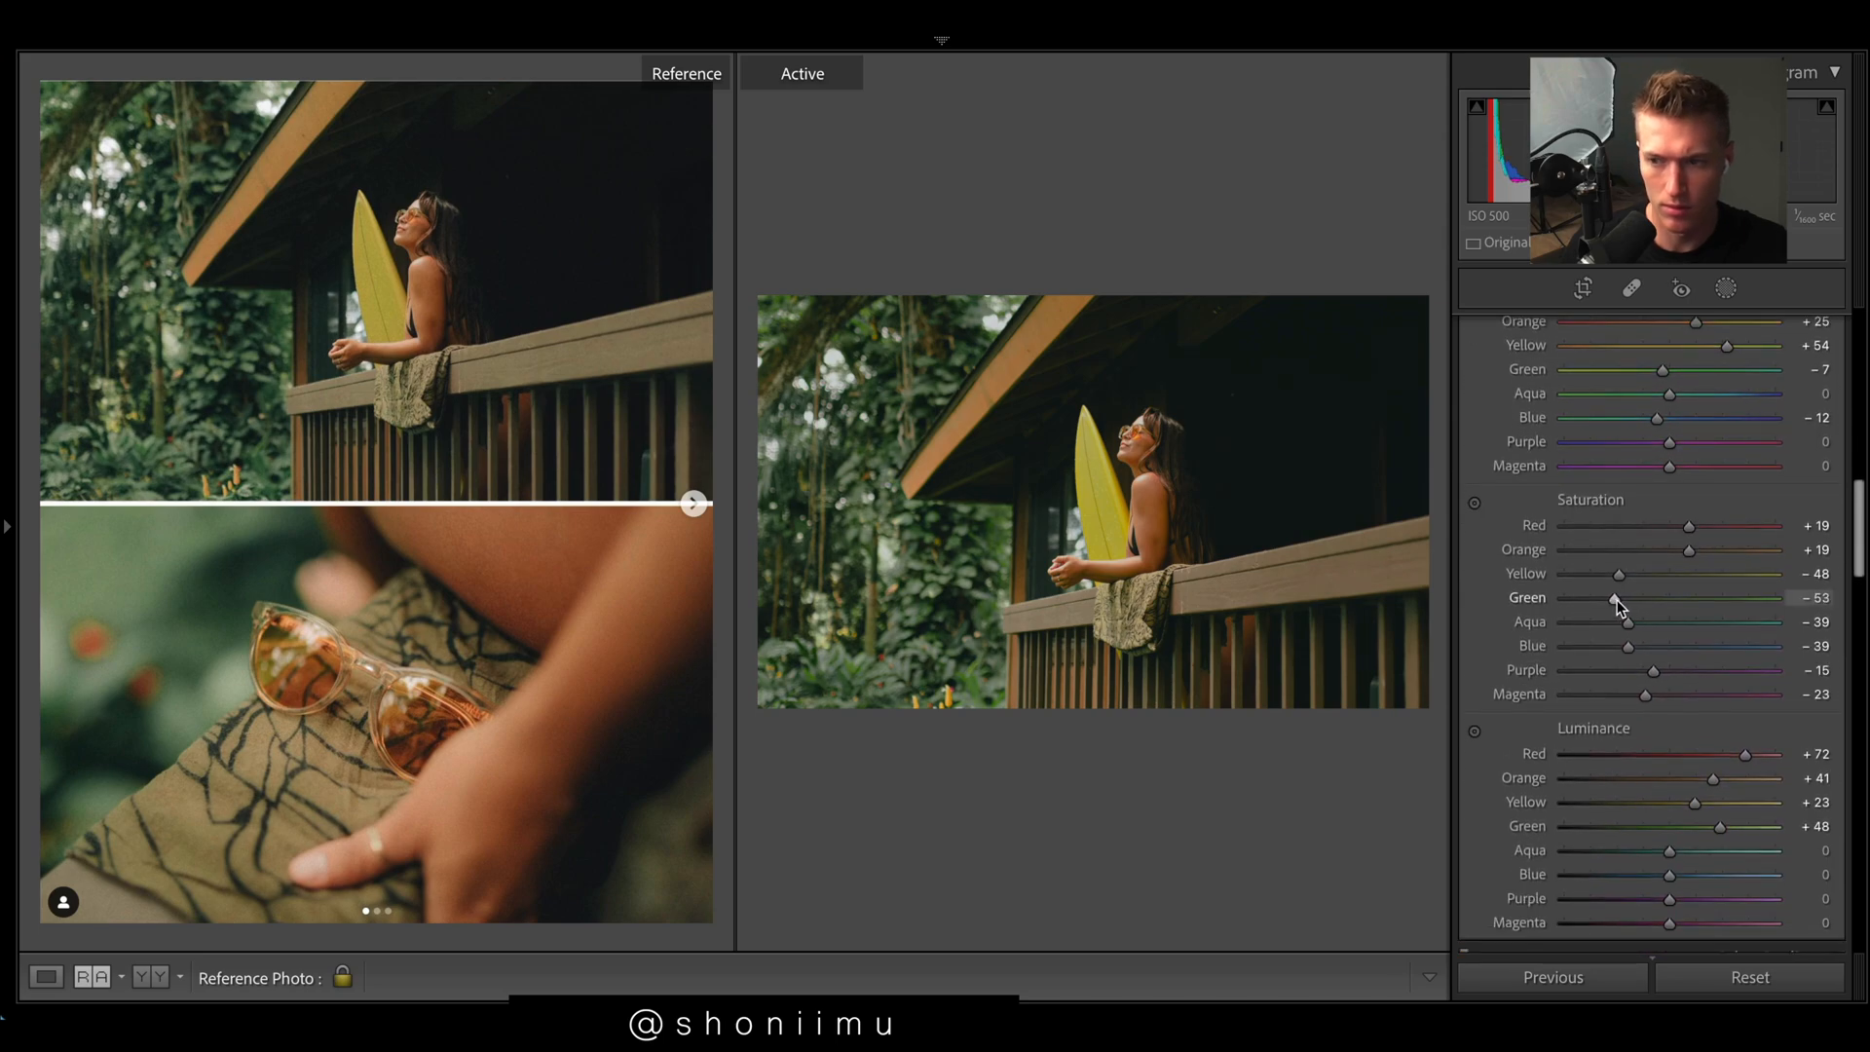
left_click_drag(1614, 597, 1606, 597)
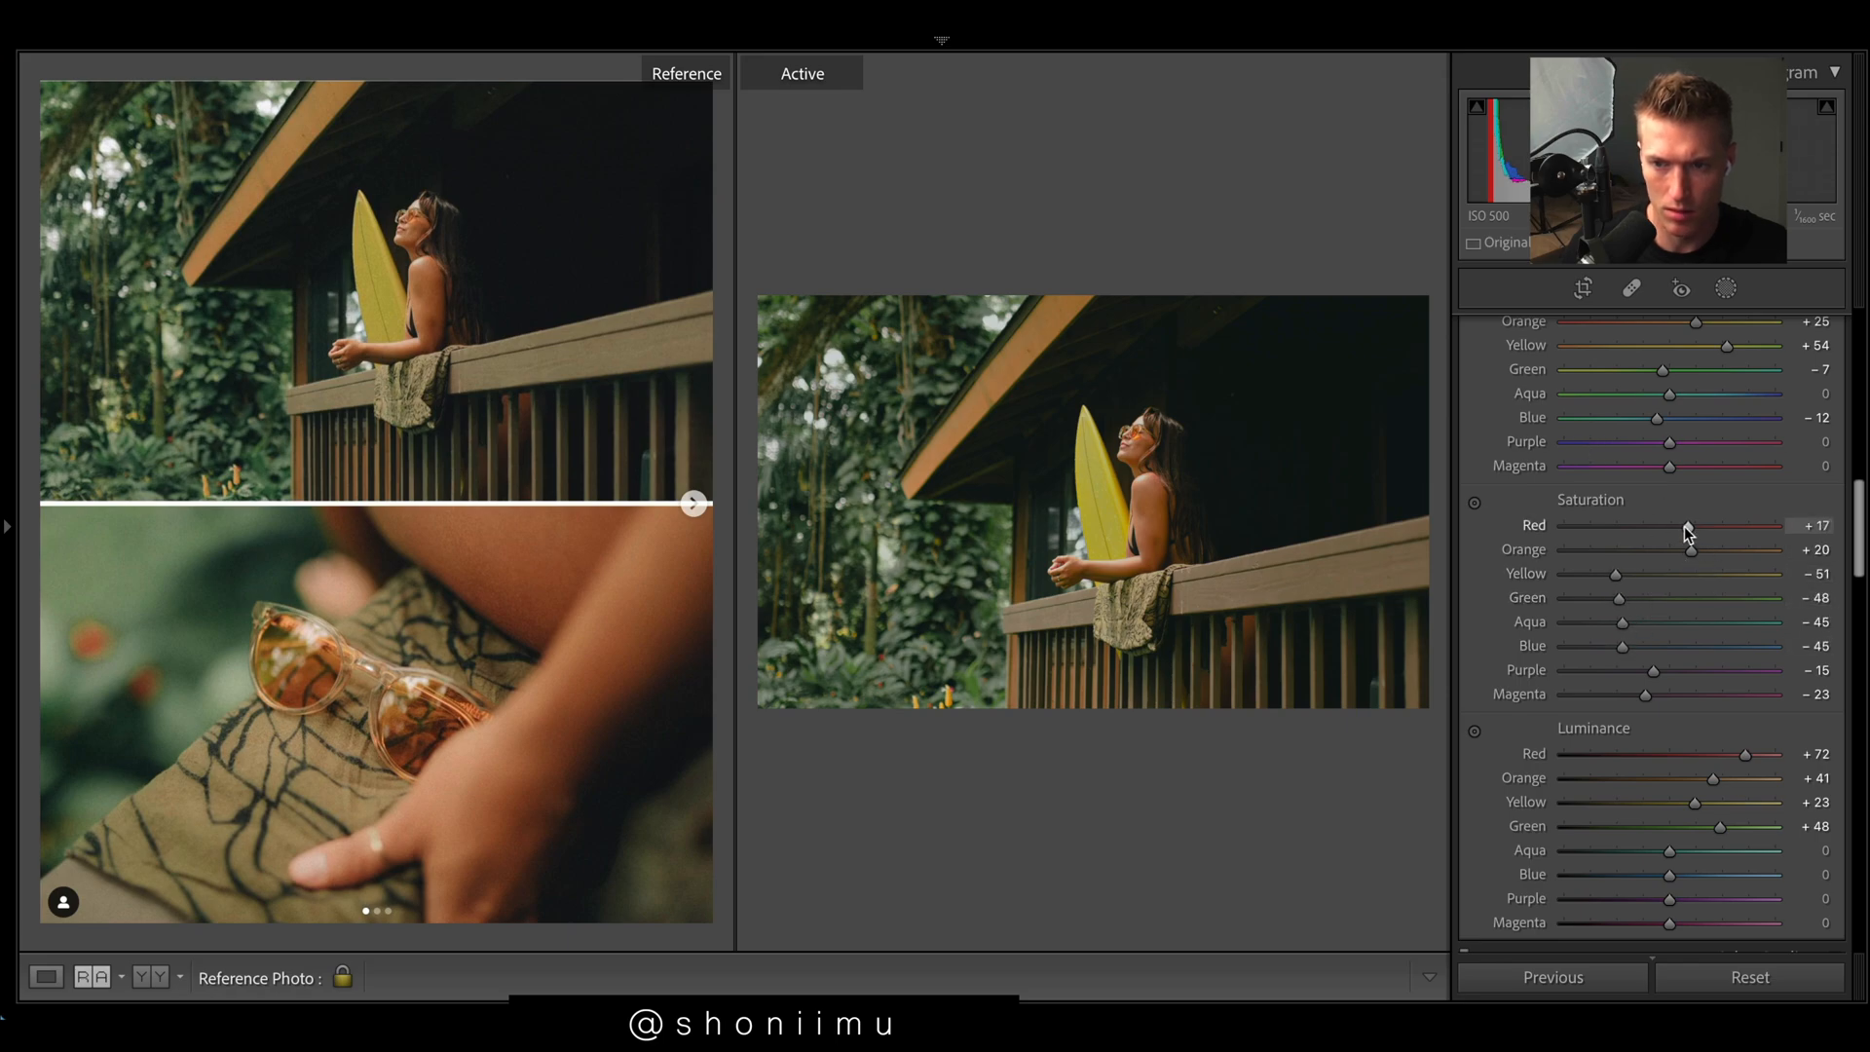
scroll("down", 3)
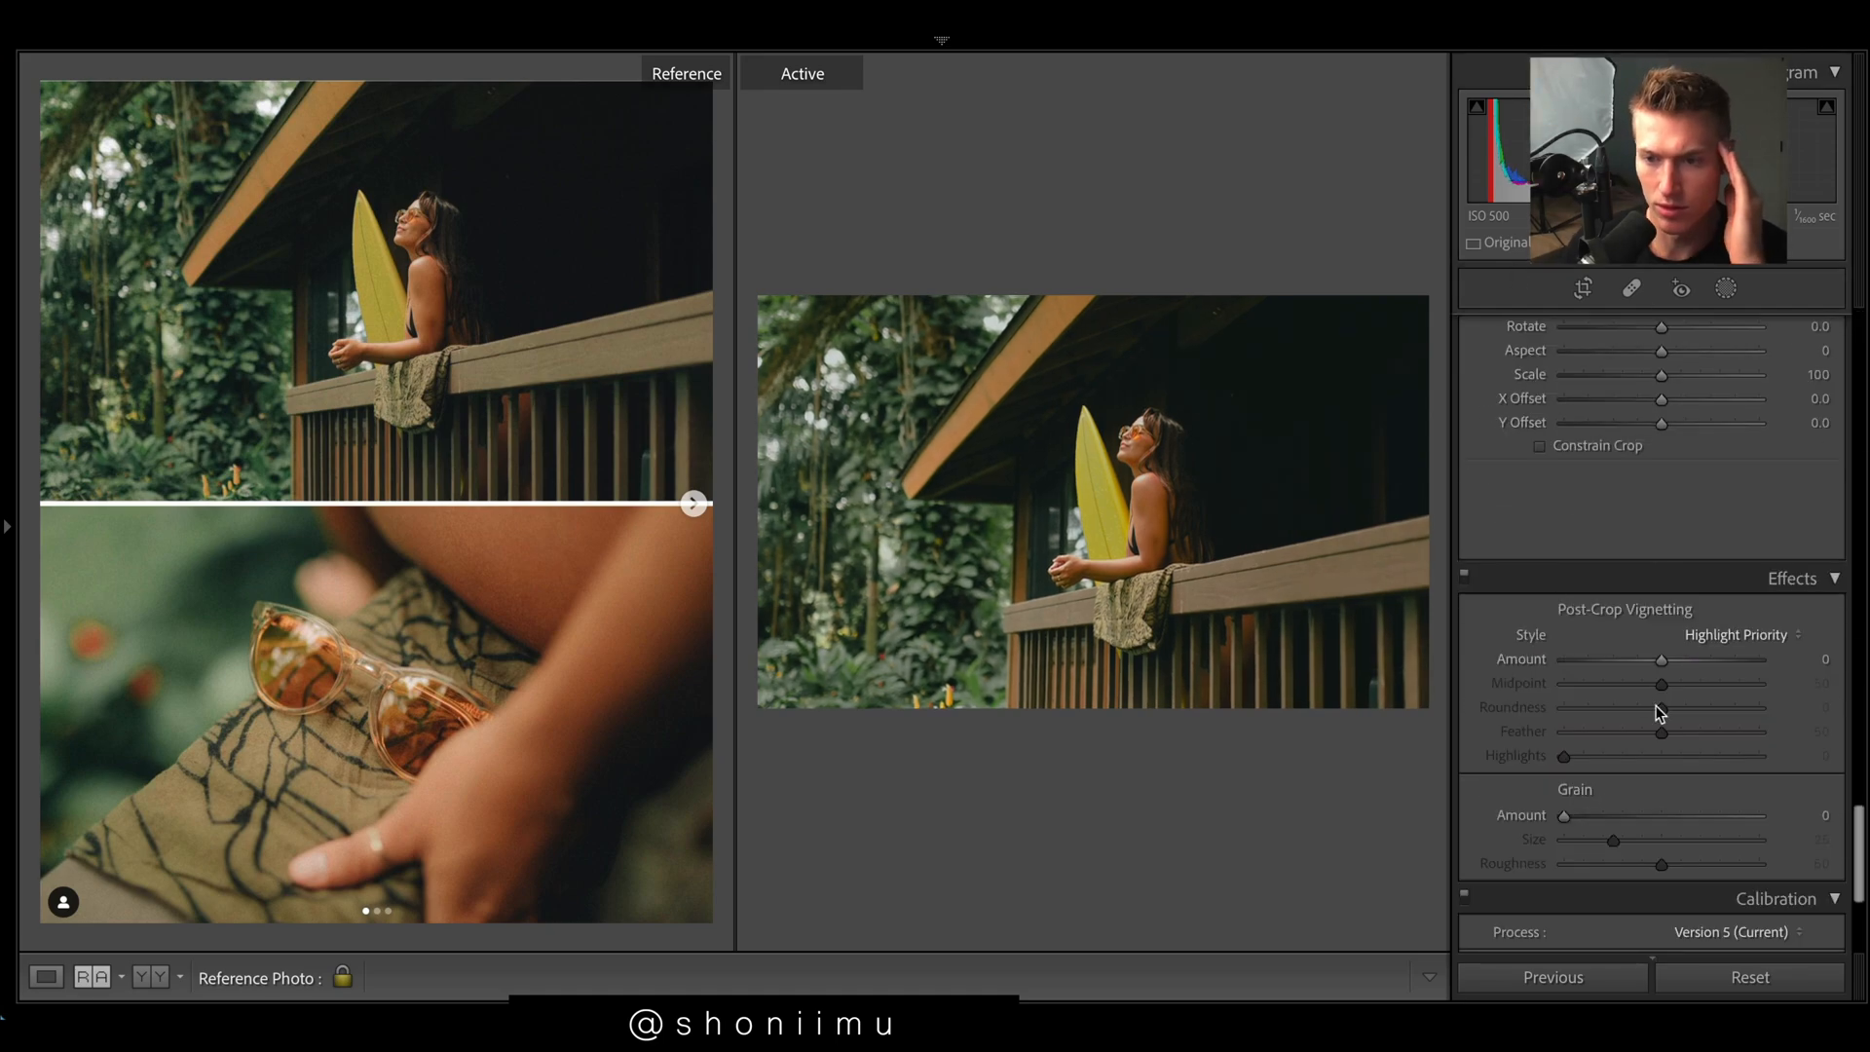
Step: Add a post-crop vignette with Amount -16 and Roundness +8
left_click_drag(1694, 659, 1643, 659)
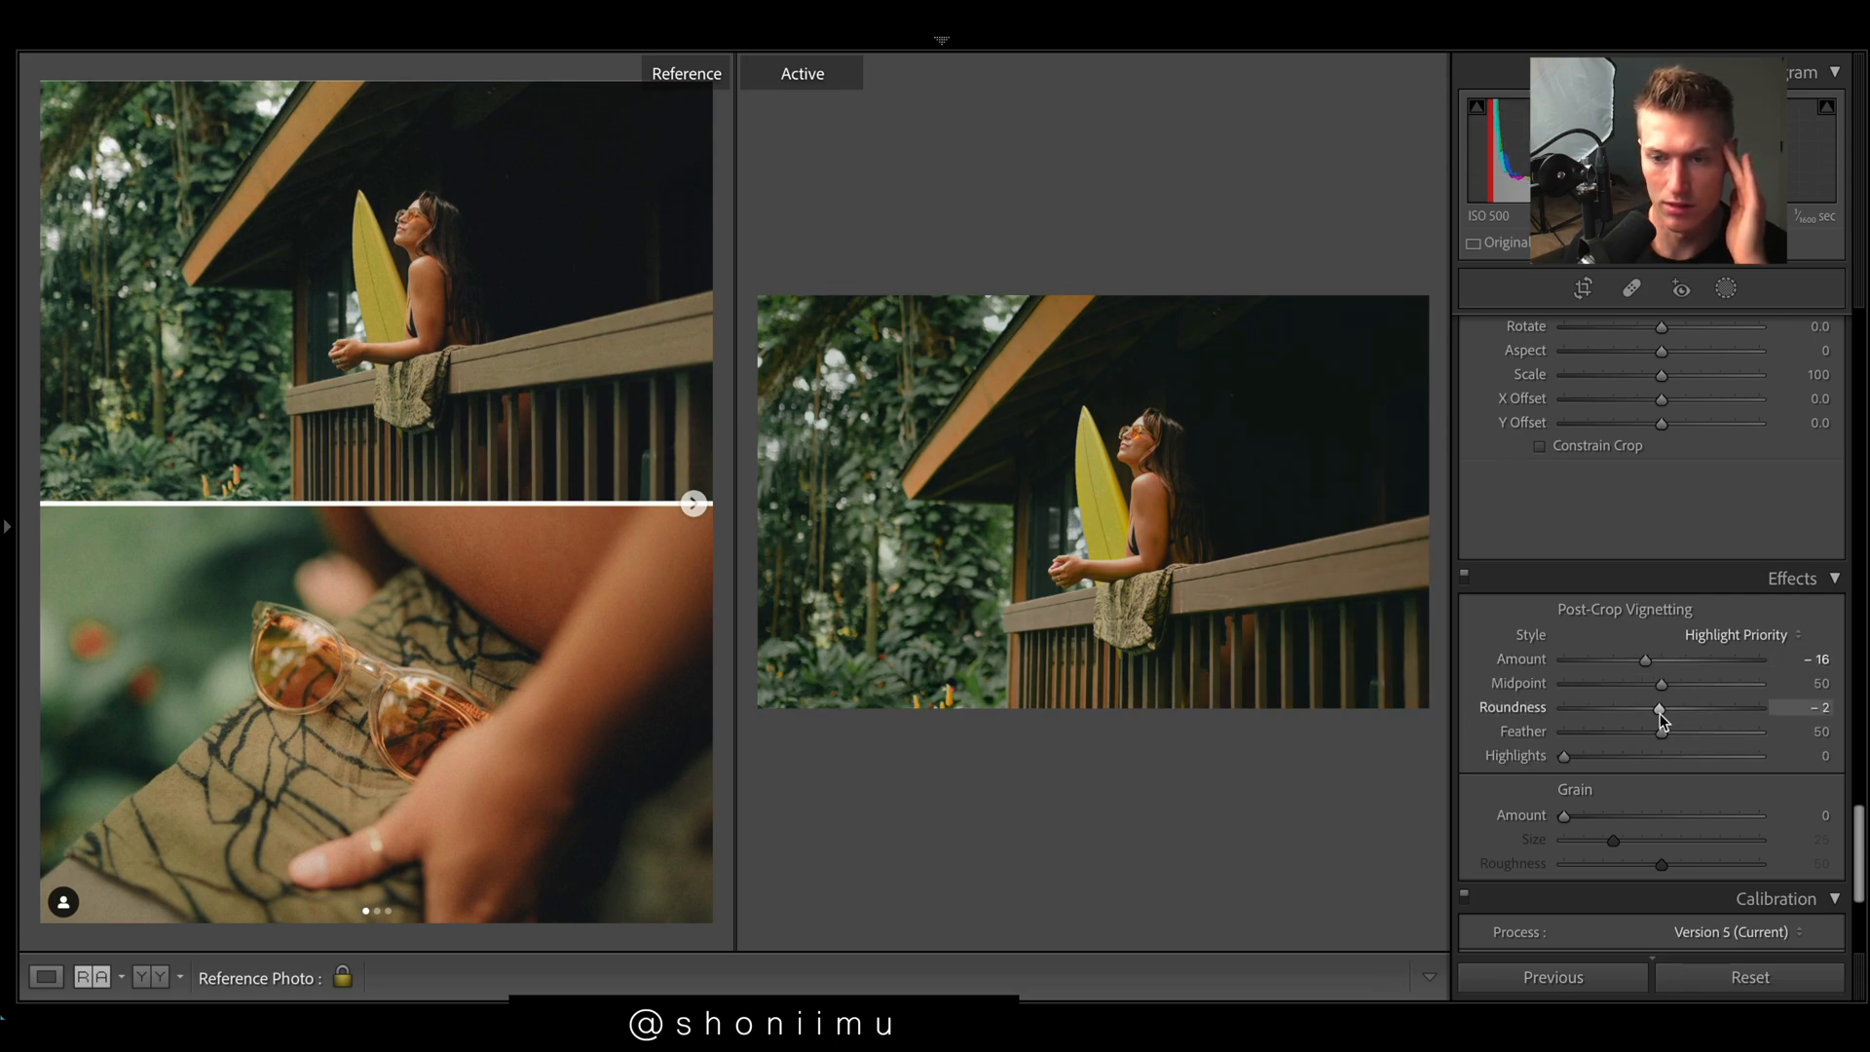
left_click_drag(1658, 706, 1689, 706)
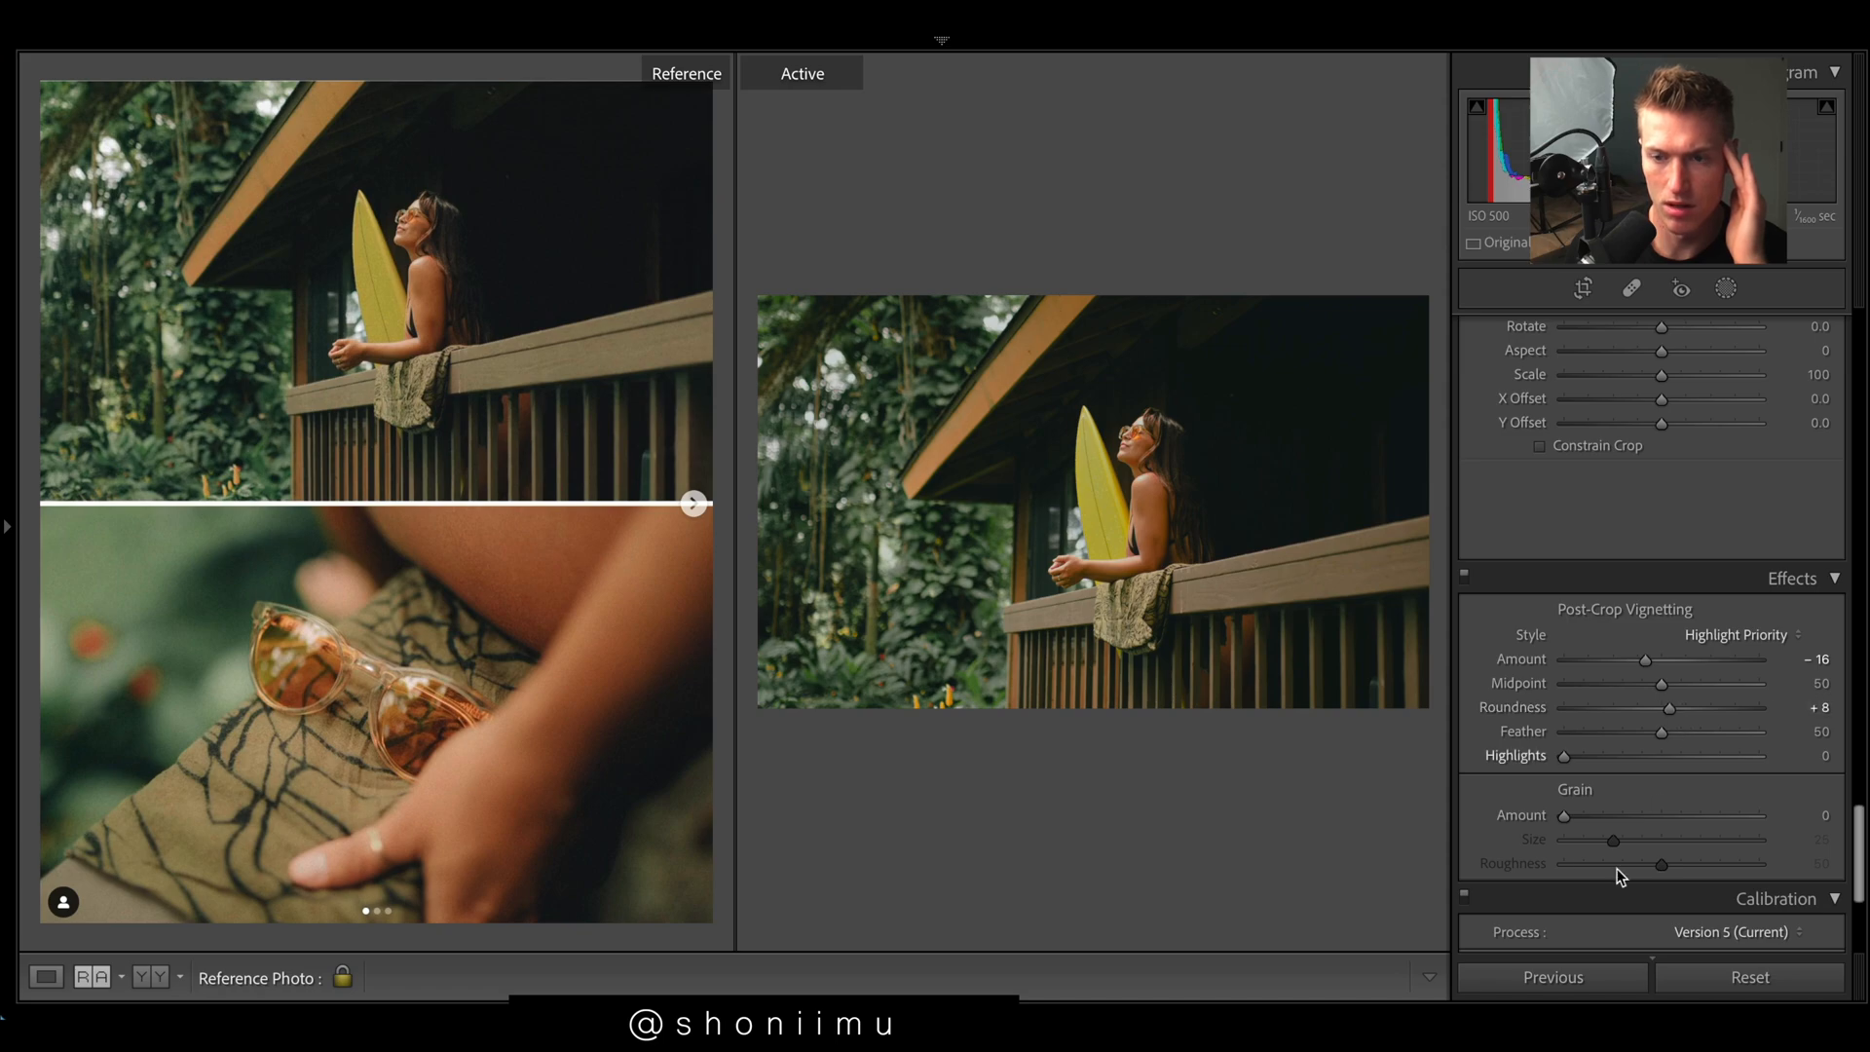
scroll("down", 3)
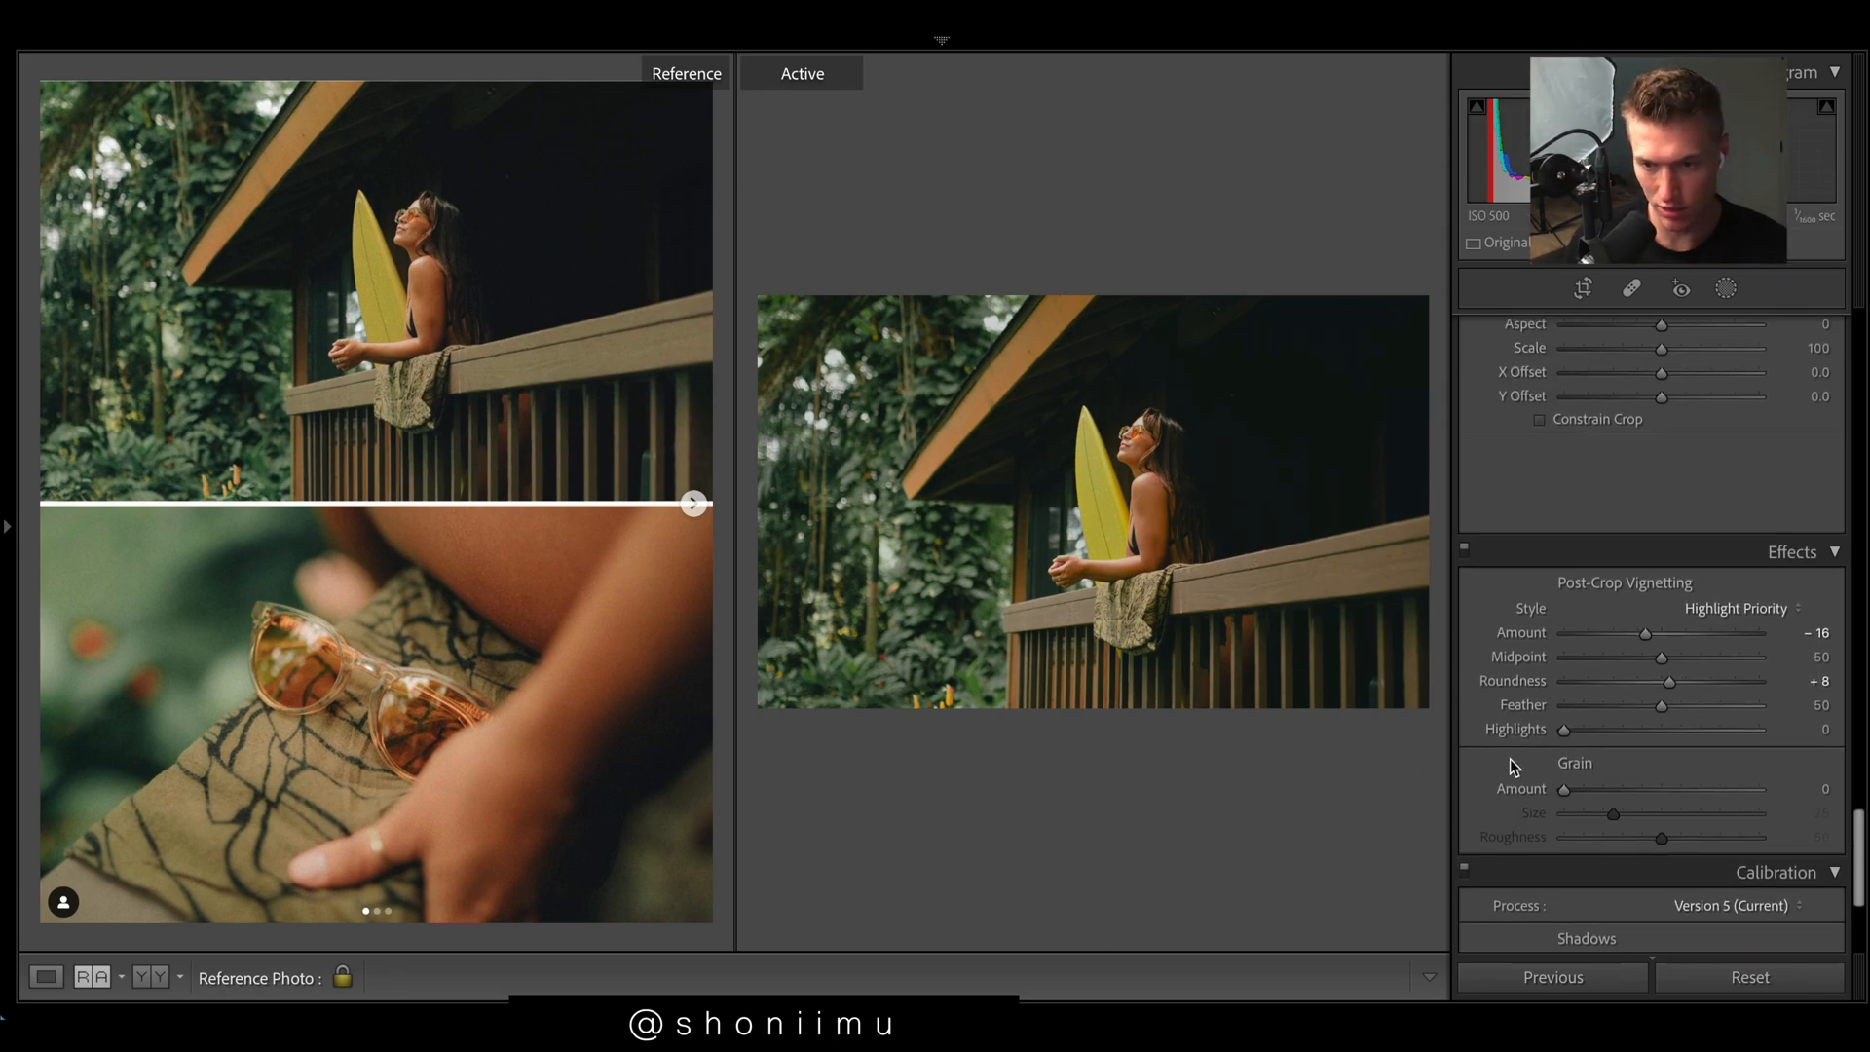
Step: Add film grain with amount 68, size 10 and roughness 75
left_click_drag(1566, 788, 1707, 788)
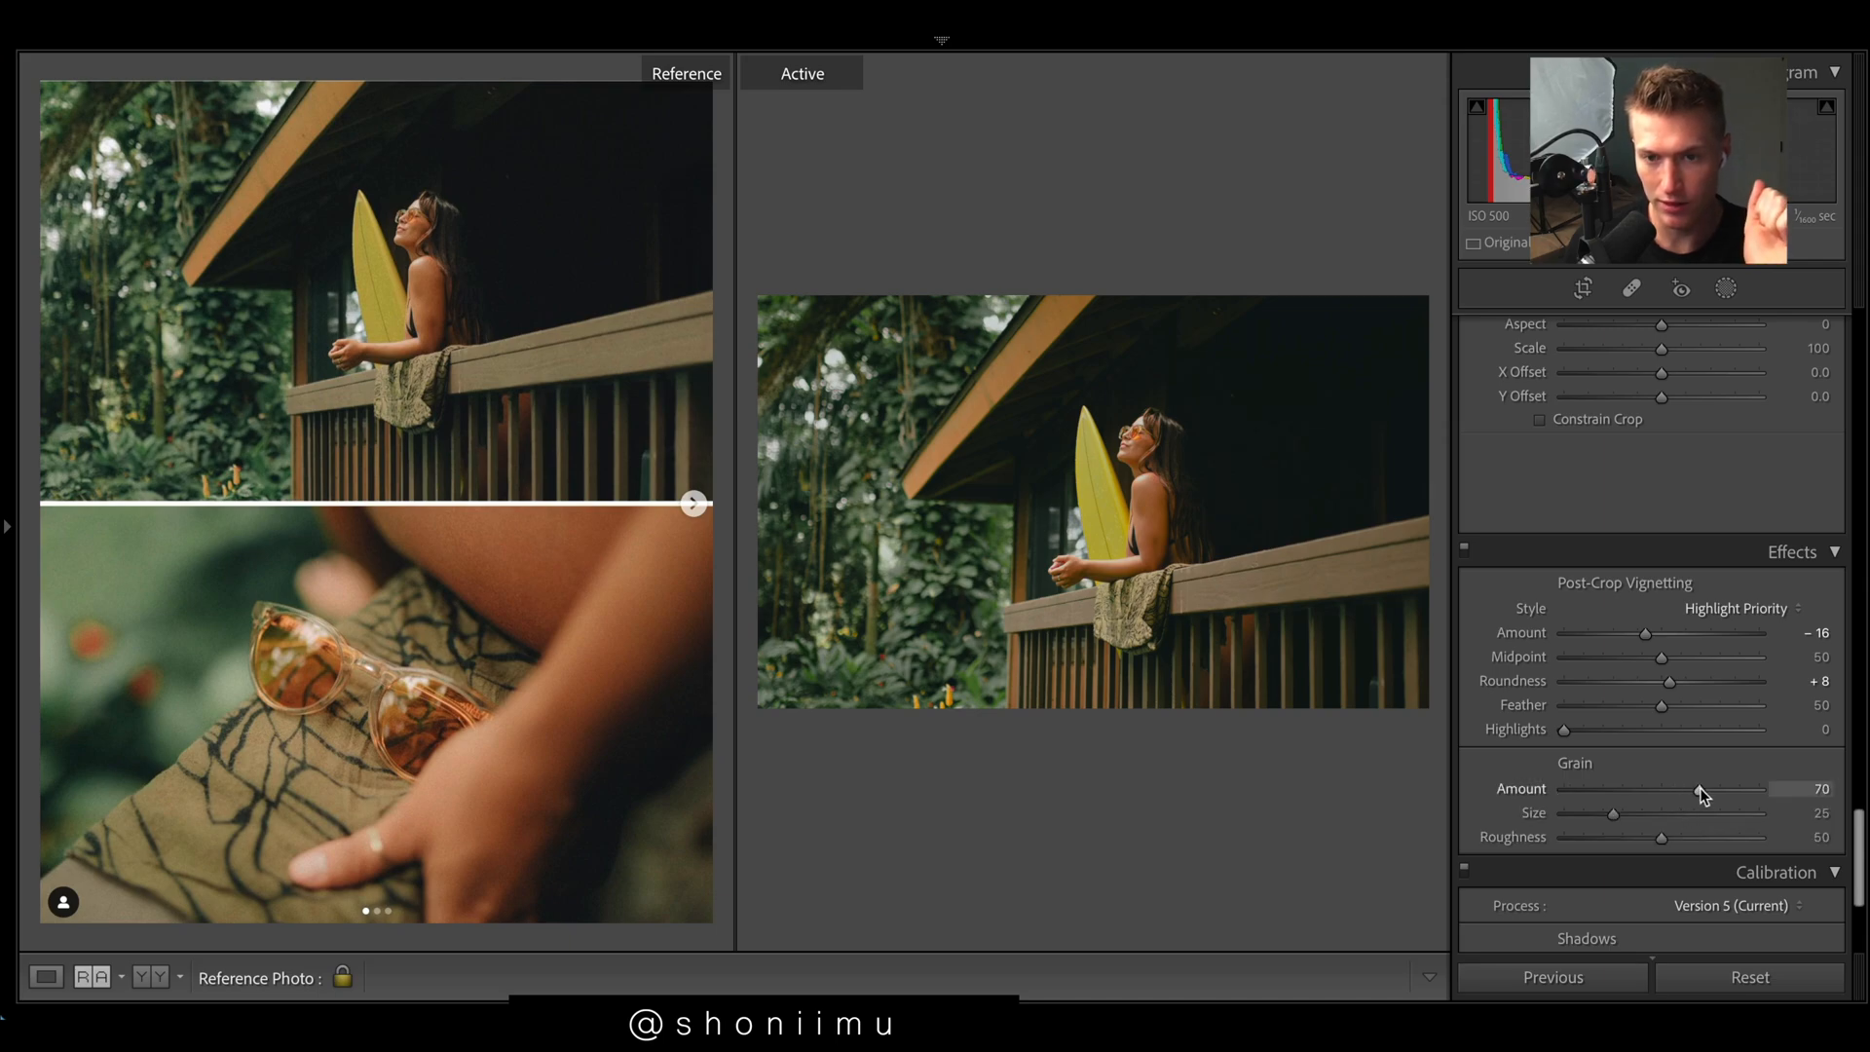
left_click_drag(1705, 792, 1691, 793)
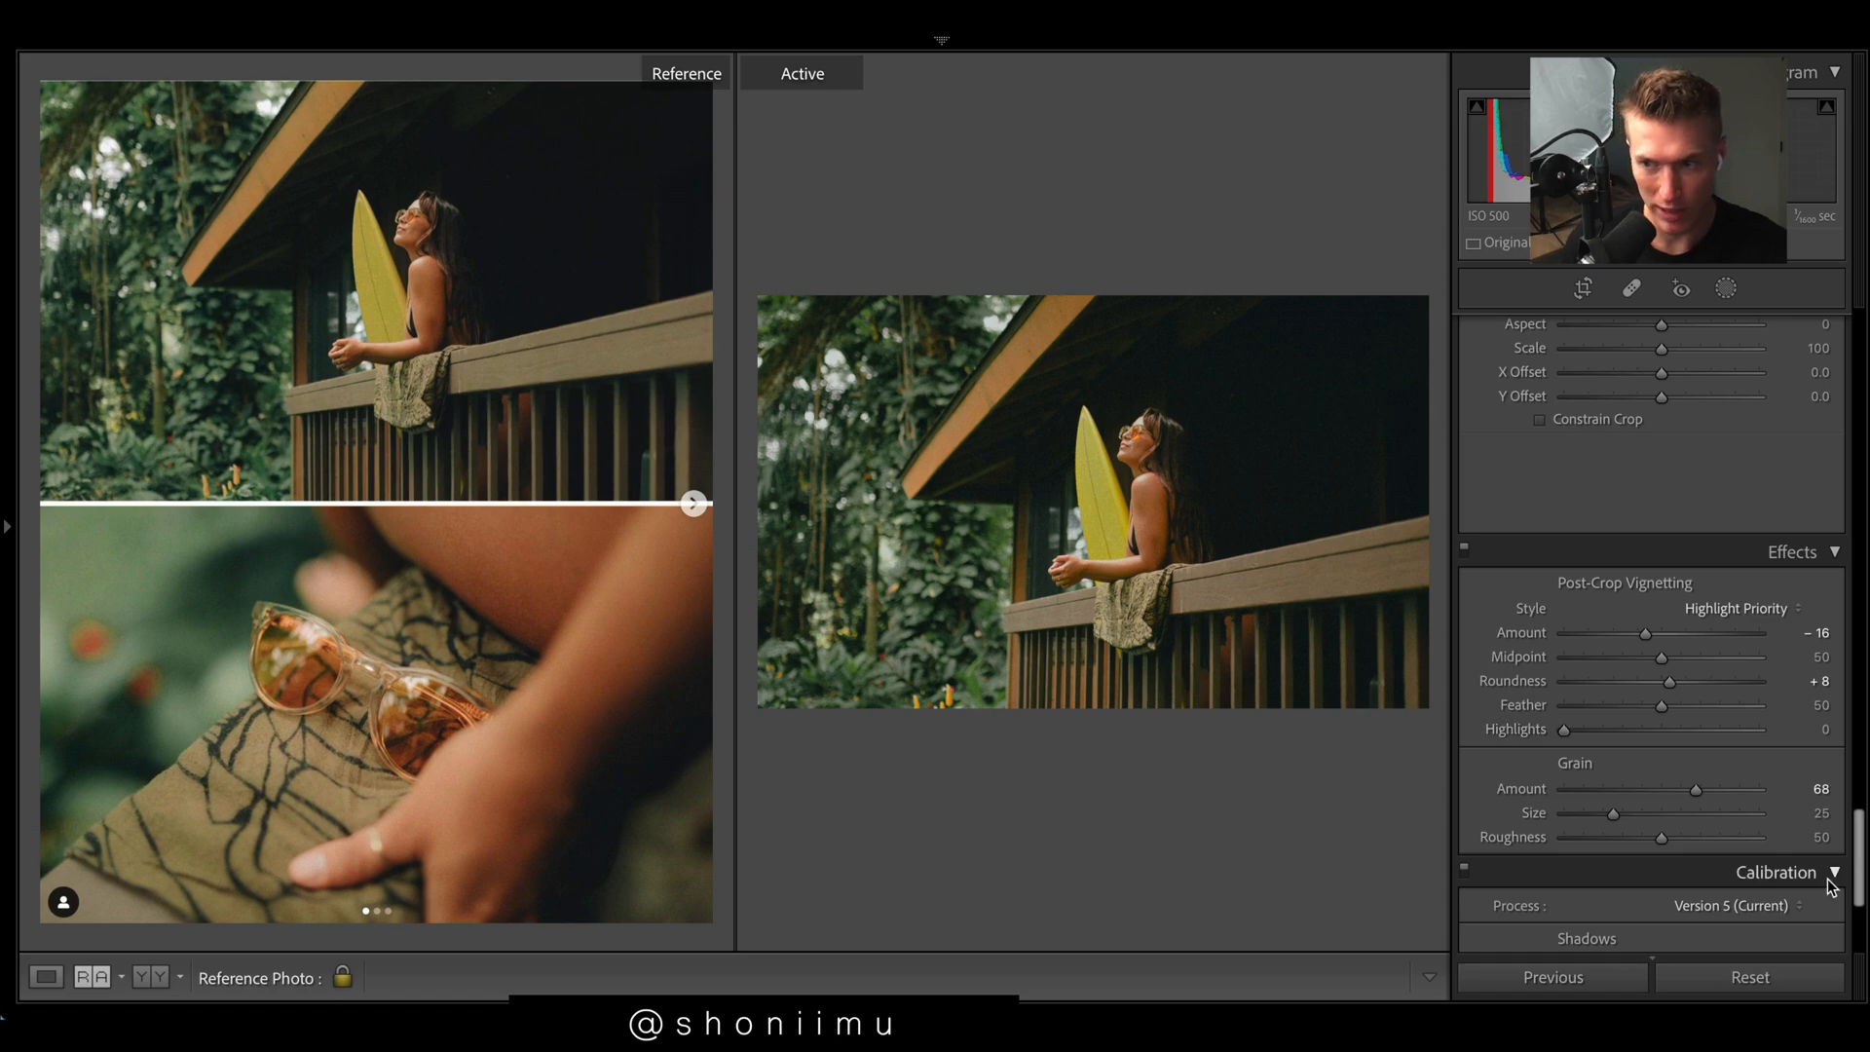
left_click_drag(1614, 813, 1584, 812)
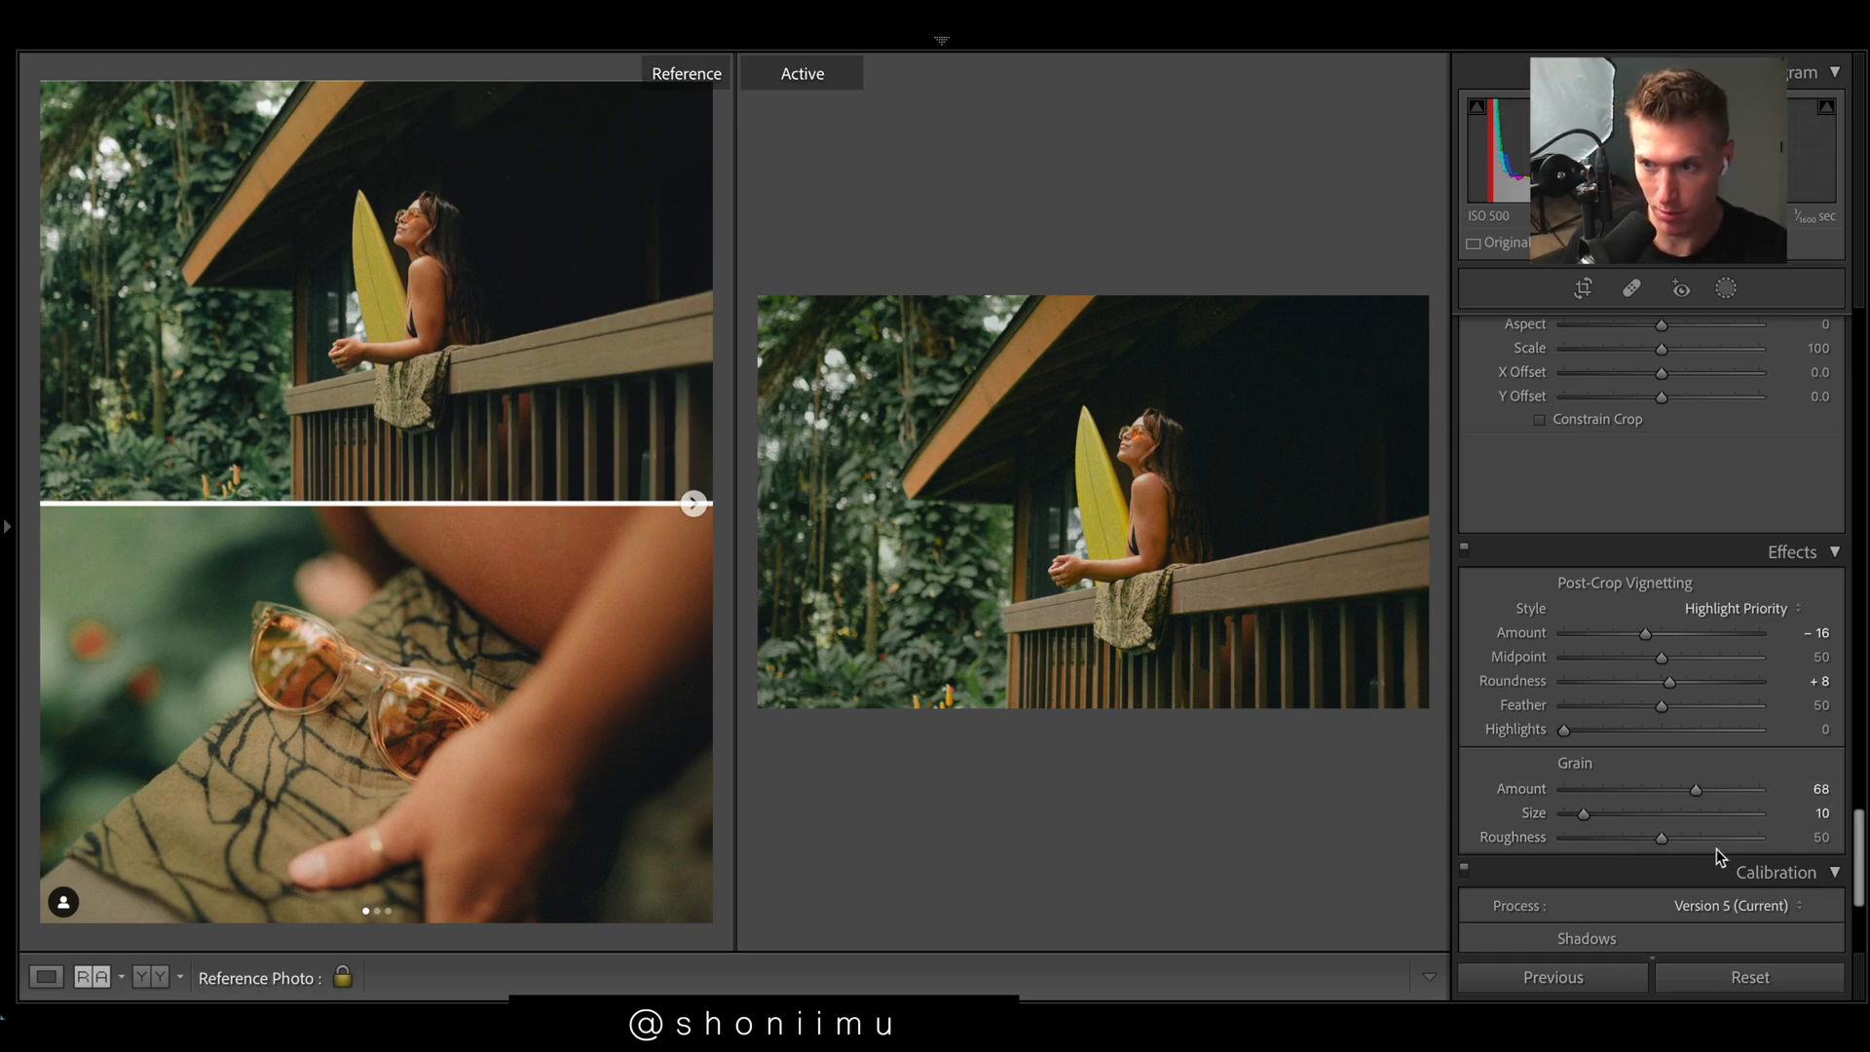
left_click_drag(1659, 836, 1717, 836)
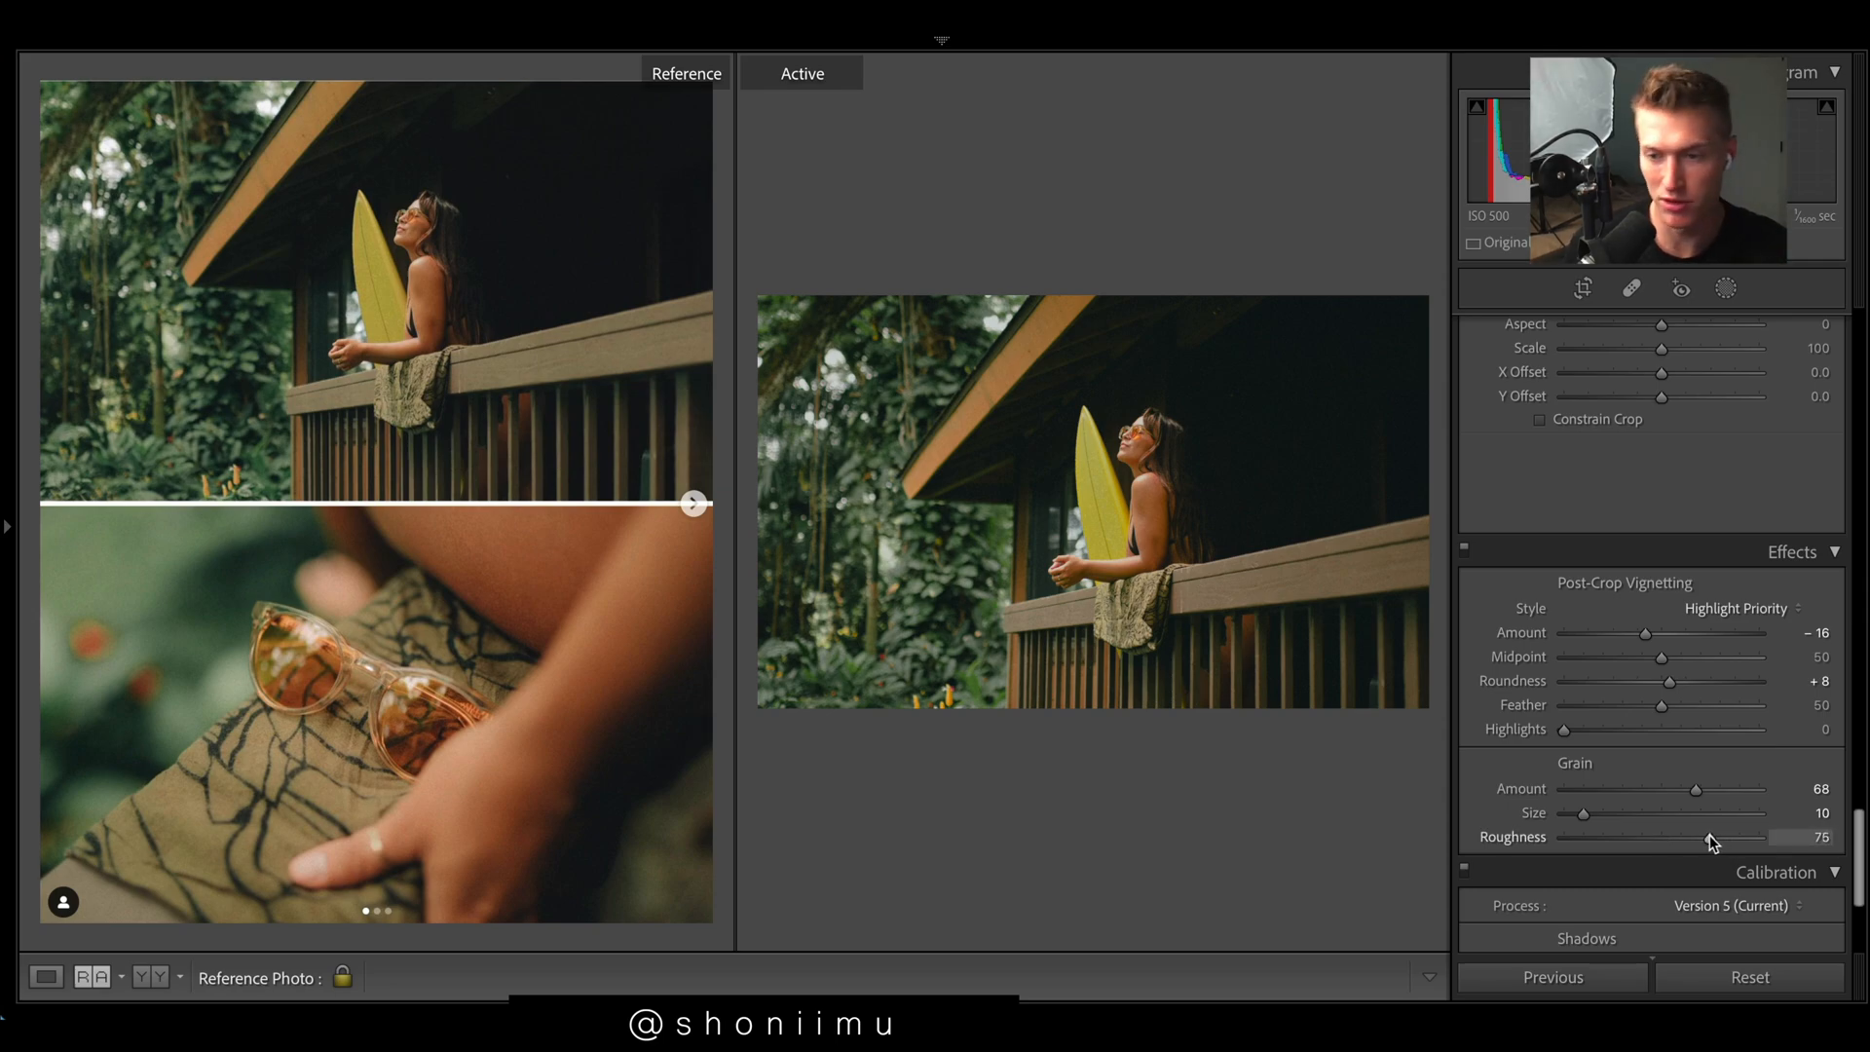
left_click_drag(1705, 835, 1741, 836)
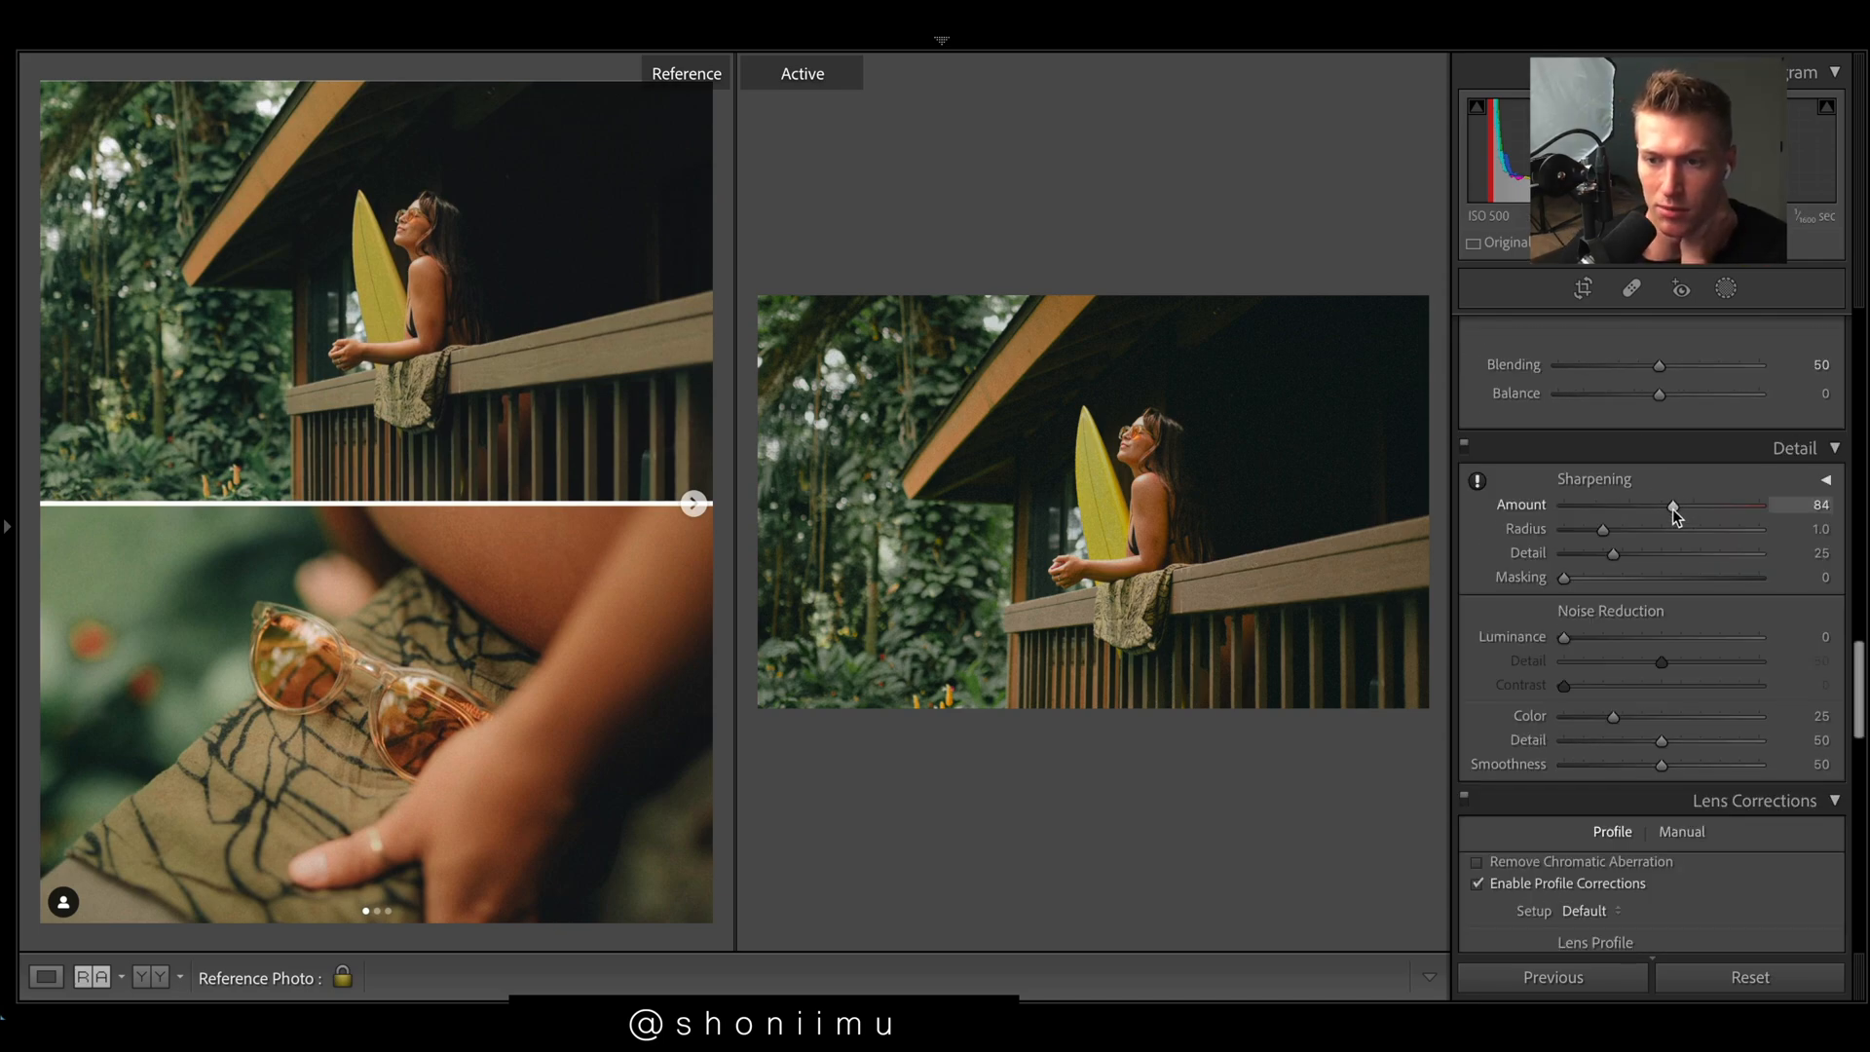
Step: Set Detail sharpening Amount to 76 and Masking to about 79
left_click_drag(1673, 505, 1667, 505)
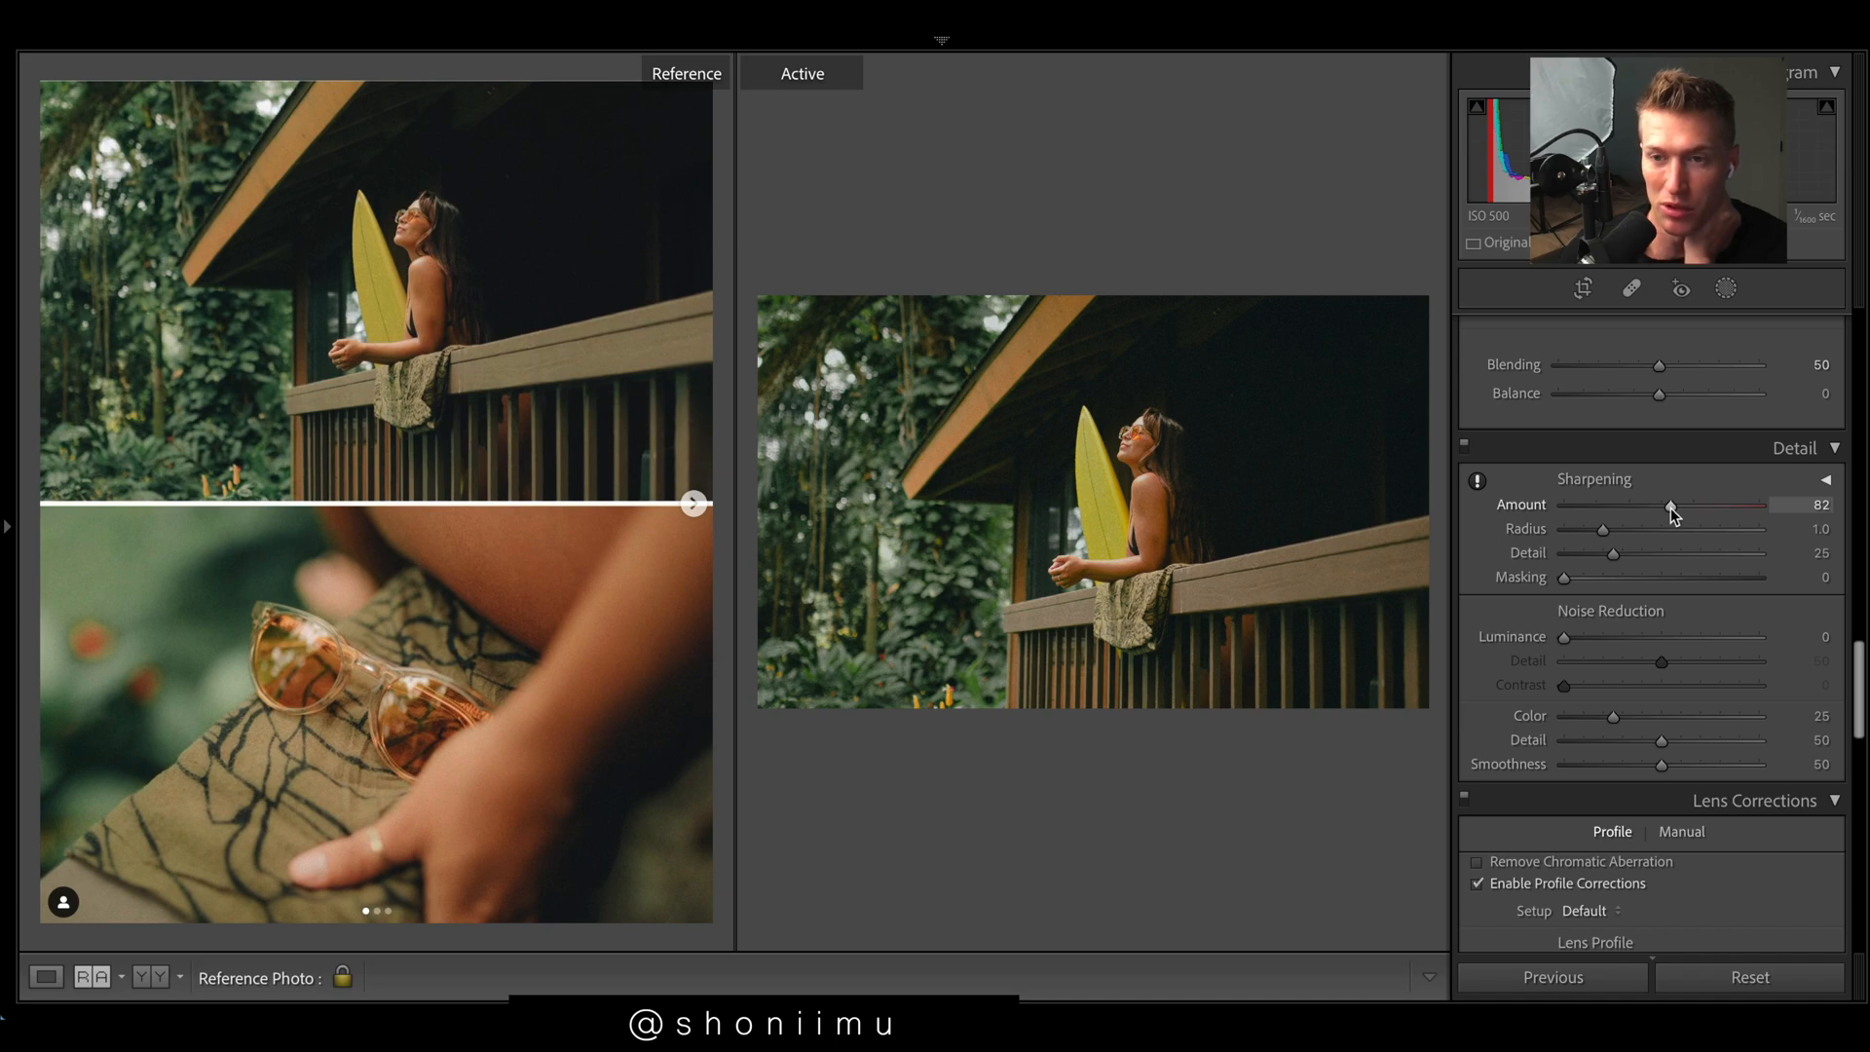
left_click_drag(1670, 506, 1658, 505)
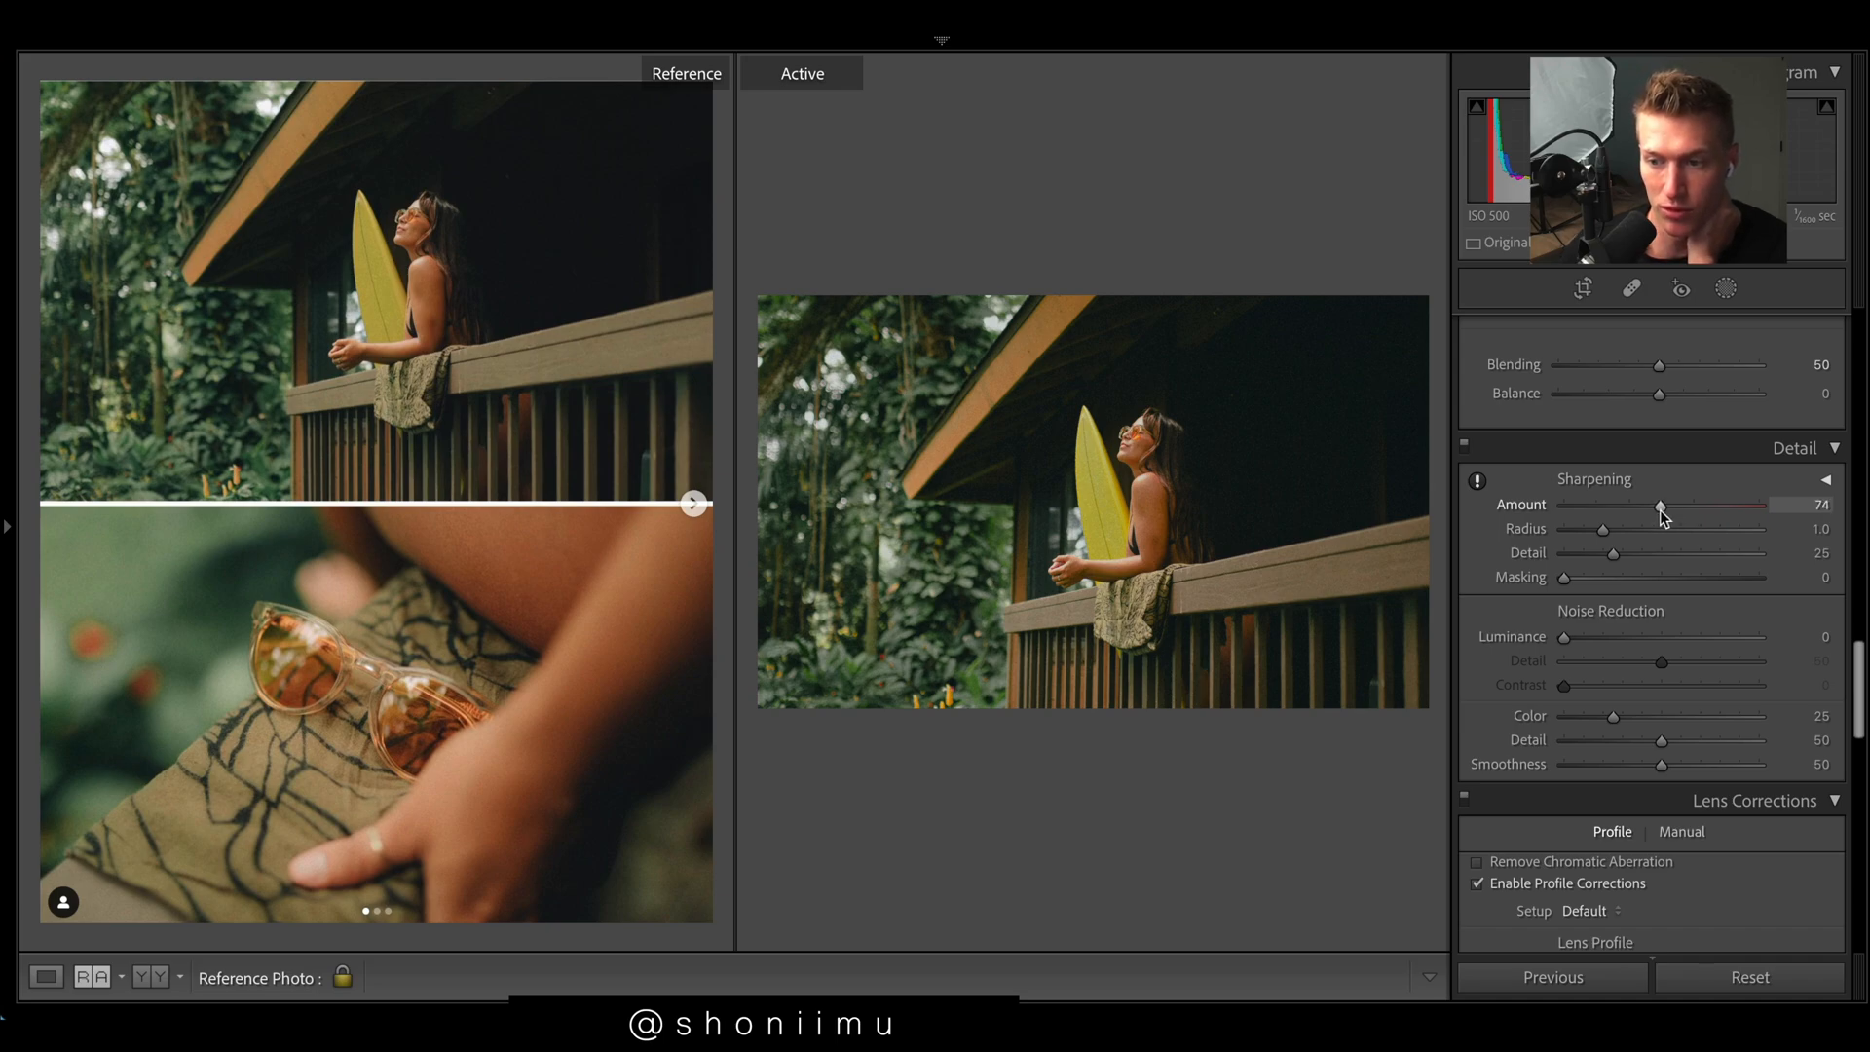
left_click_drag(1662, 504, 1669, 503)
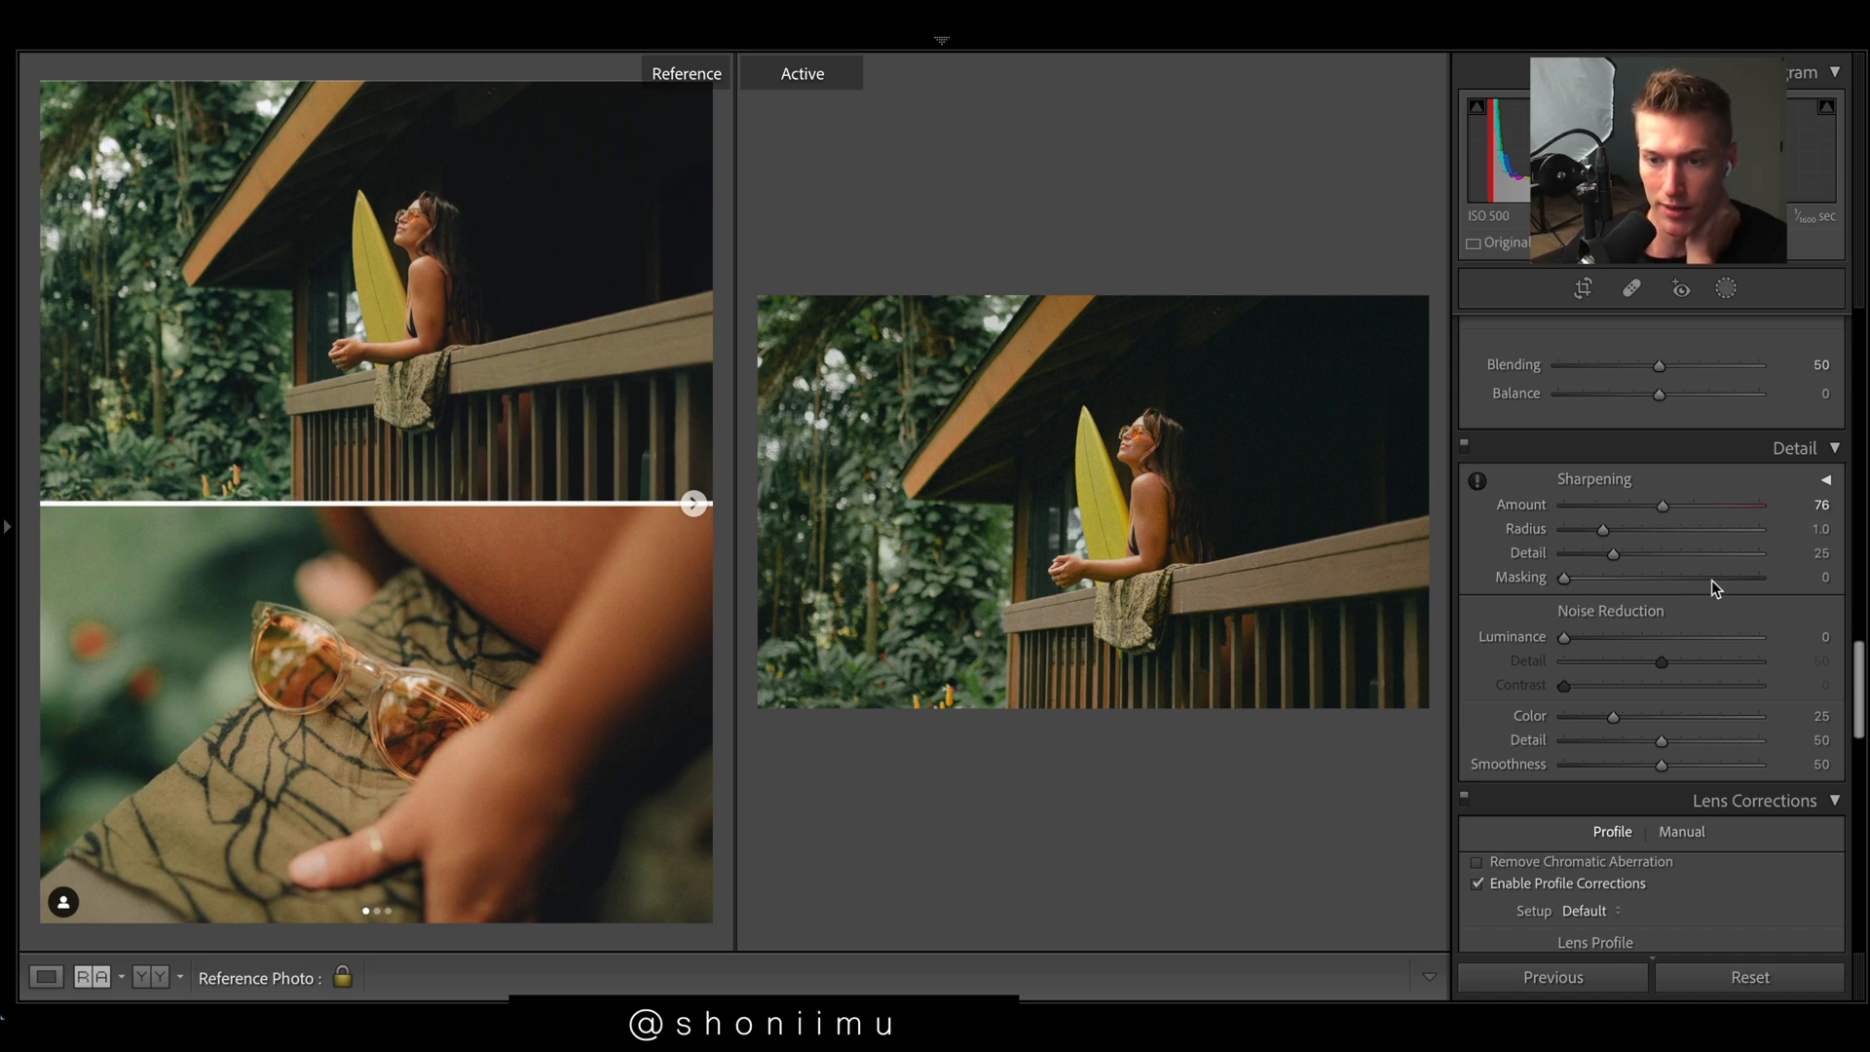
left_click_drag(1564, 577, 1697, 578)
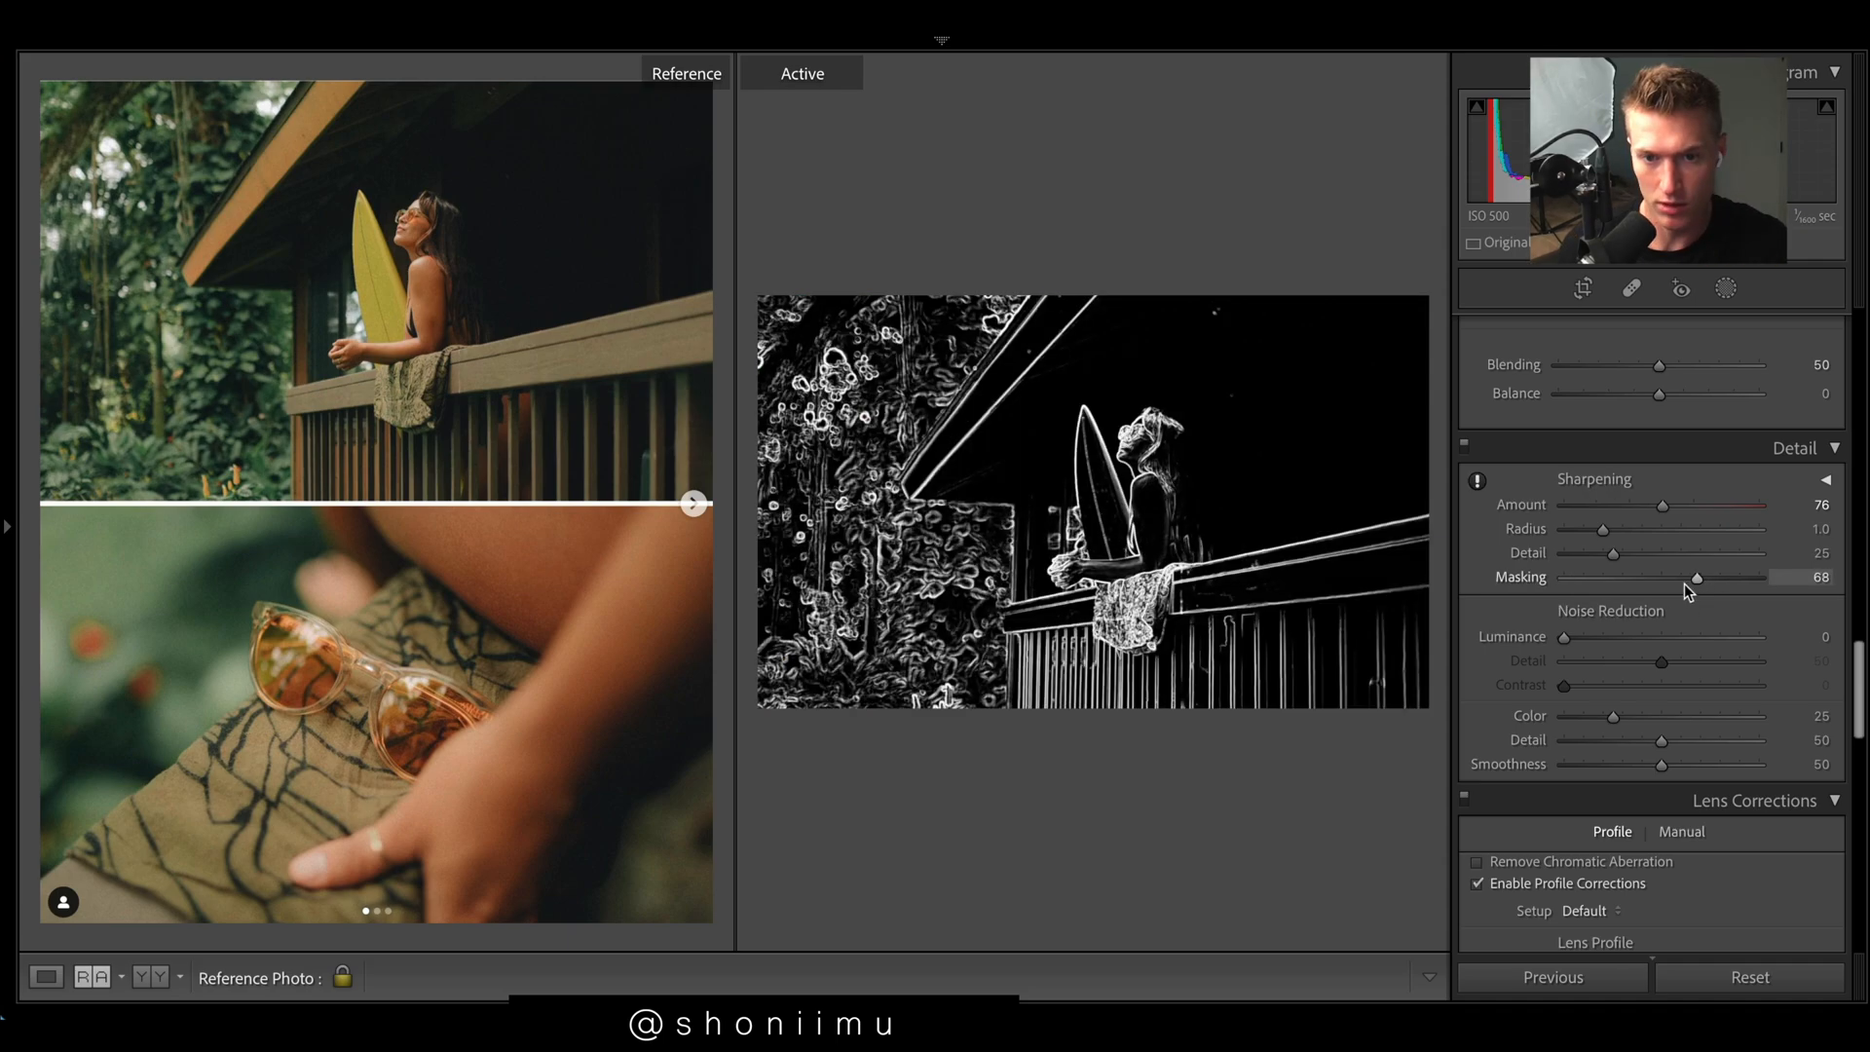
left_click_drag(1696, 578, 1714, 577)
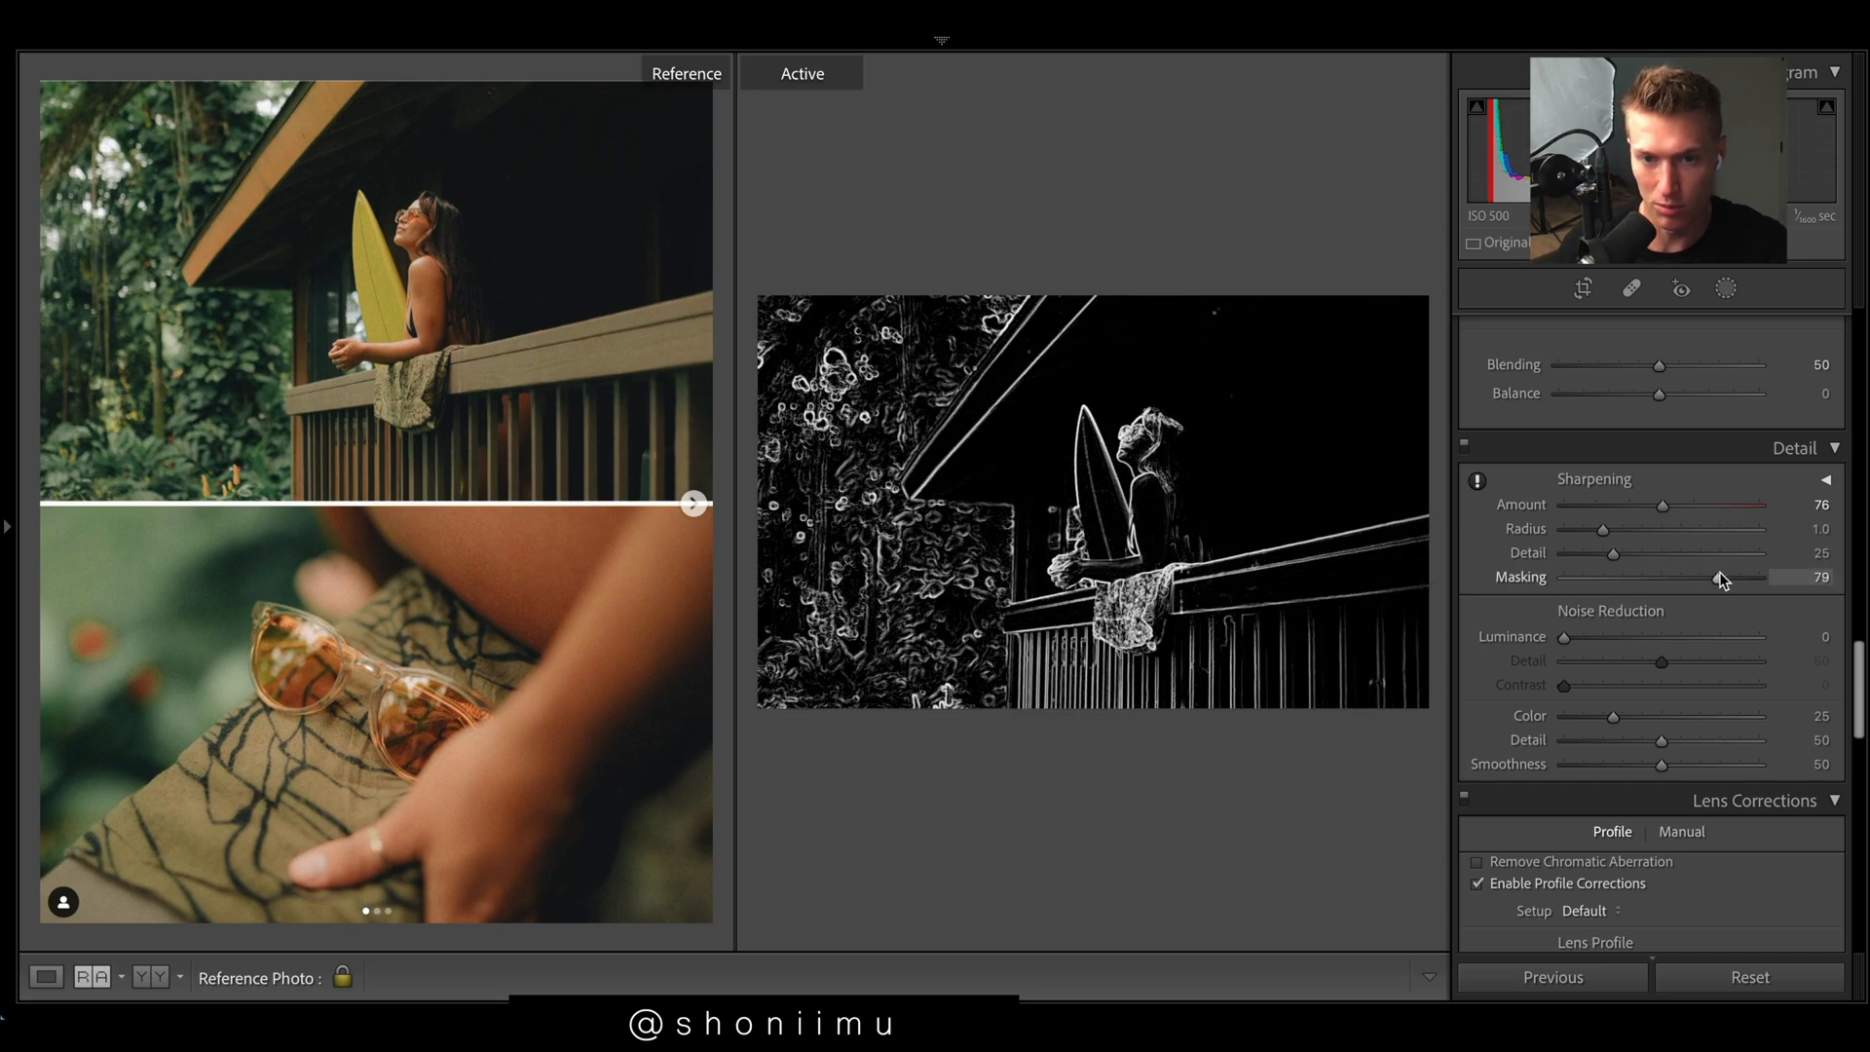
left_click_drag(1732, 577, 1691, 578)
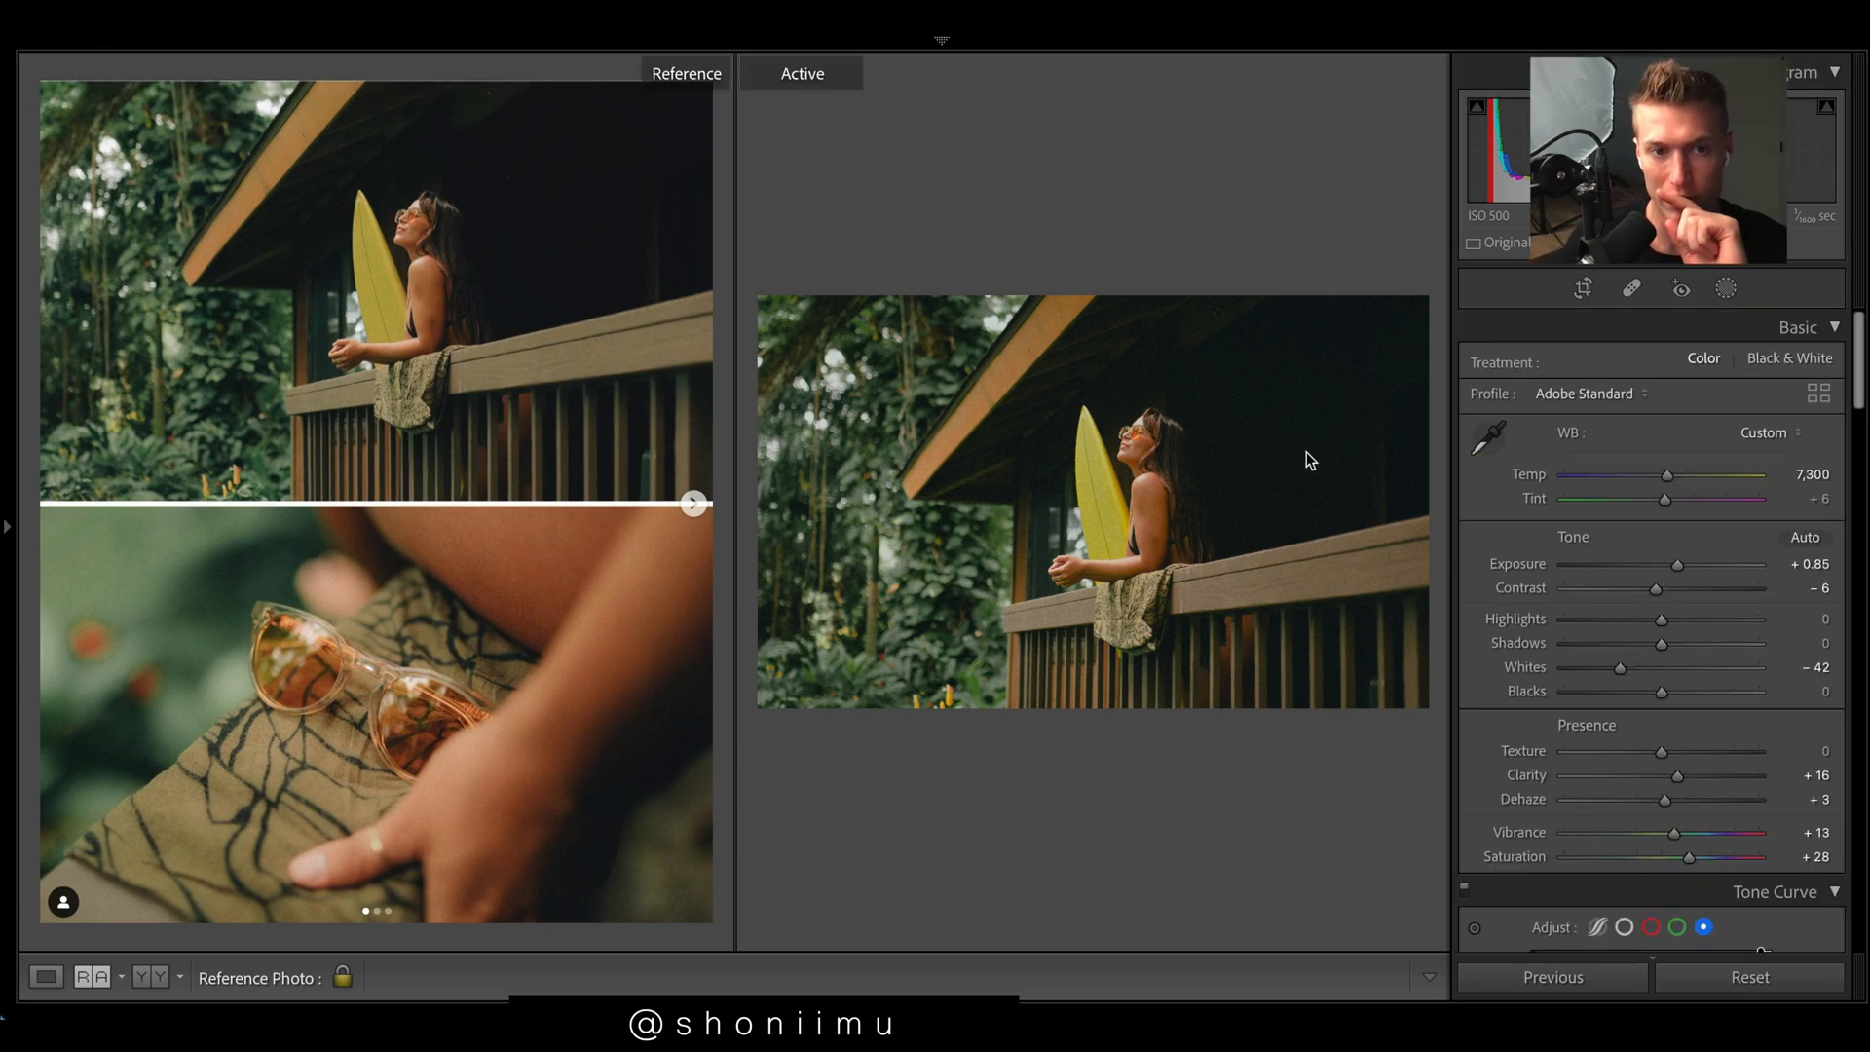
mouse_move(1413, 219)
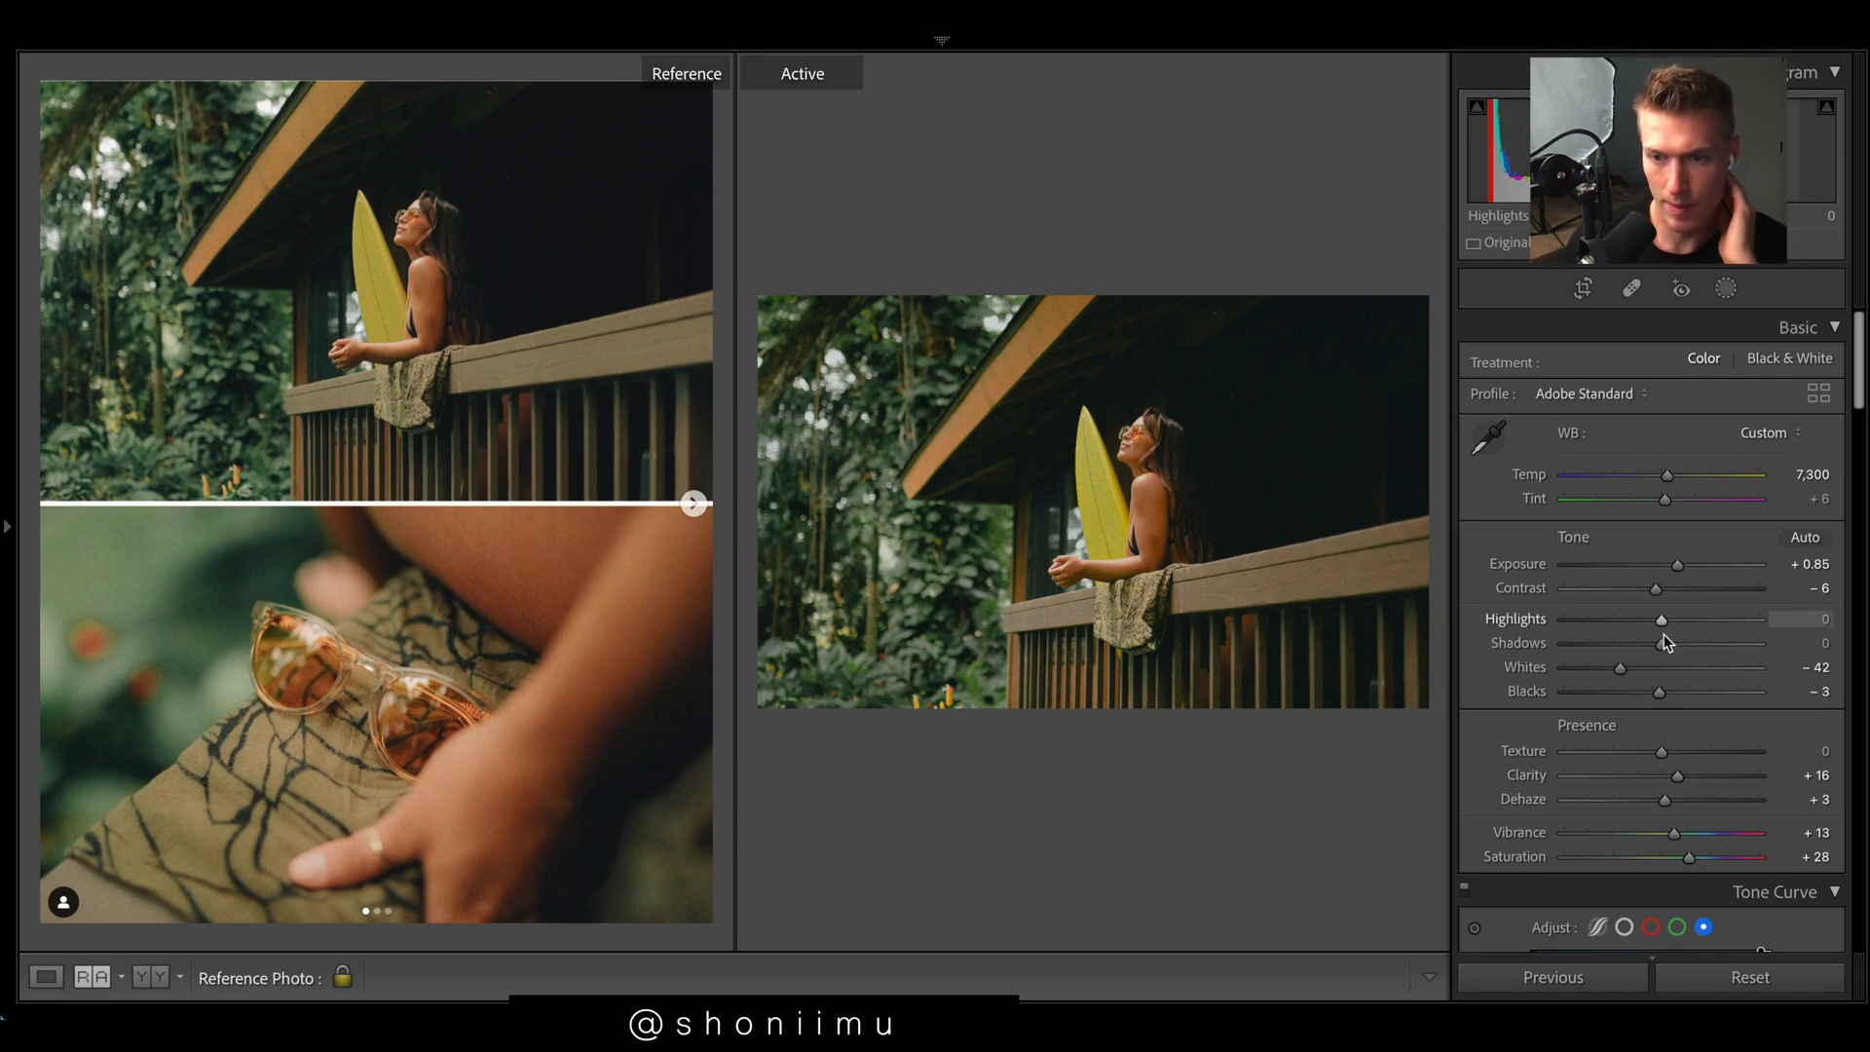
Step: Preview Shadows and Highlights extremes, then settle Shadows near -1 and Highlights at -10
left_click_drag(1664, 642, 1563, 643)
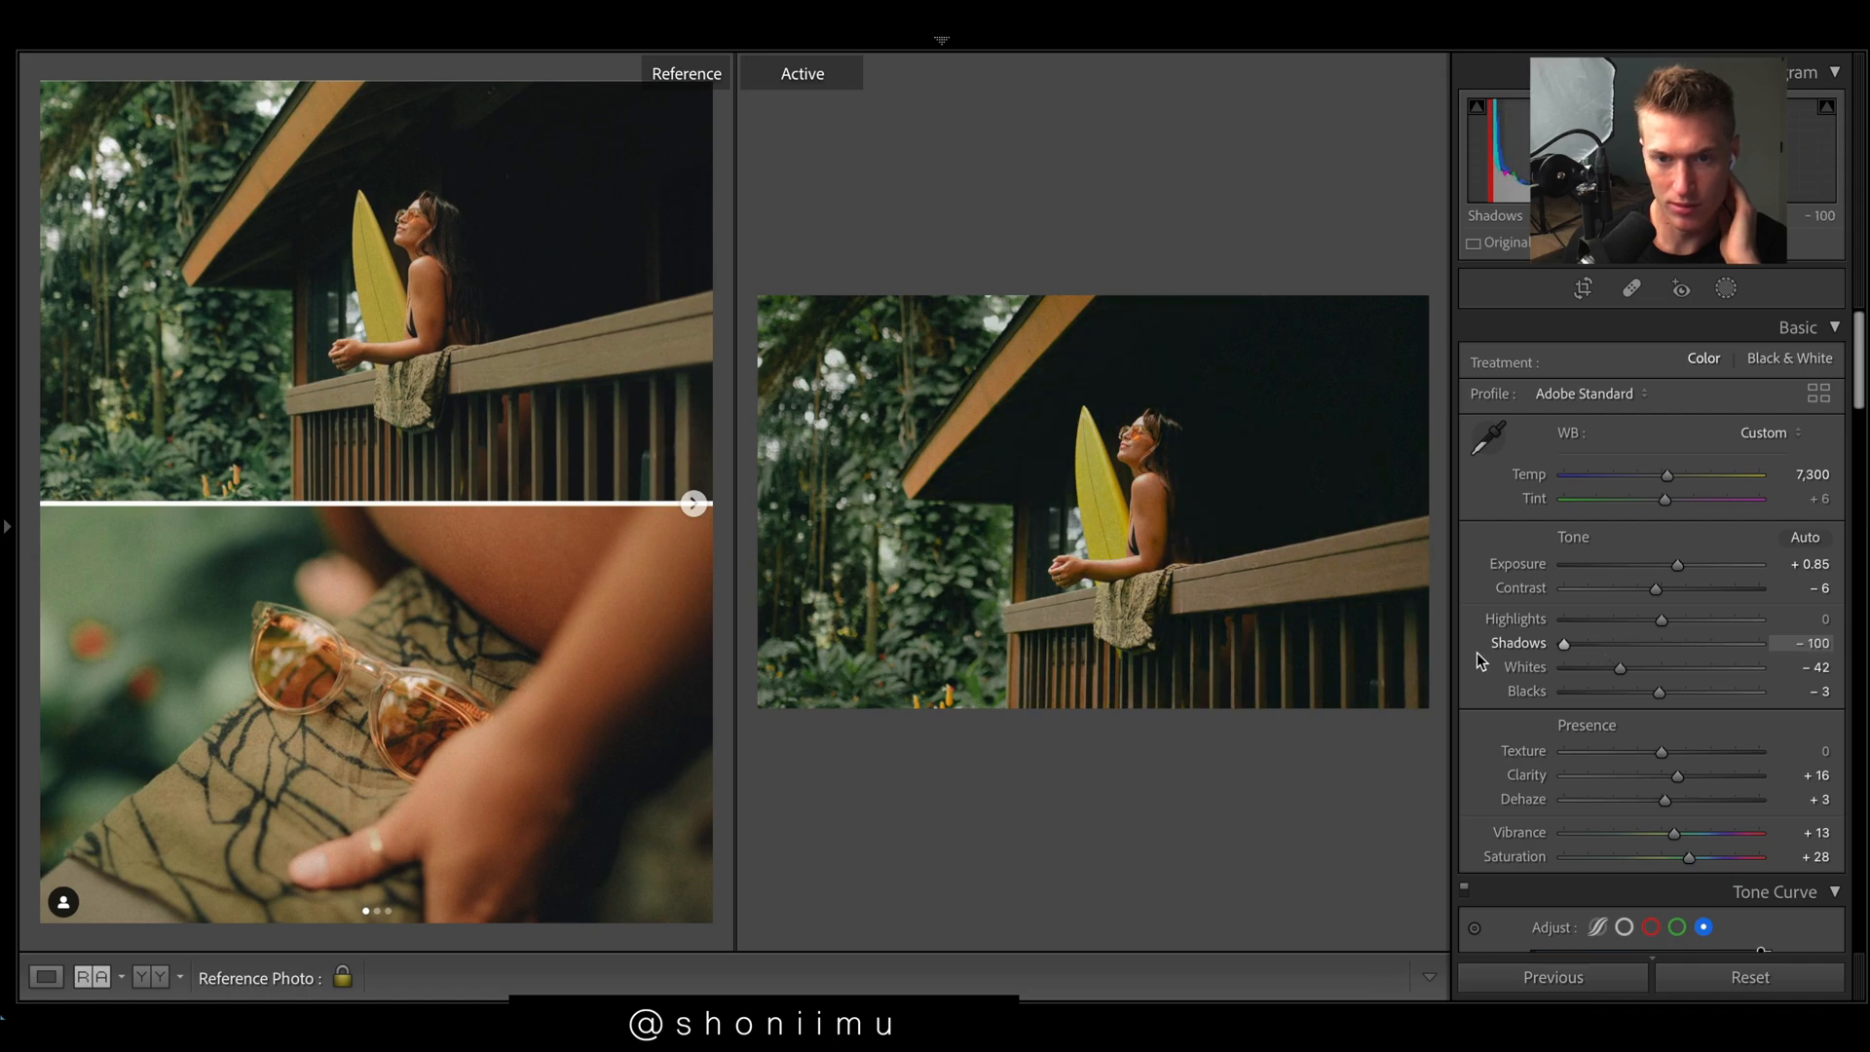
left_click_drag(1565, 642, 1663, 643)
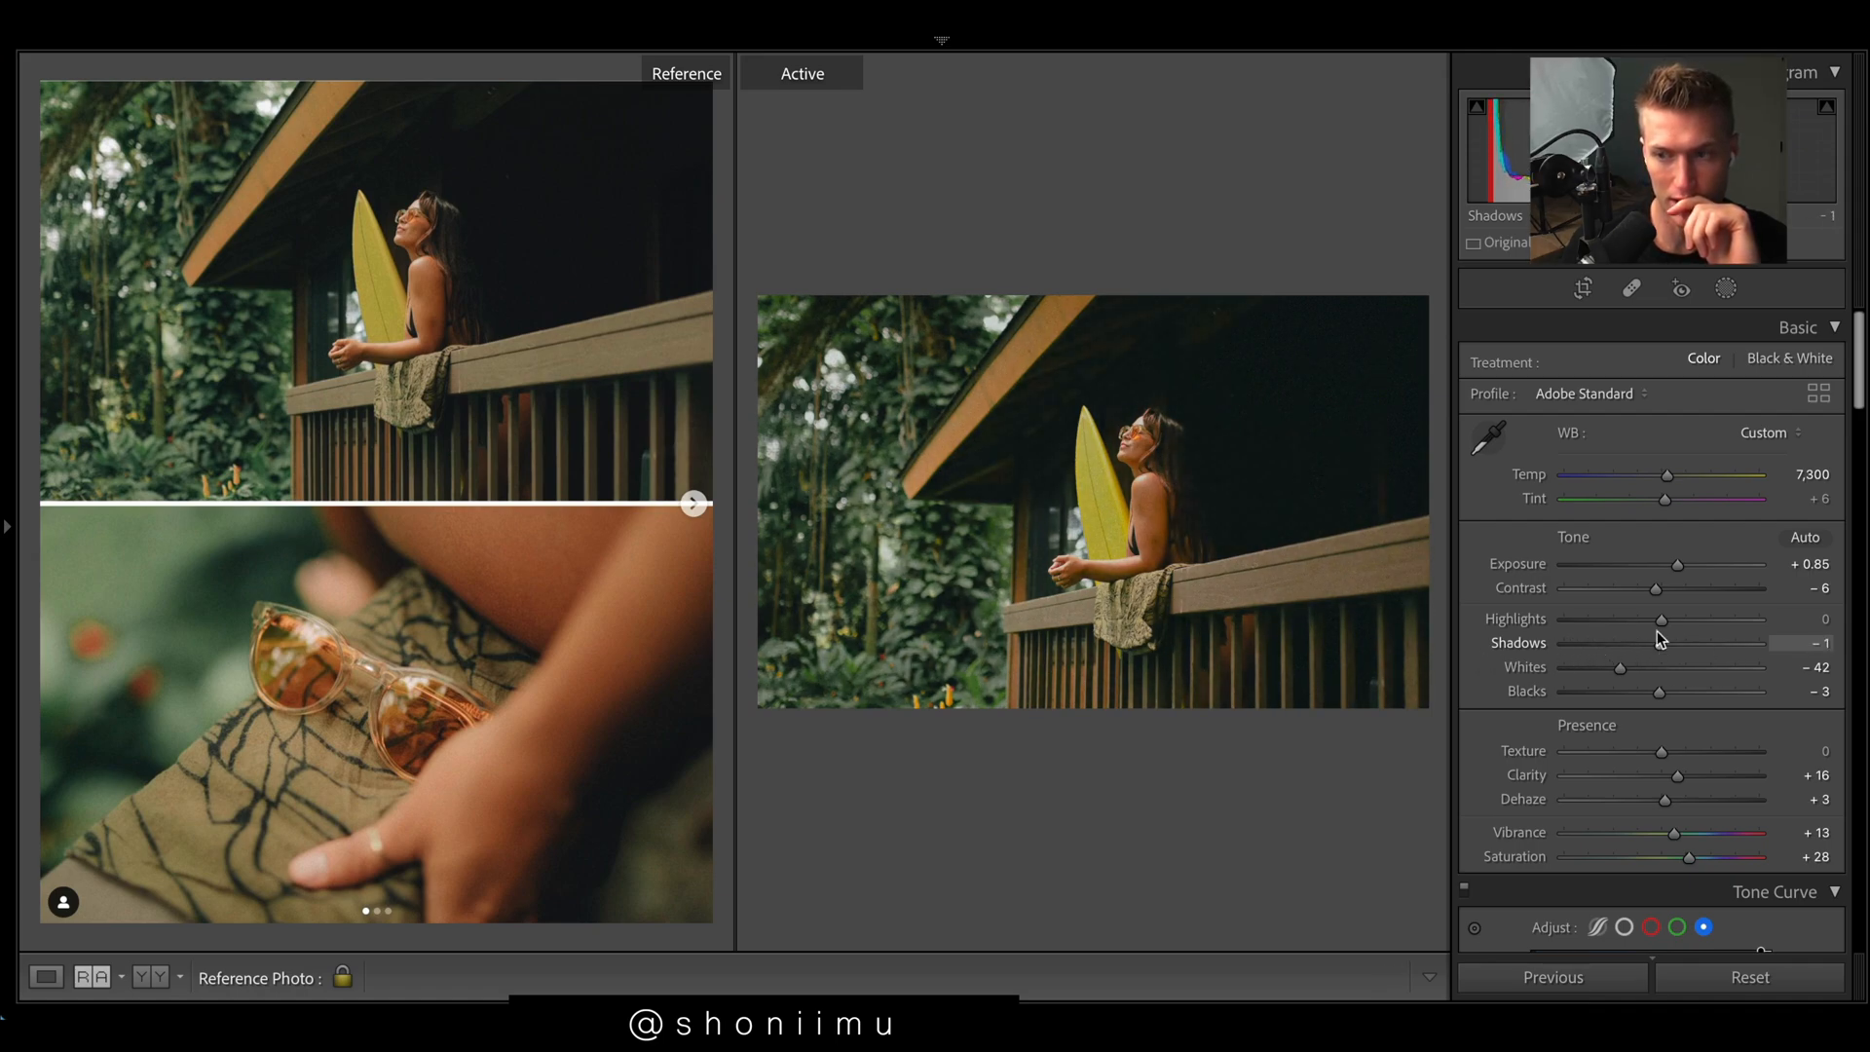
left_click_drag(1670, 620, 1706, 620)
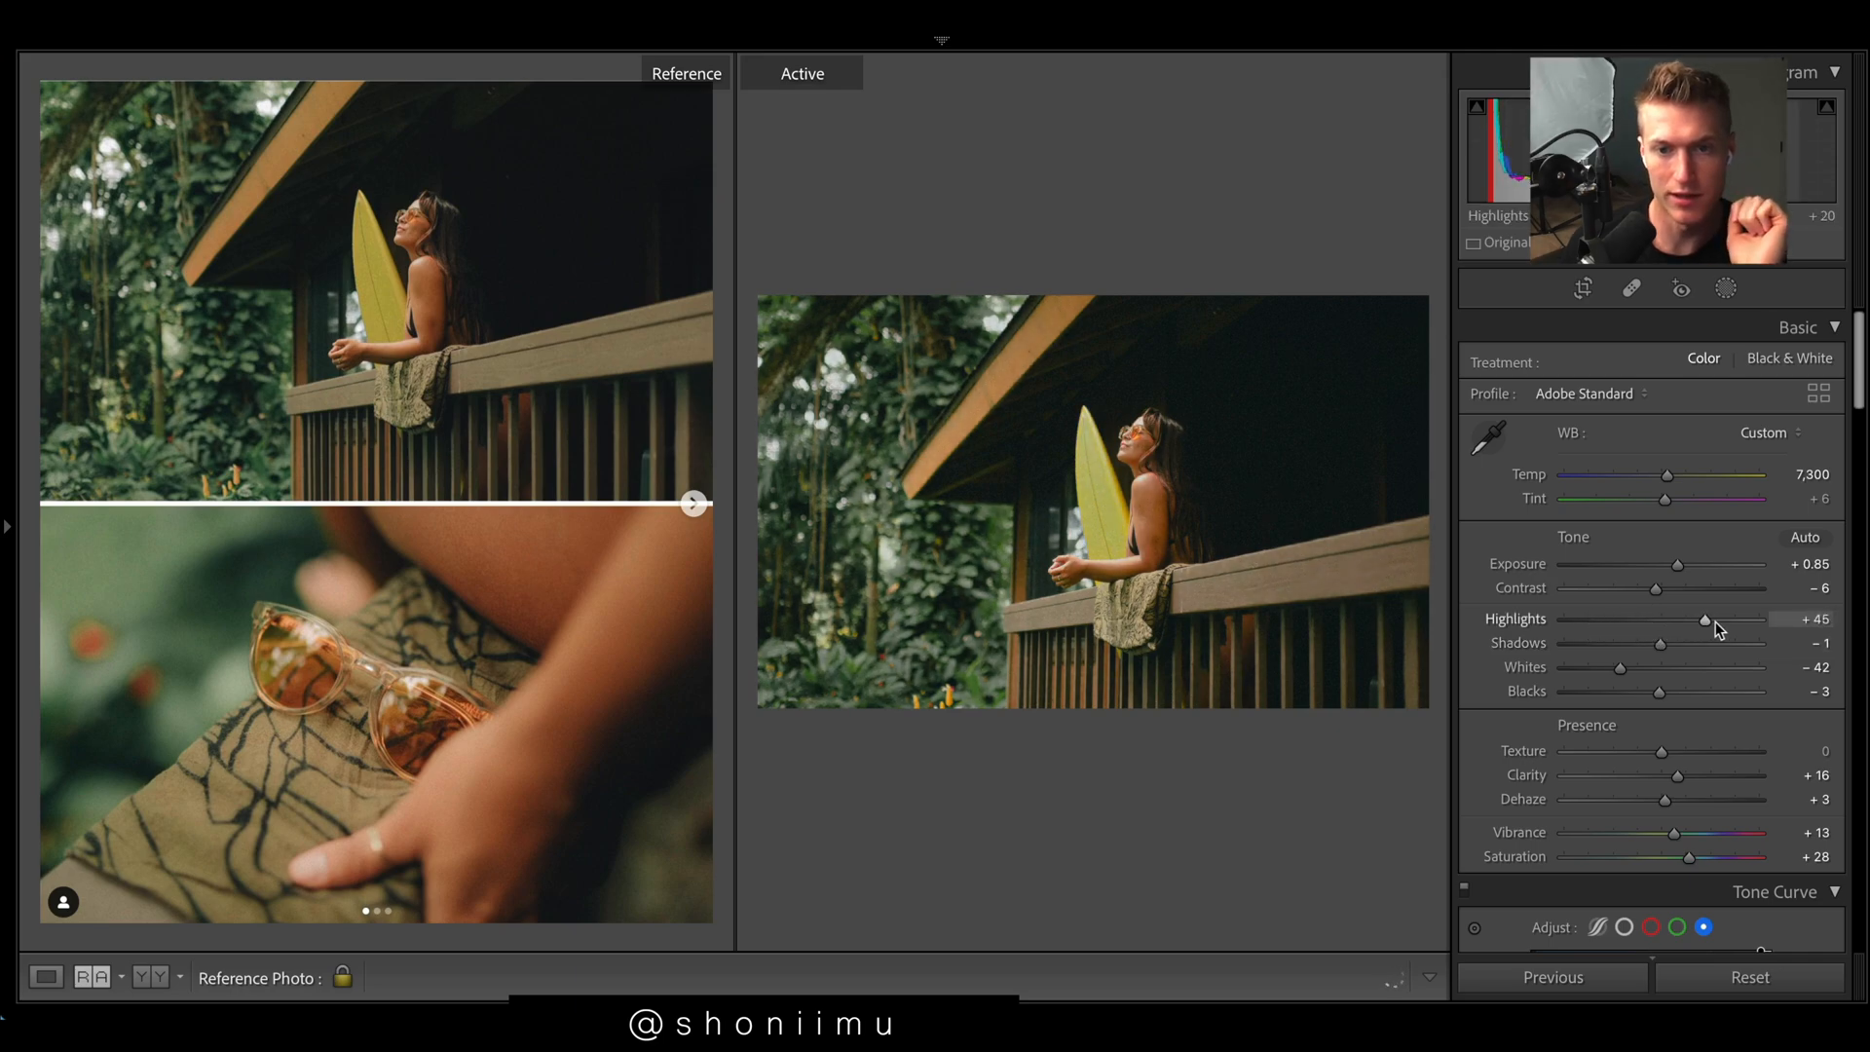
left_click_drag(1706, 619, 1564, 620)
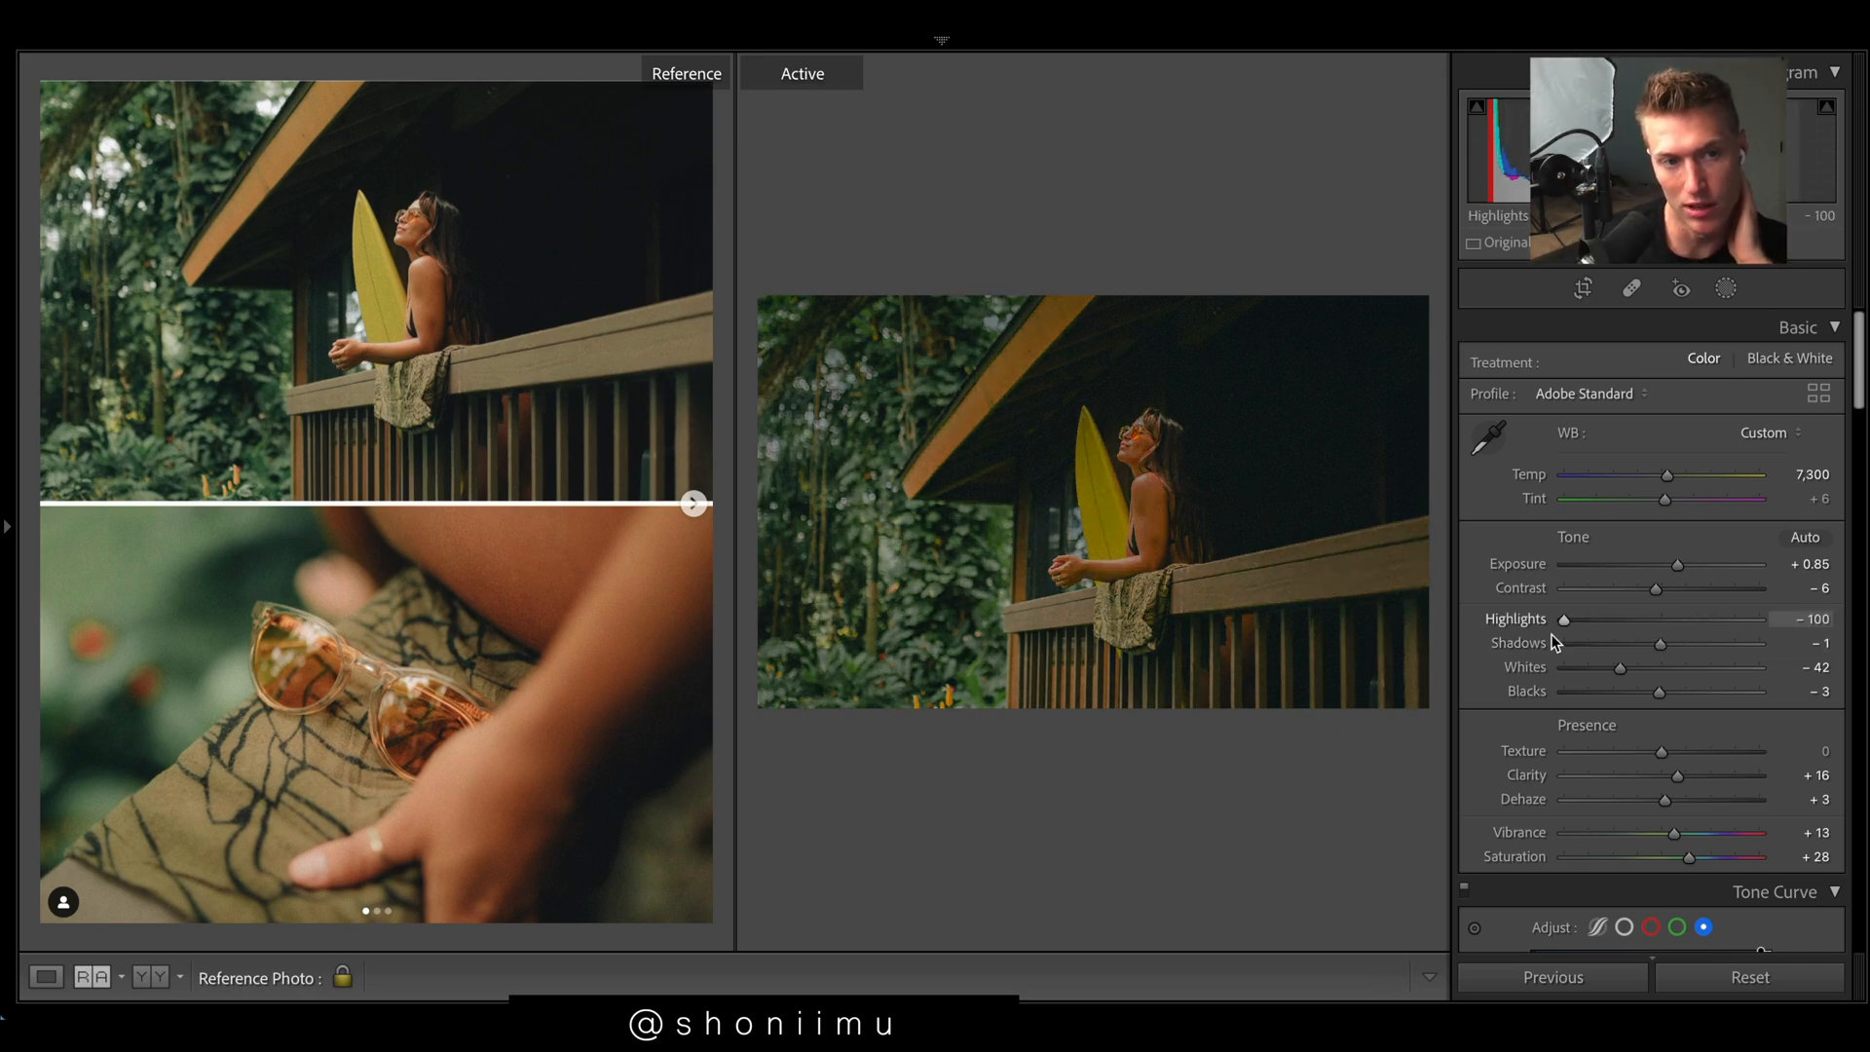
left_click_drag(1564, 618, 1652, 618)
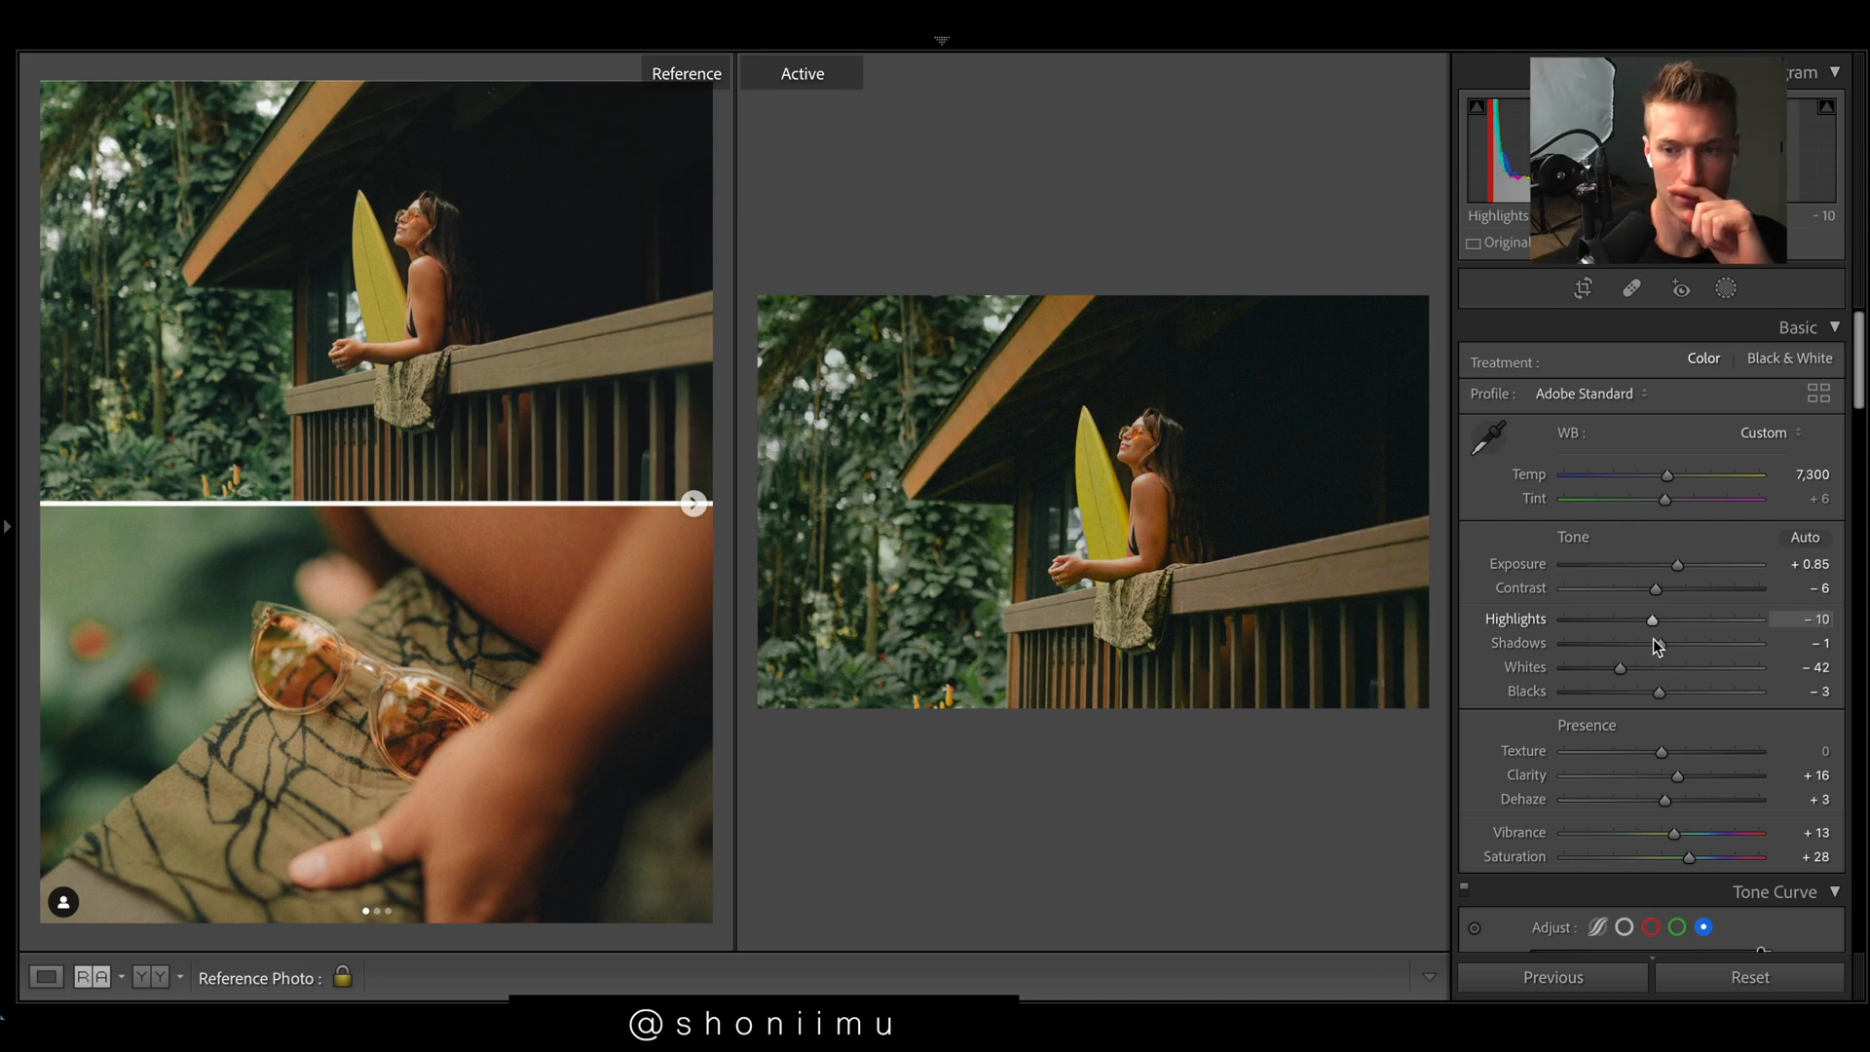
left_click_drag(1654, 618, 1657, 617)
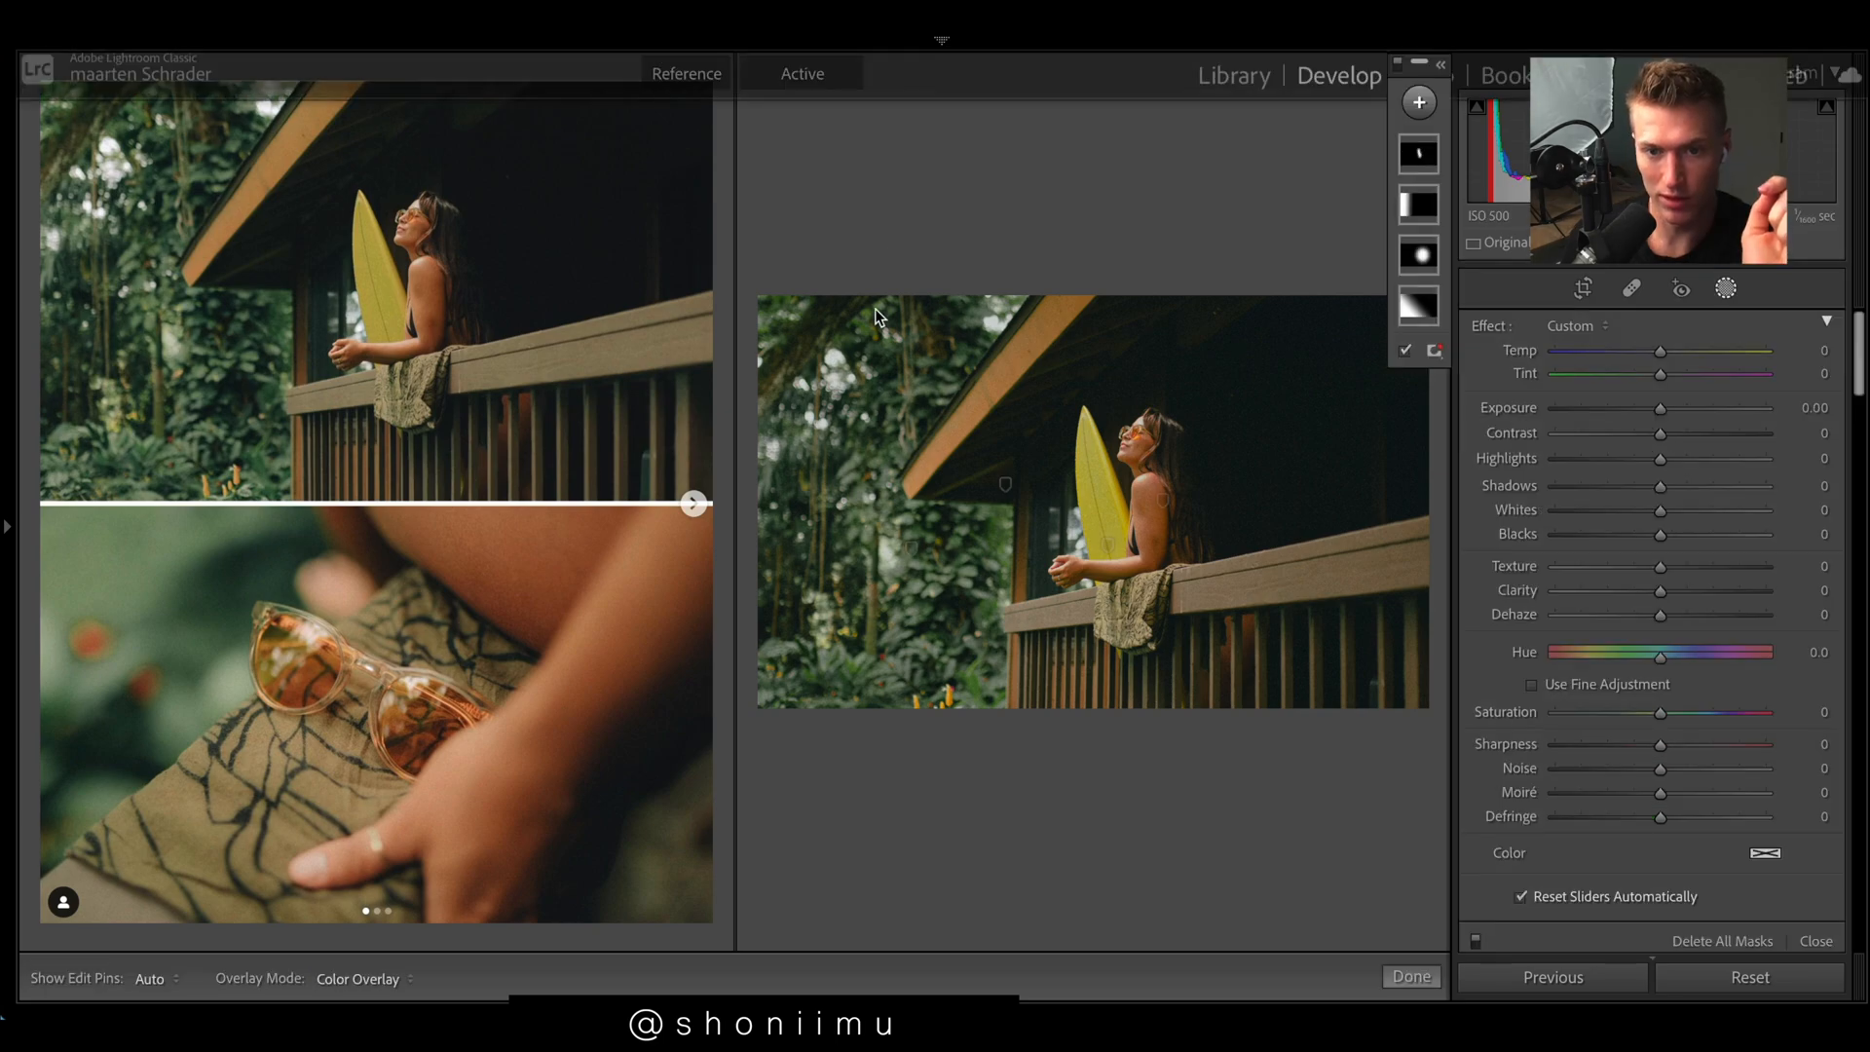
Step: Select the radial mask over the woman and hide the foliage Mask 3
left_click(1419, 254)
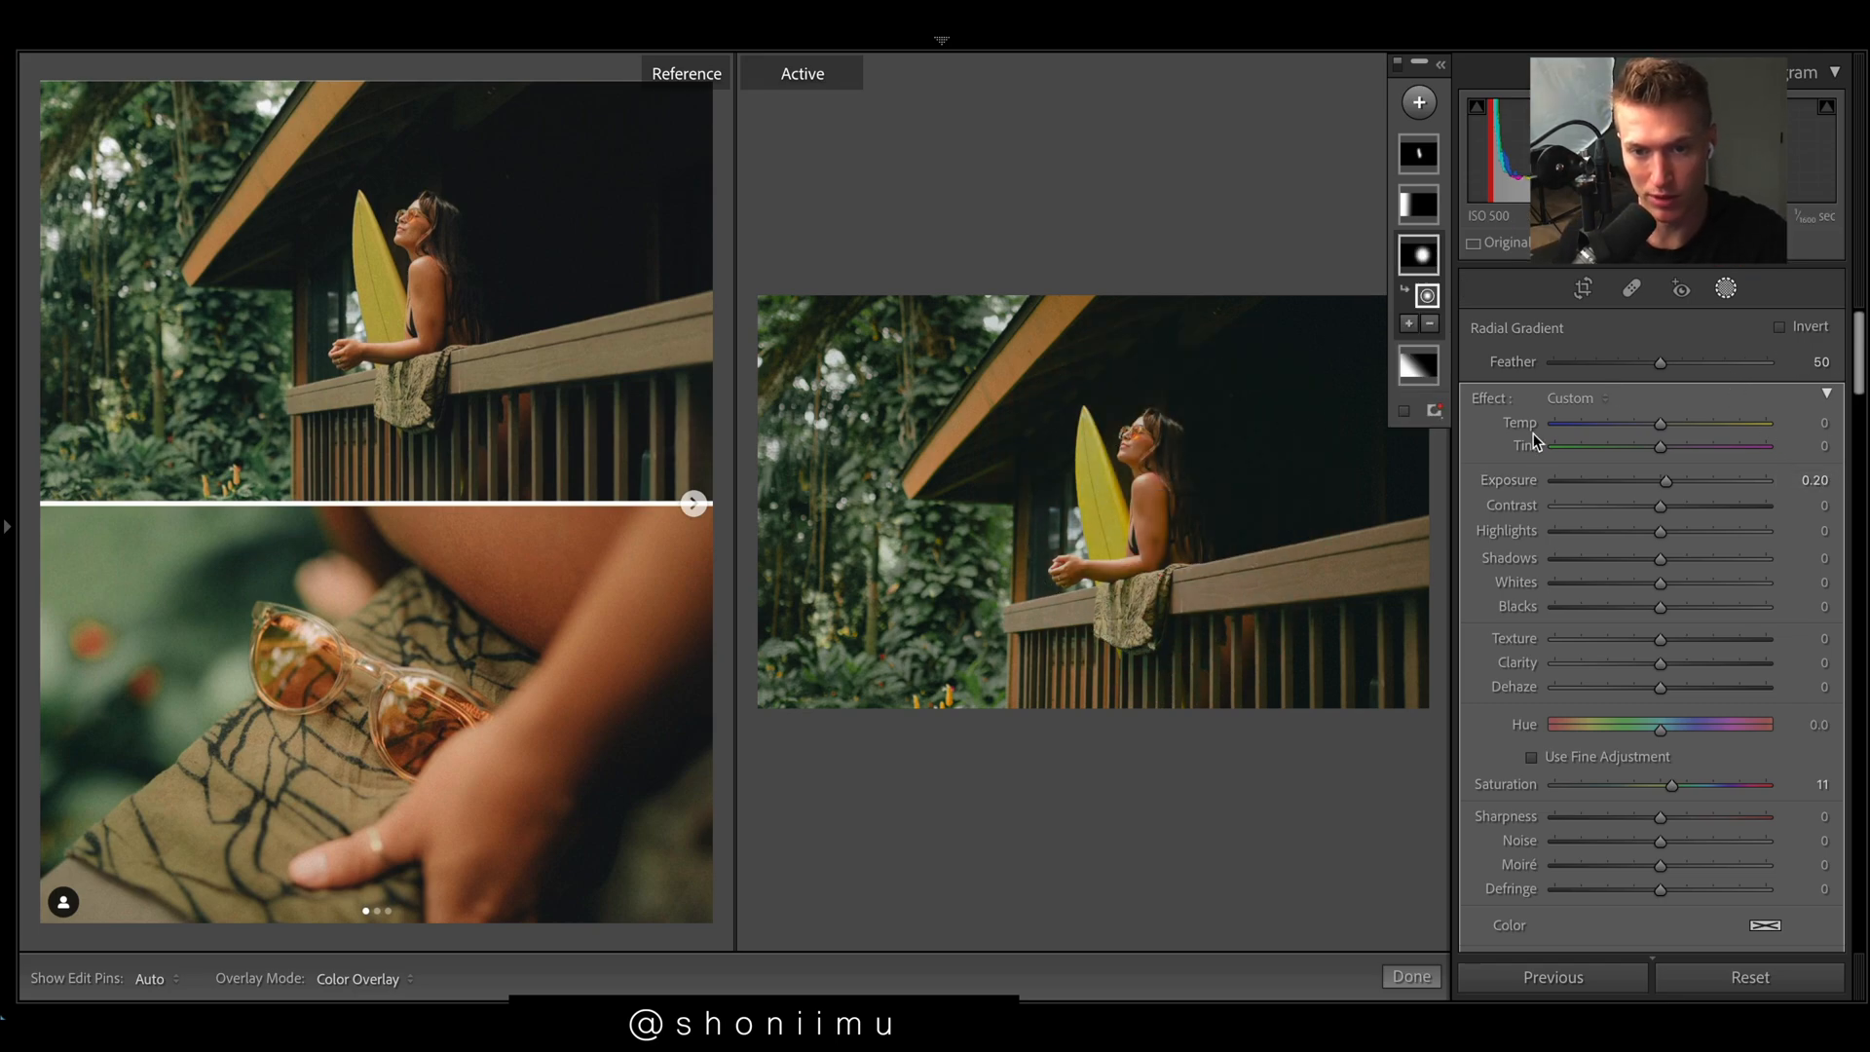
left_click(1418, 254)
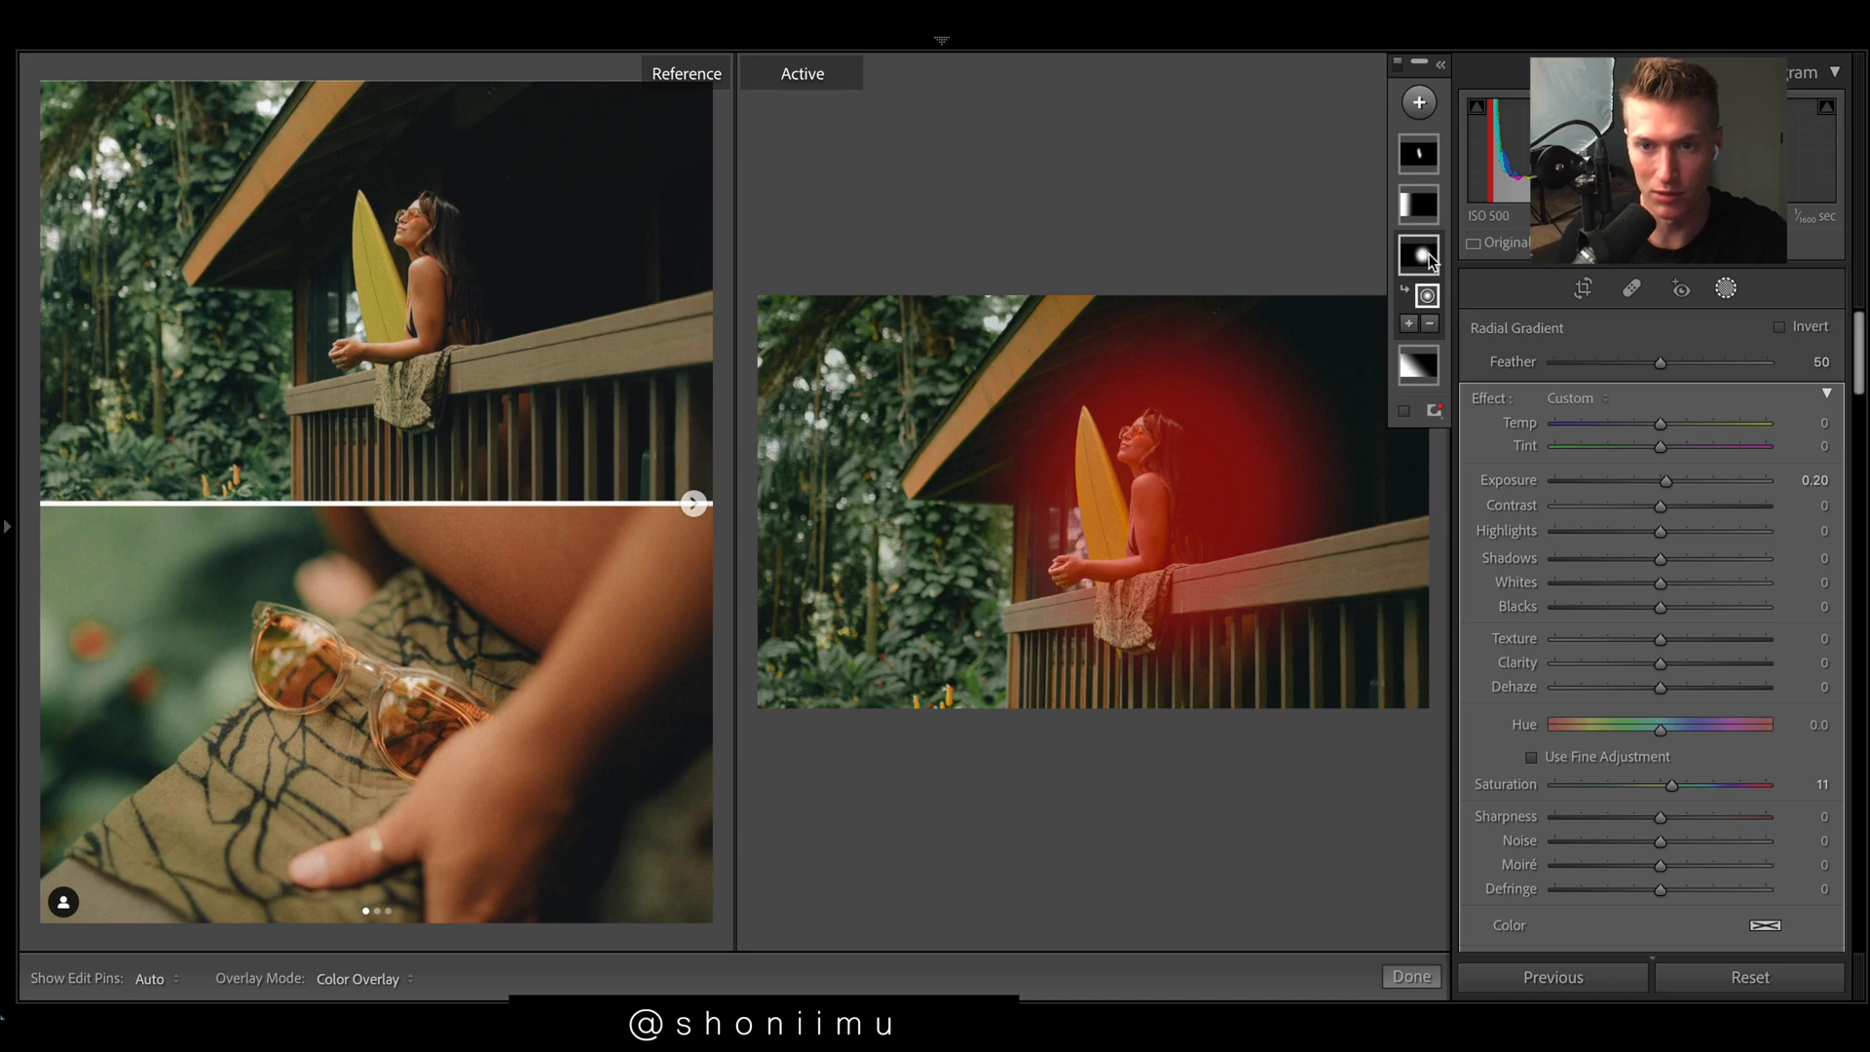
right_click(1418, 253)
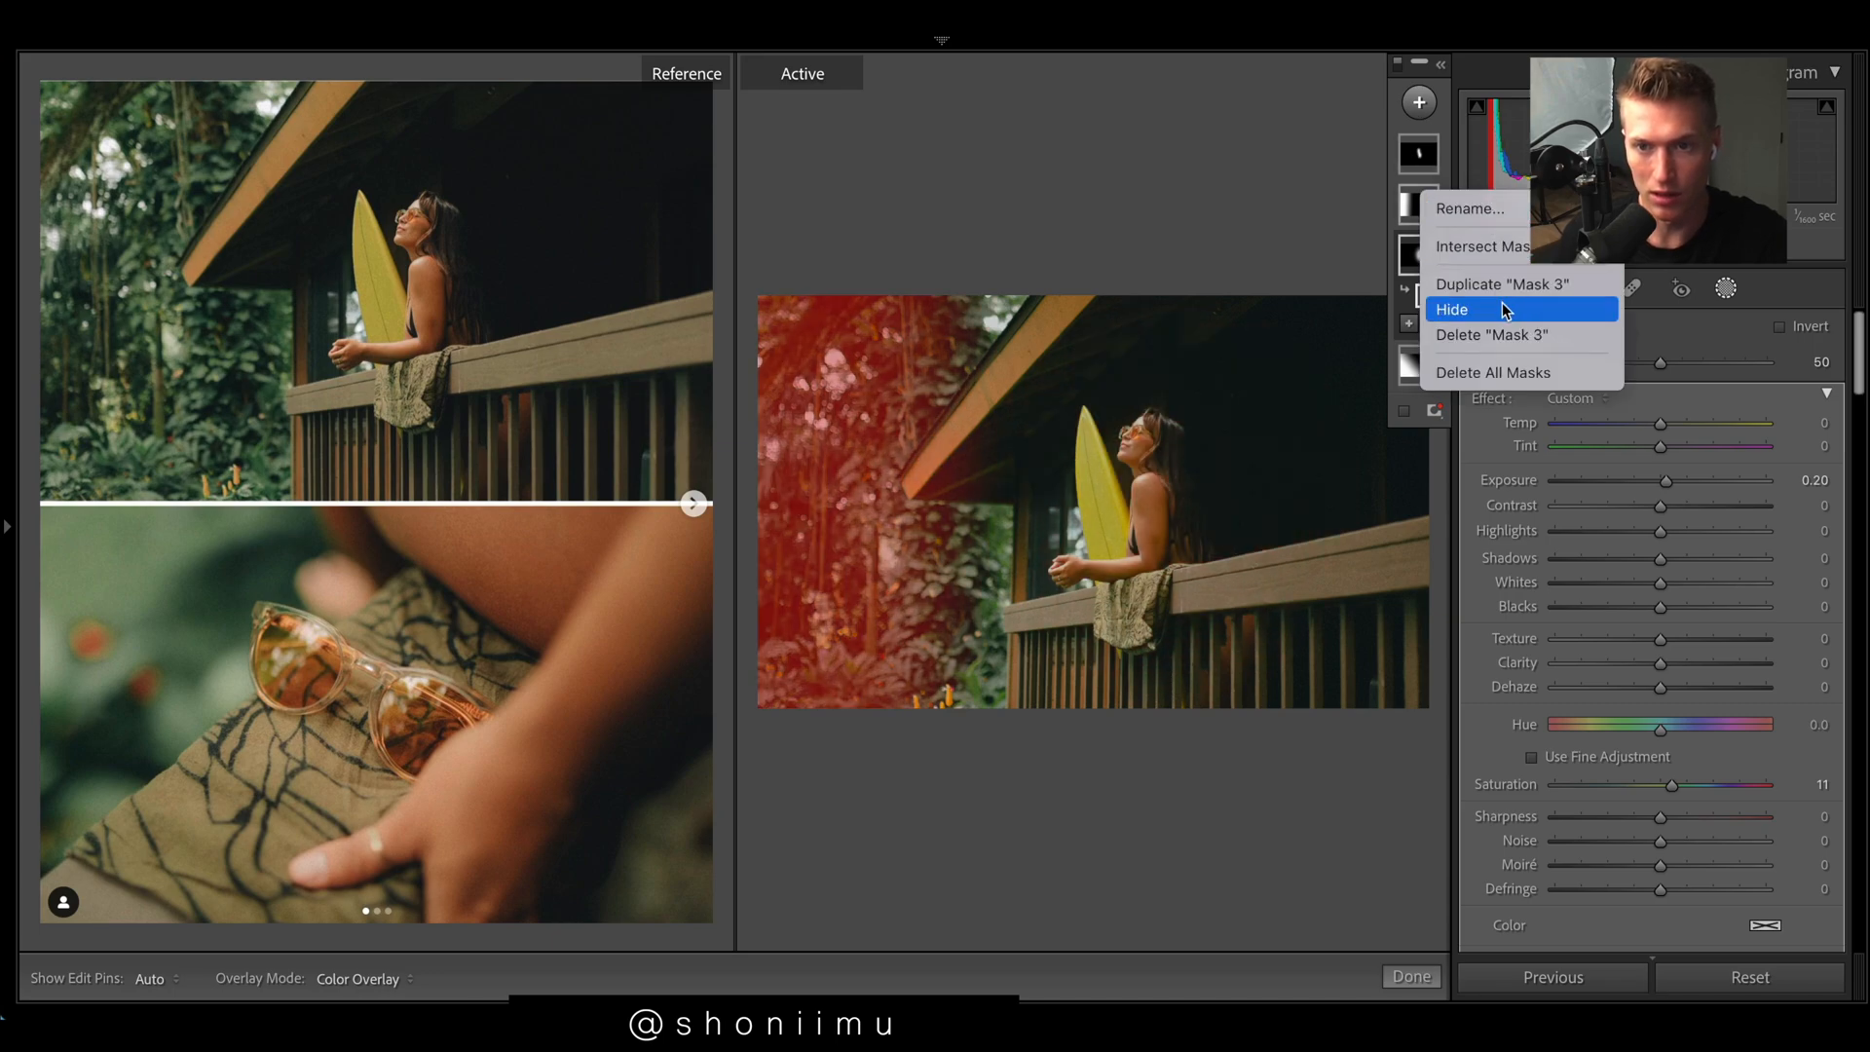
left_click(1453, 308)
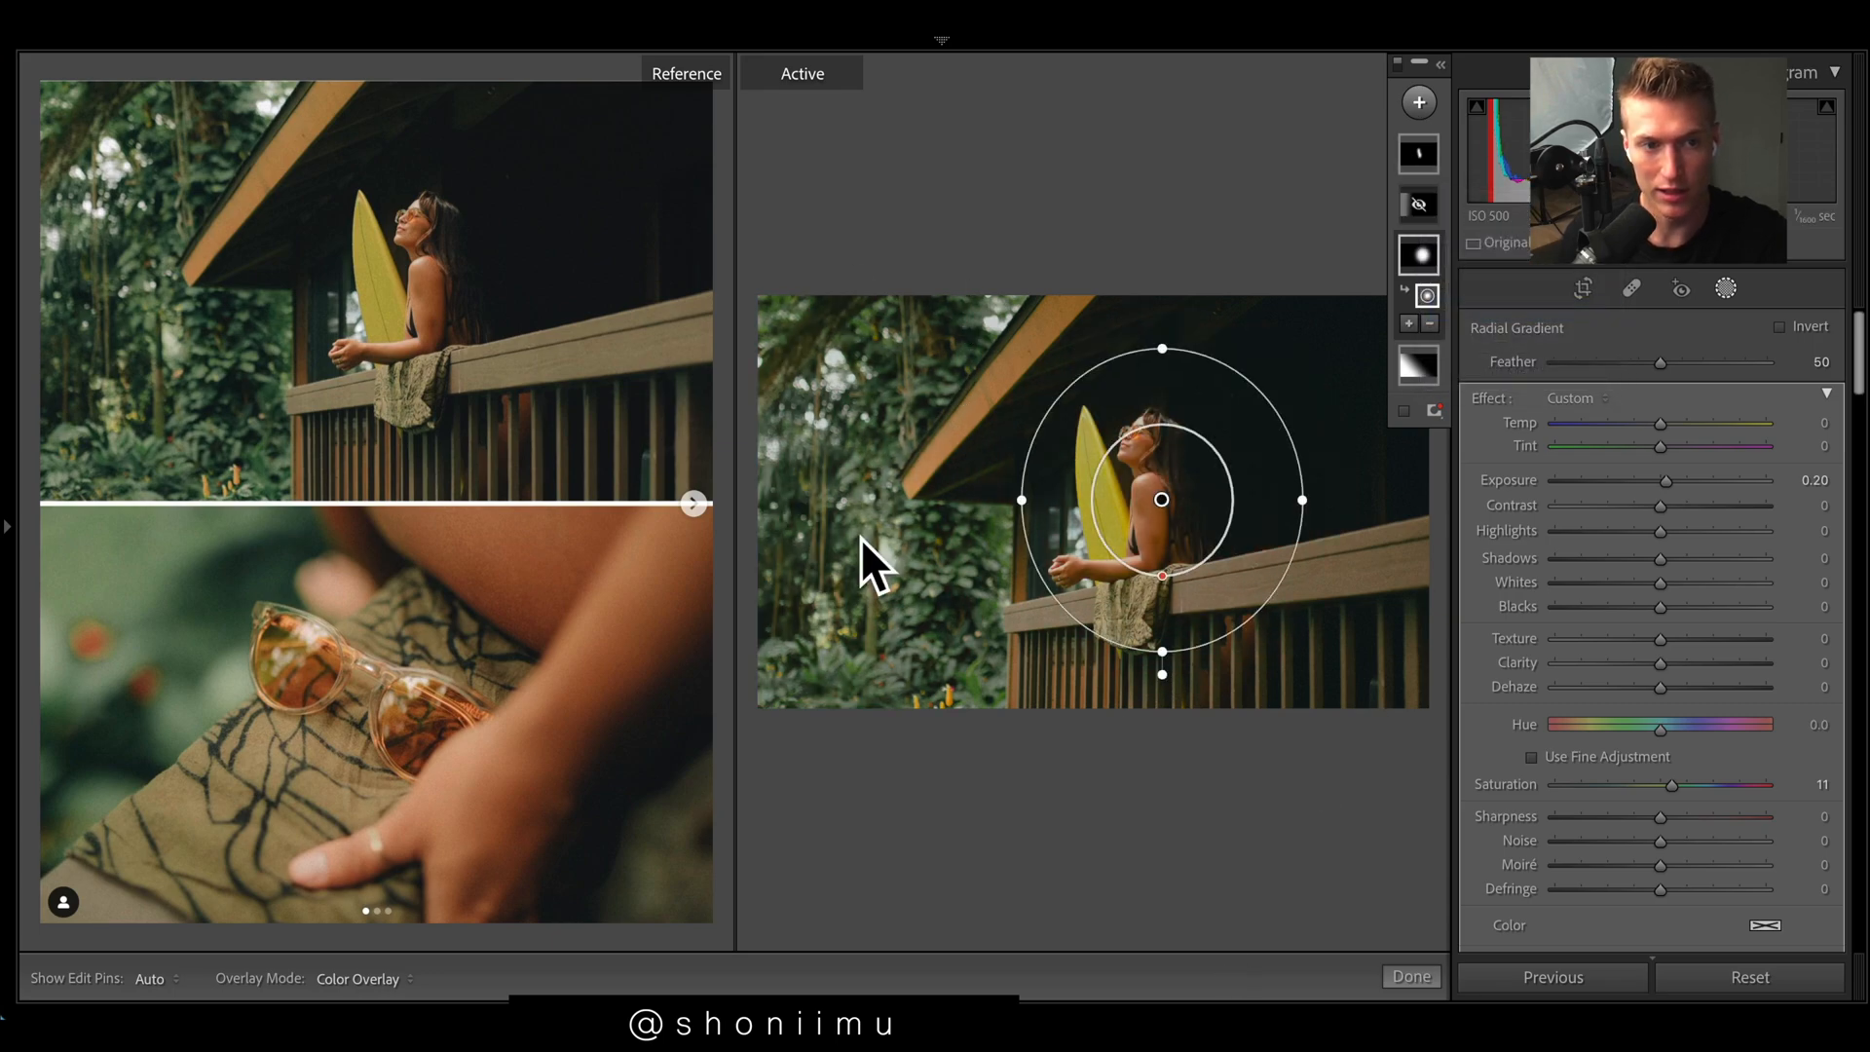
mouse_move(963, 543)
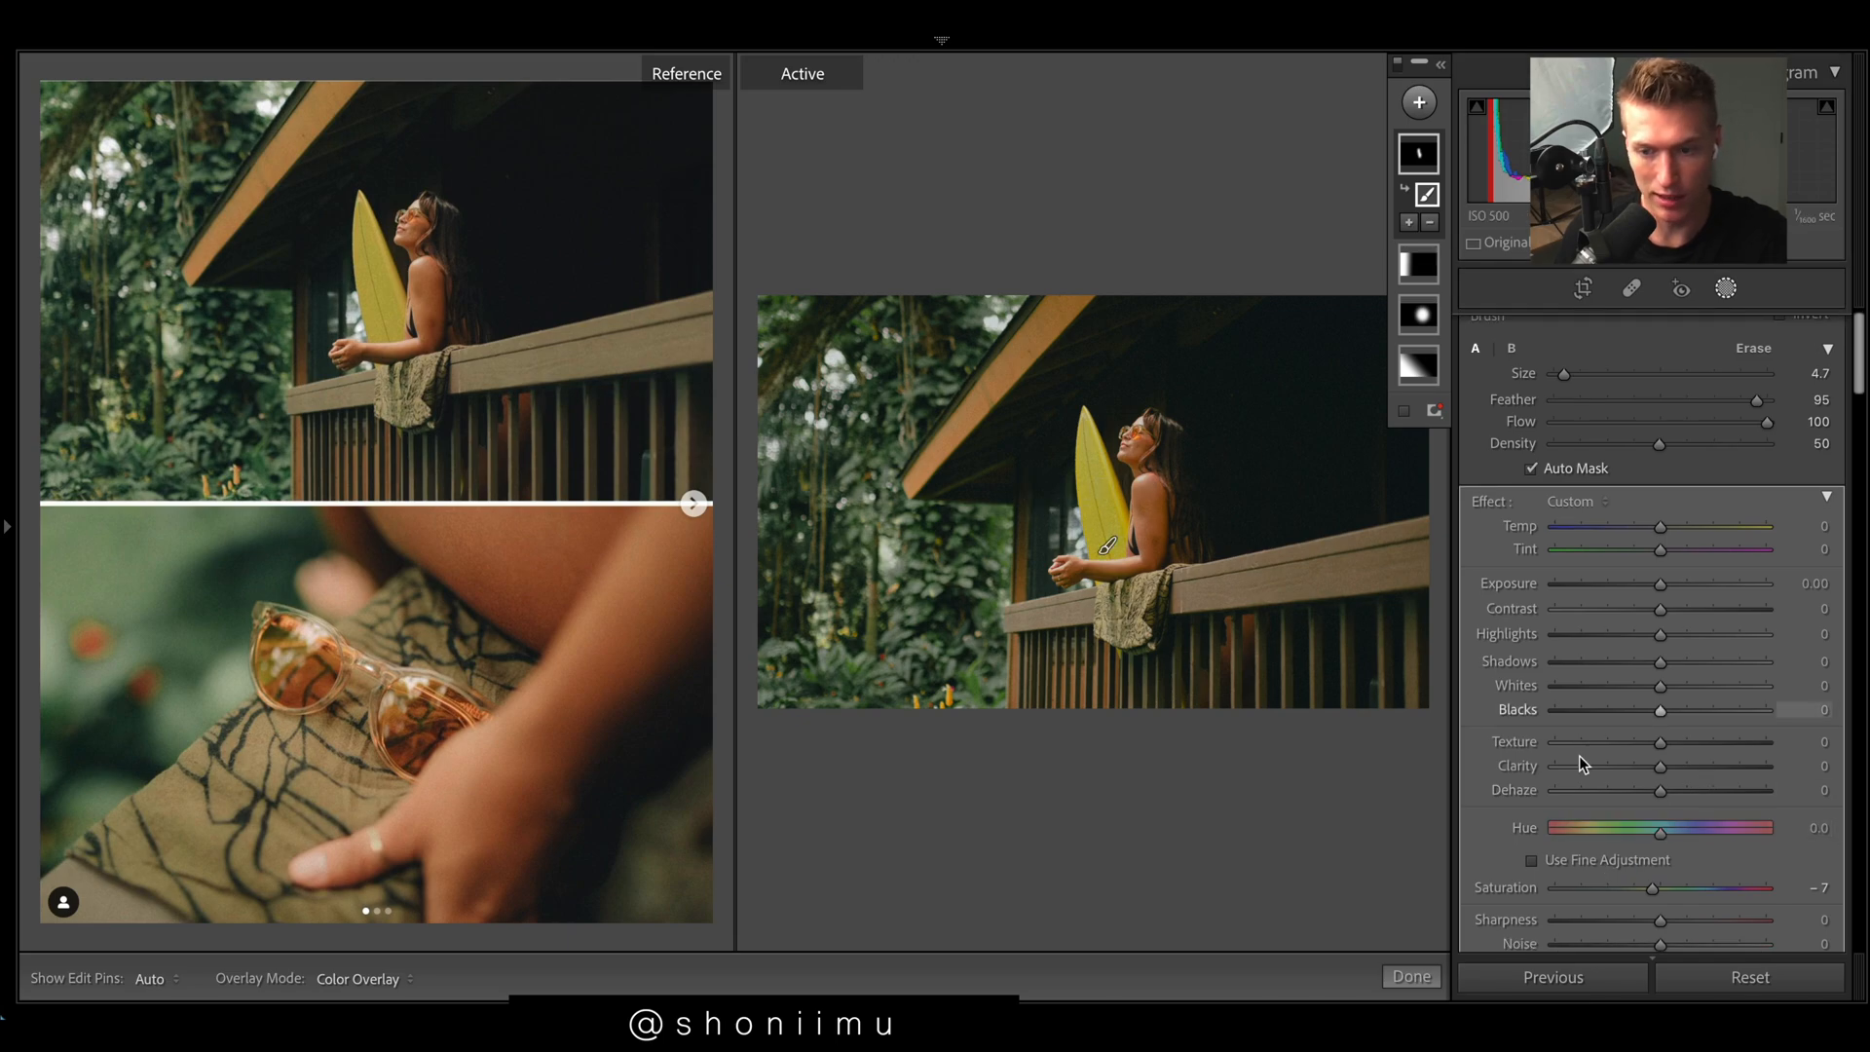
Step: Adjust the mask effect, set linear gradient Exposure to +0.64, and close masking
left_click_drag(1669, 887, 1648, 888)
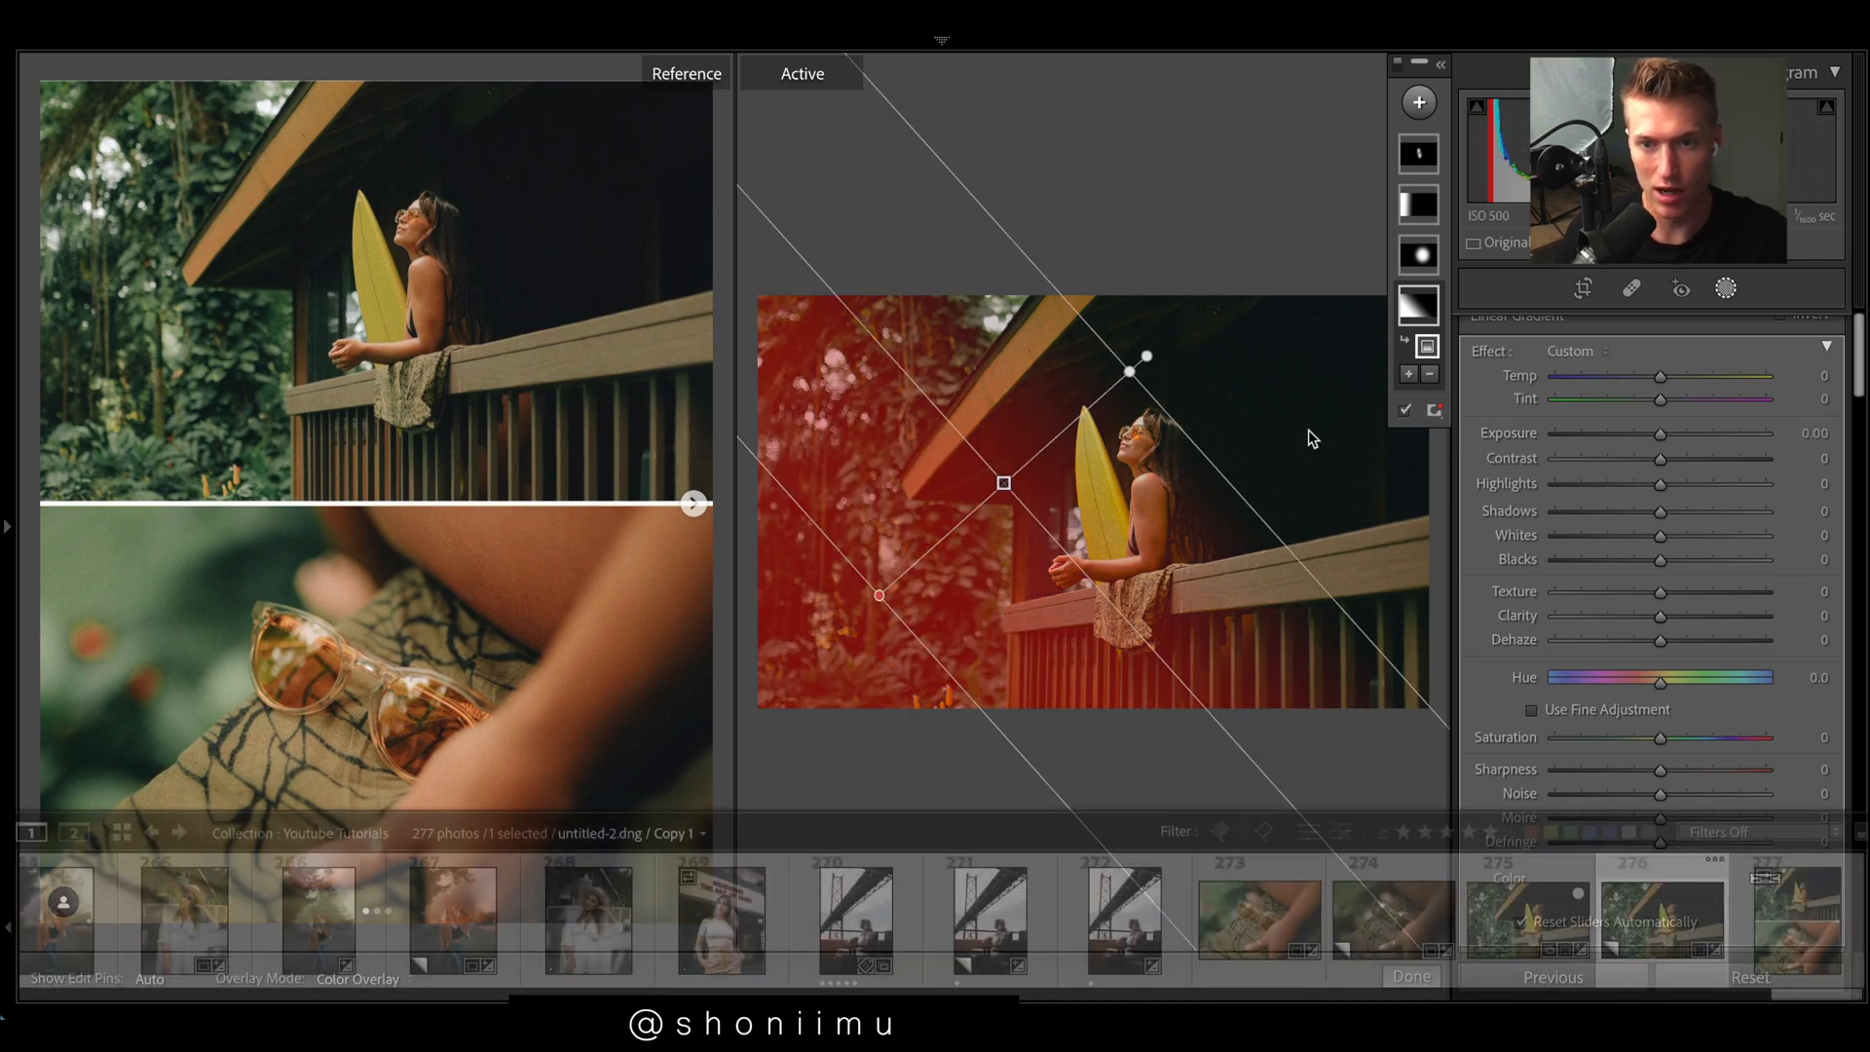
left_click_drag(1661, 432, 1694, 432)
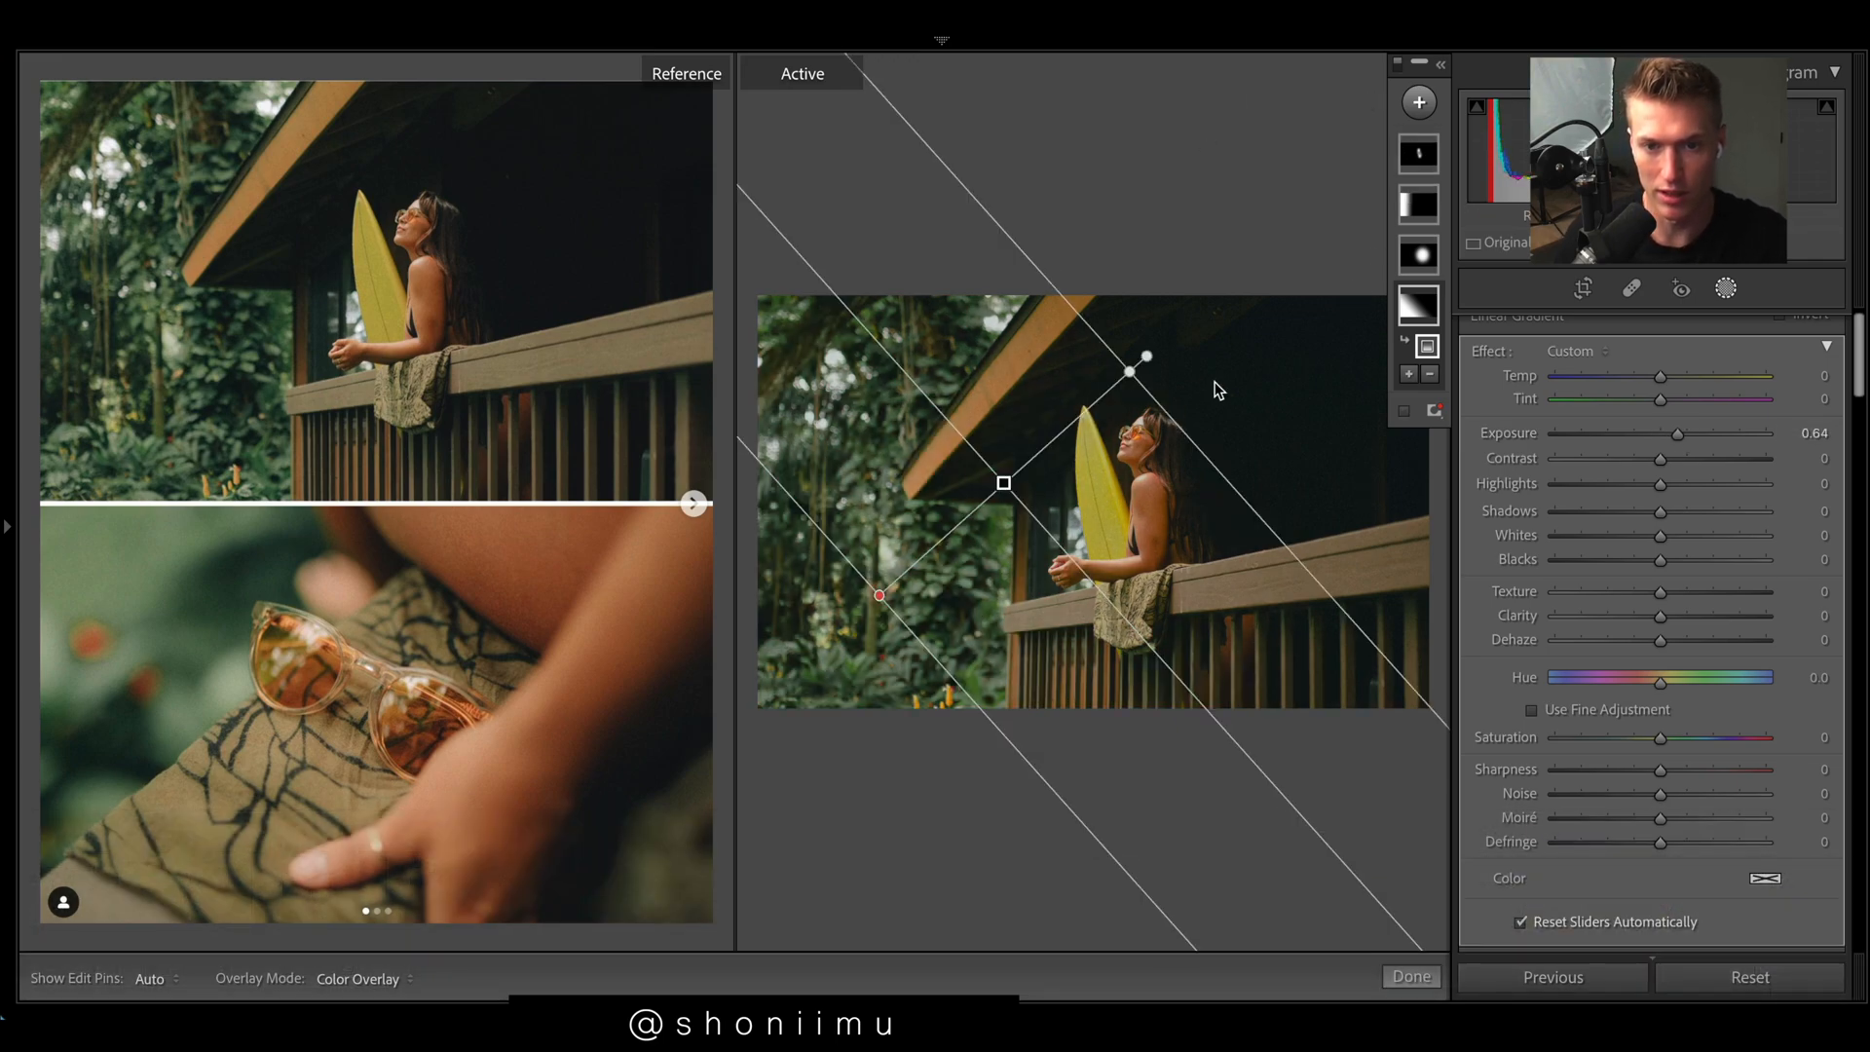
mouse_move(1205, 907)
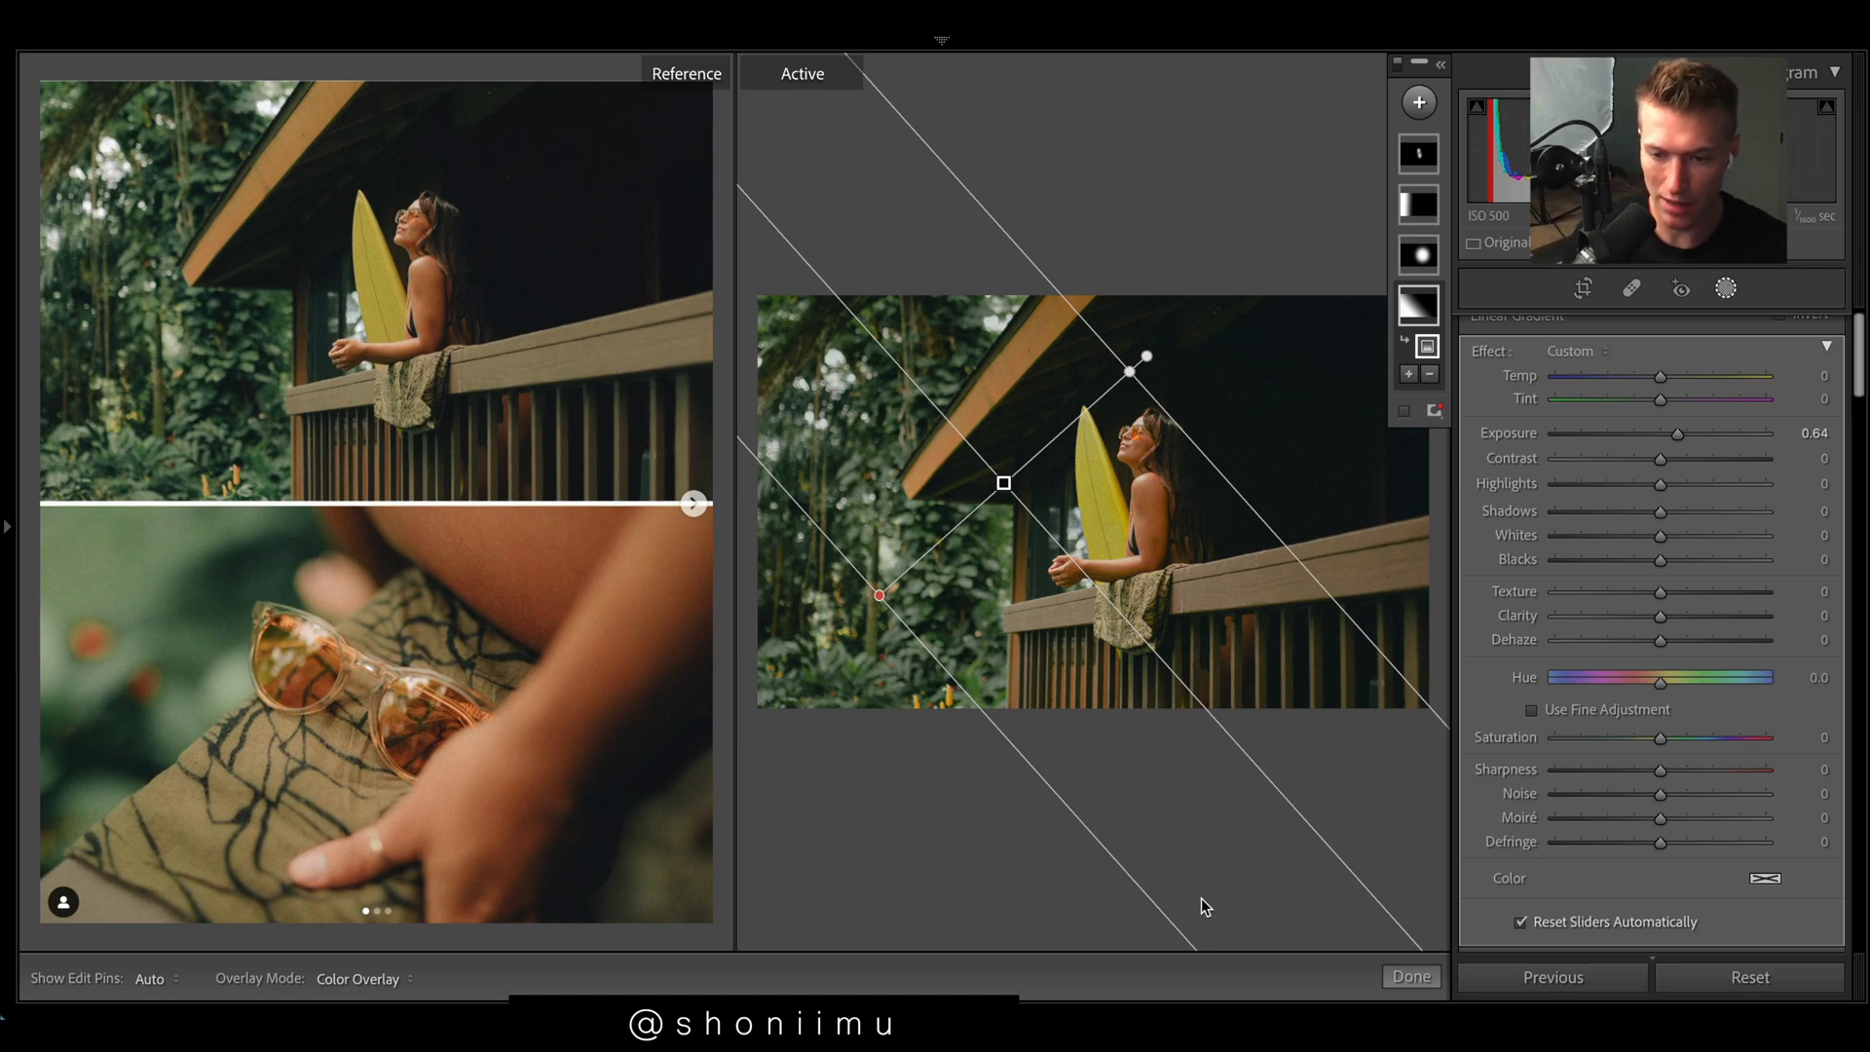
left_click(1408, 977)
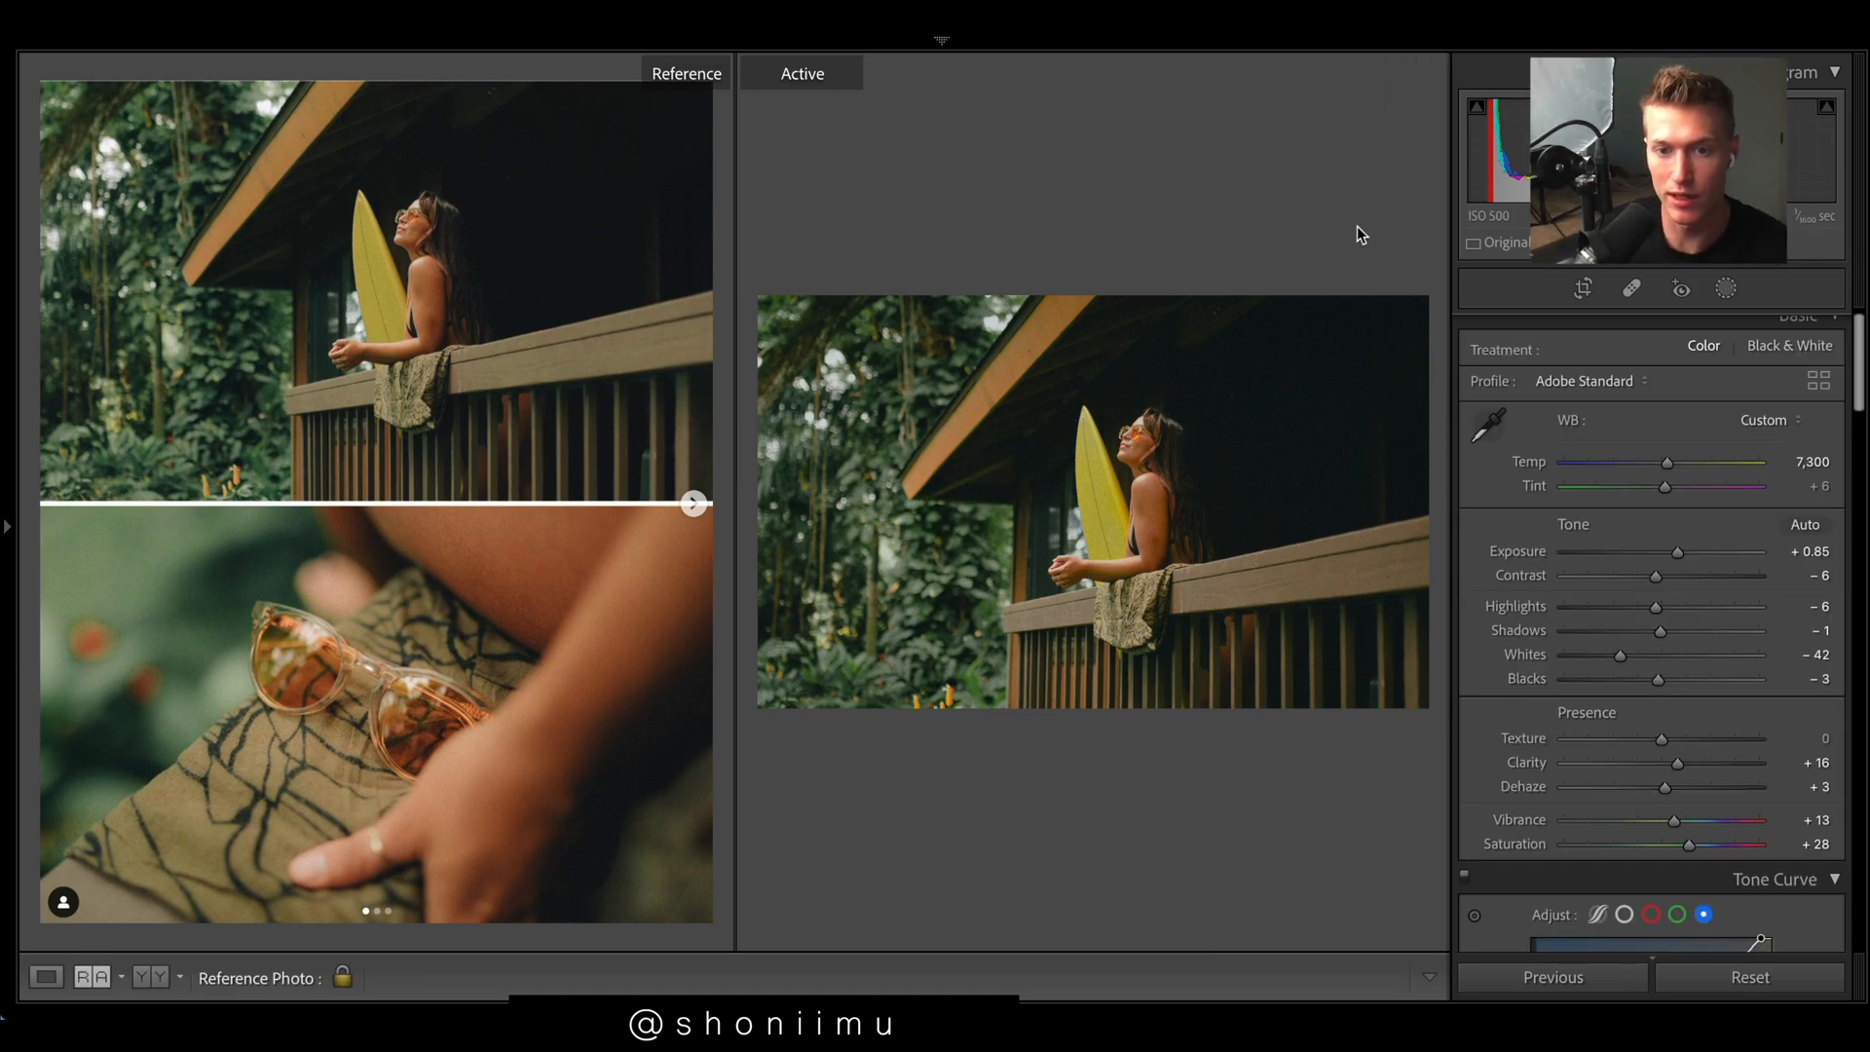
Step: Copy the balcony photo's develop settings and paste them onto the sunglasses close-up
right_click(1085, 501)
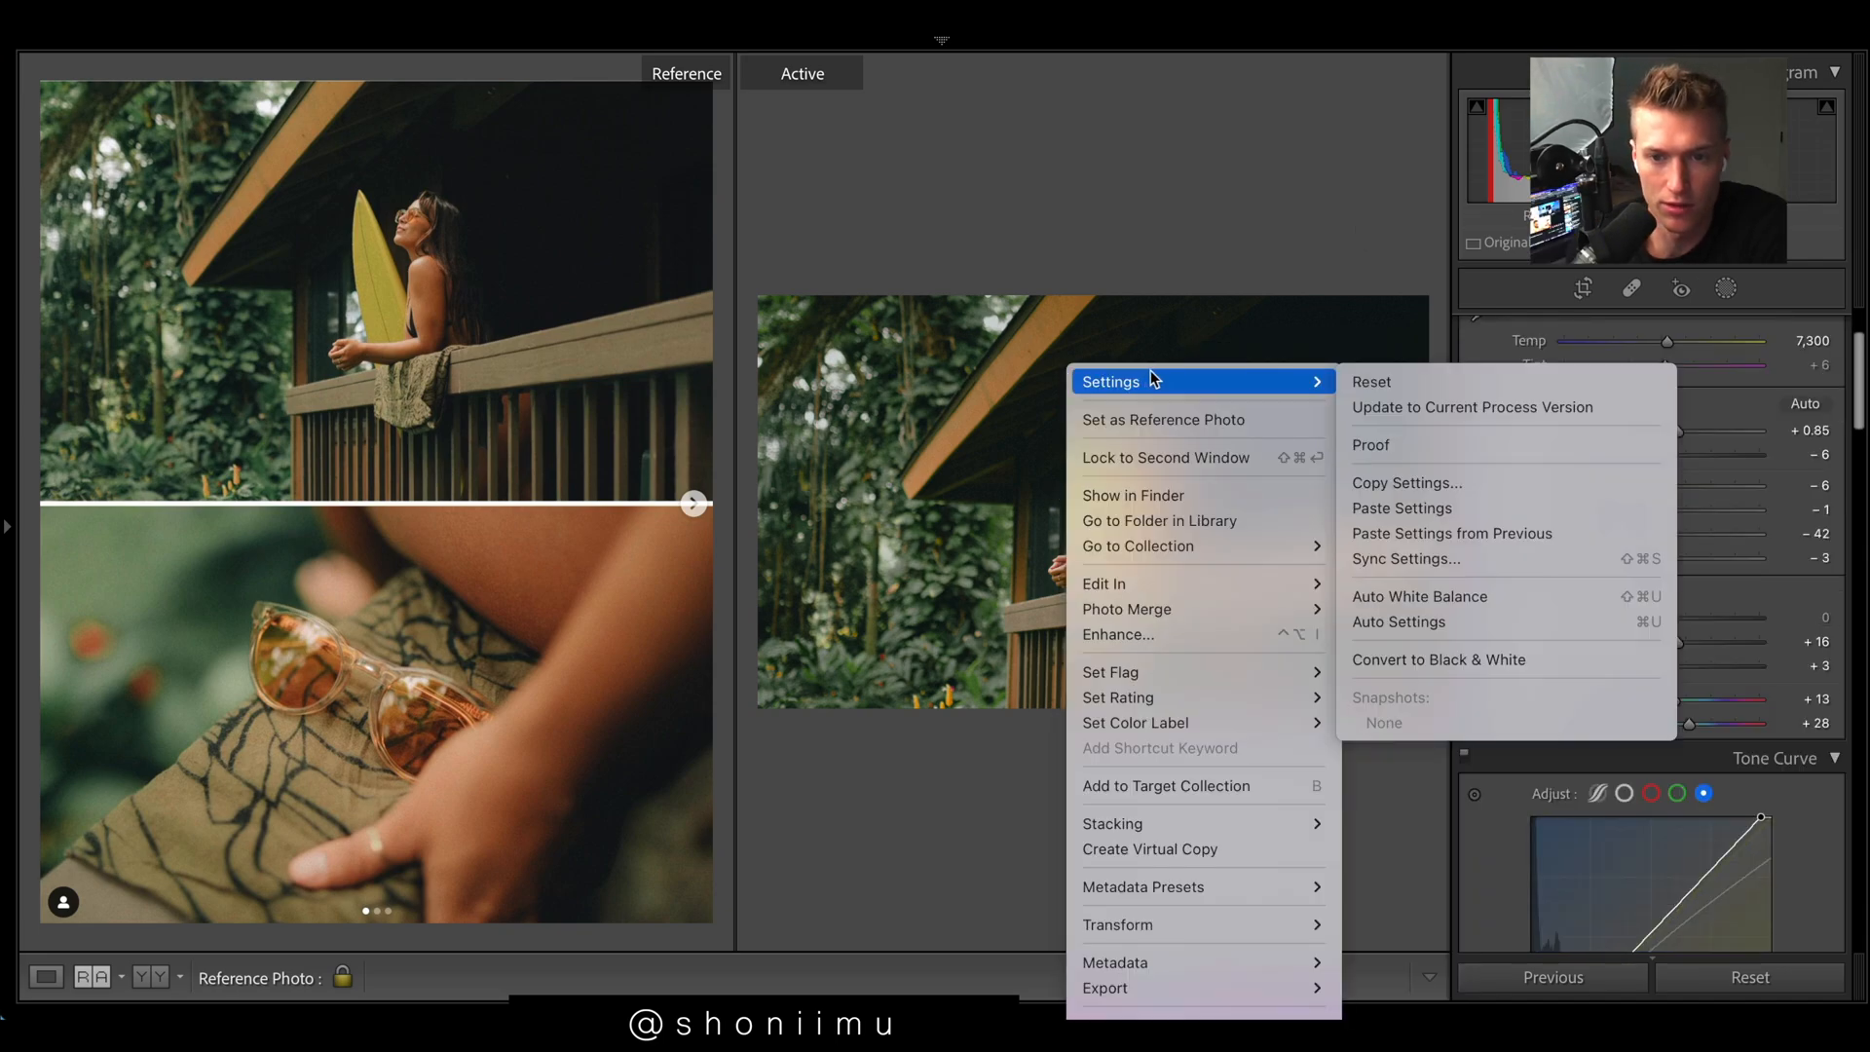
left_click(1405, 483)
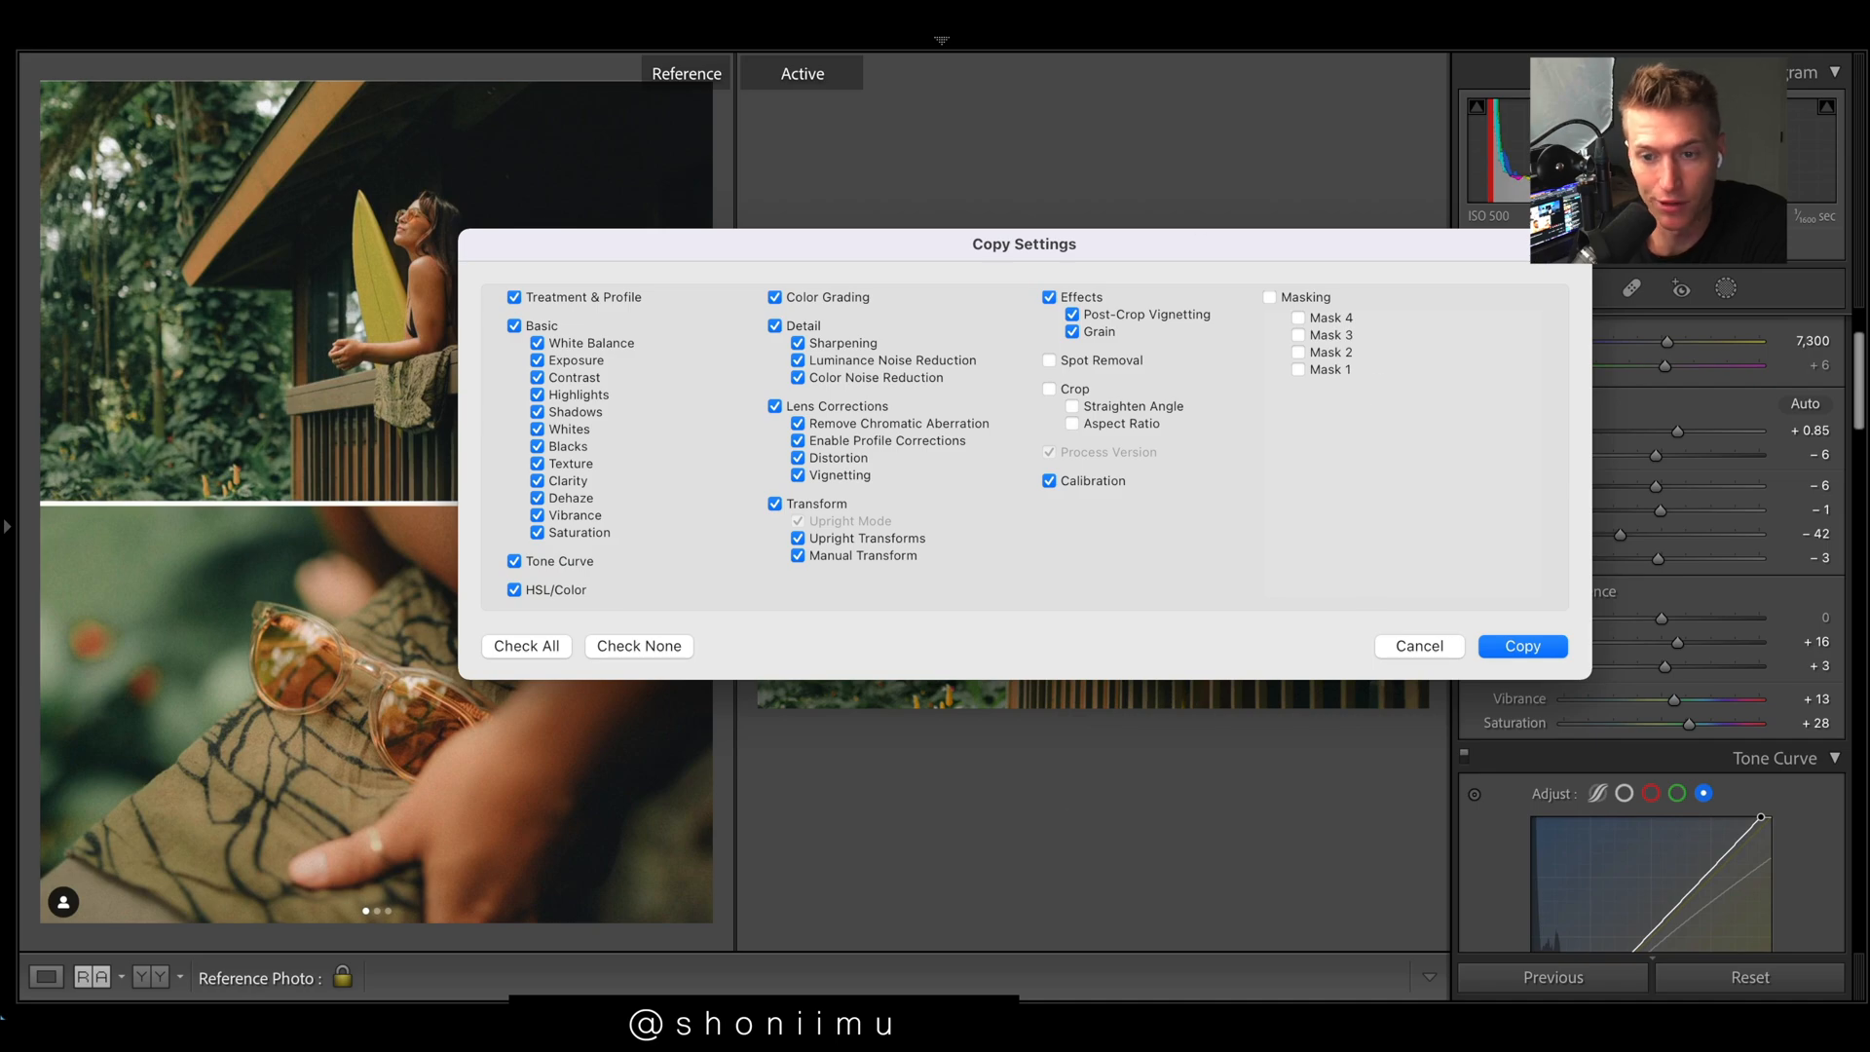
left_click(1521, 645)
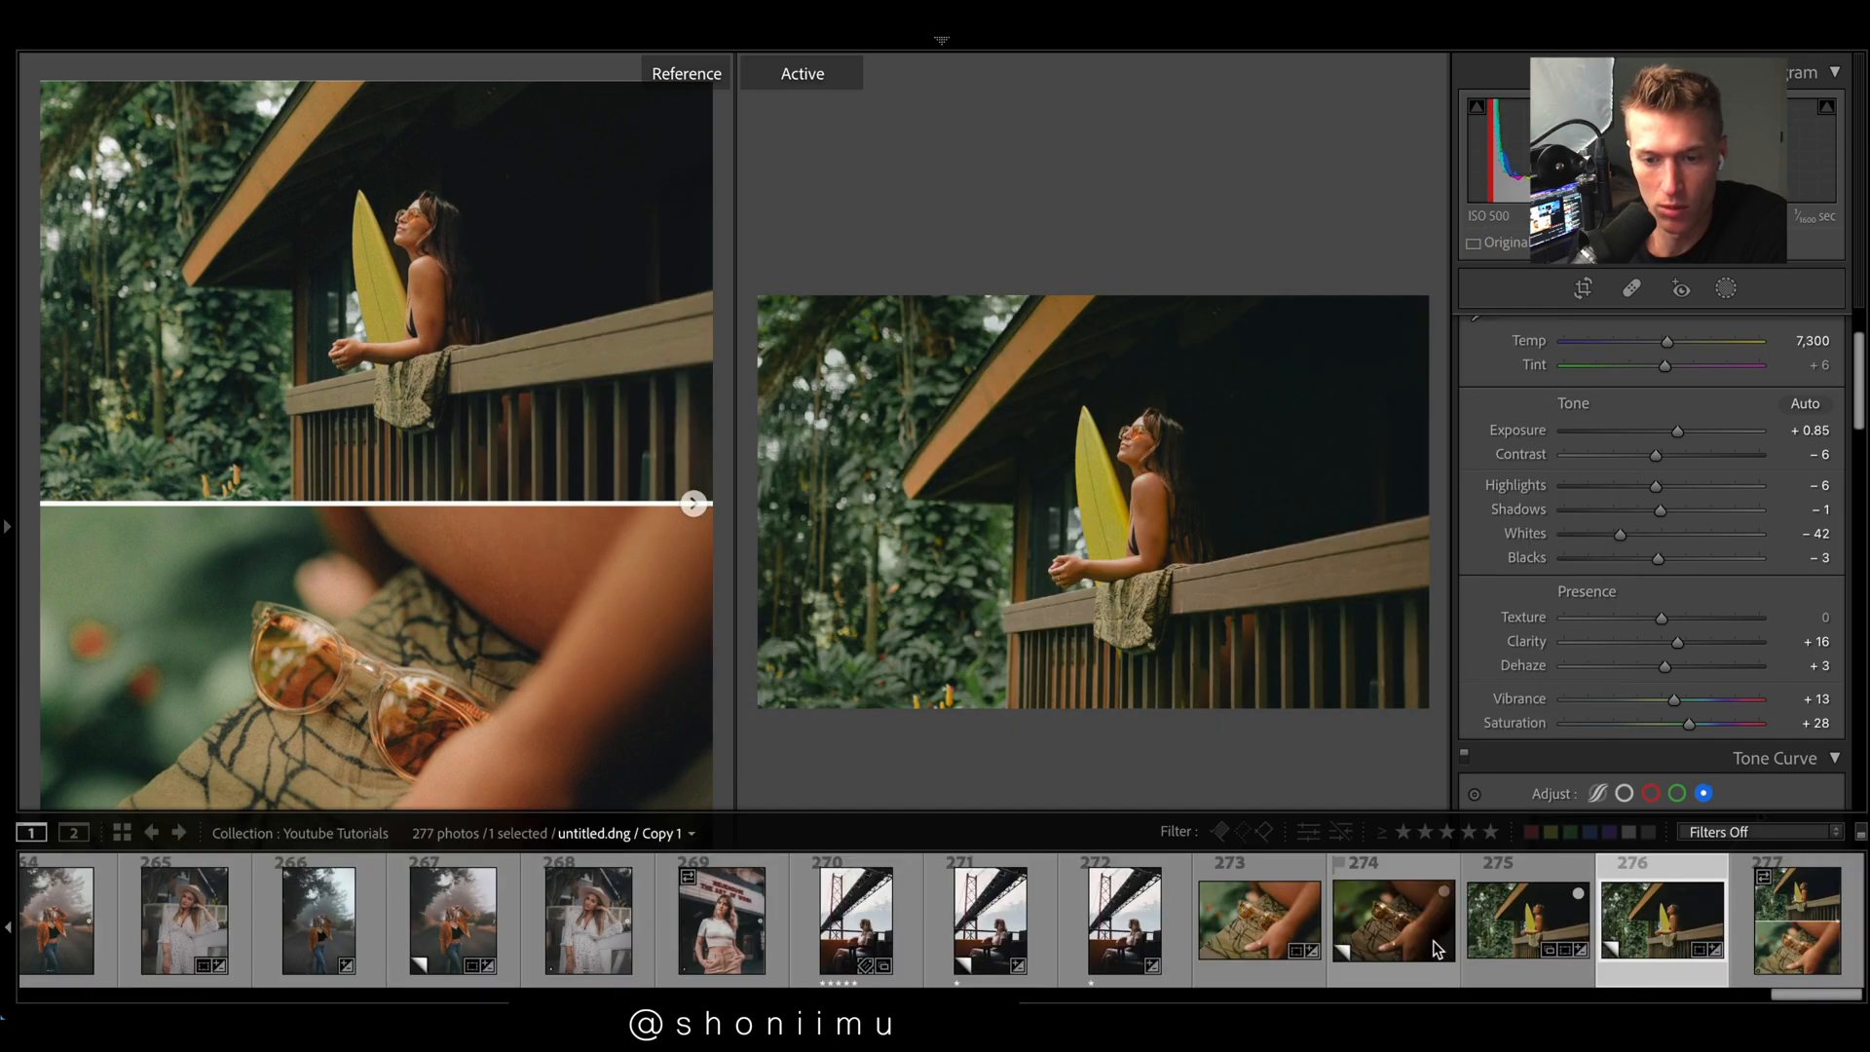
right_click(1091, 500)
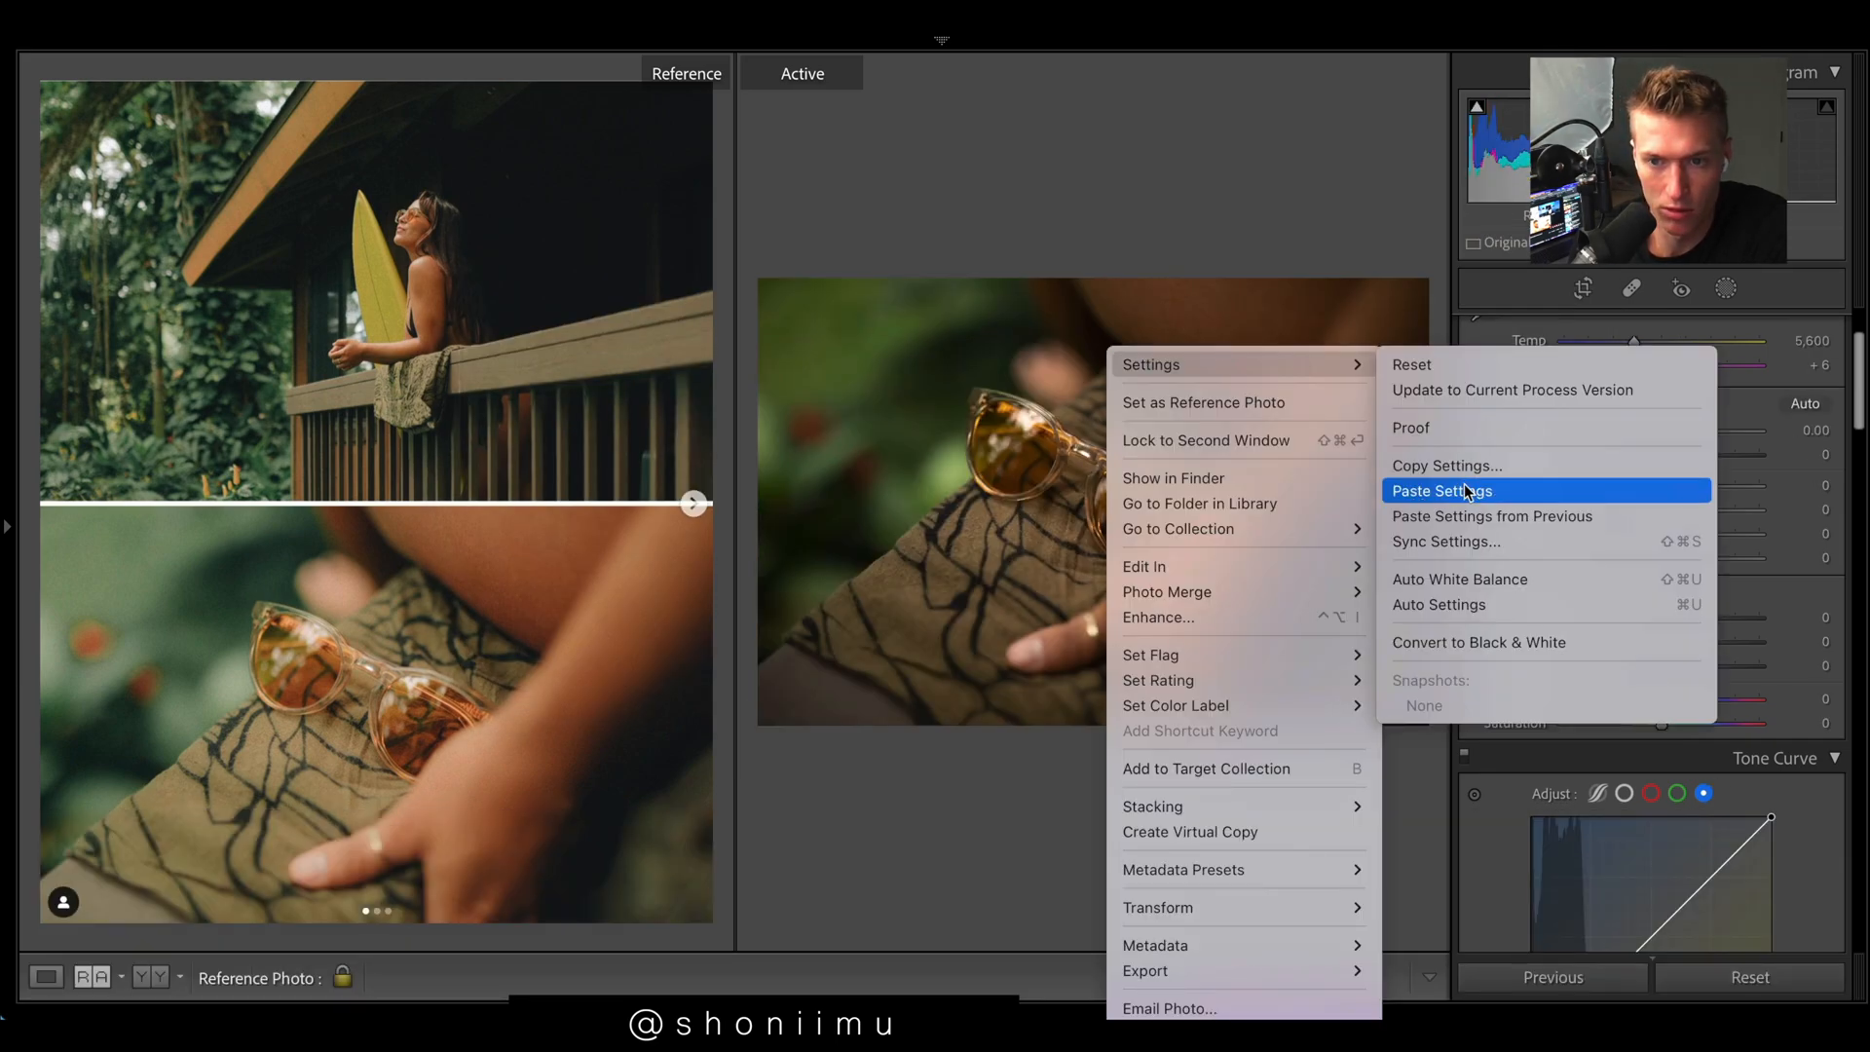
left_click(1441, 490)
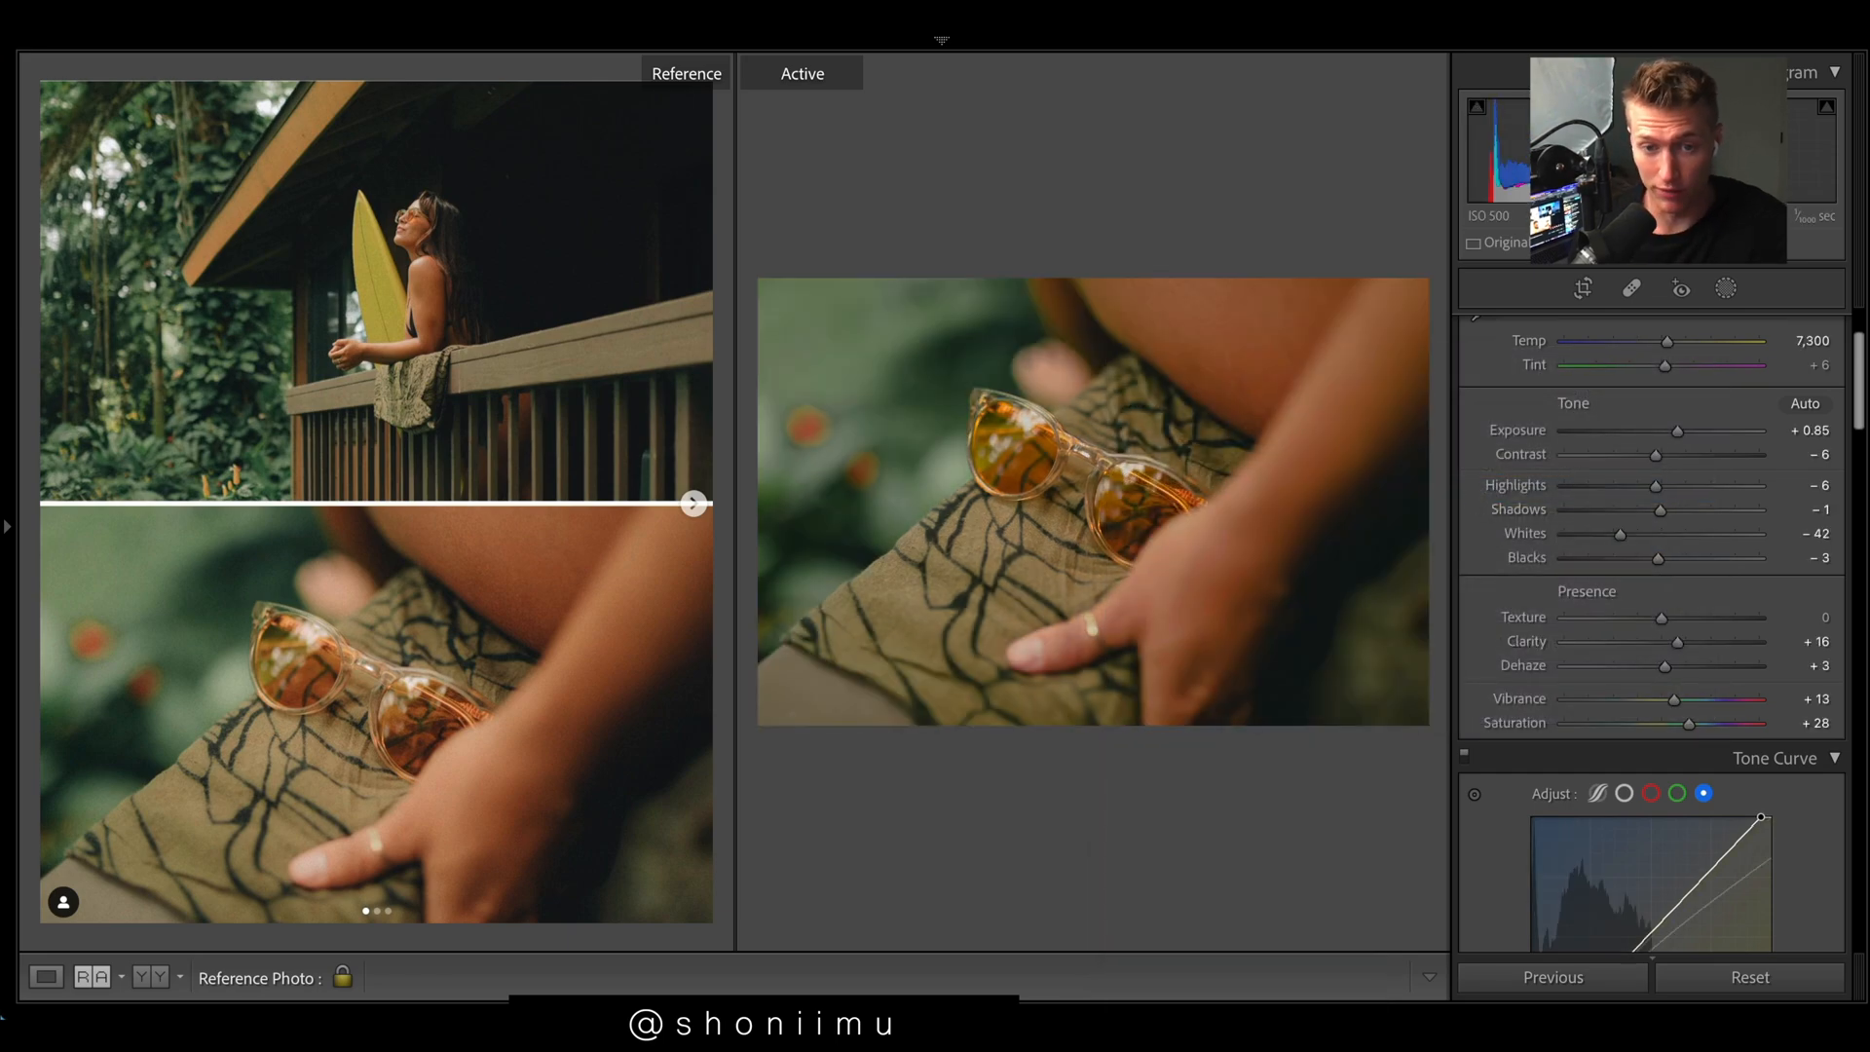
mouse_move(1361, 251)
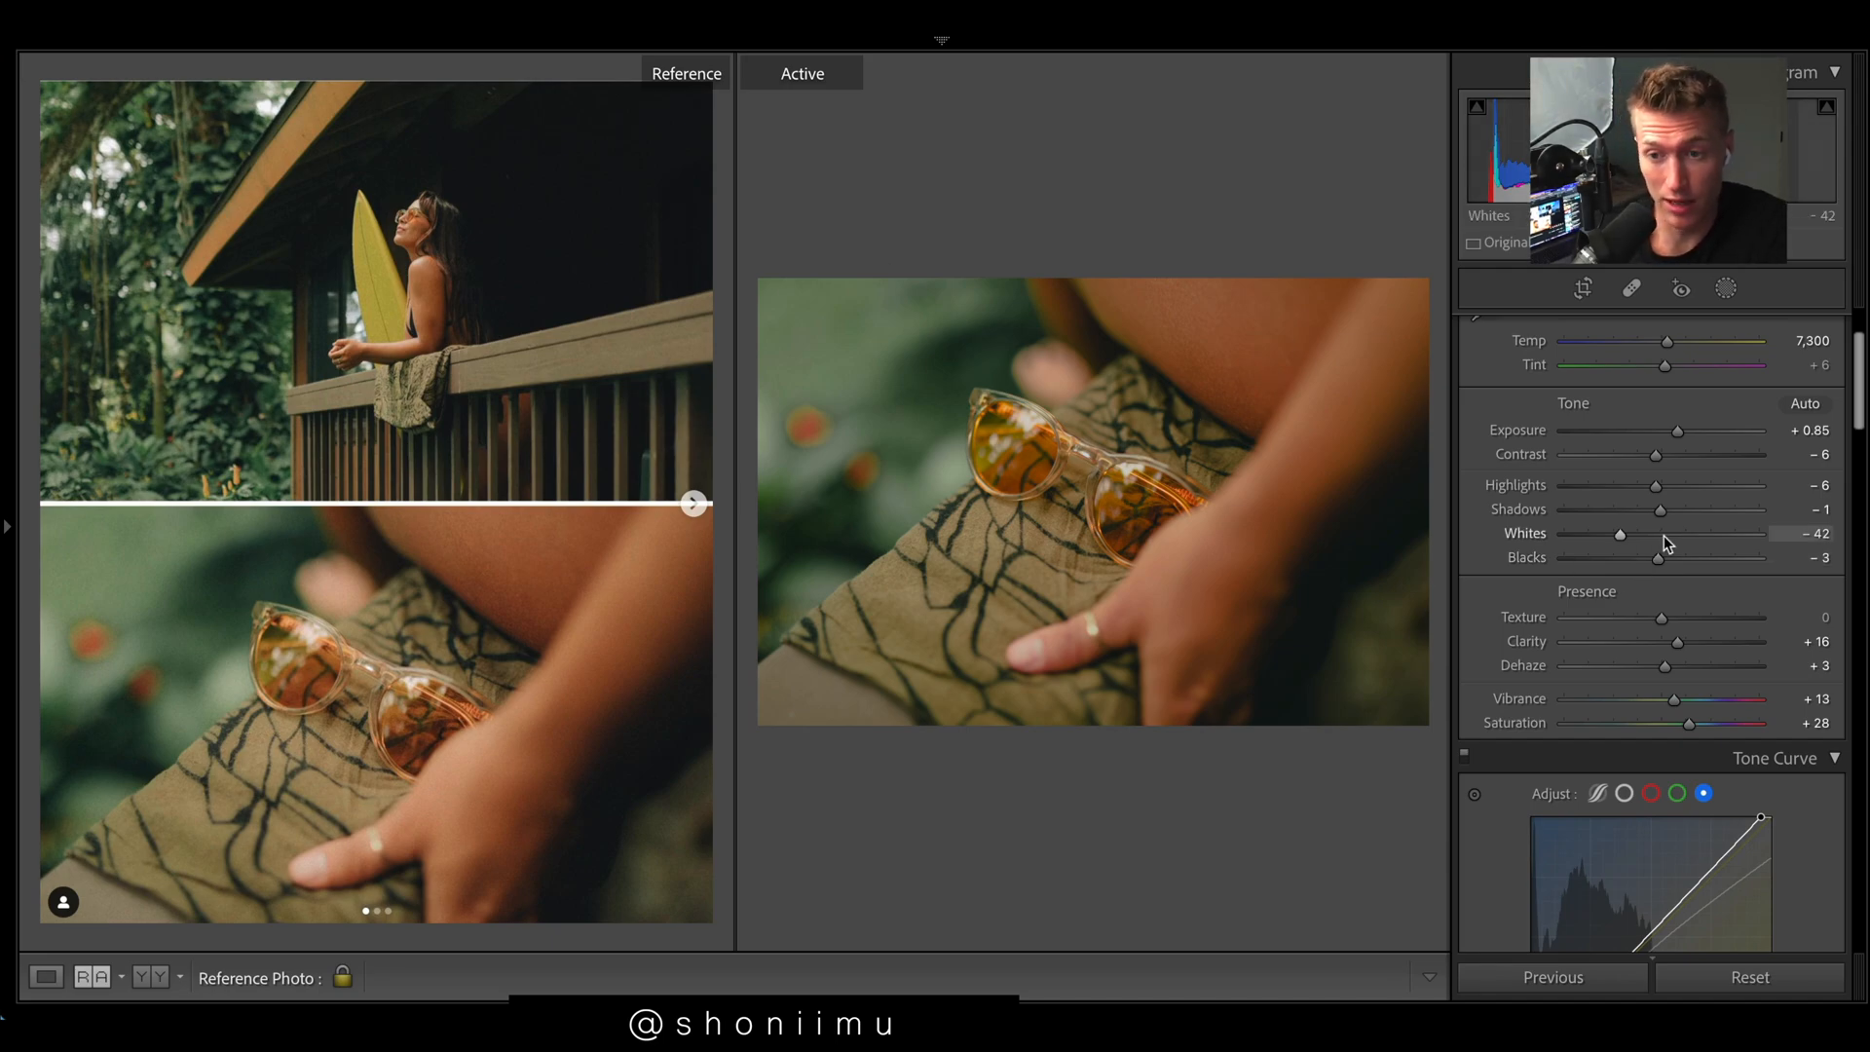
Step: Bring Whites back to a gentler level and set Green saturation to -25
left_click_drag(1620, 533, 1565, 533)
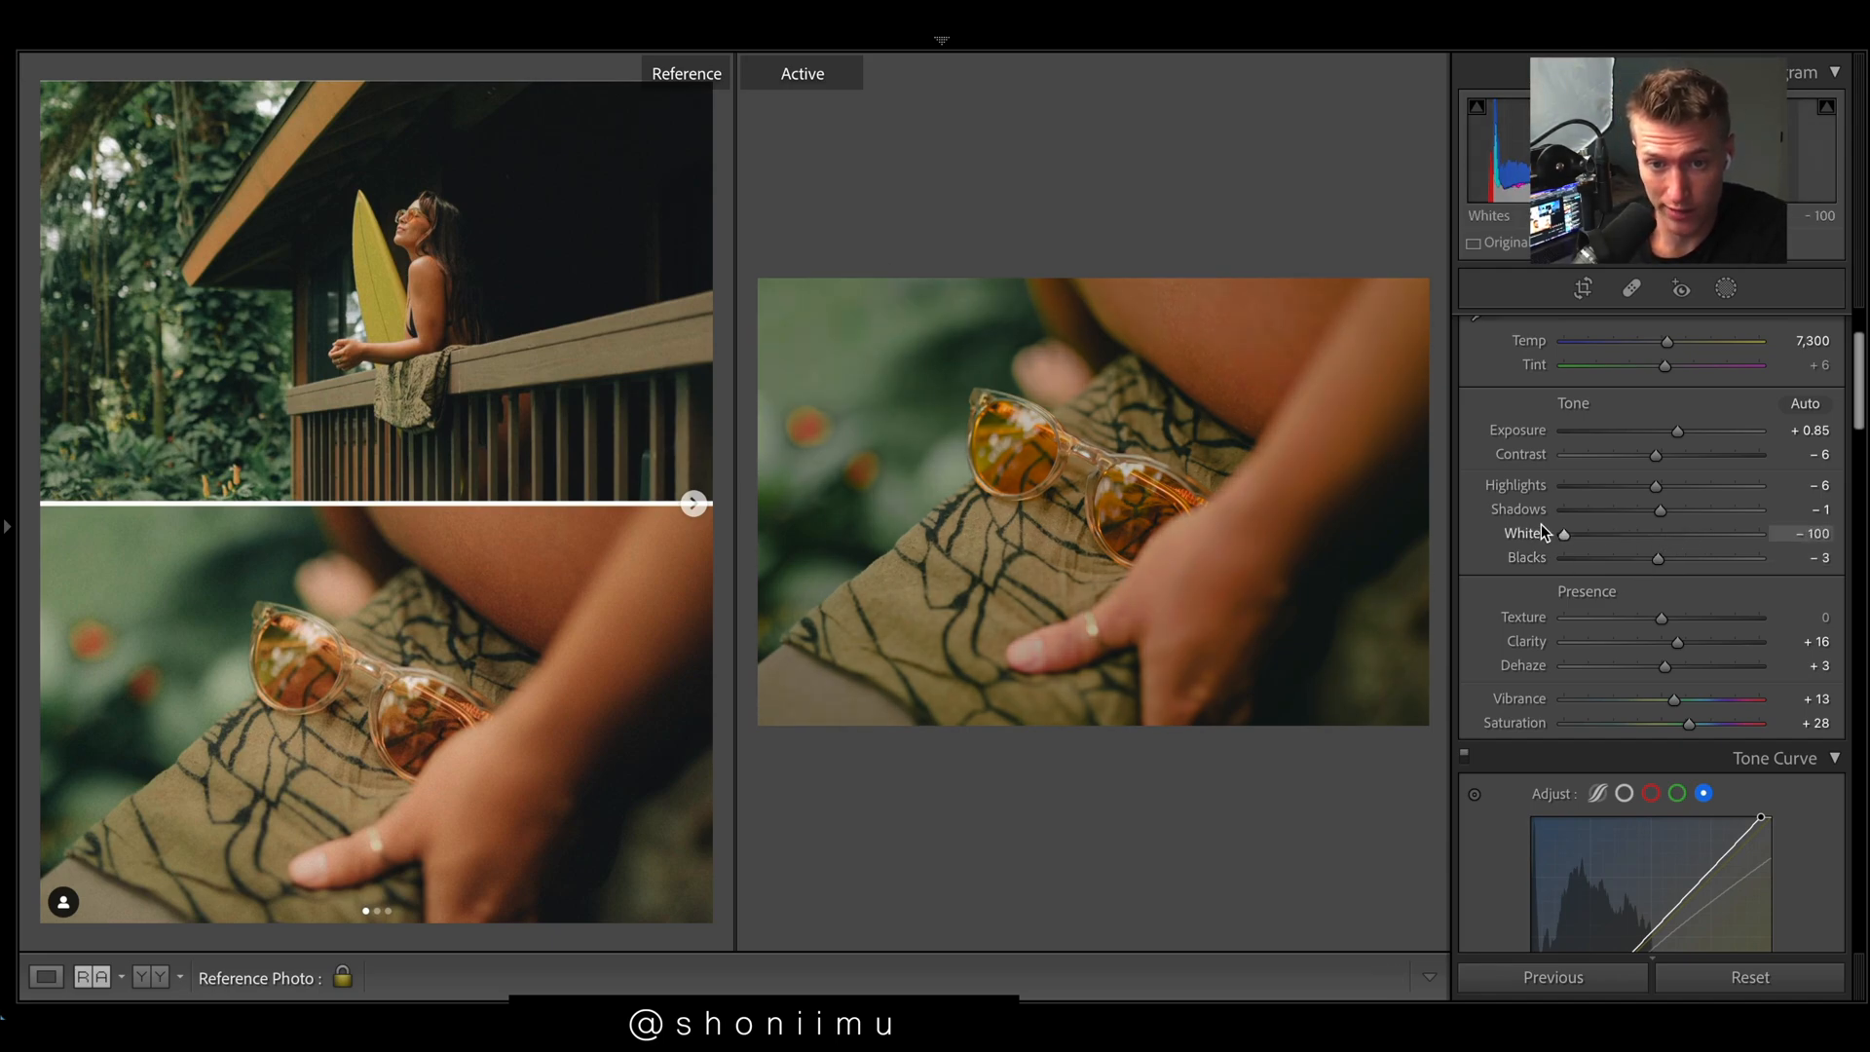
left_click_drag(1565, 533, 1654, 533)
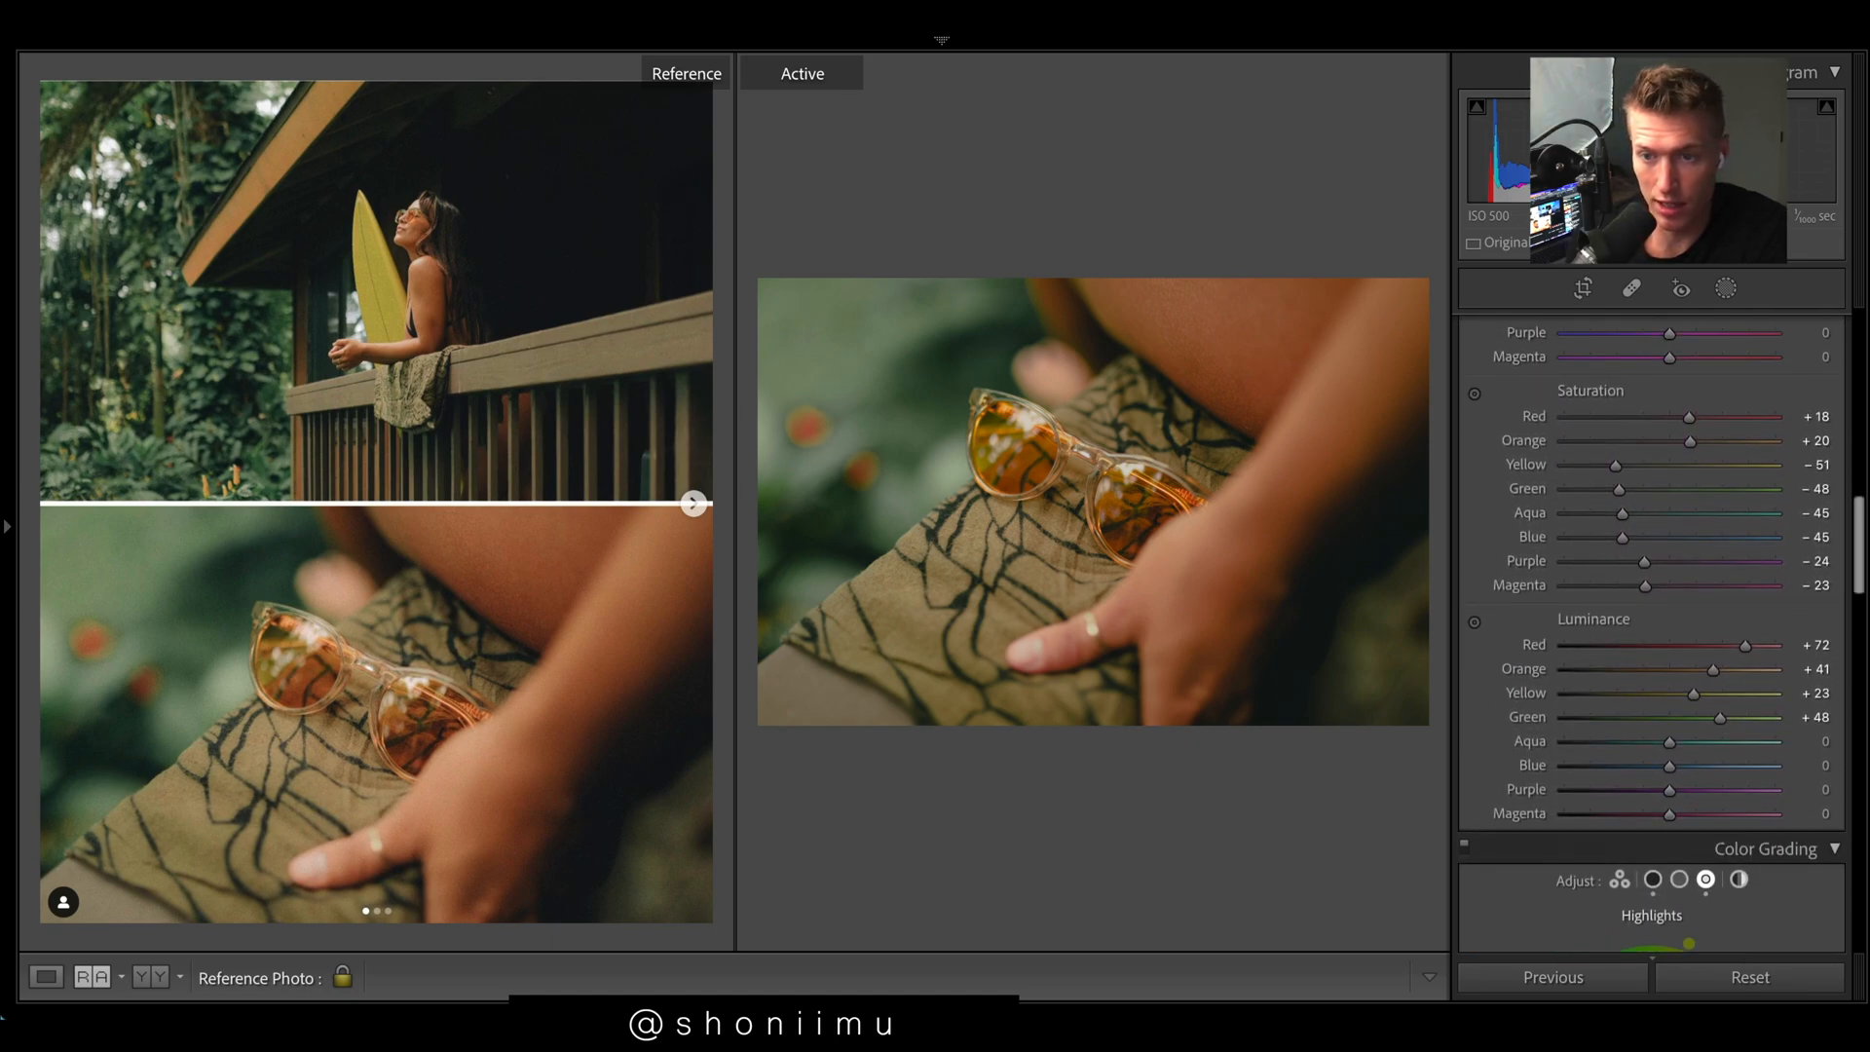
left_click_drag(1652, 488, 1616, 488)
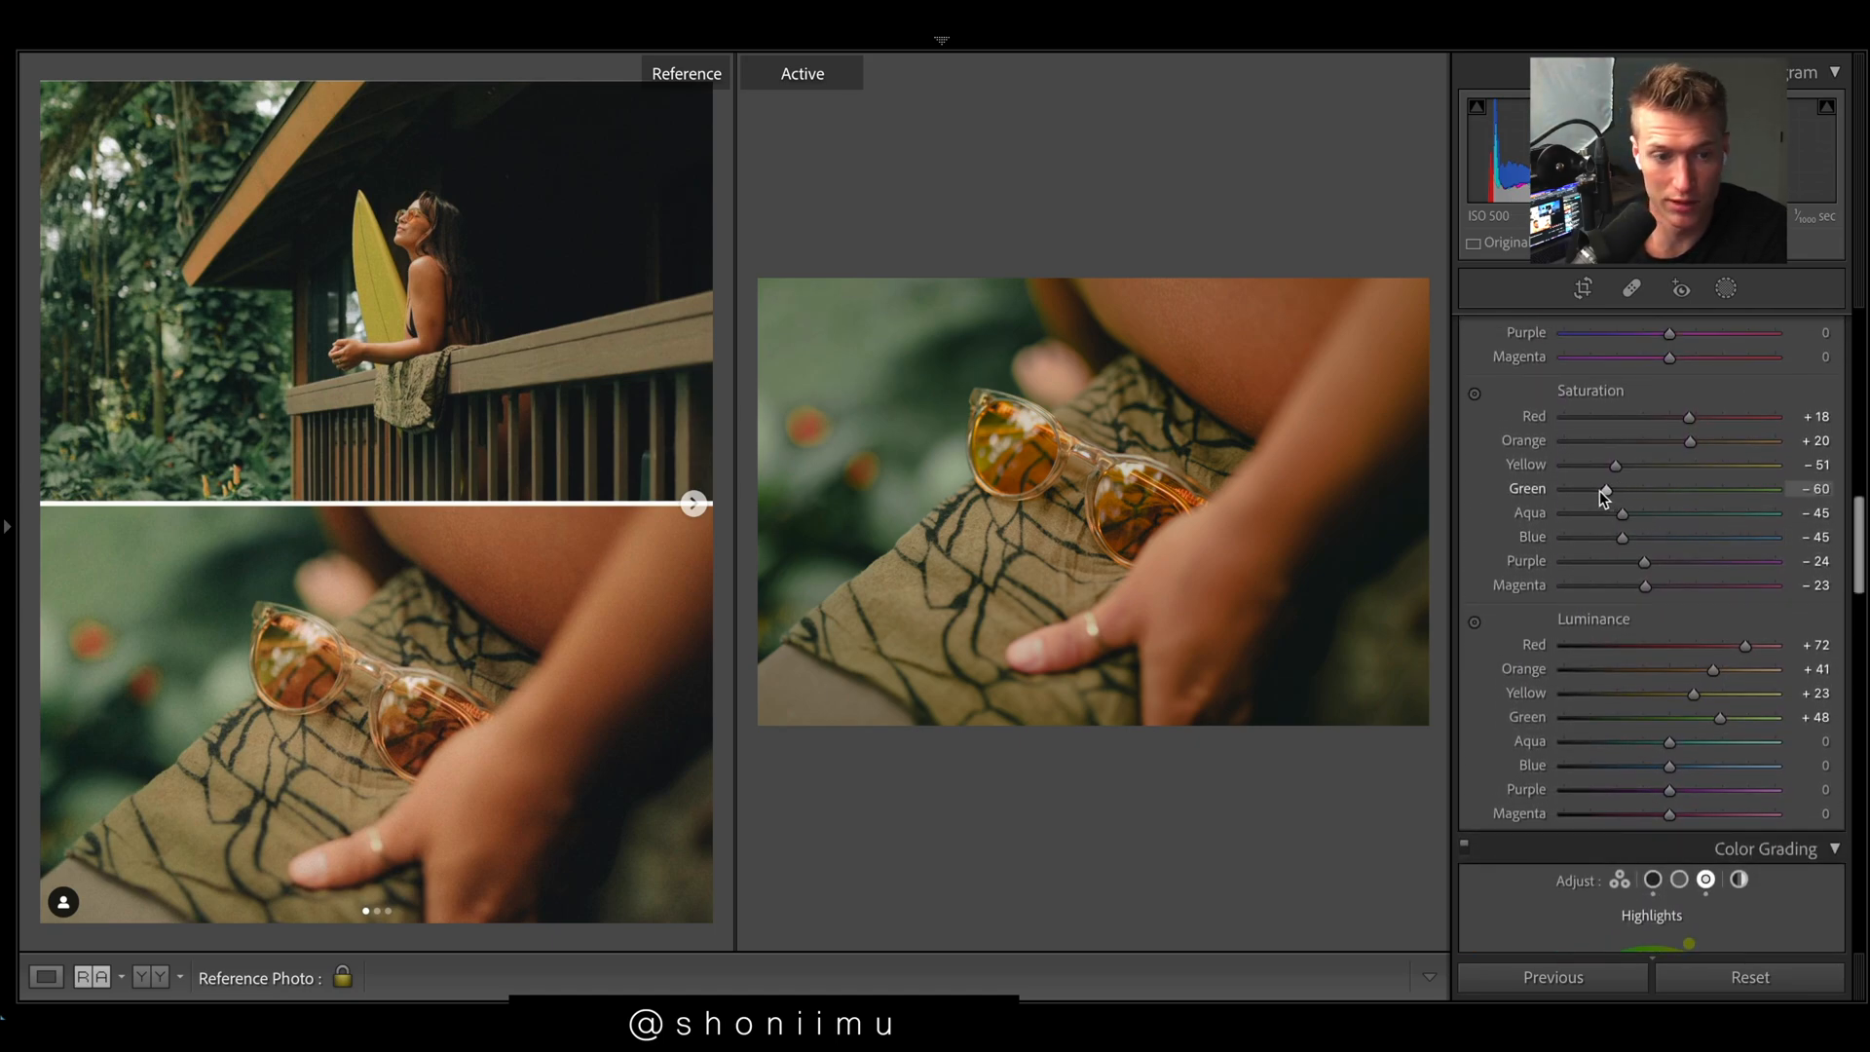
left_click_drag(1604, 488, 1643, 488)
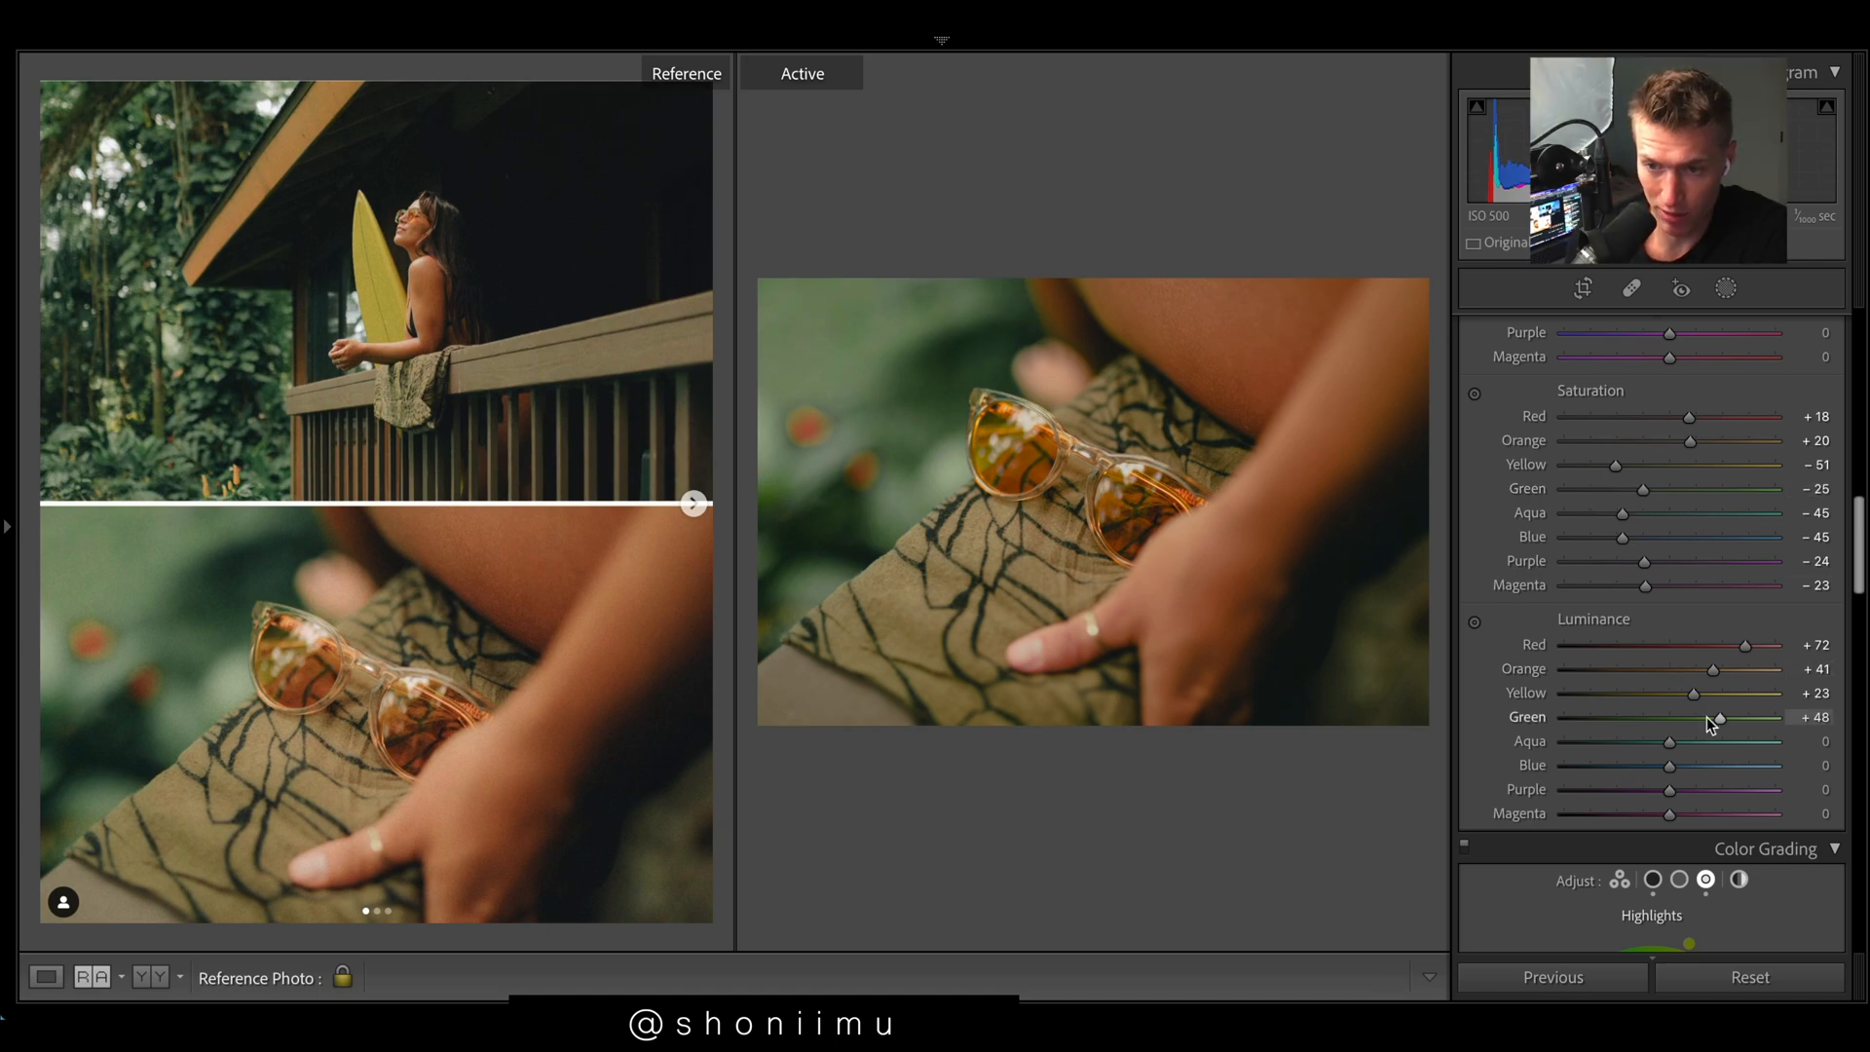
Step: Set Green luminance to +23 and Yellow luminance to +43, then start a mask
left_click_drag(1714, 717, 1694, 717)
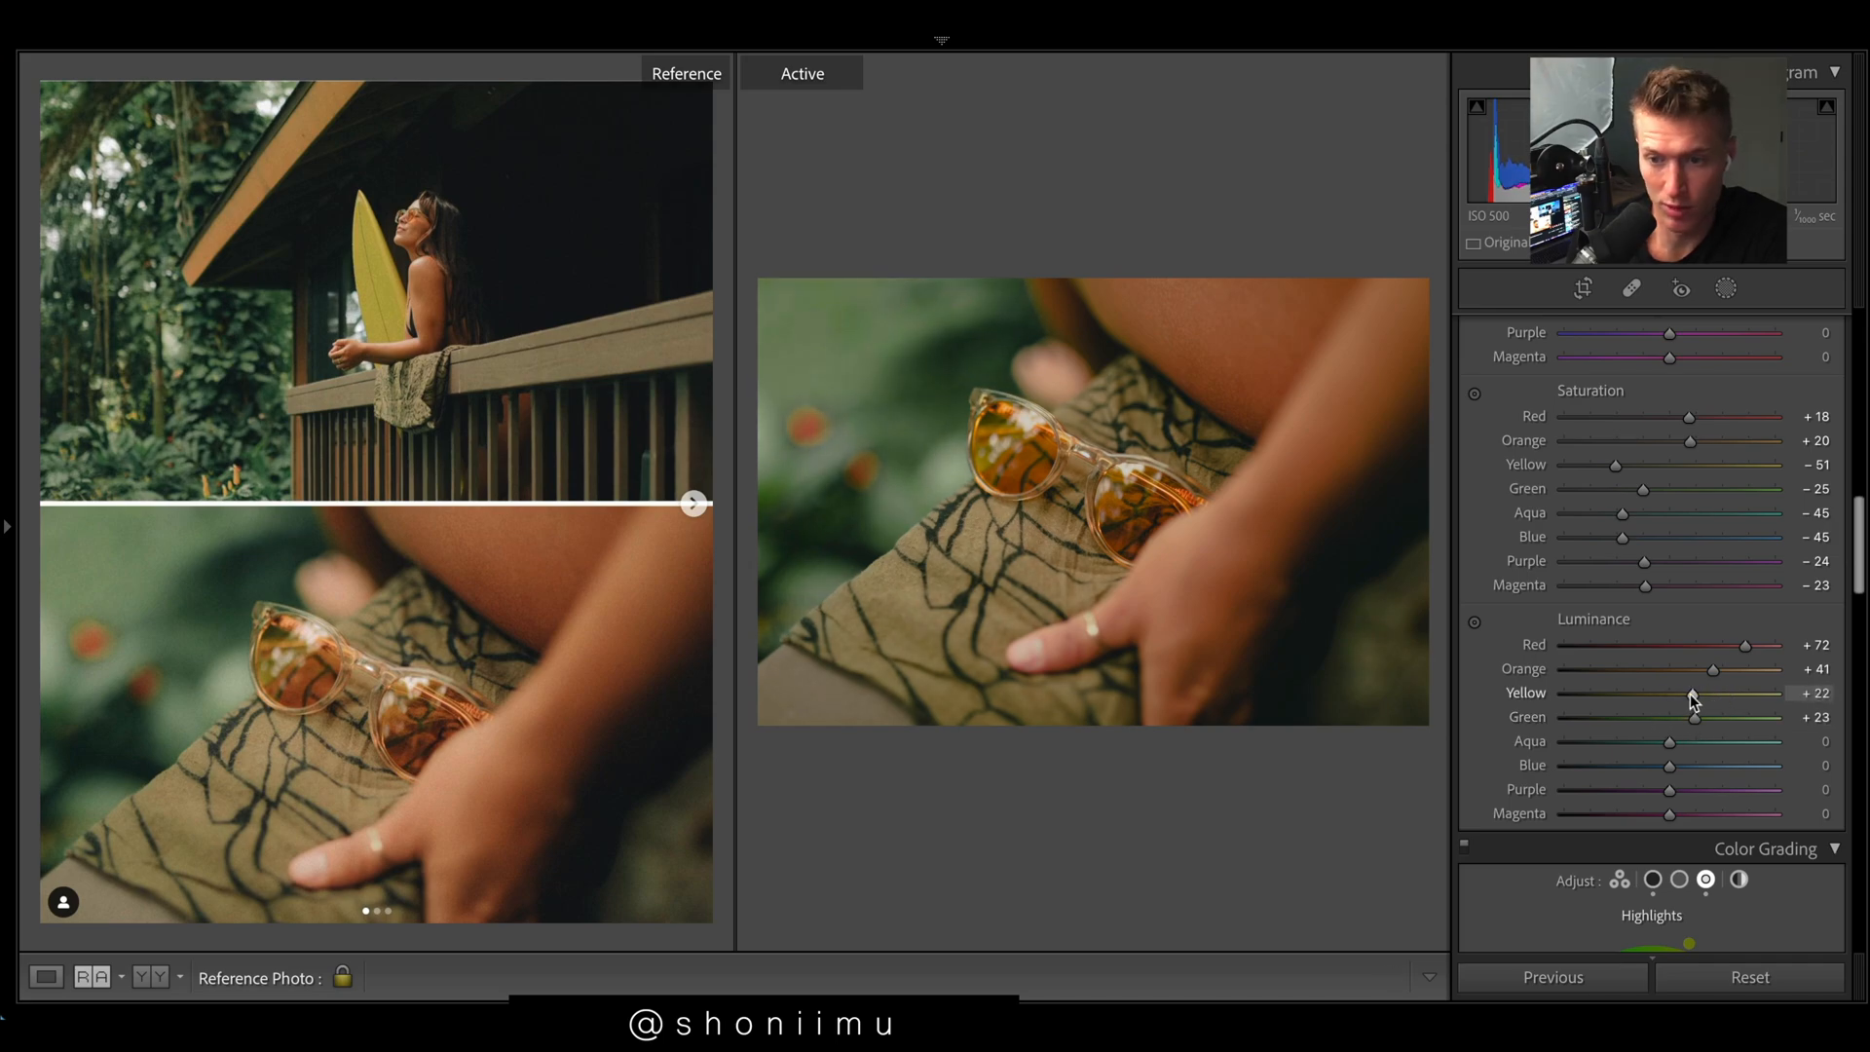
left_click_drag(1643, 693, 1742, 692)
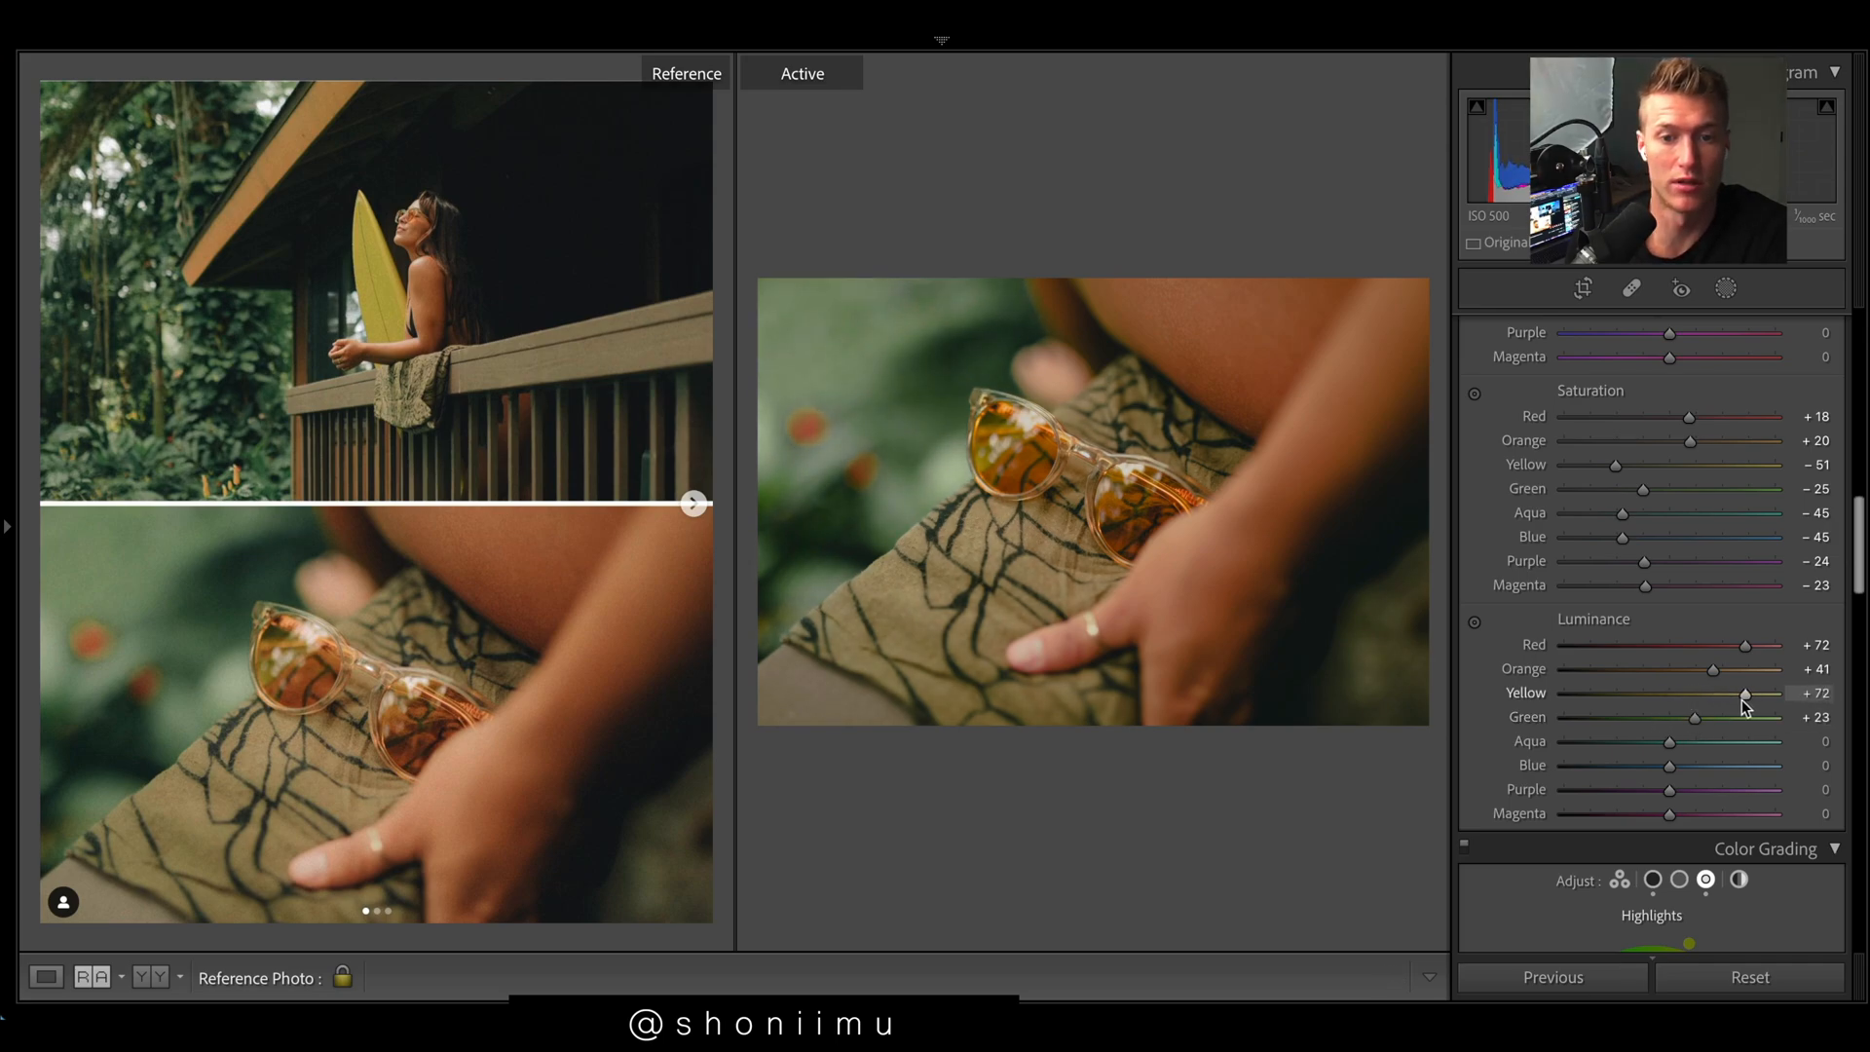
left_click_drag(1743, 695, 1712, 694)
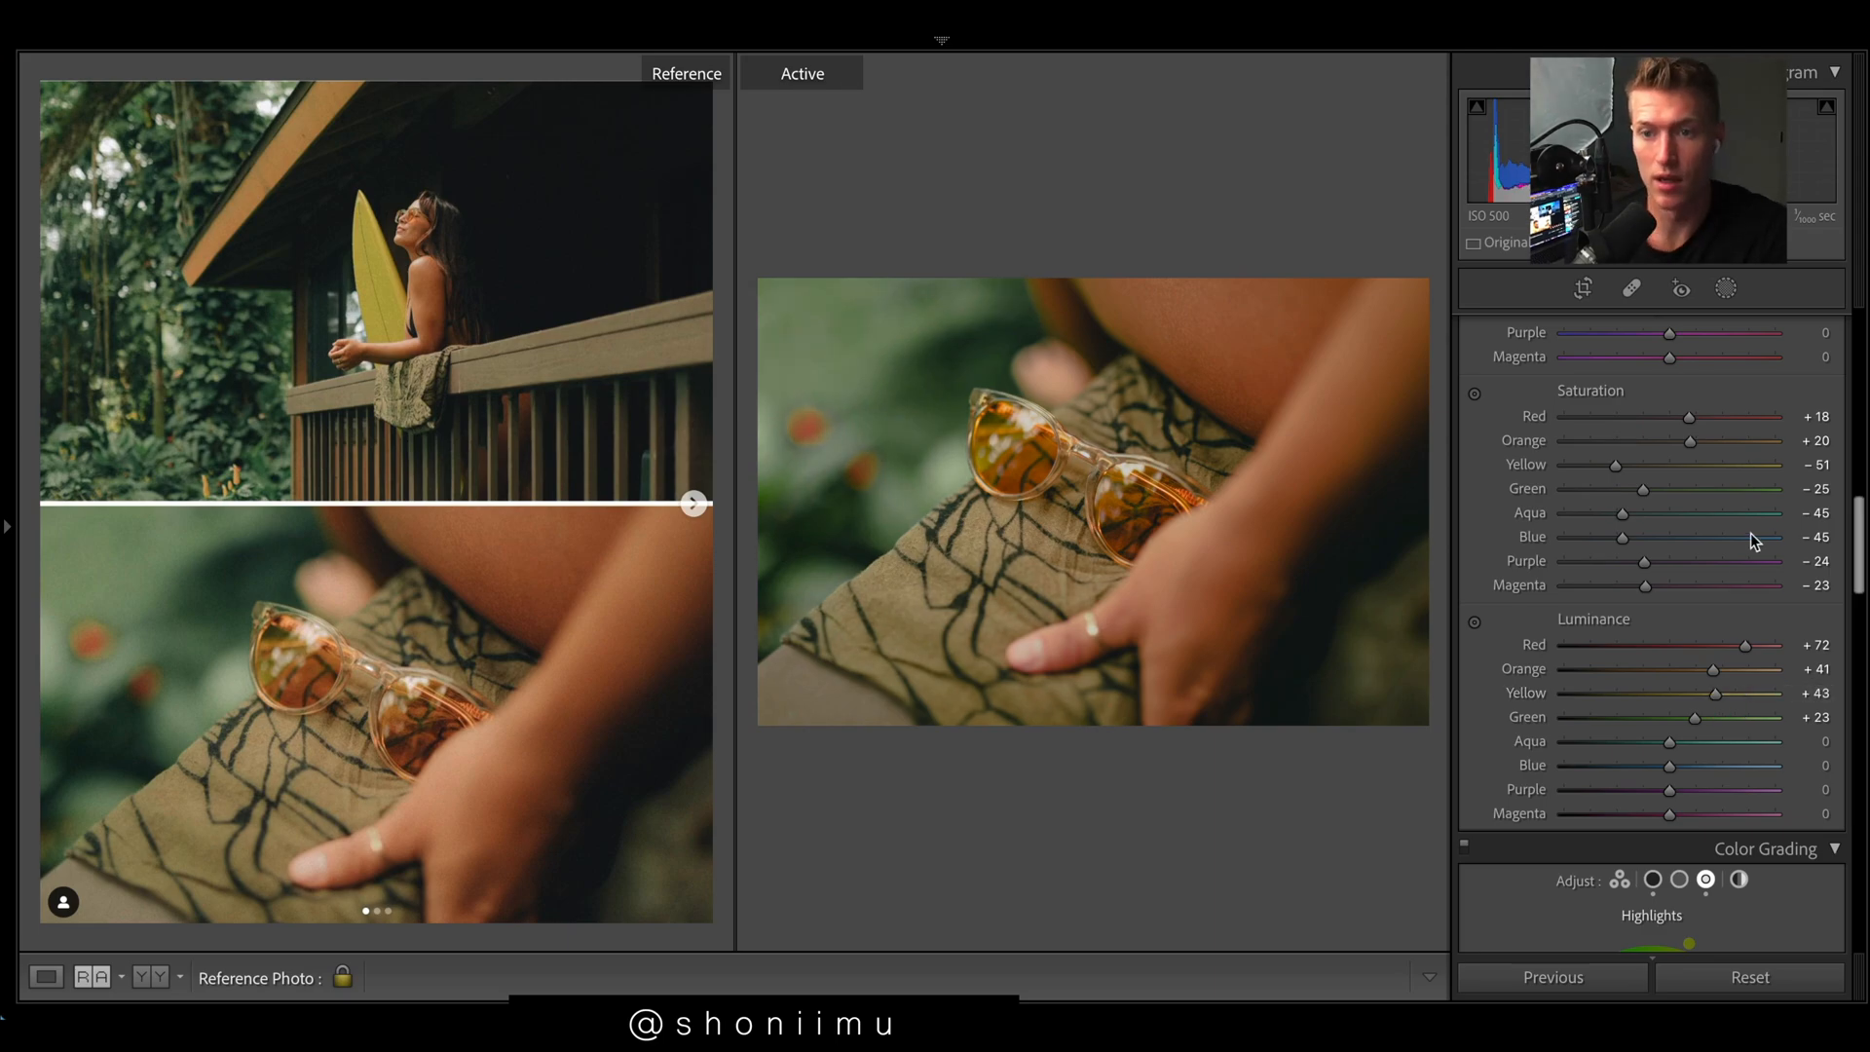
left_click(1725, 287)
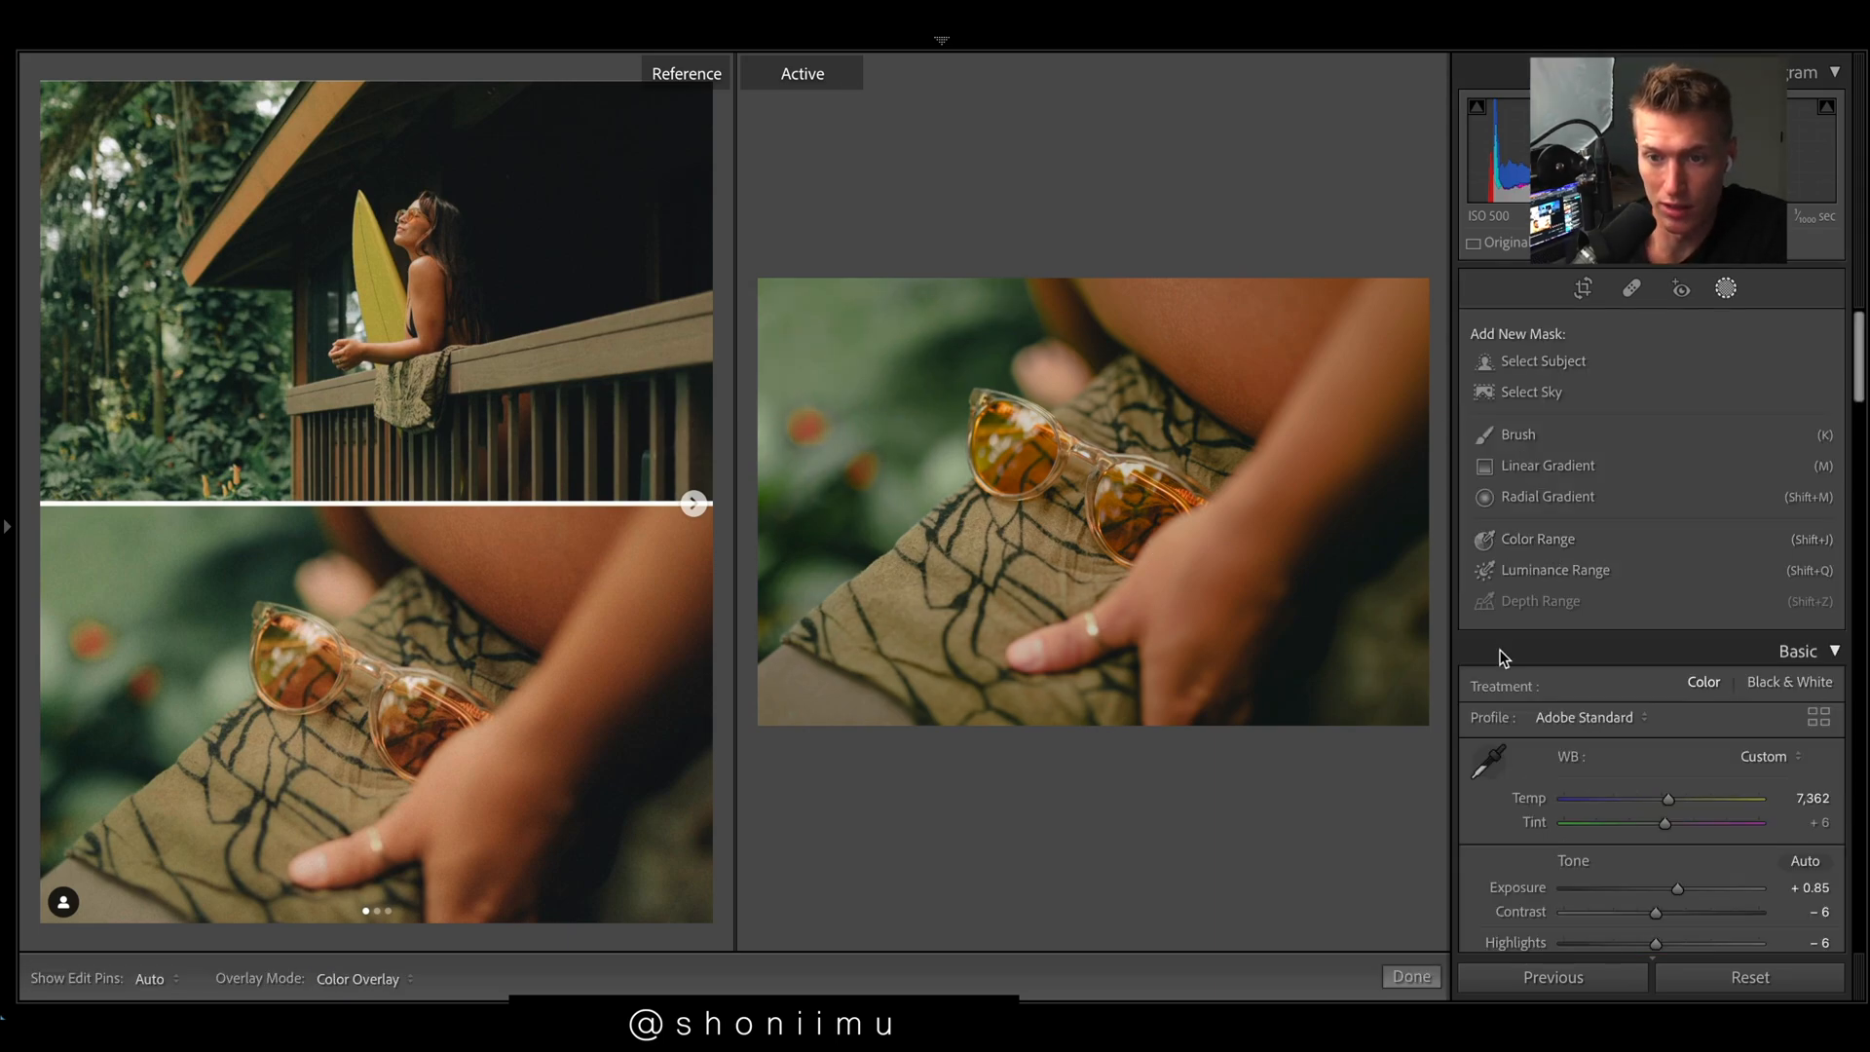
Step: Add radial gradient and brush masks, brightening the sunglasses to about +0.19 exposure, then close masking
left_click(1547, 496)
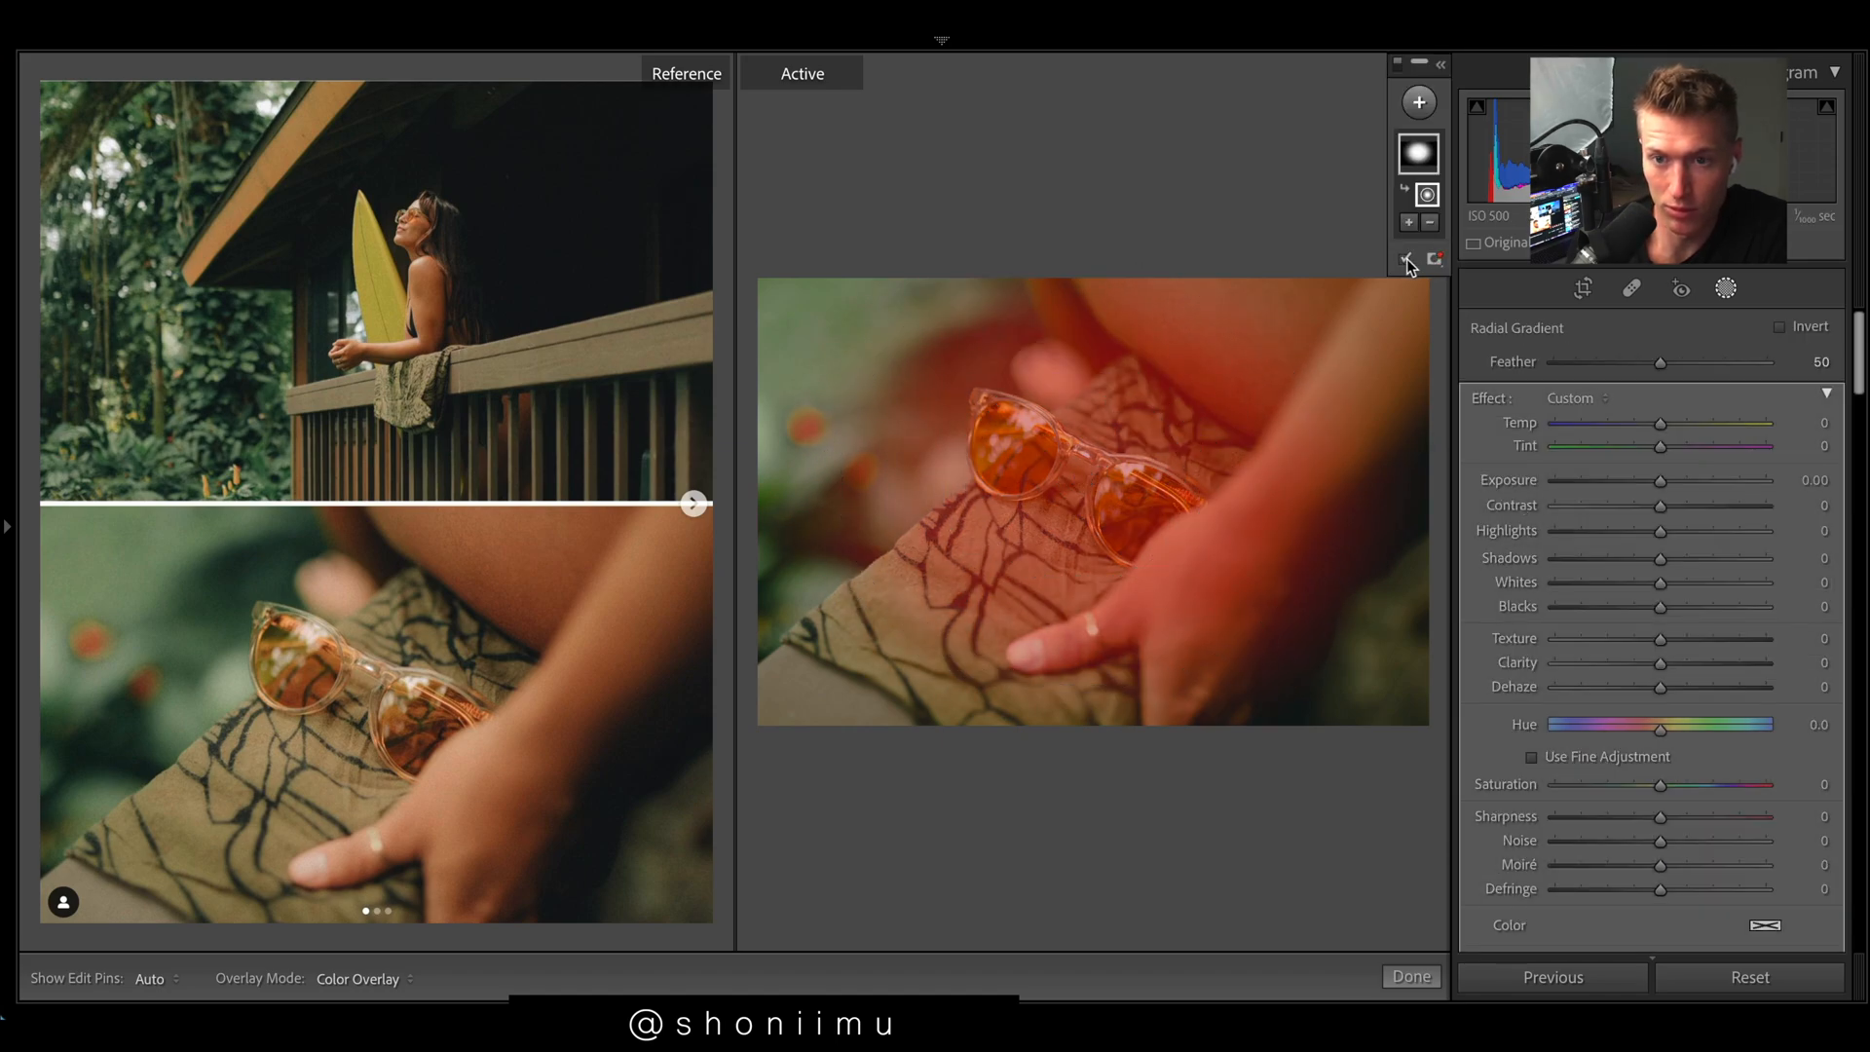
left_click_drag(1658, 479, 1667, 479)
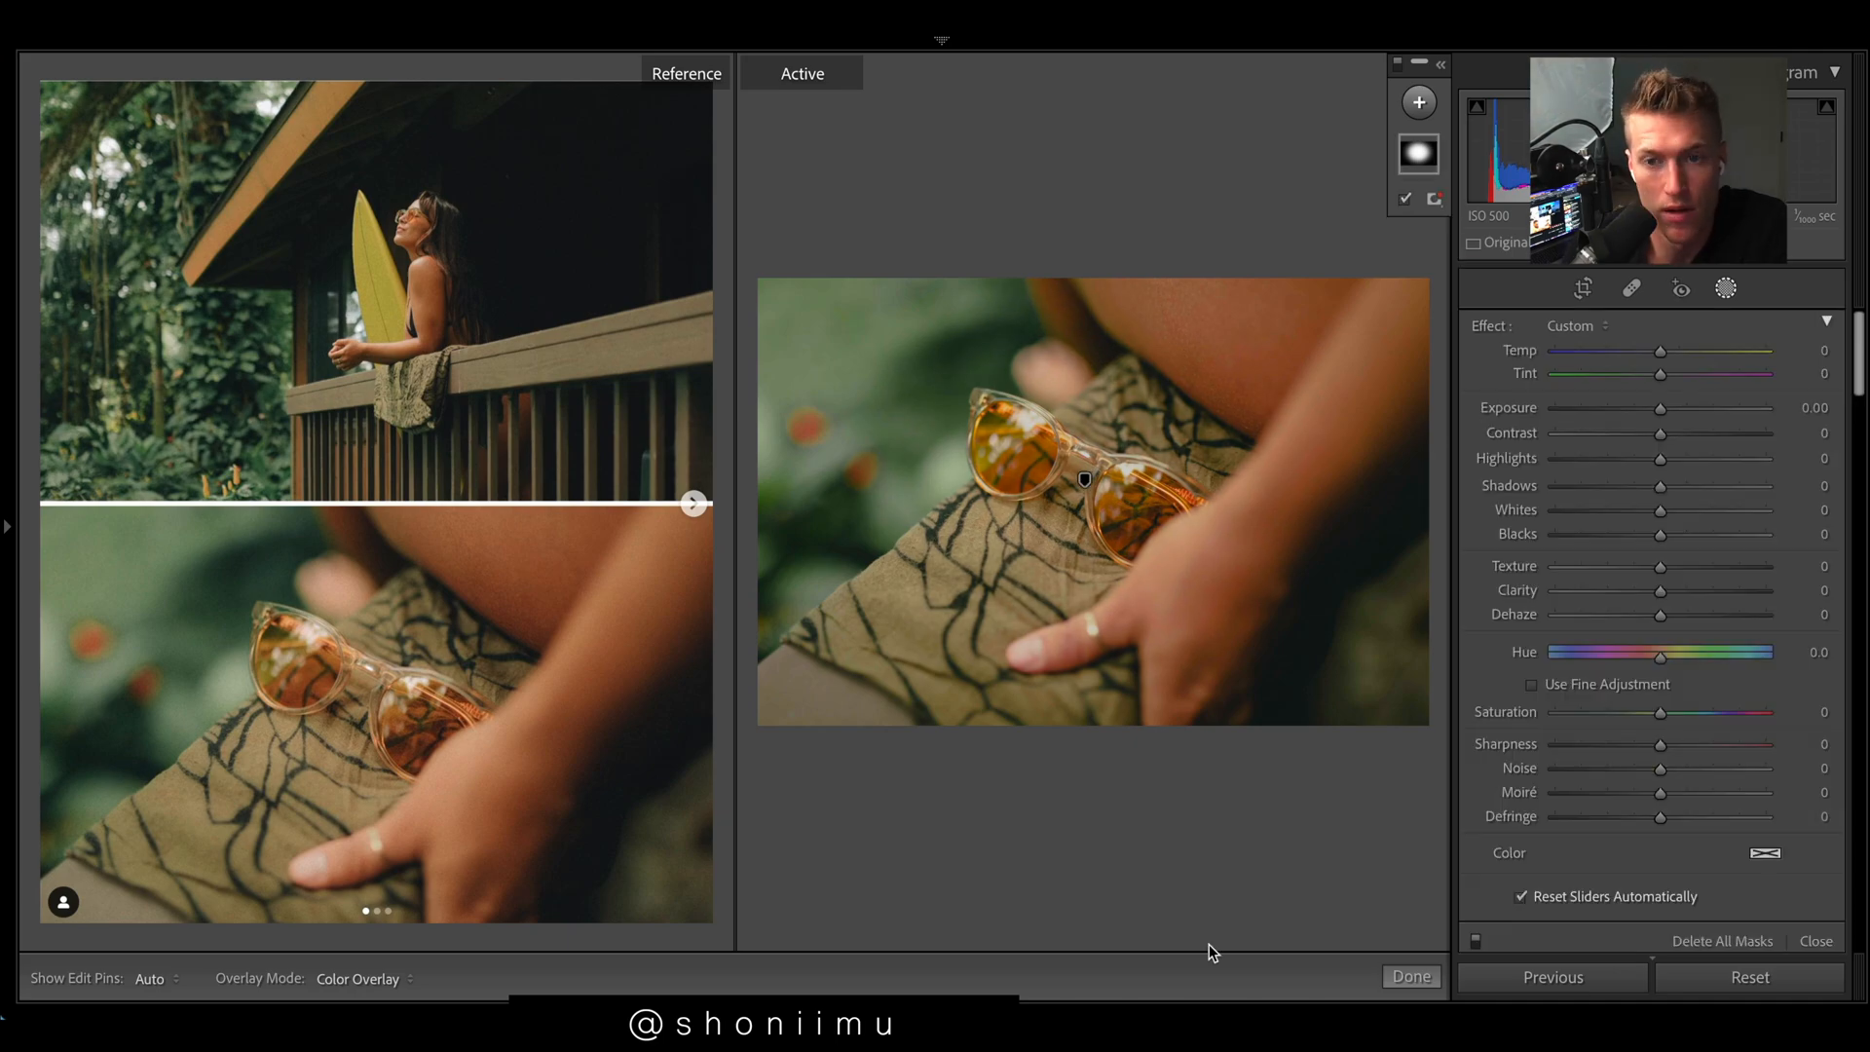
left_click(1418, 101)
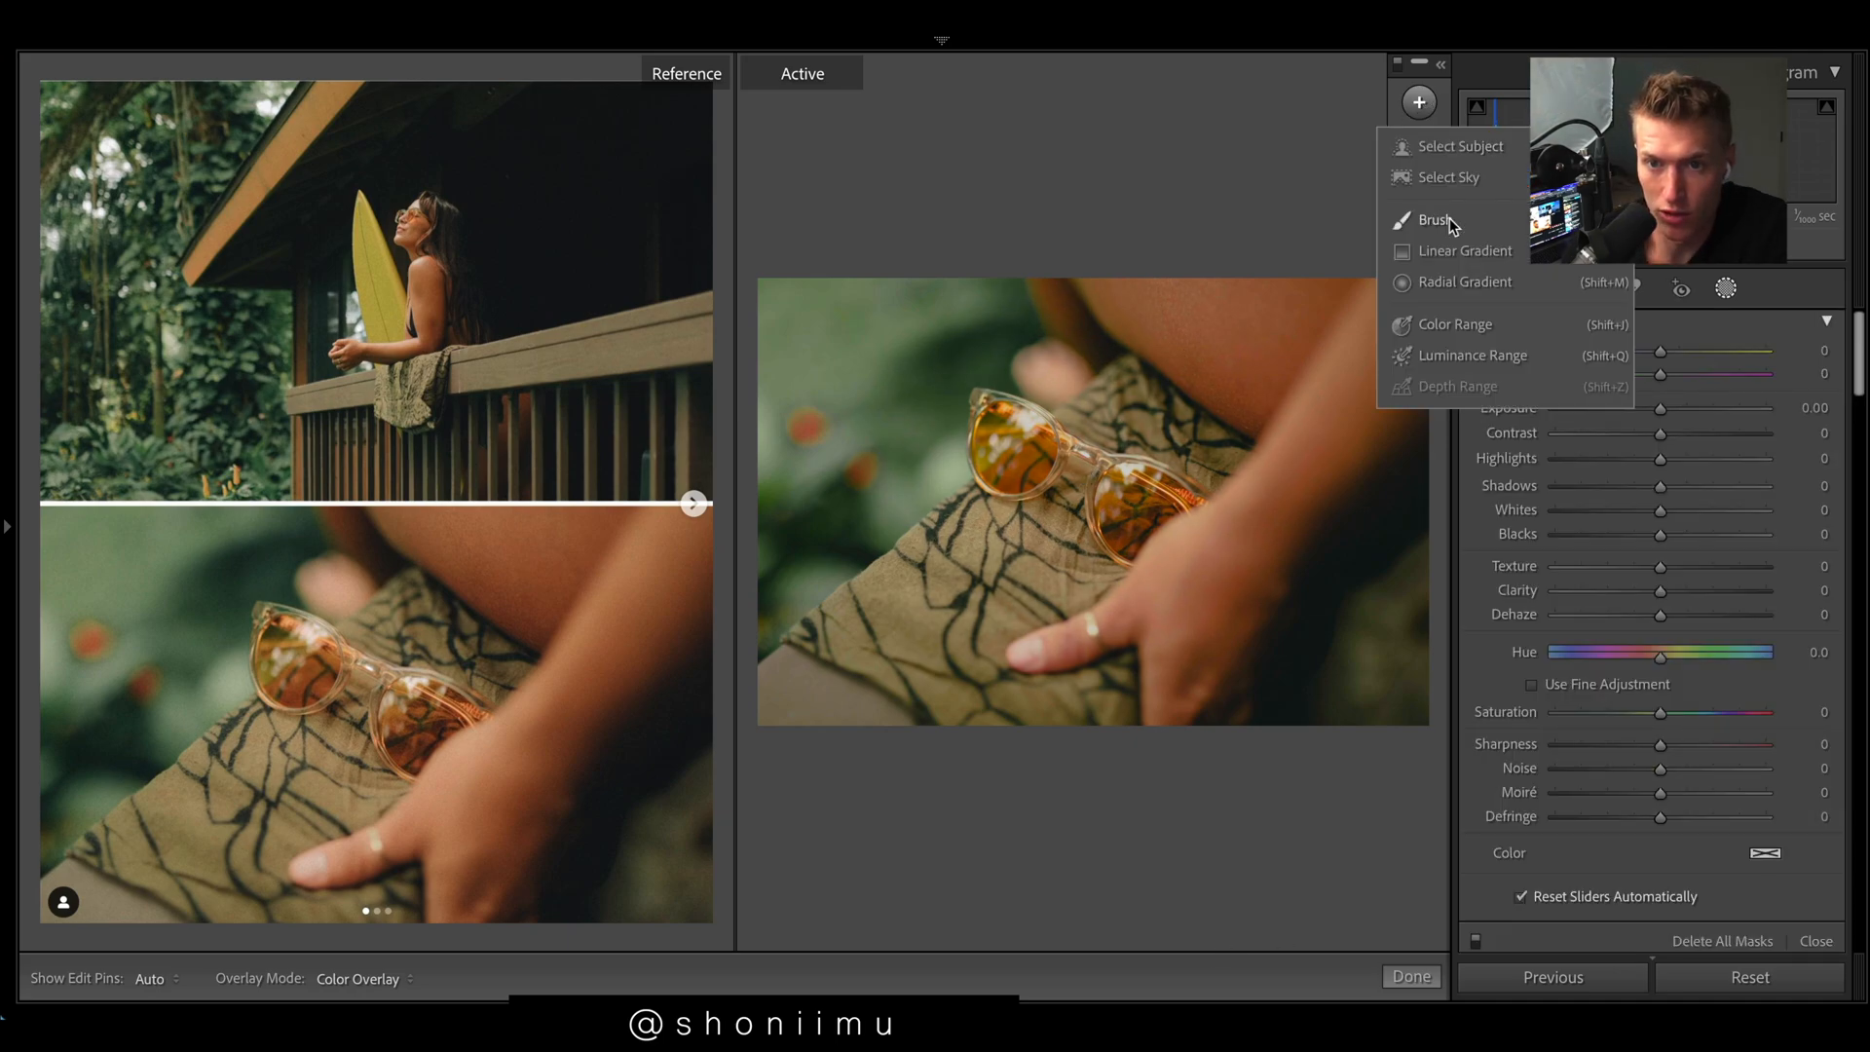
left_click(1433, 219)
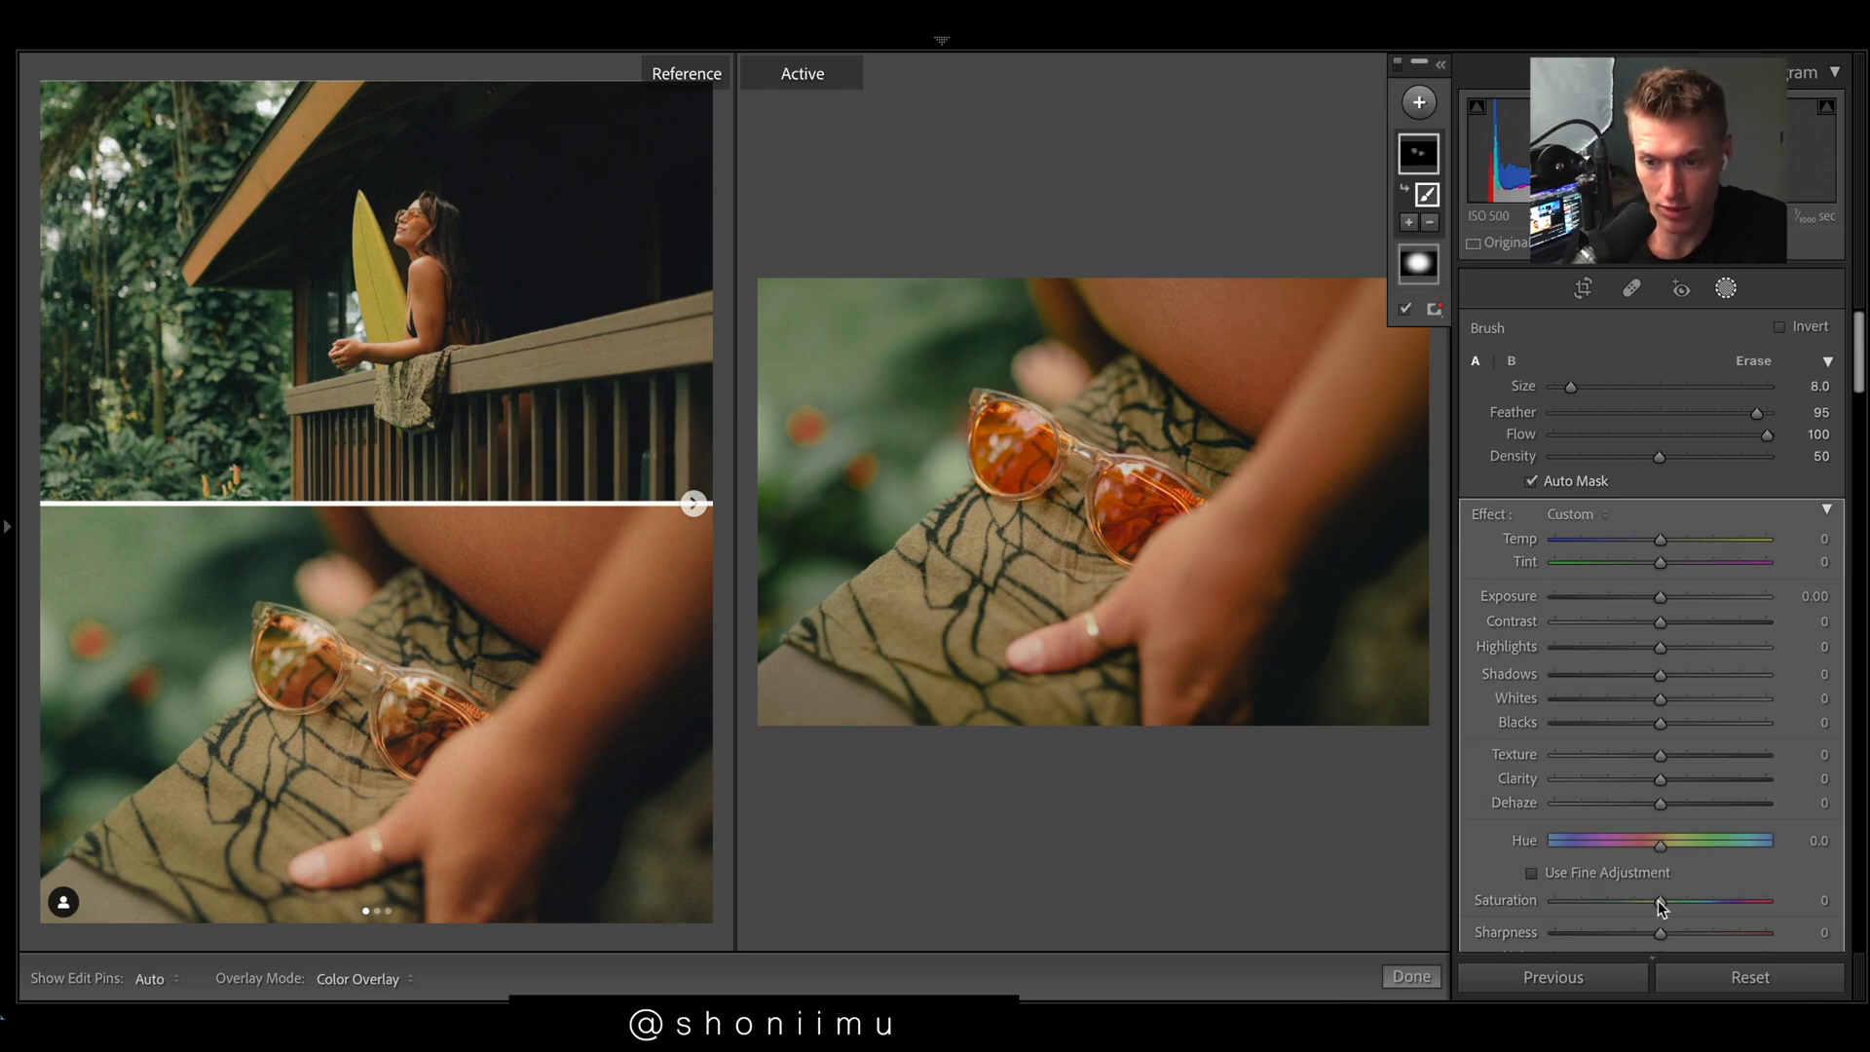
left_click_drag(1662, 904, 1584, 904)
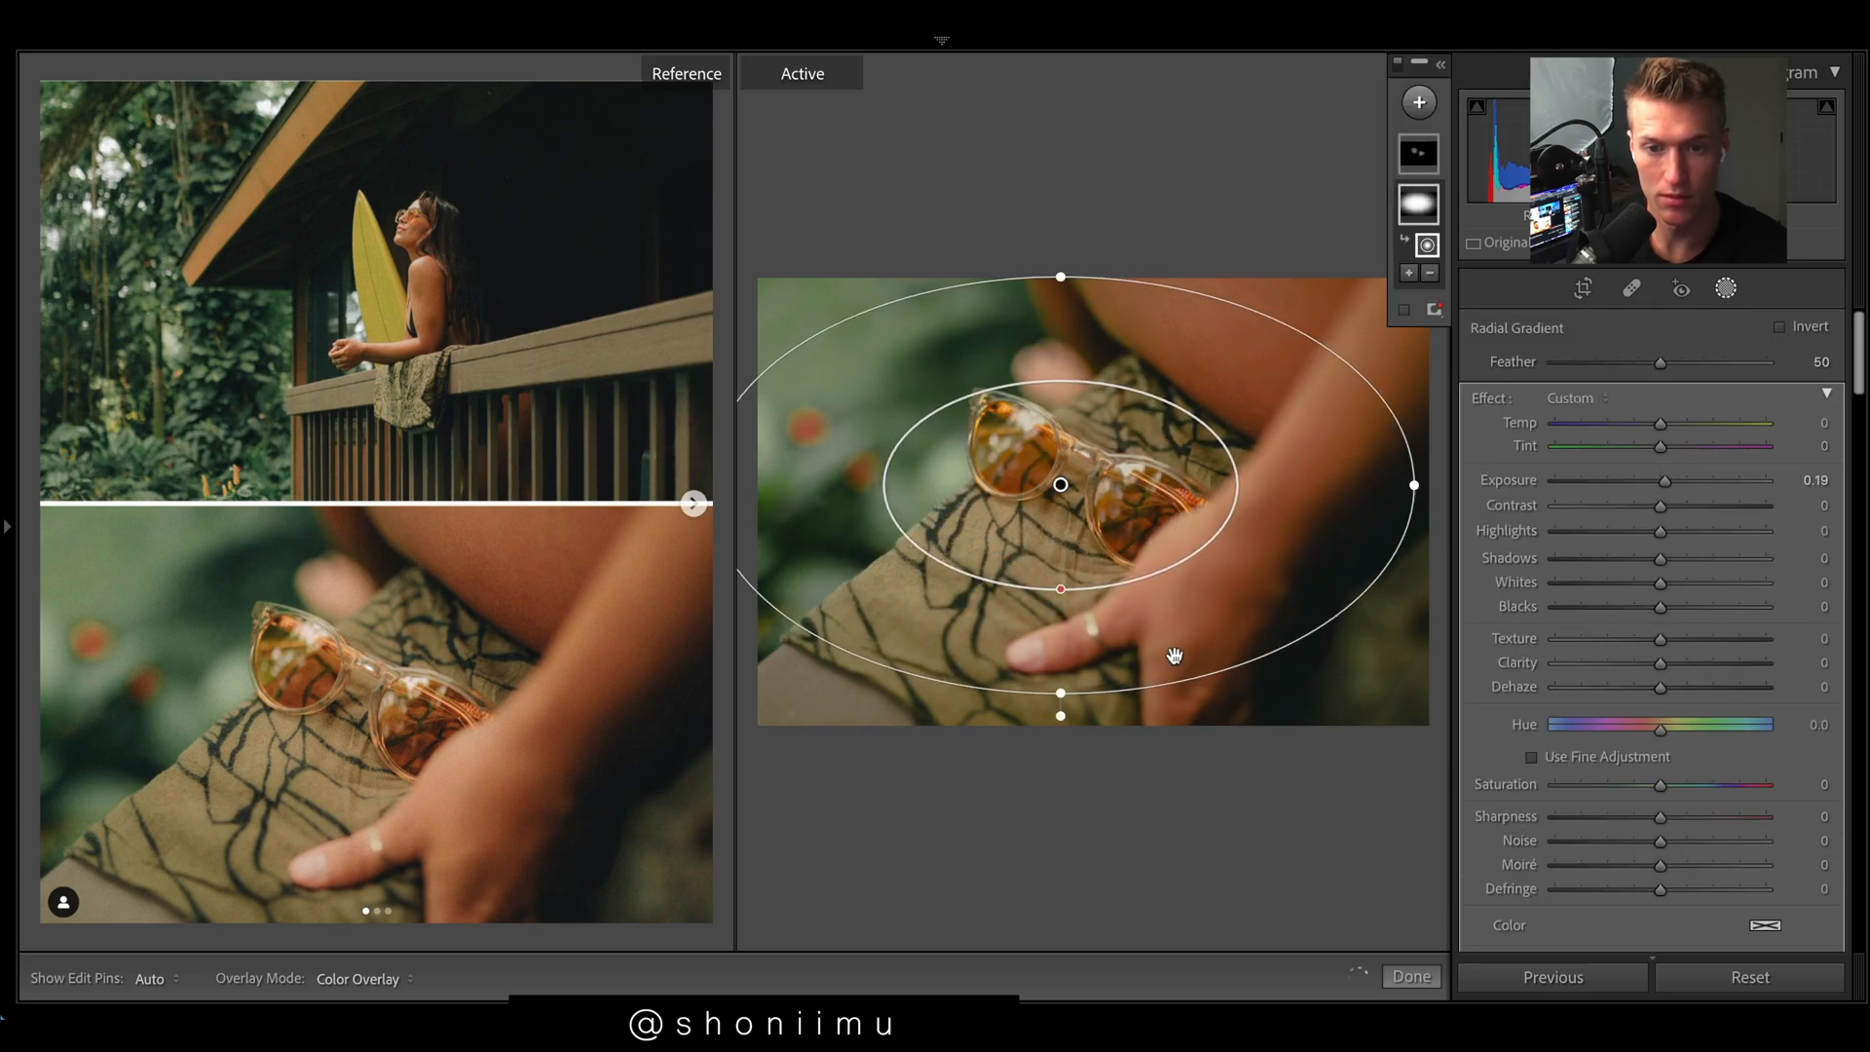
left_click(1409, 976)
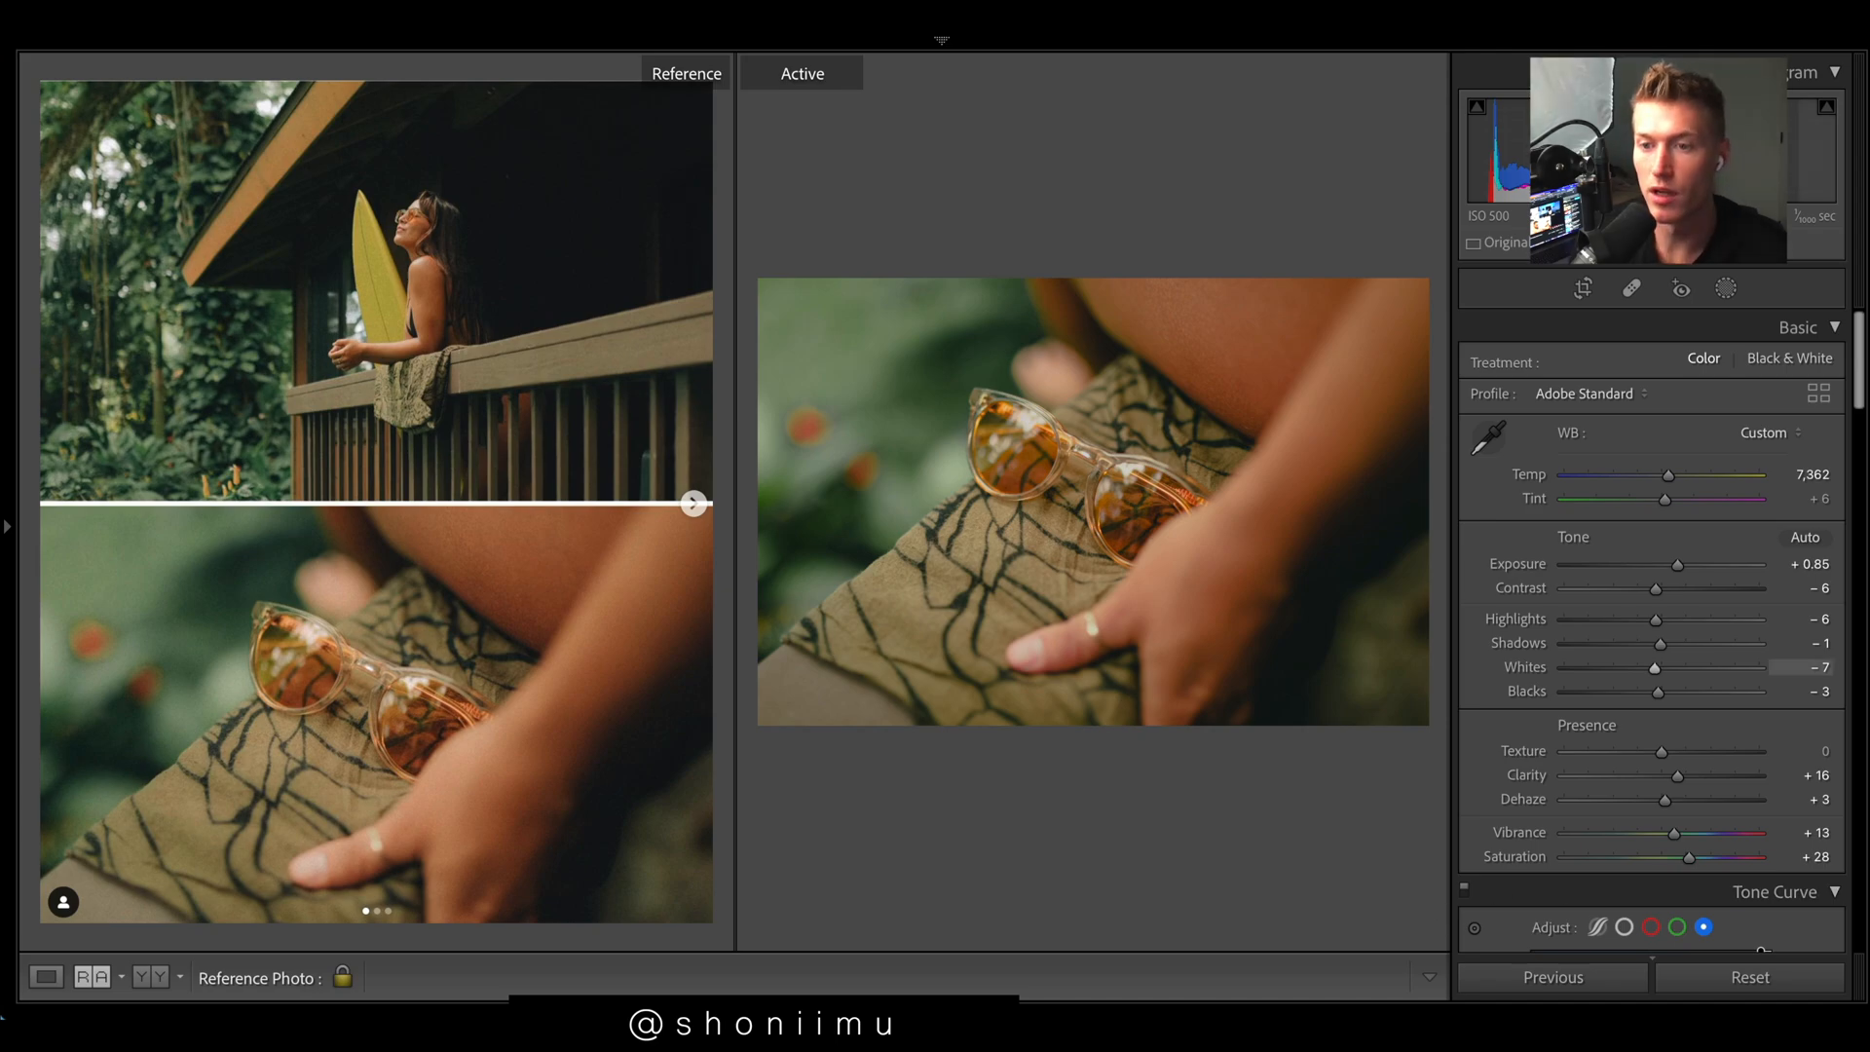
Step: Scroll the filmstrip and select the surfboard balcony photo as the active image
scroll("down", 3)
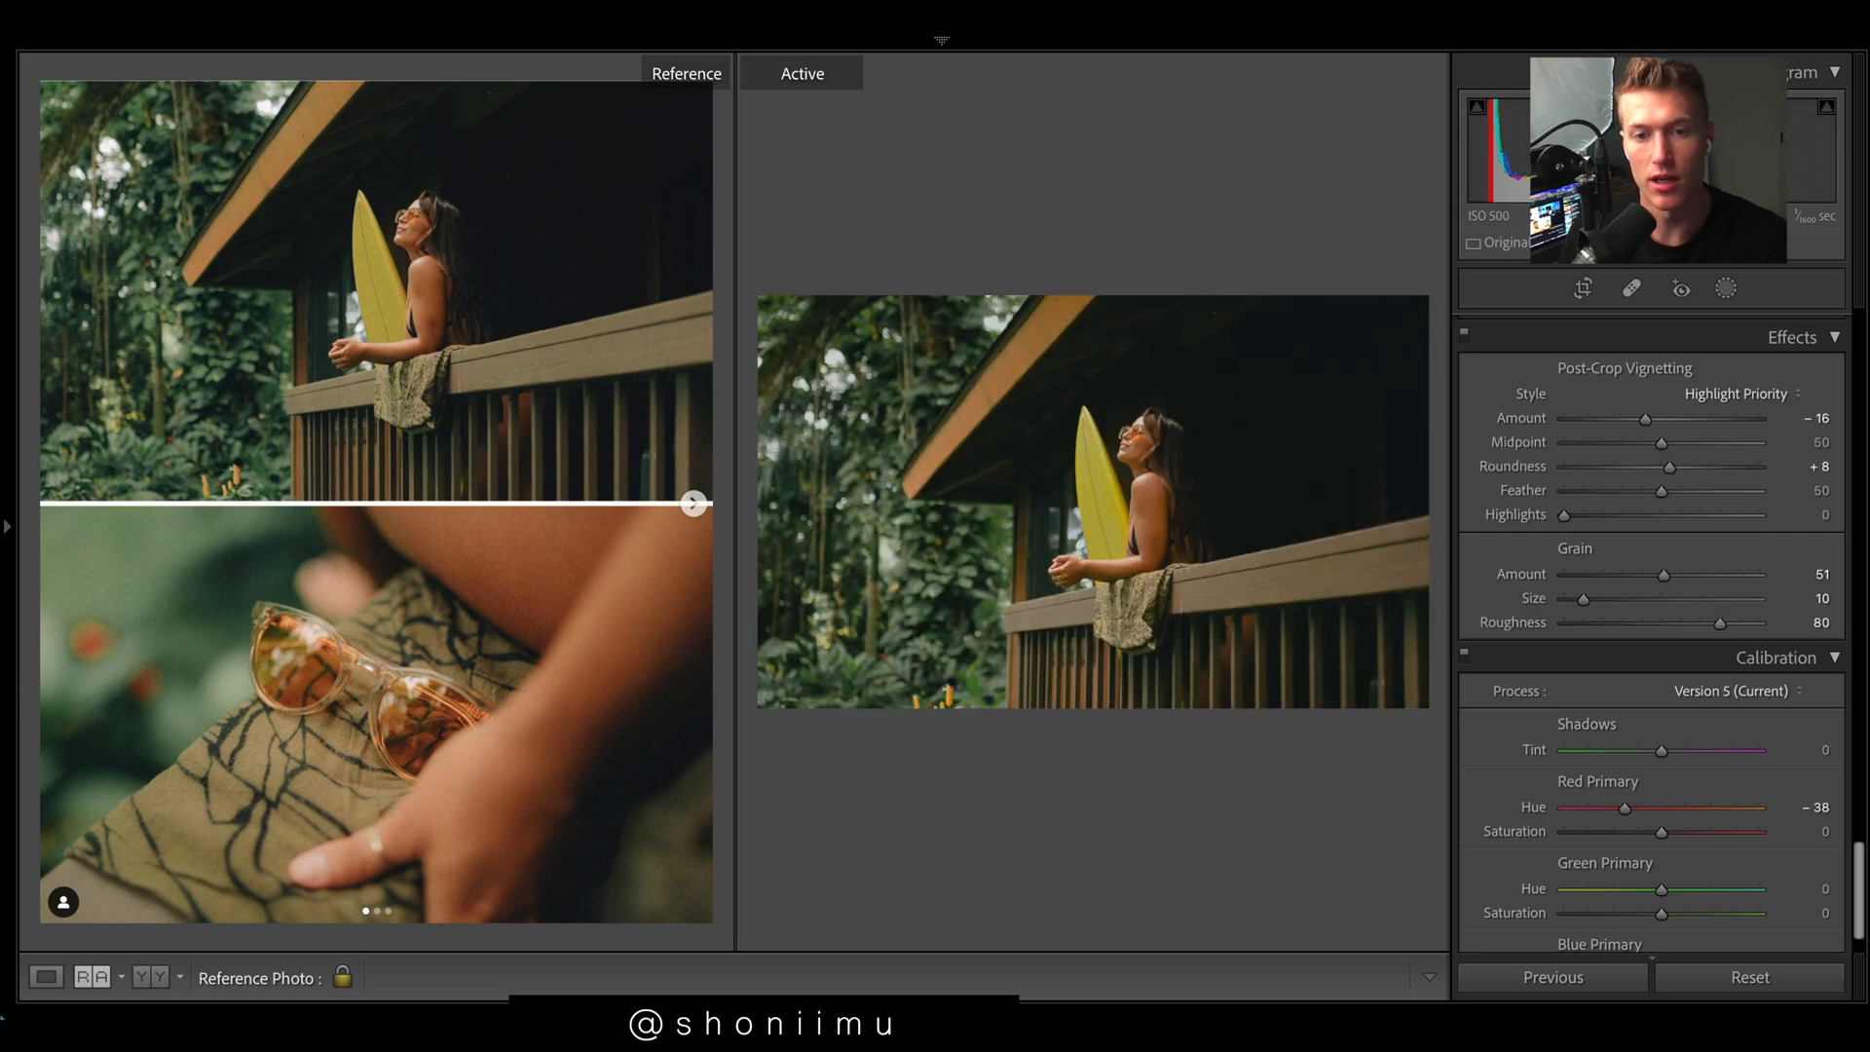
left_click(1583, 288)
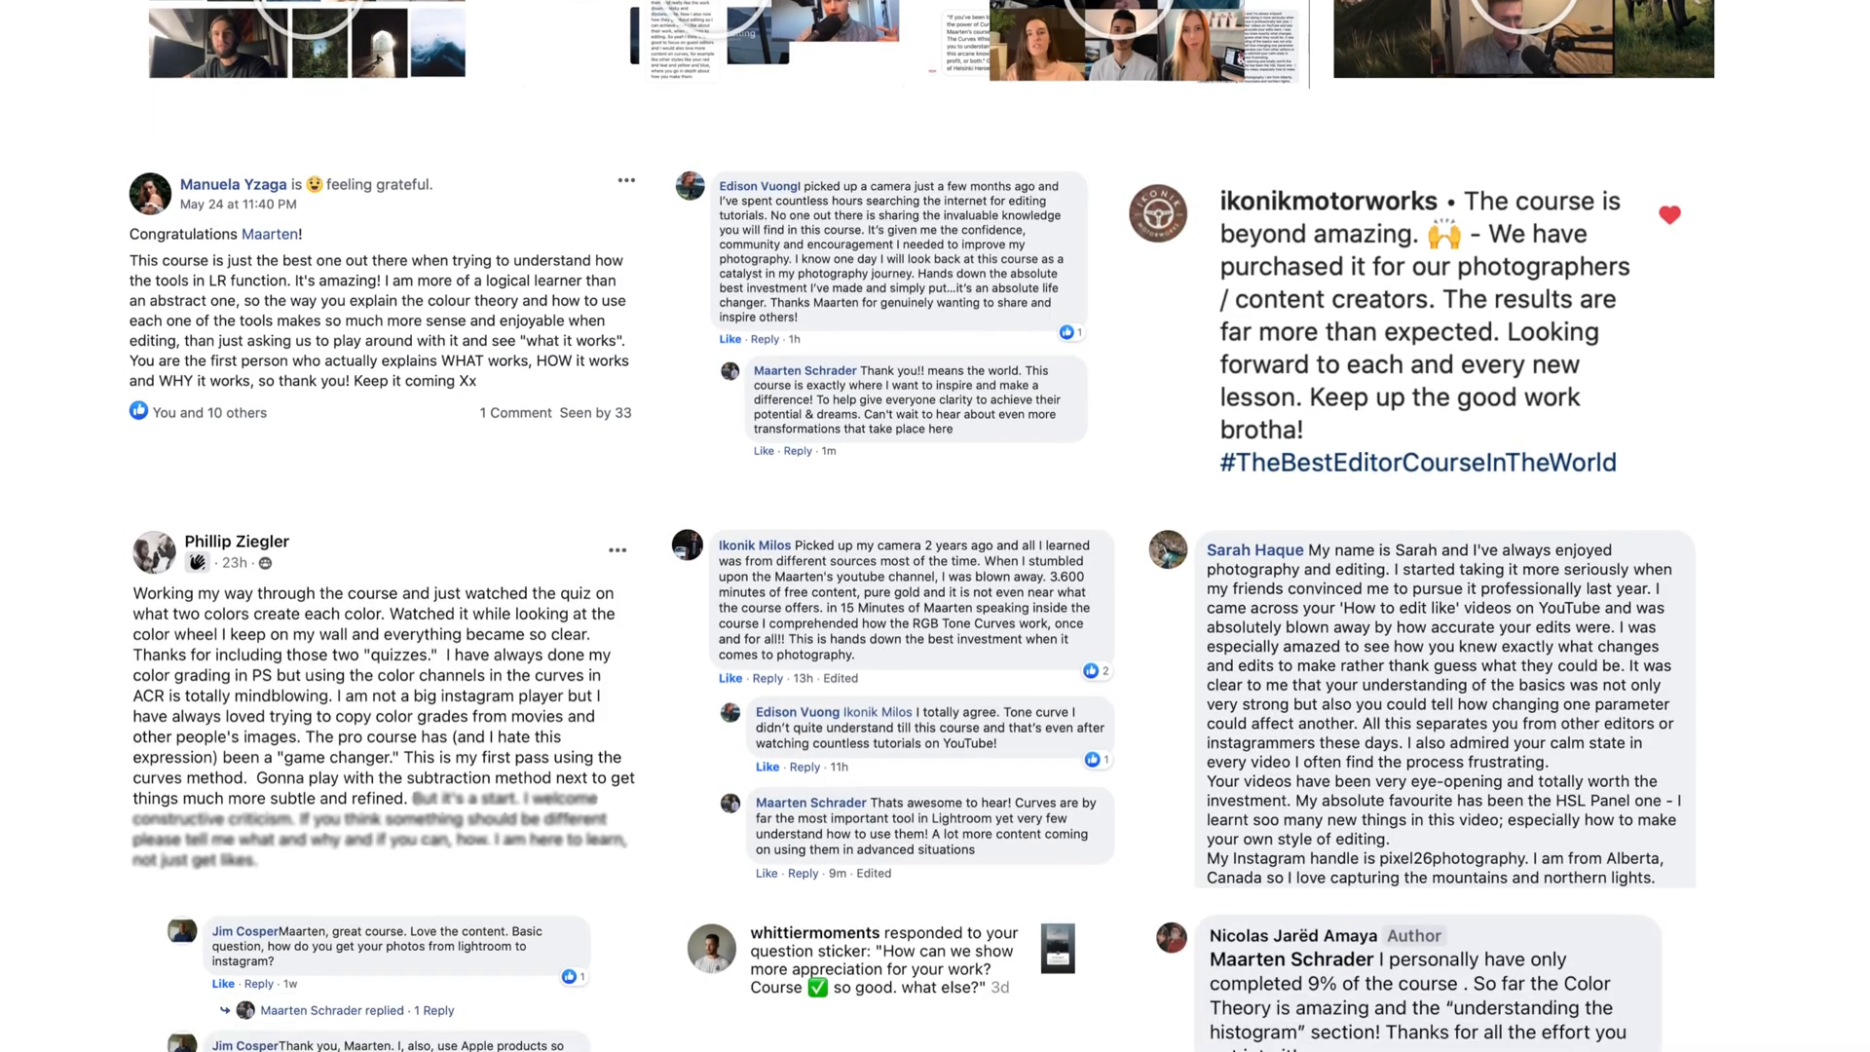
scroll("down", 3)
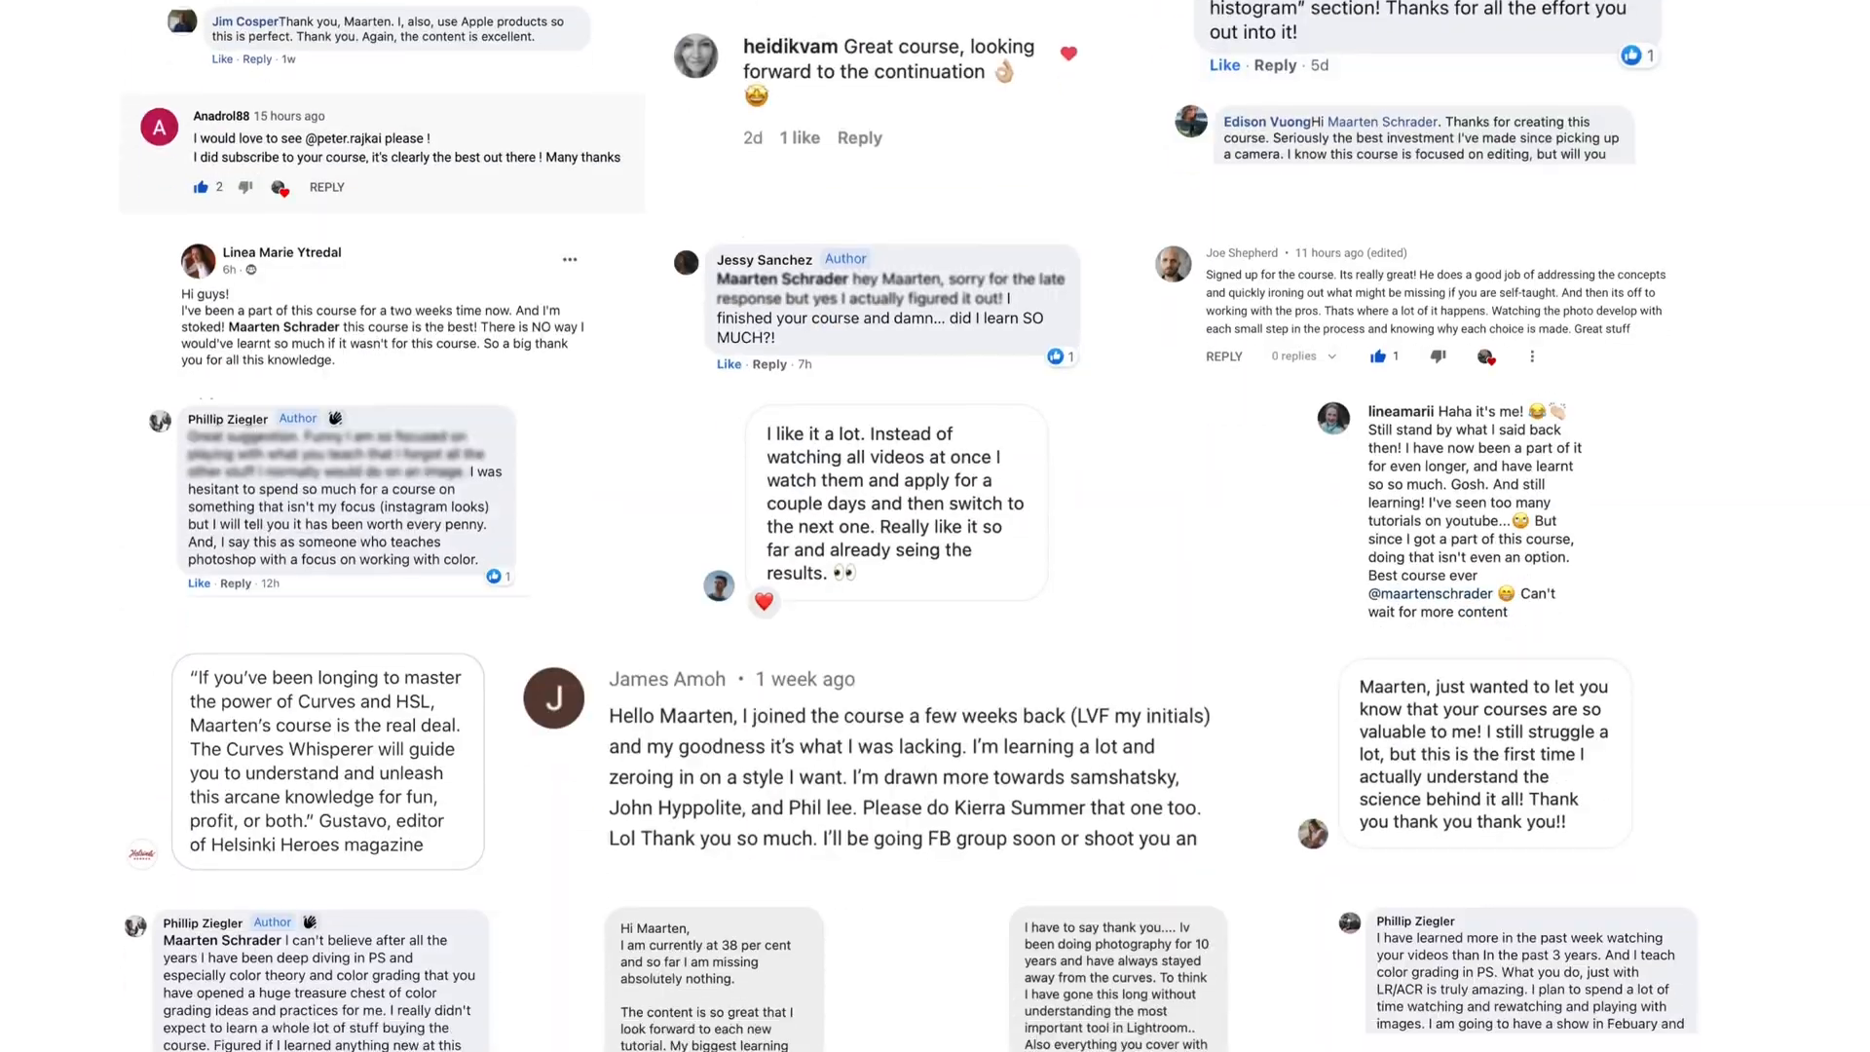
scroll("down", 3)
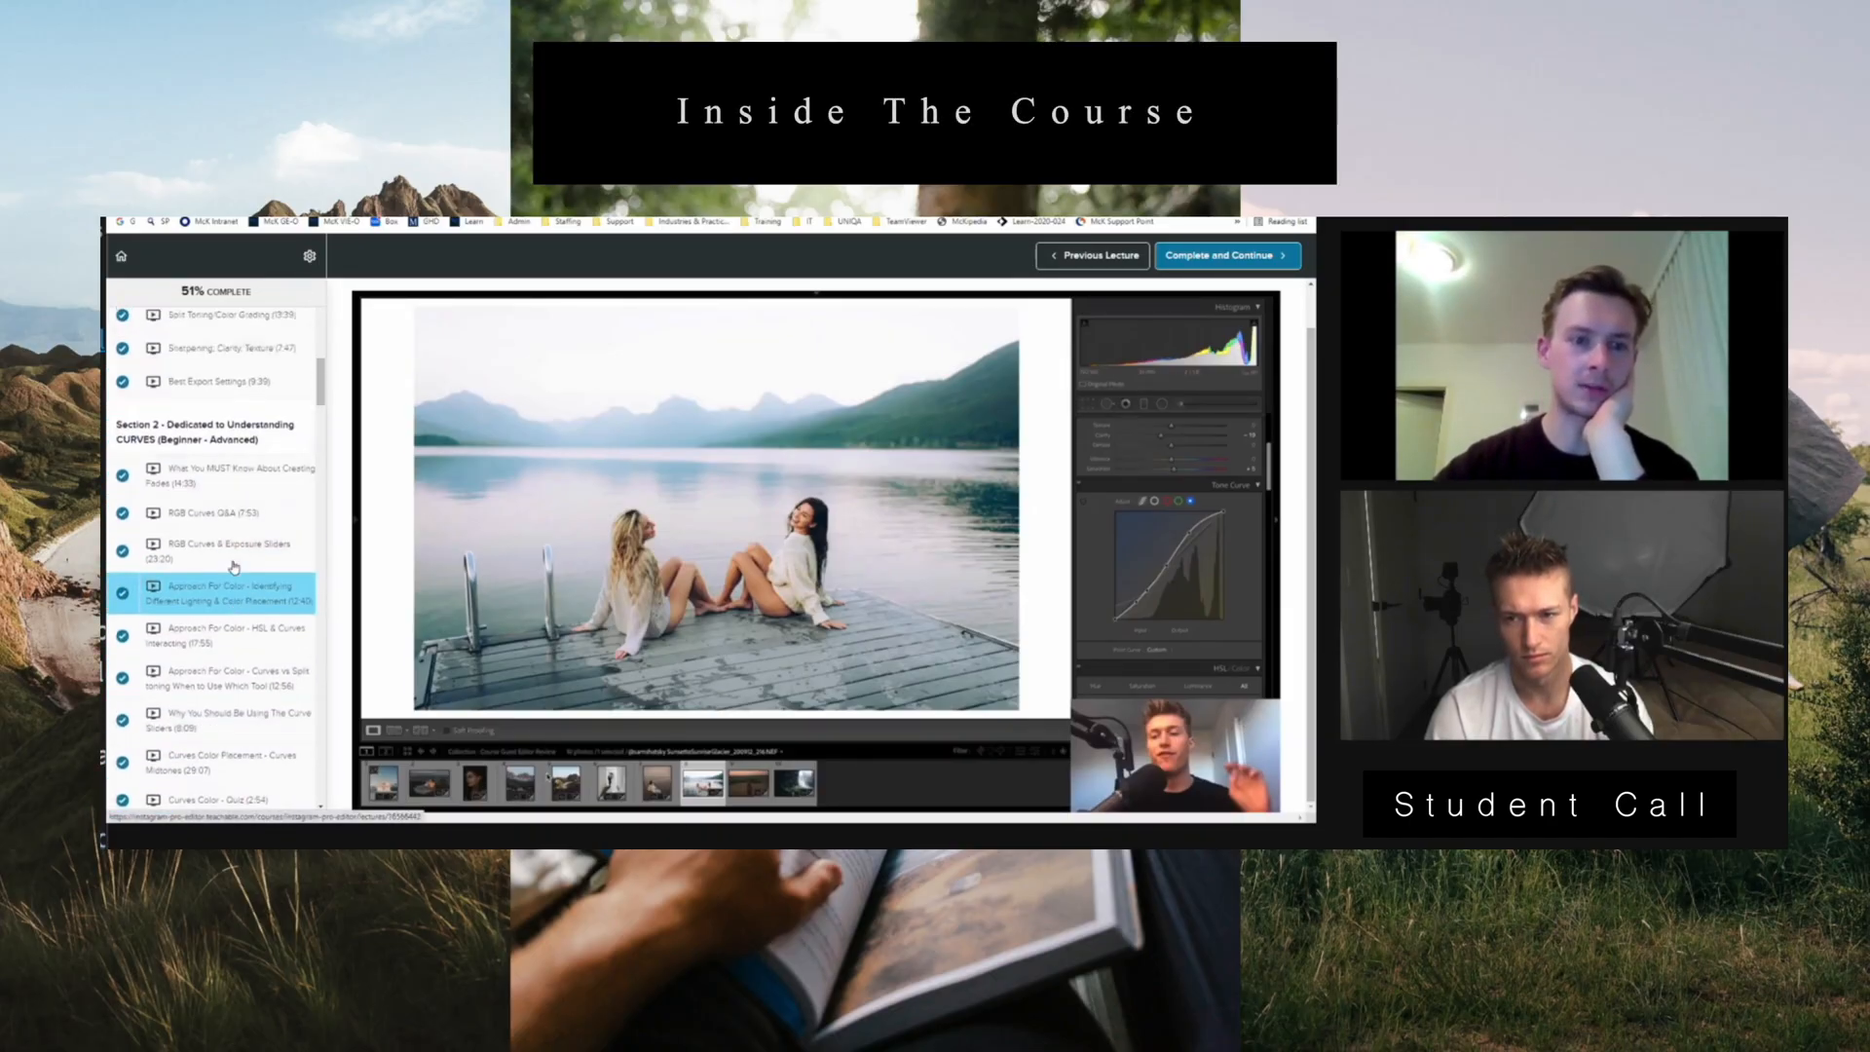
scroll("down", 3)
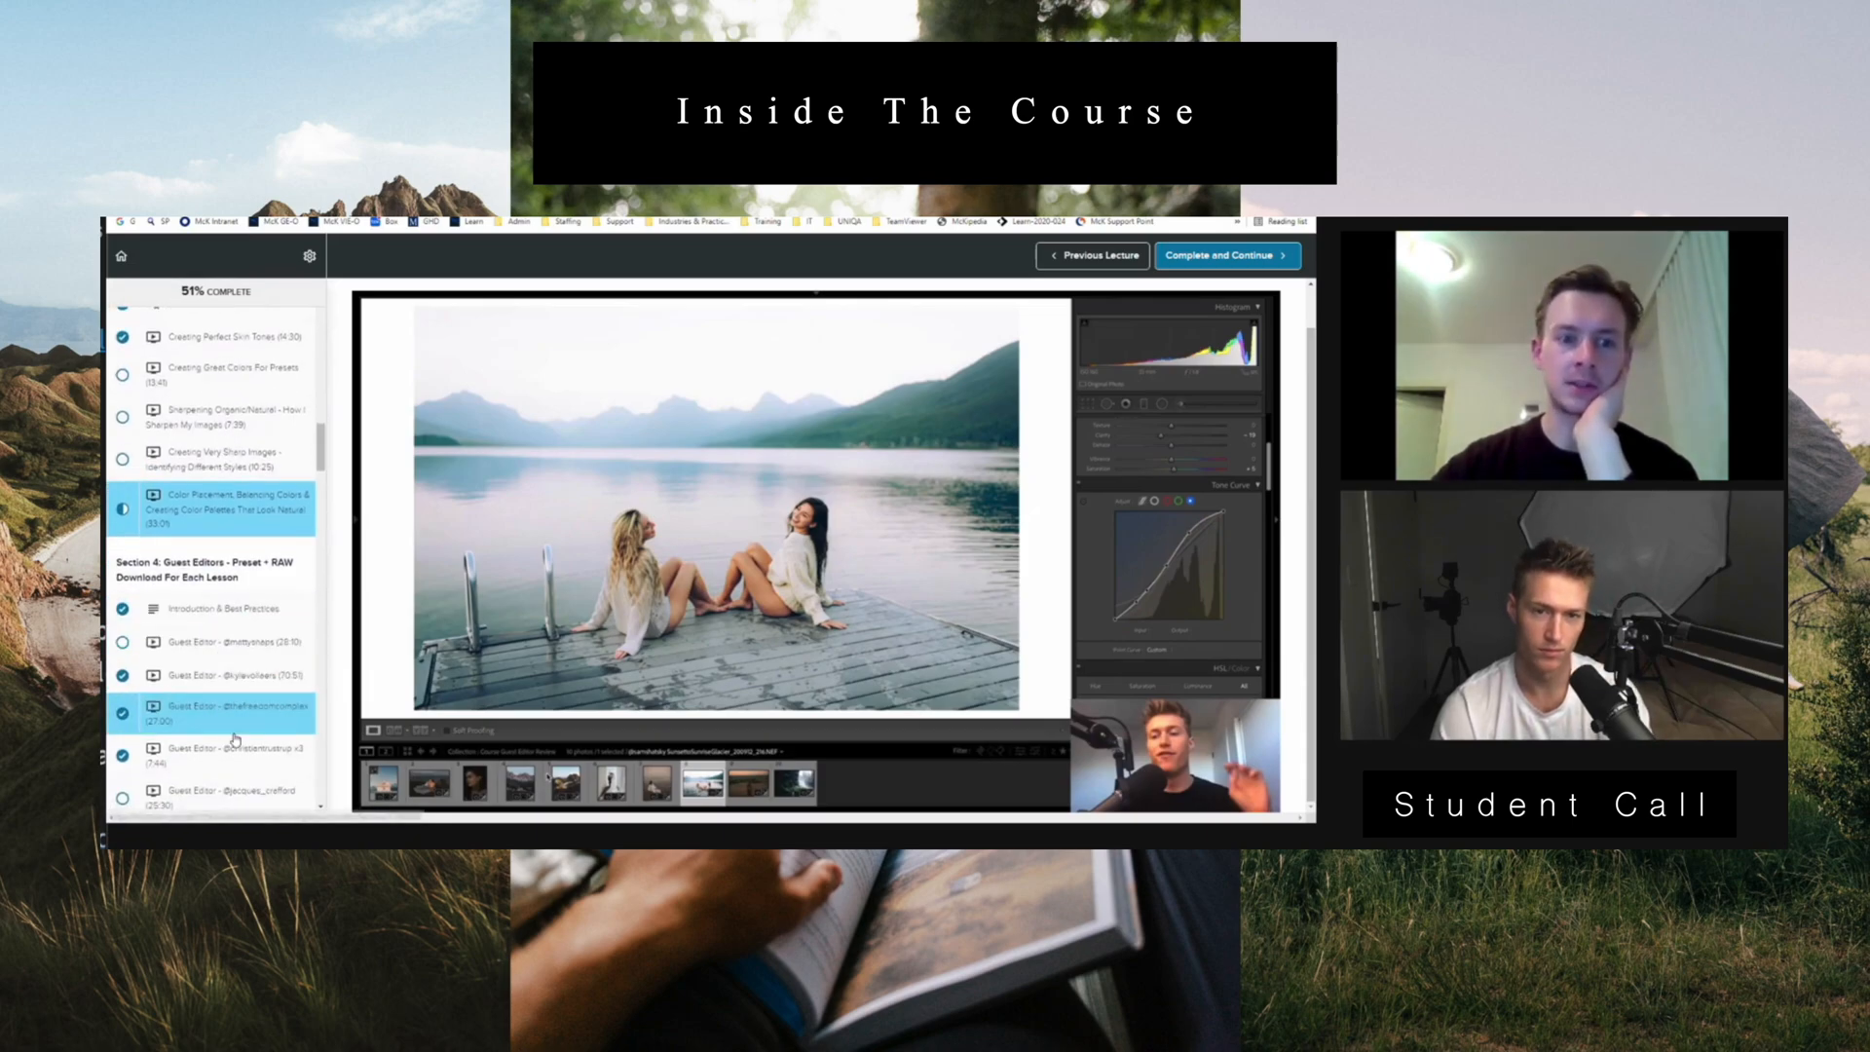
scroll("down", 3)
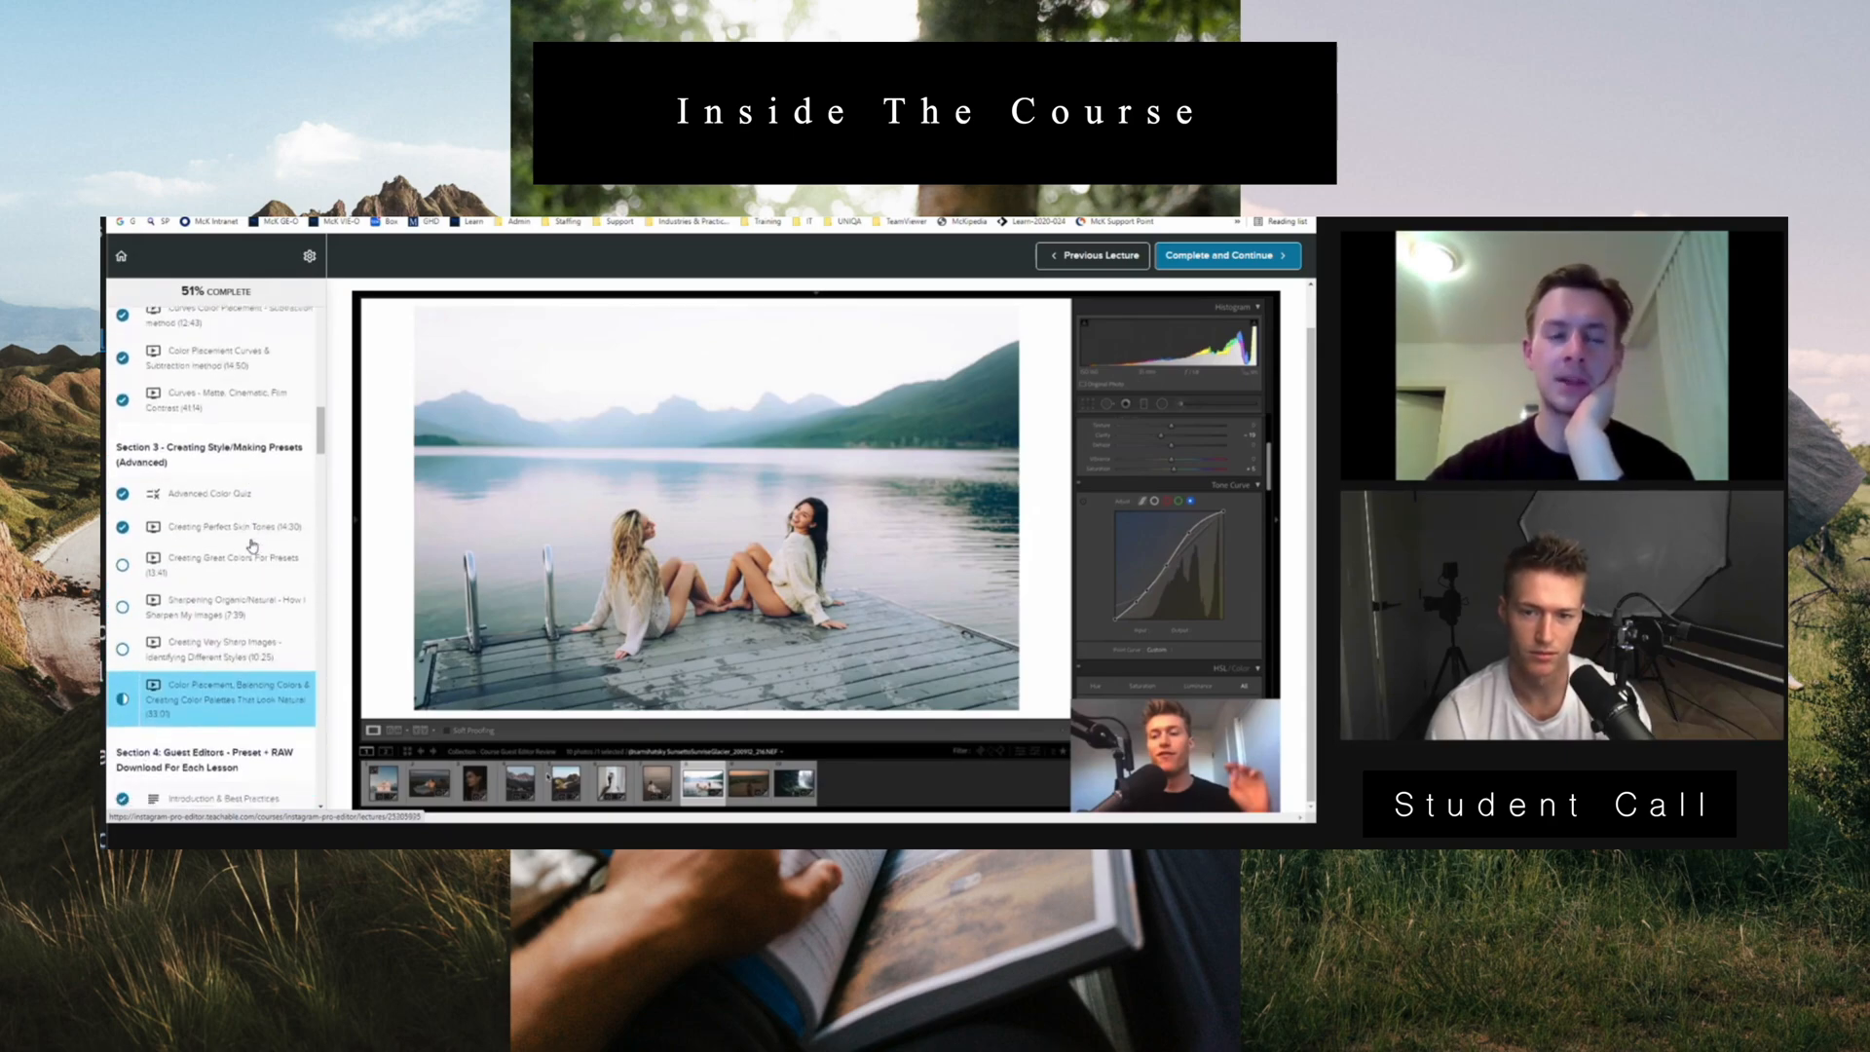
scroll("down", 3)
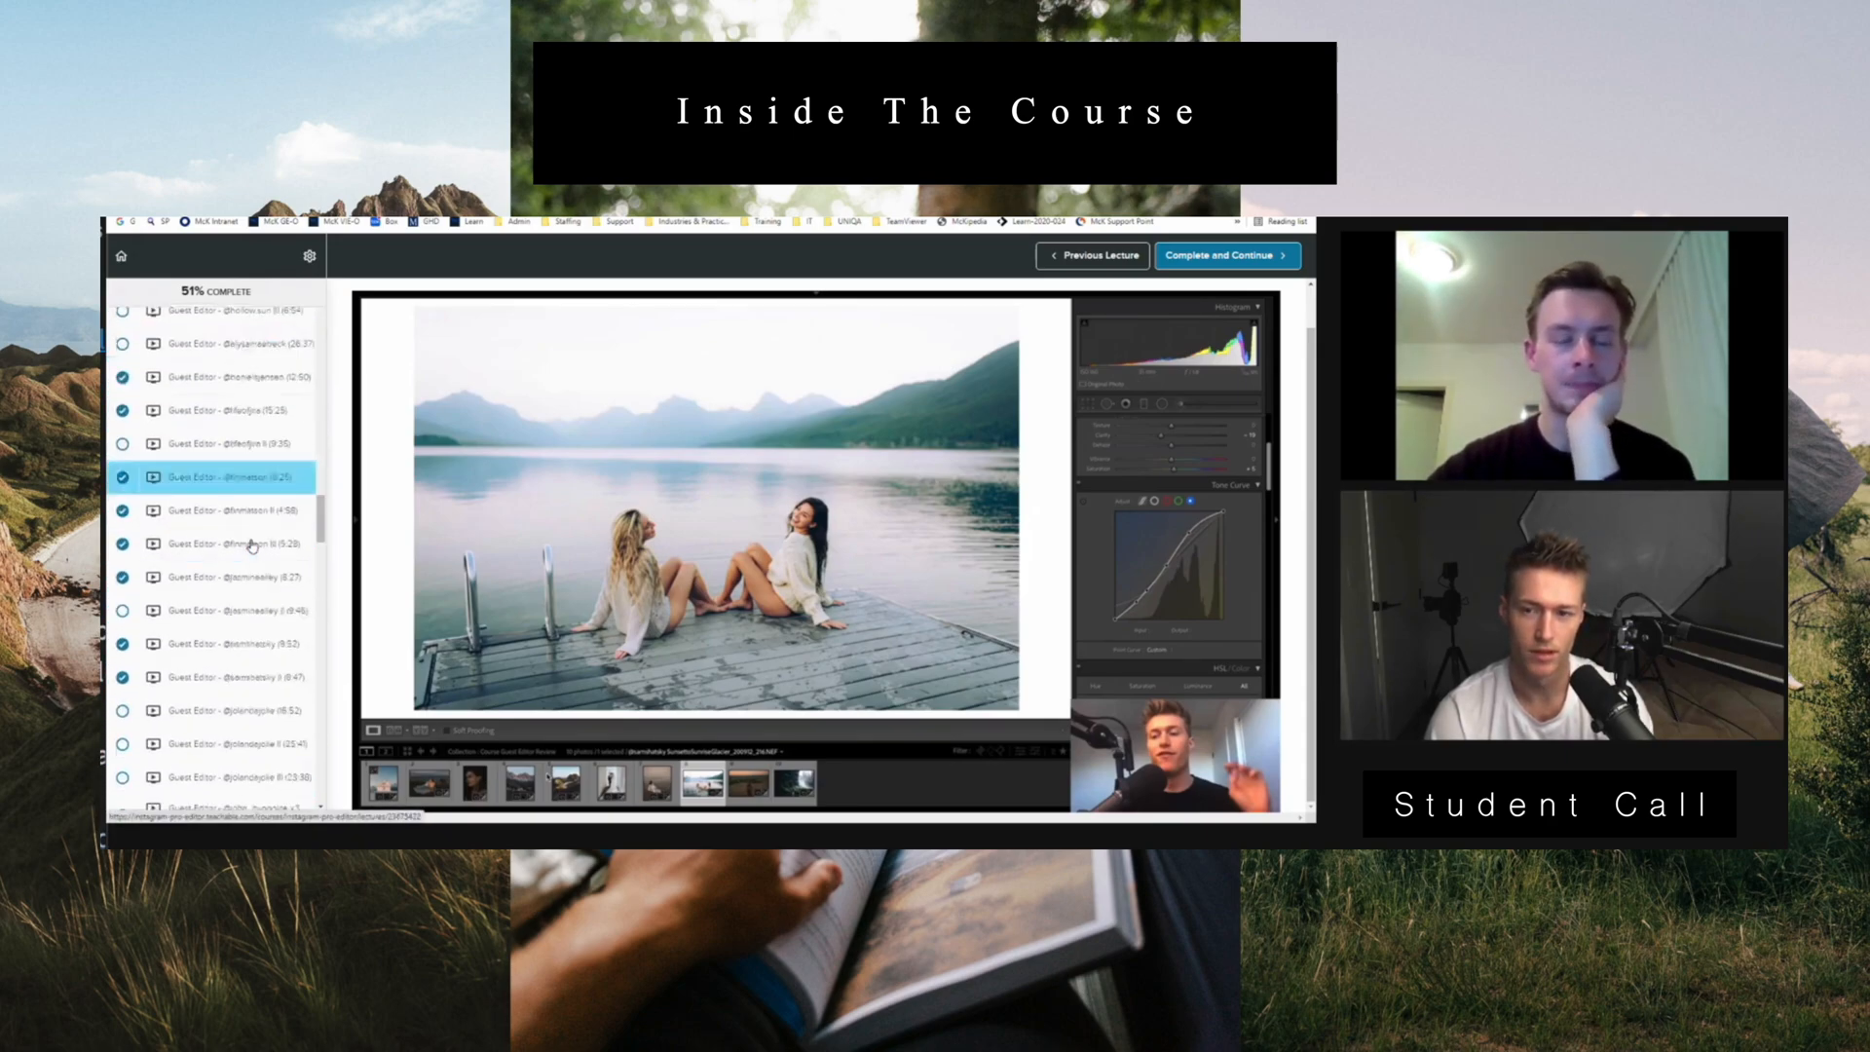
scroll("down", 3)
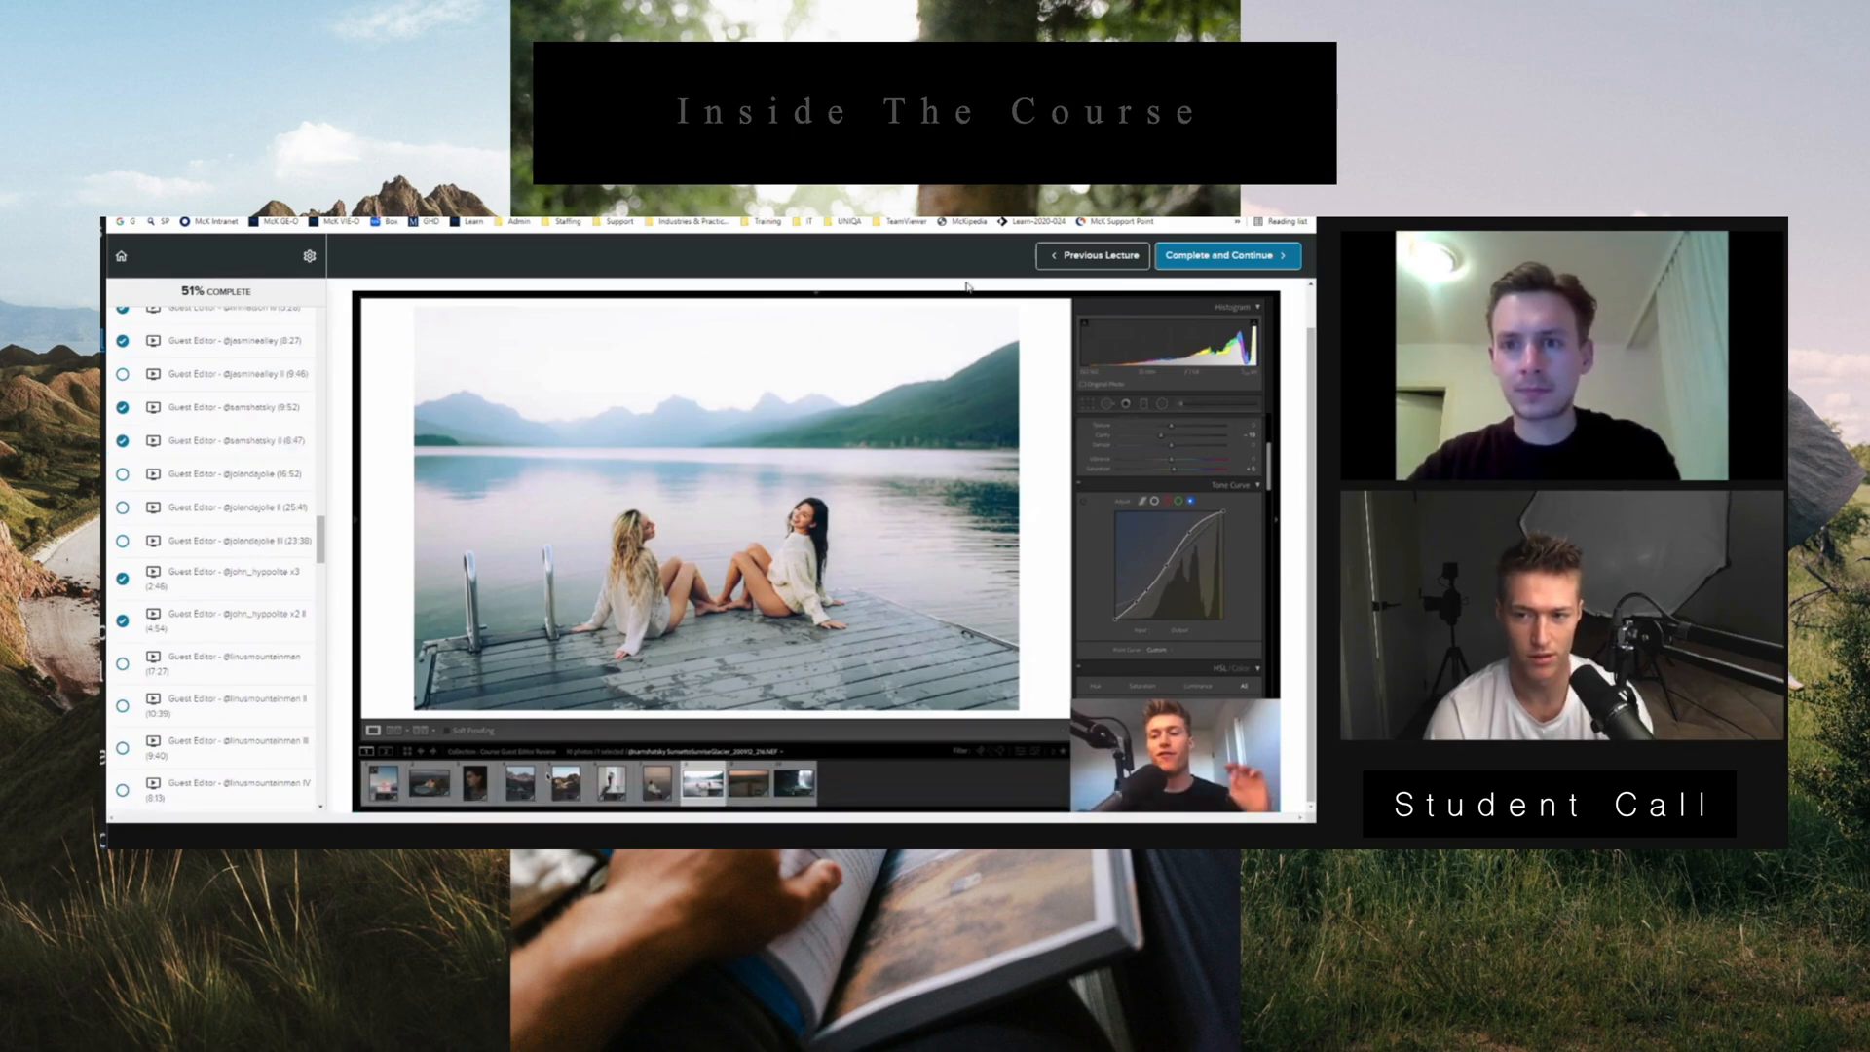